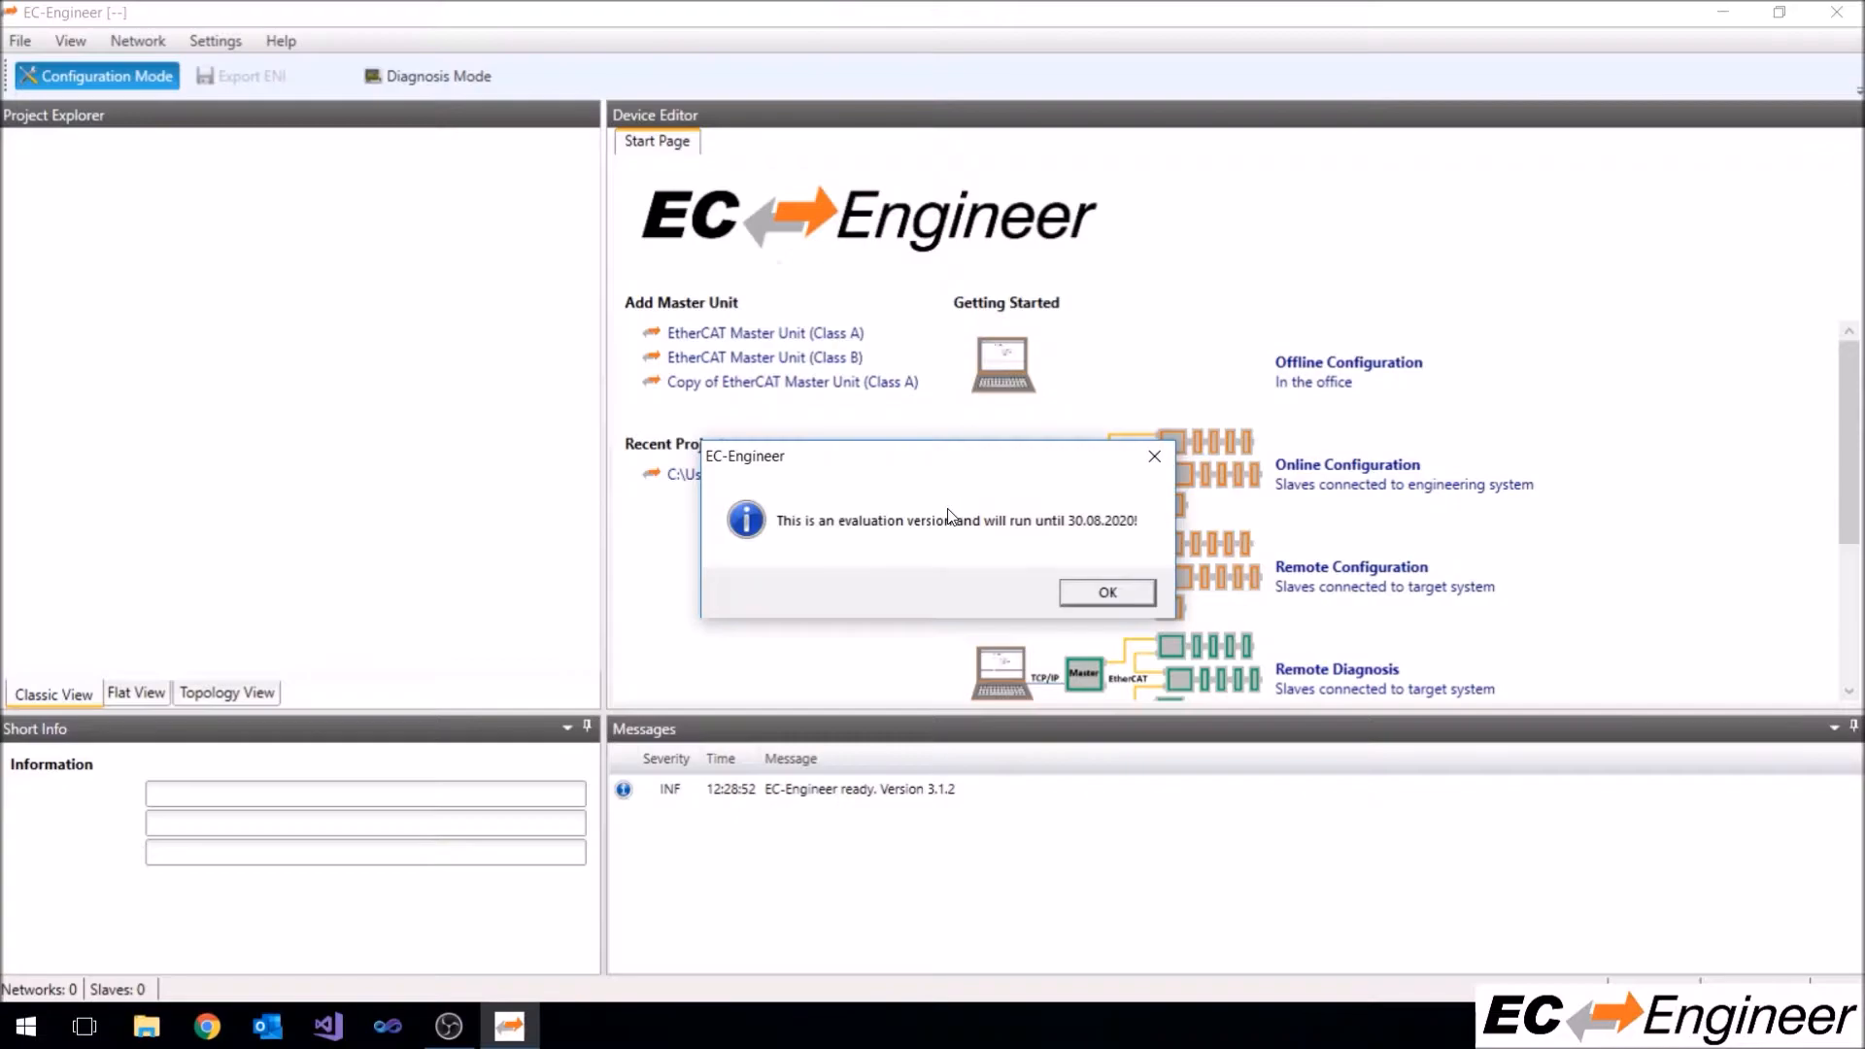
Dismiss the evaluation notice and add an EtherCAT Master Unit (Class A) from the Start Page
{"action": "left_click", "coordinate": [1106, 592]}
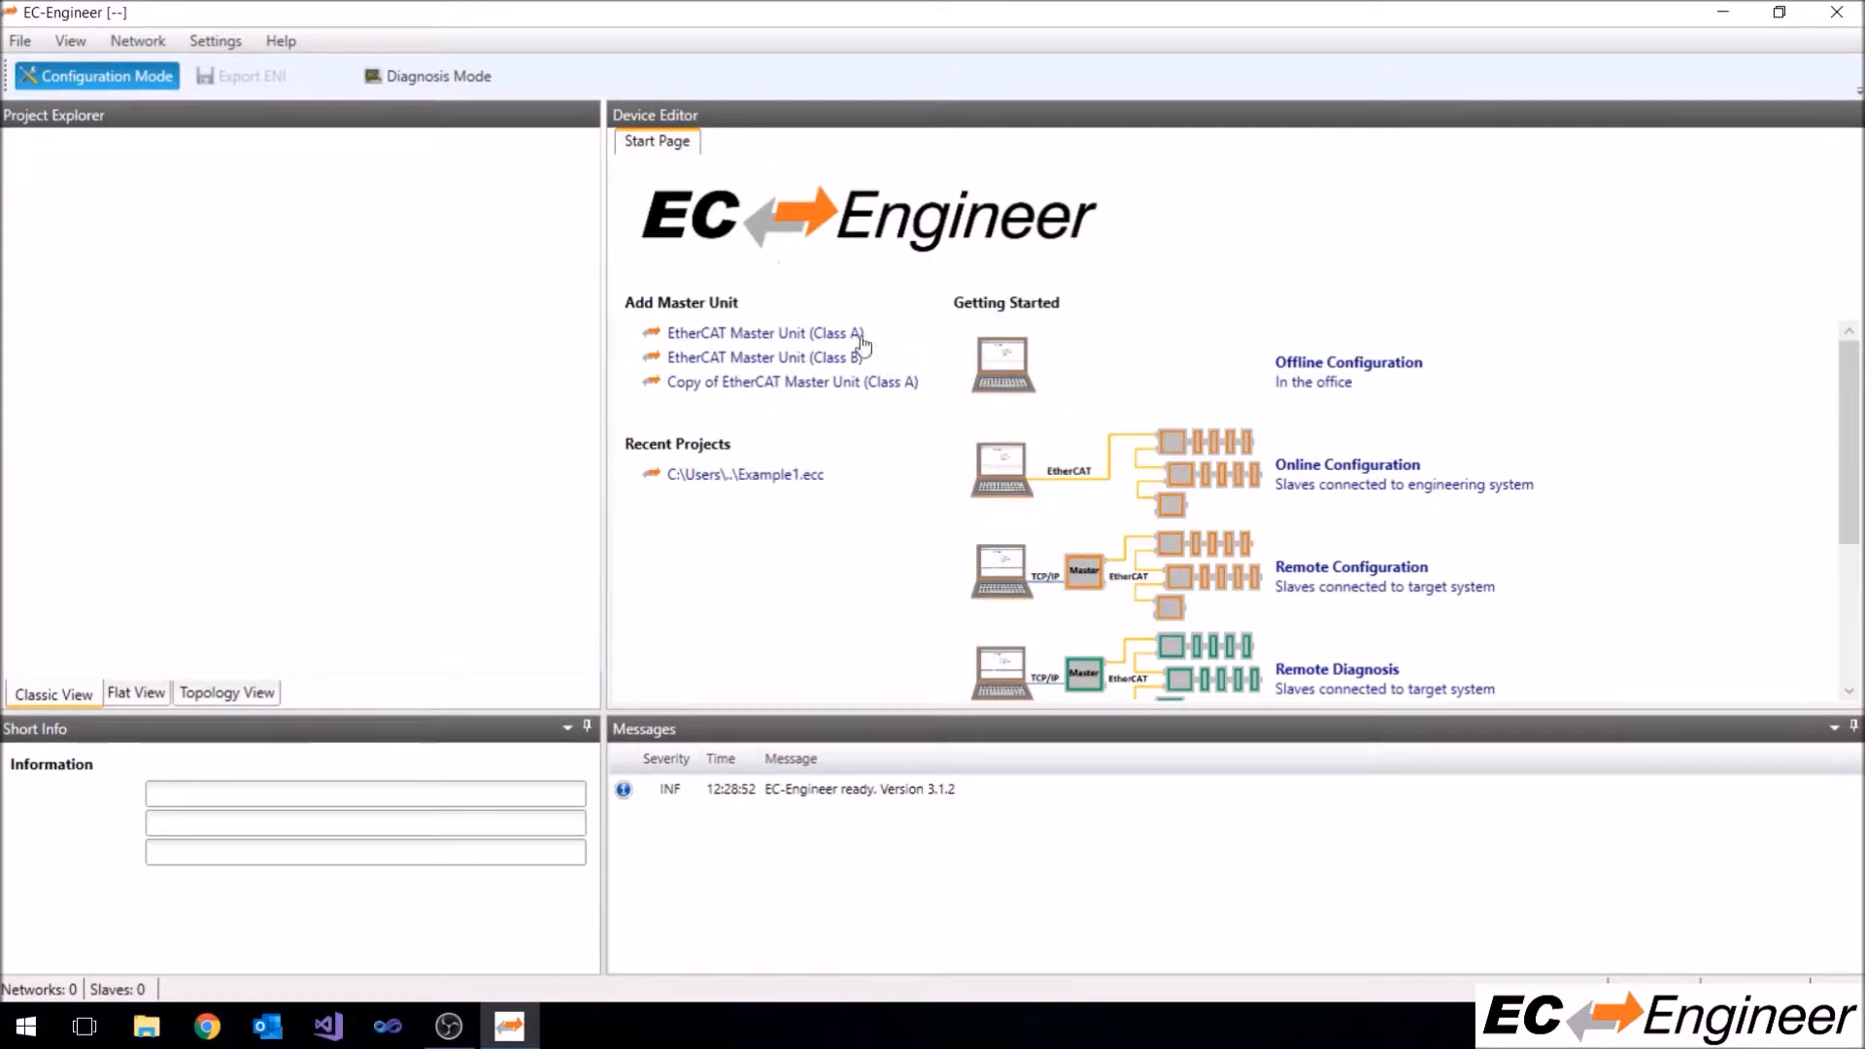
{"action": "left_click", "coordinate": [765, 332]}
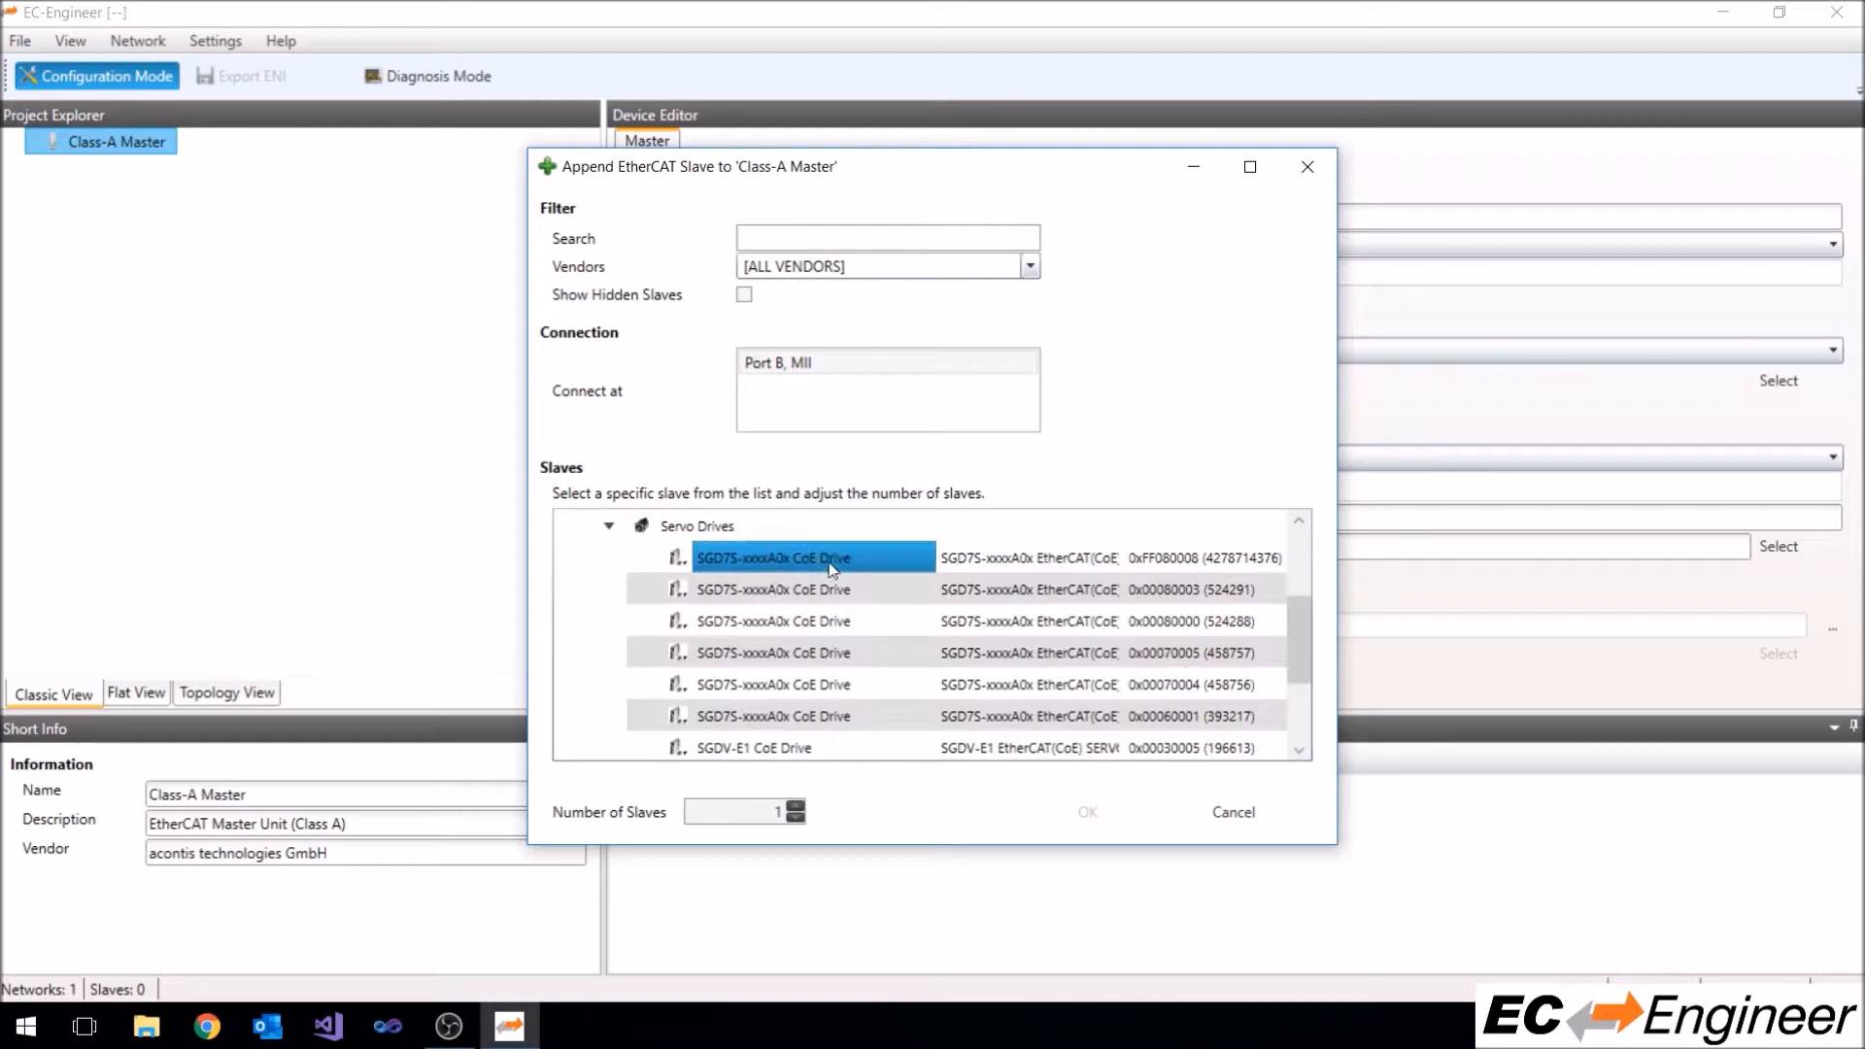
Append three SGD7S-xxxxA0x CoE Drive slaves (1001-1003) under the Class A master
{"action": "left_click", "coordinate": [795, 808]}
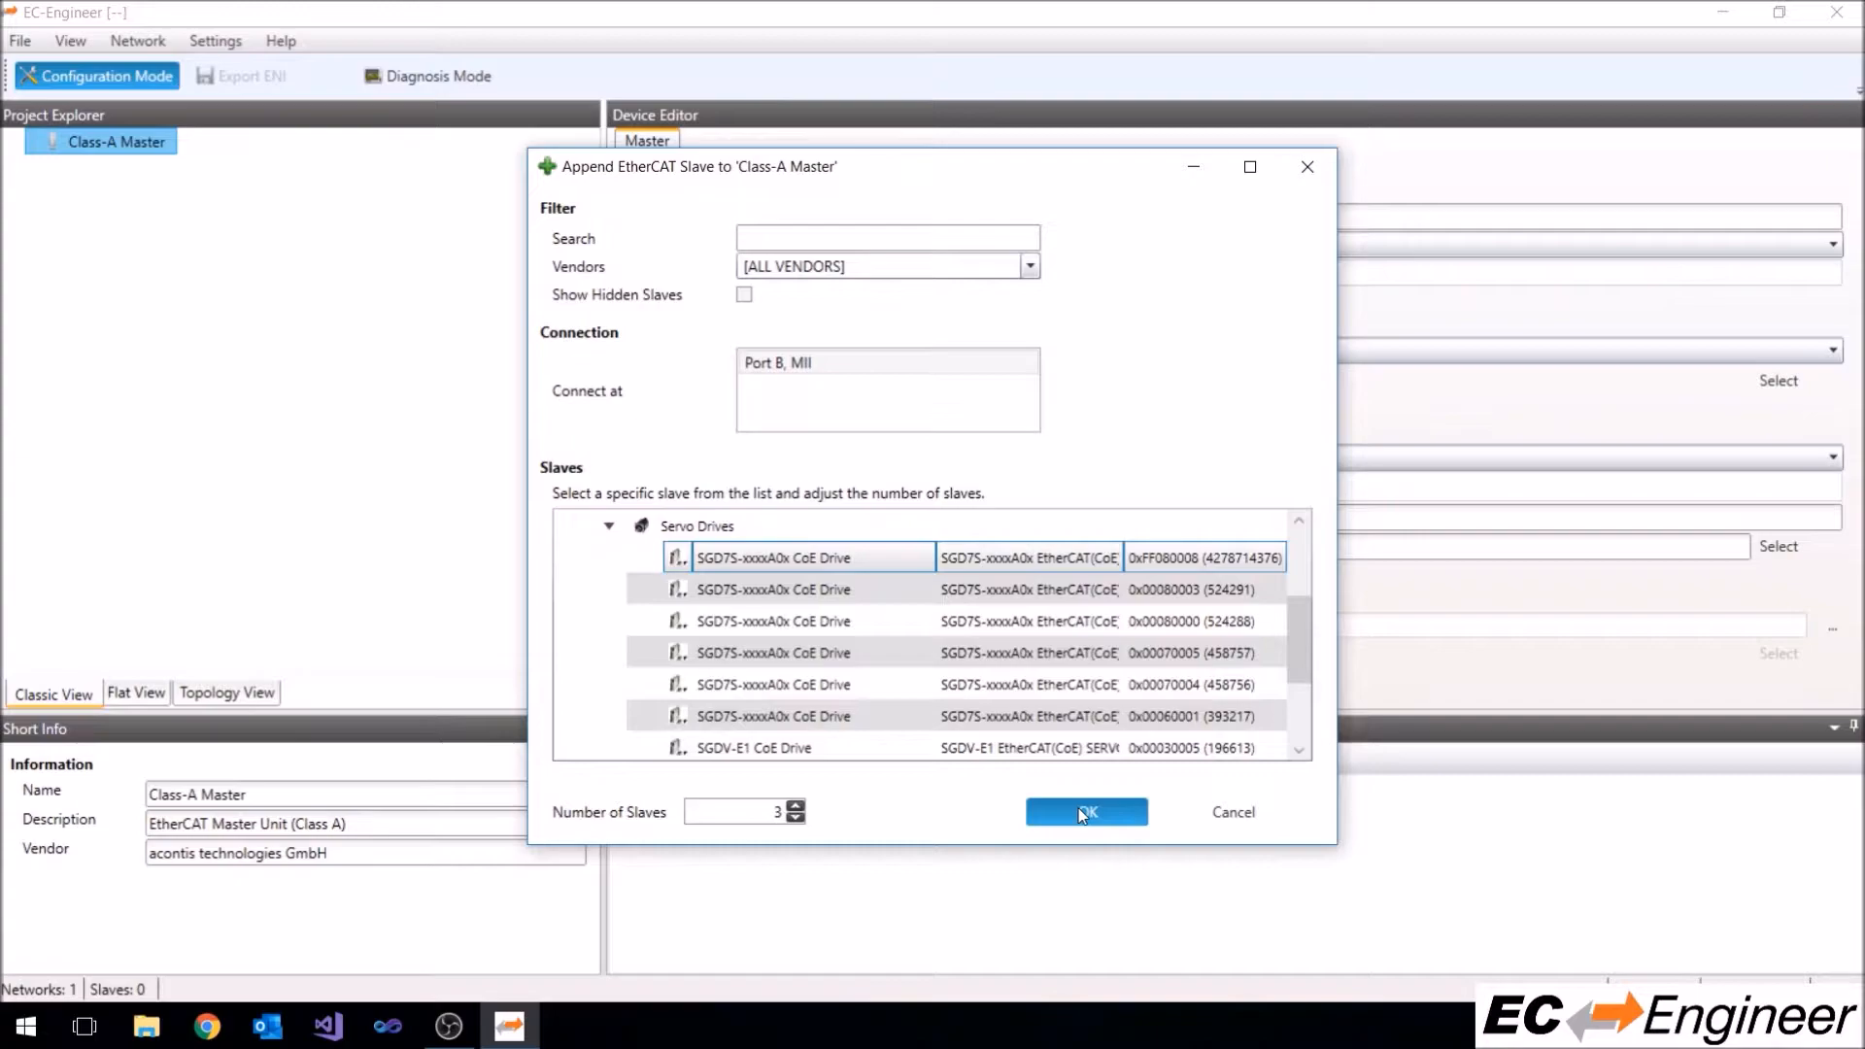
{"action": "left_click", "coordinate": [1084, 813]}
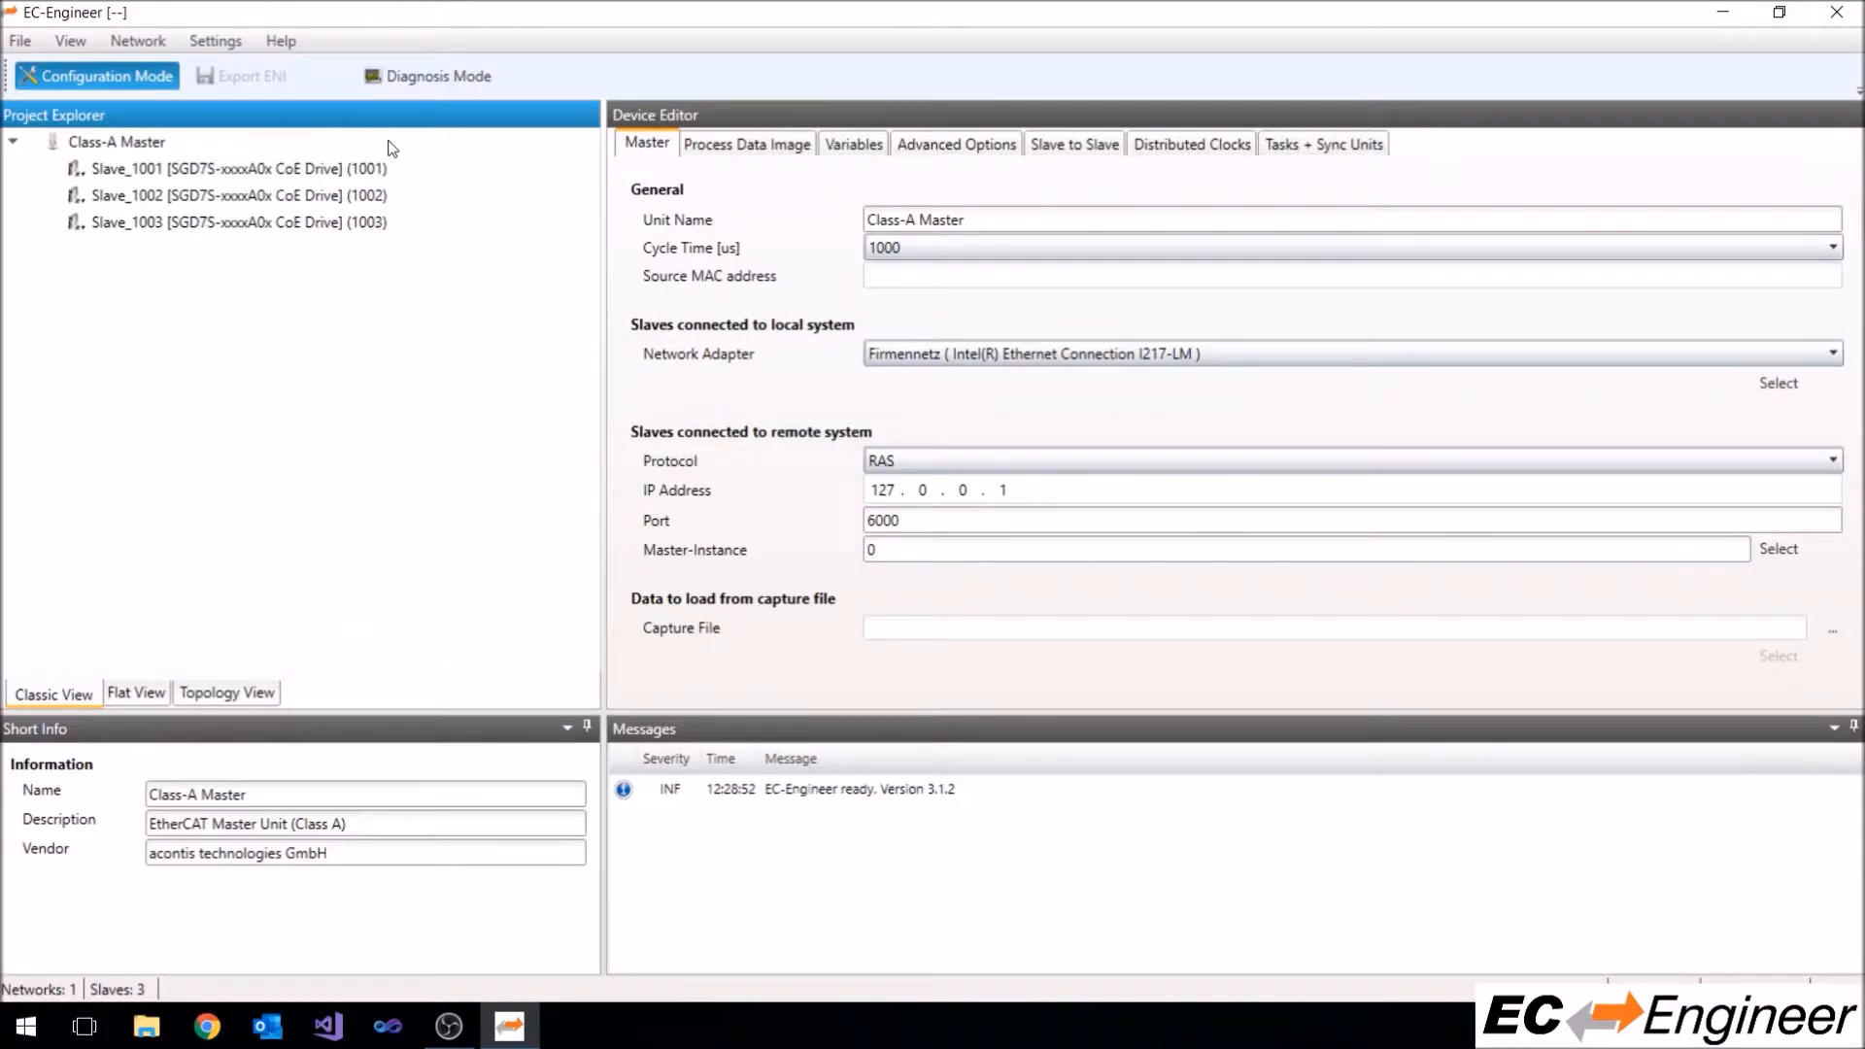
Rename the first drive Axis_X and set its station address to 10
{"action": "left_click", "coordinate": [237, 167]}
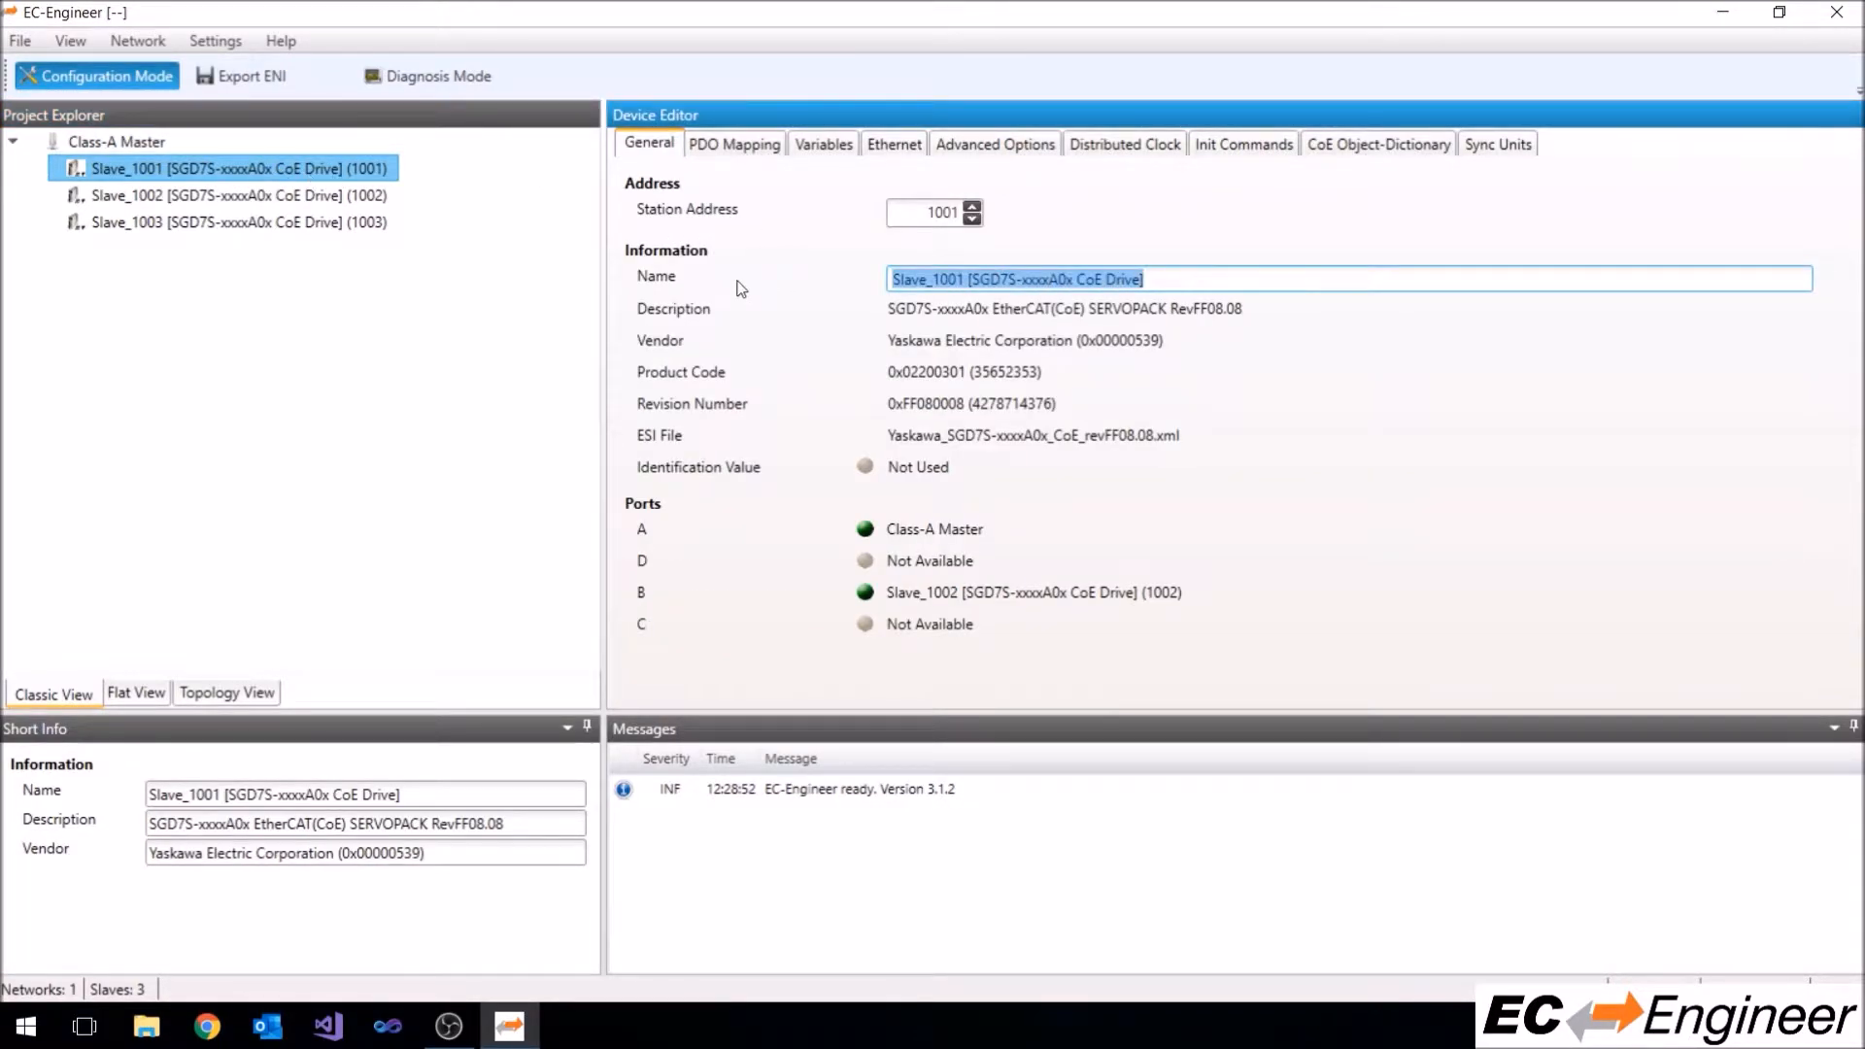
{"action": "type", "text": "Axis_X"}
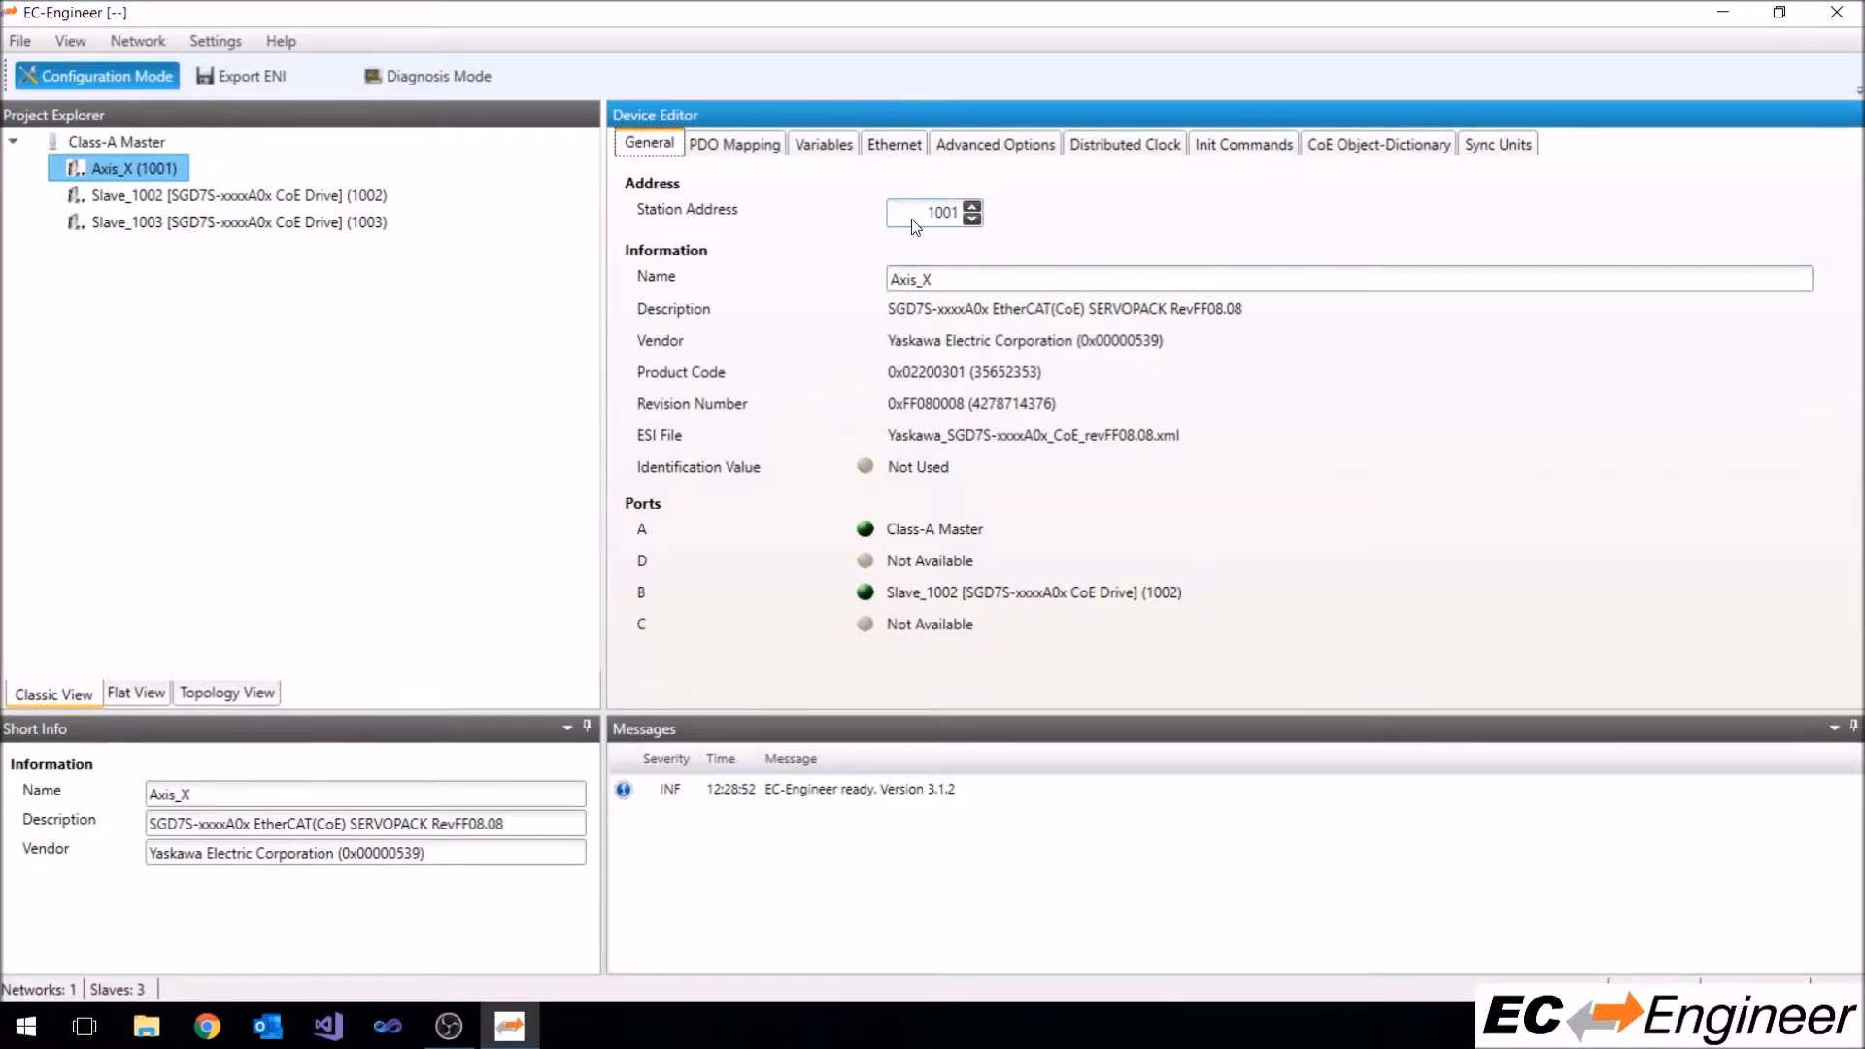
{"action": "left_click", "coordinate": [971, 206]}
{"action": "type", "text": "10"}
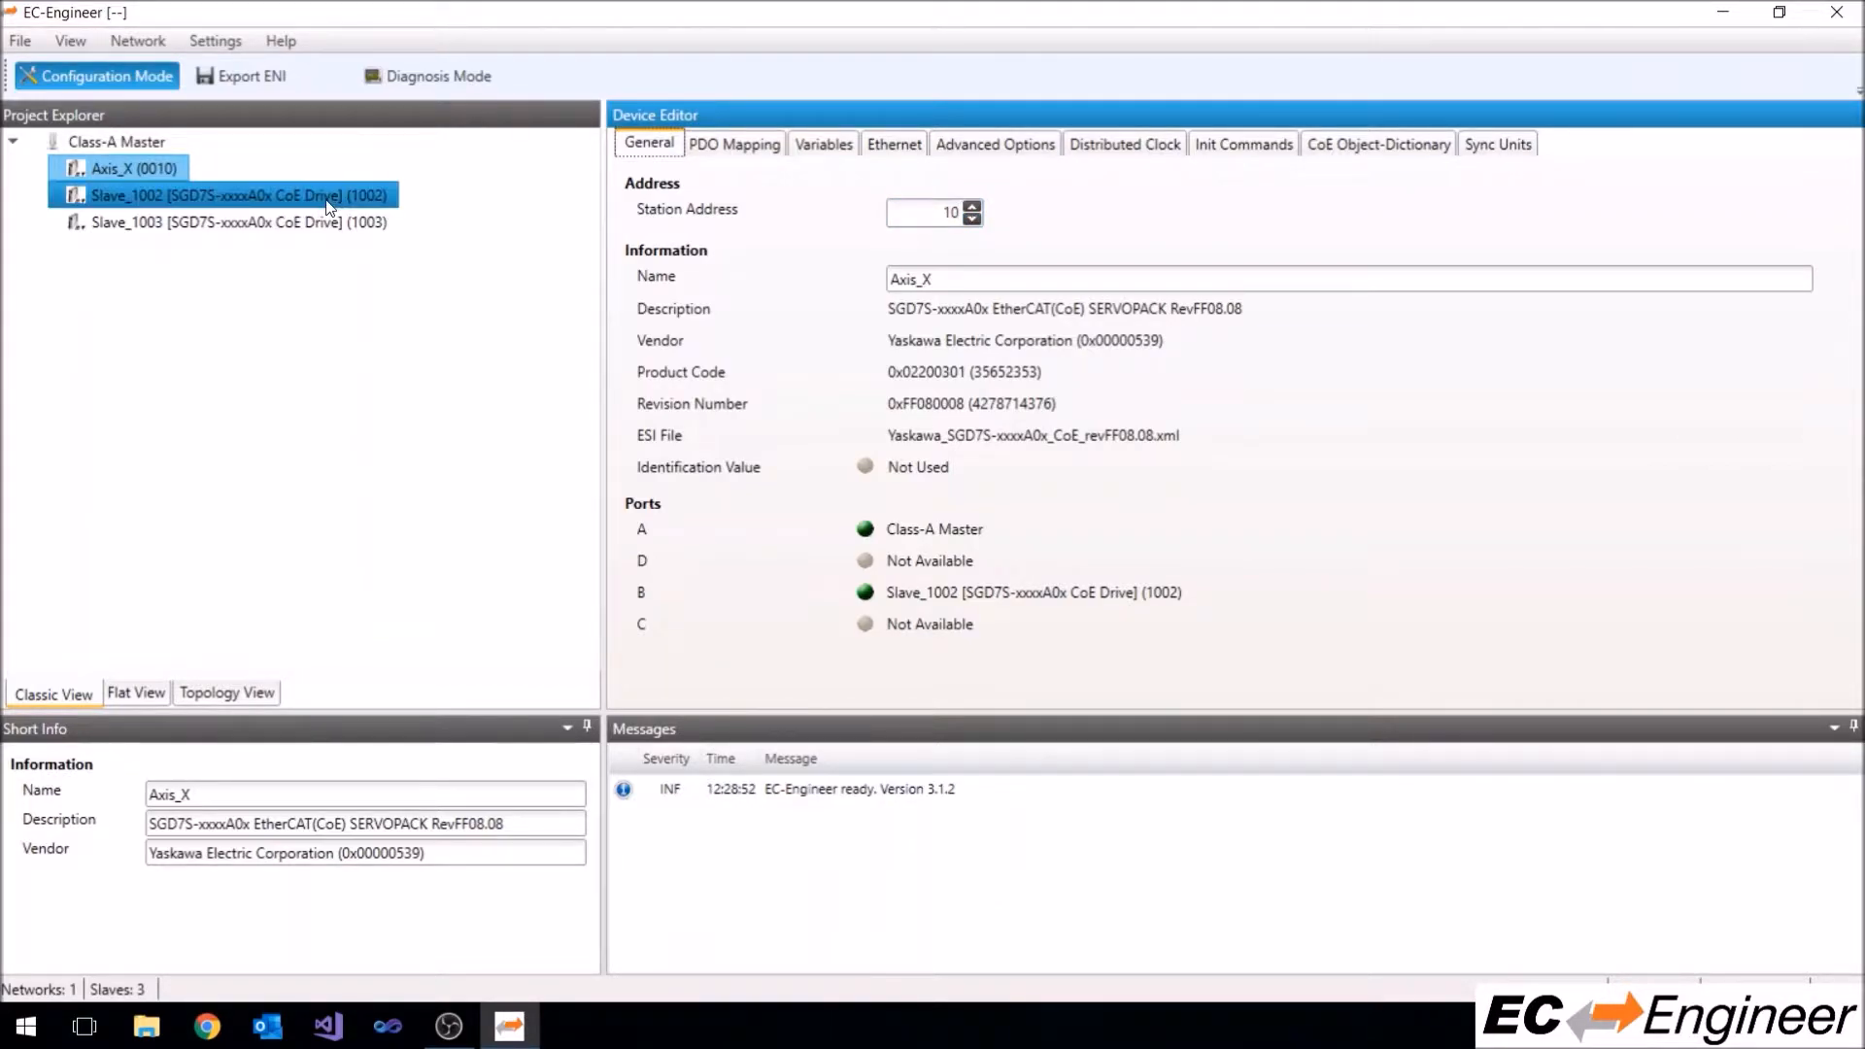
Rename the second drive Axis_Y with station address 11
{"action": "left_click", "coordinate": [237, 195]}
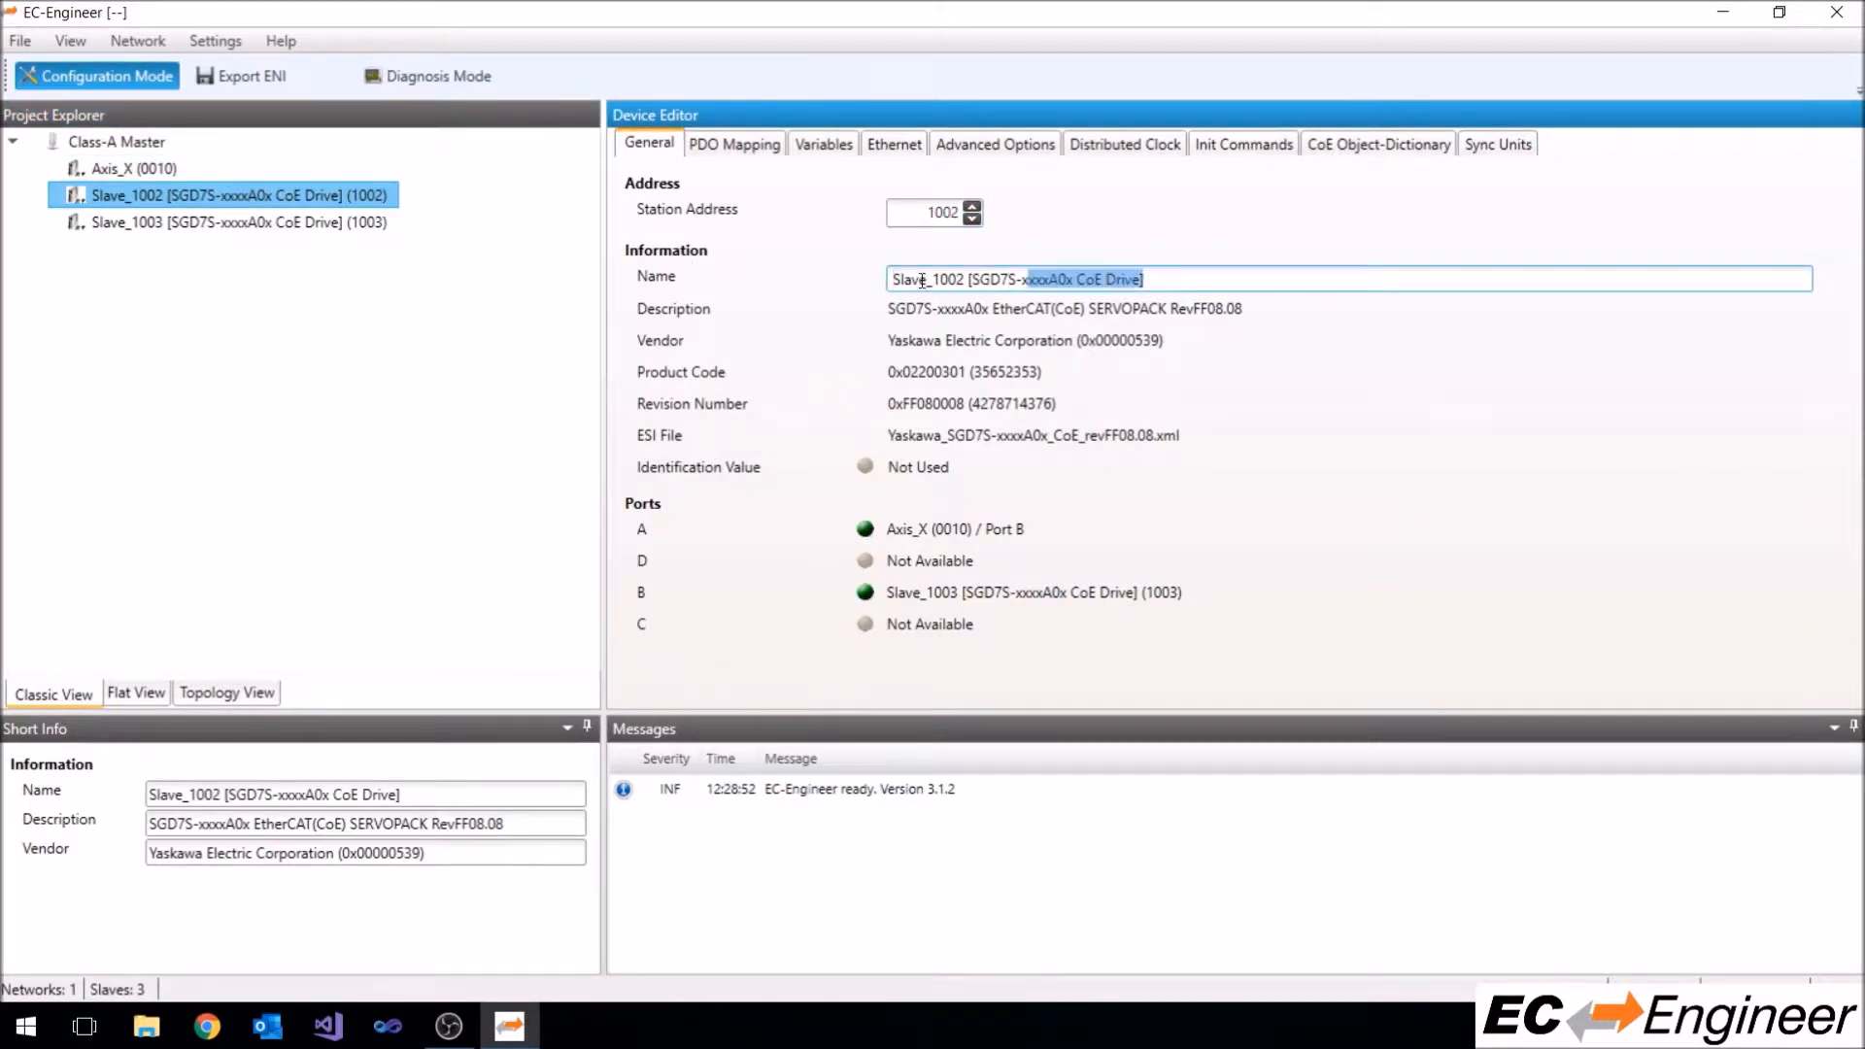
{"action": "type", "text": "Axis_Y"}
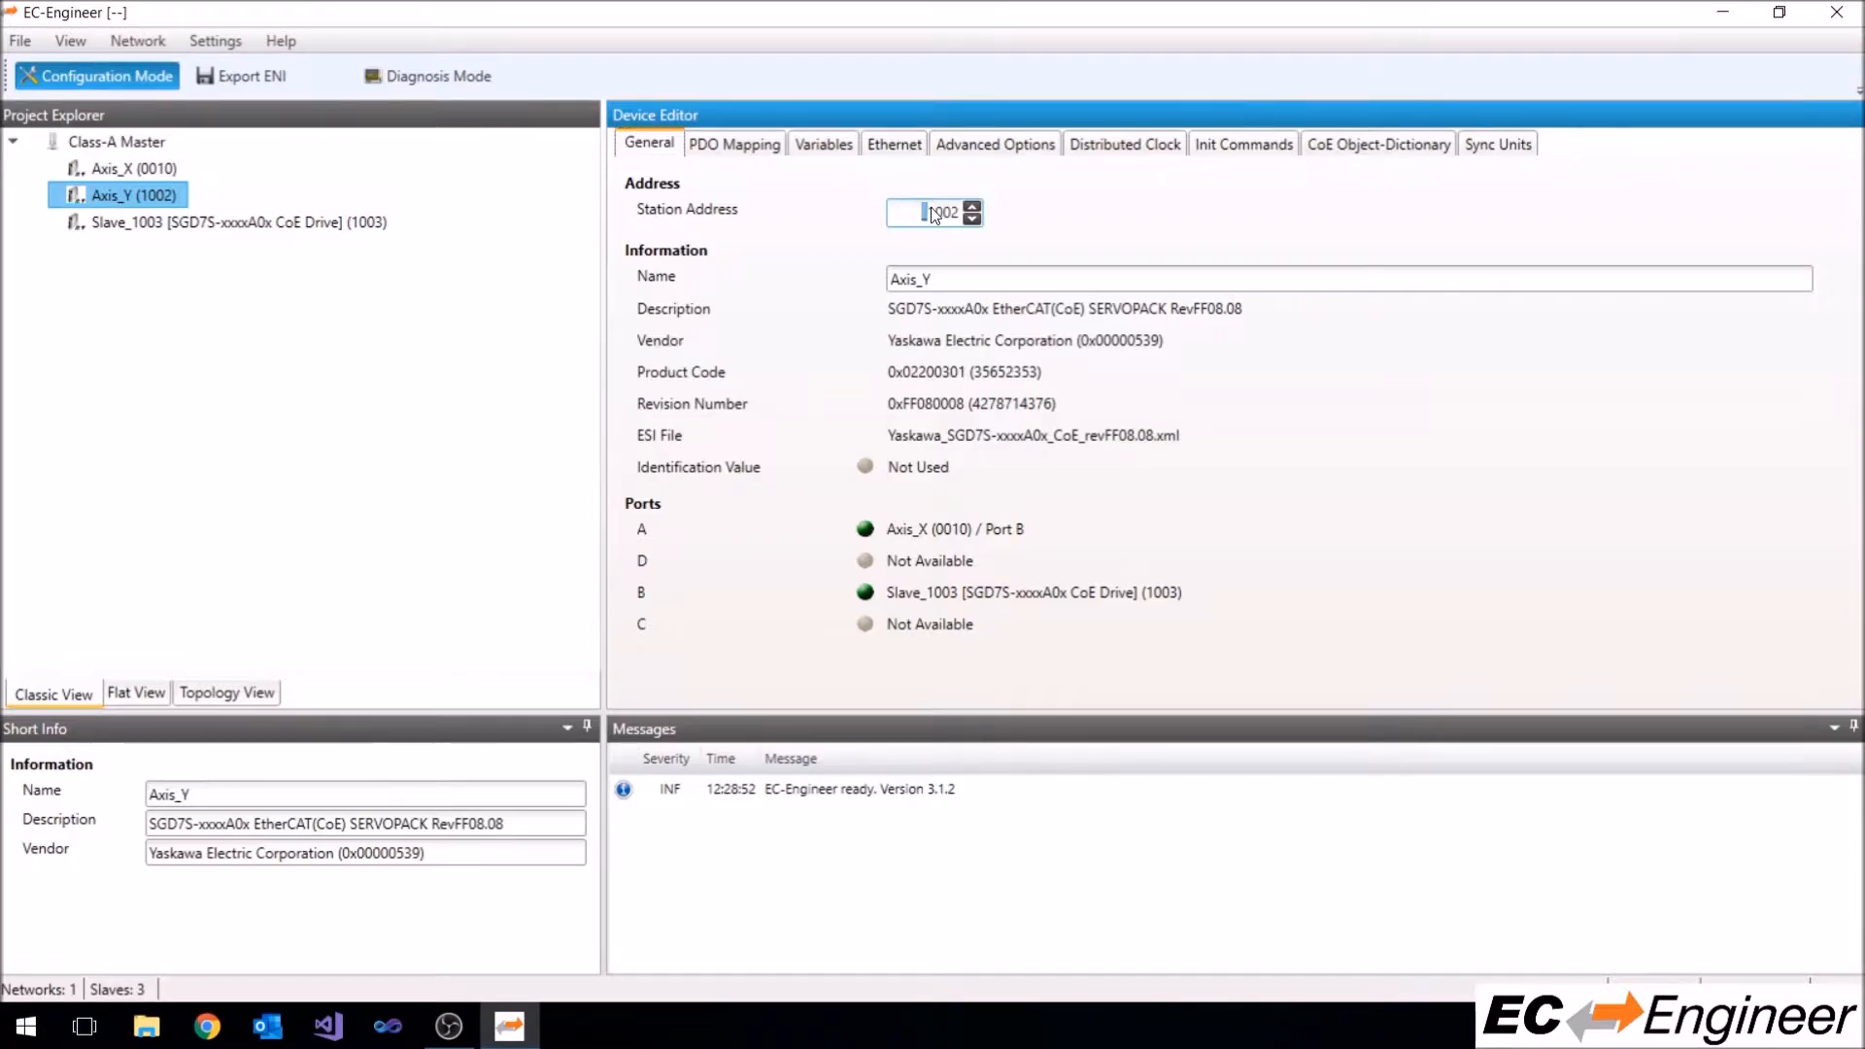
{"action": "type", "text": "11"}
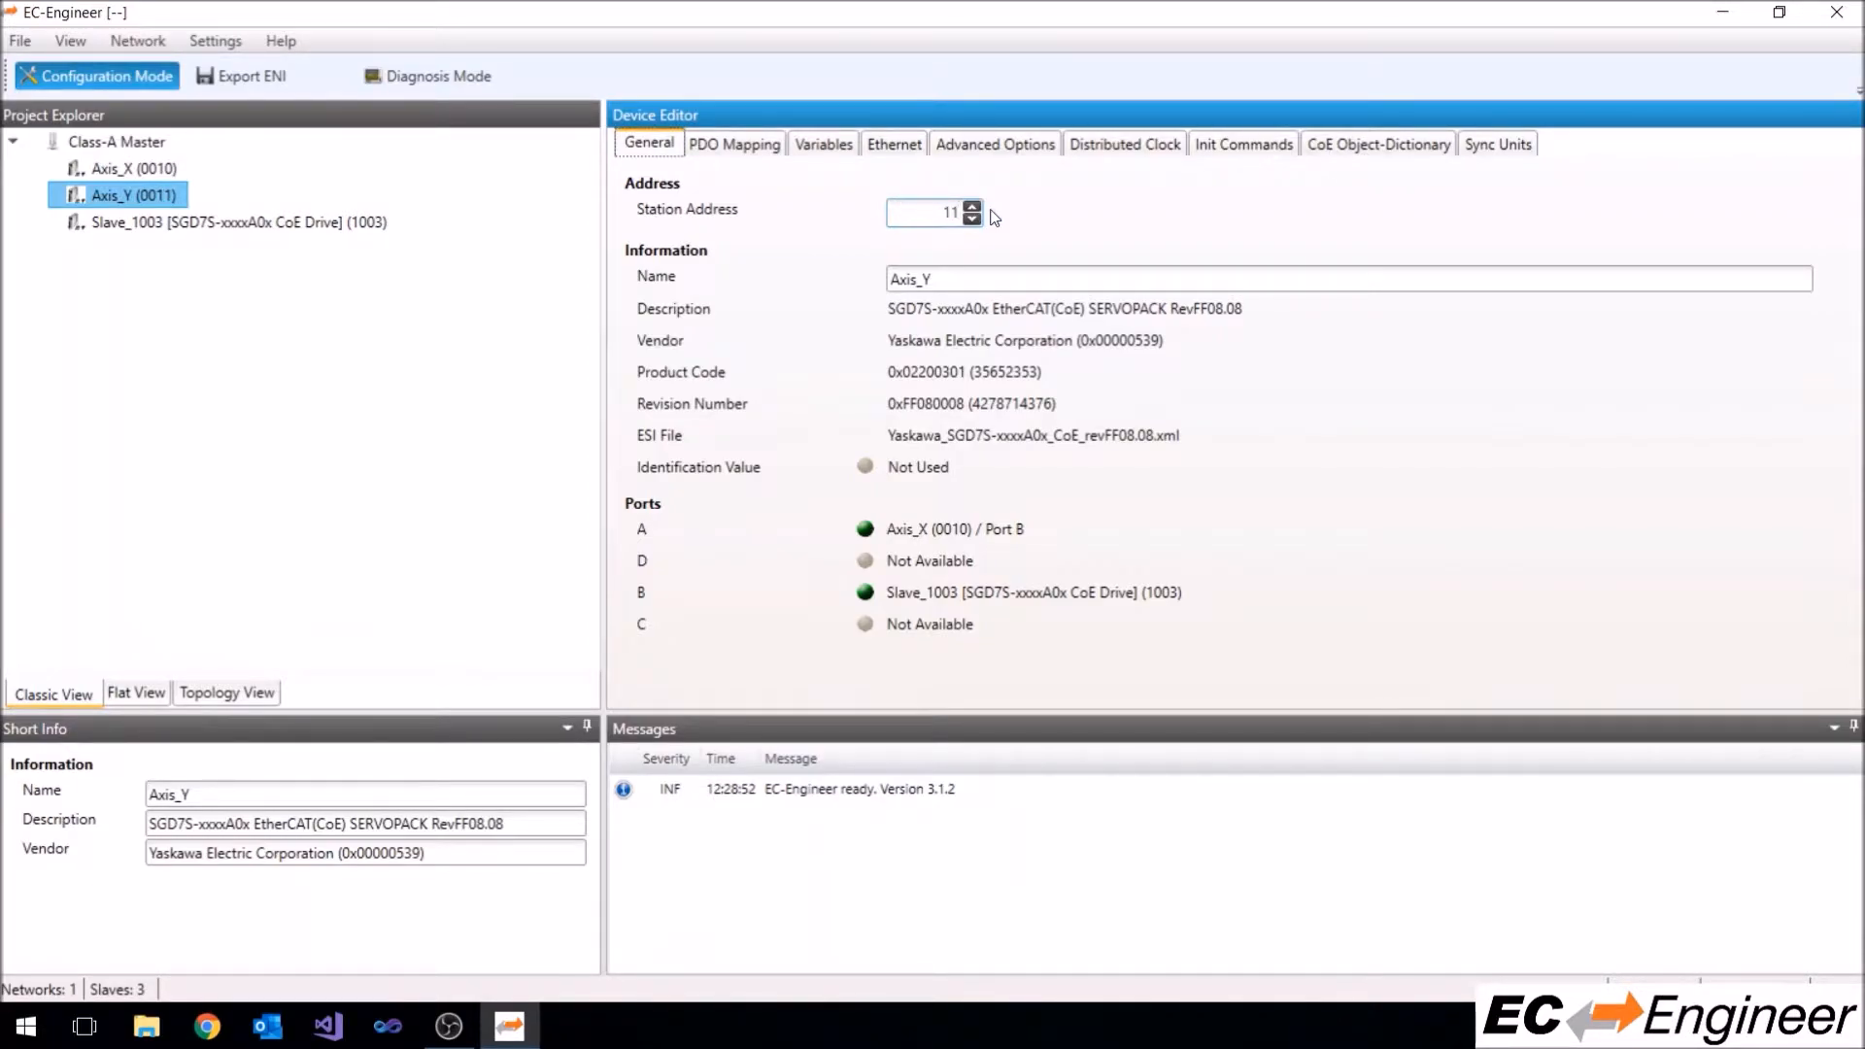
Rename the third drive Axis_Z with station address 12
{"action": "left_click", "coordinate": [237, 221]}
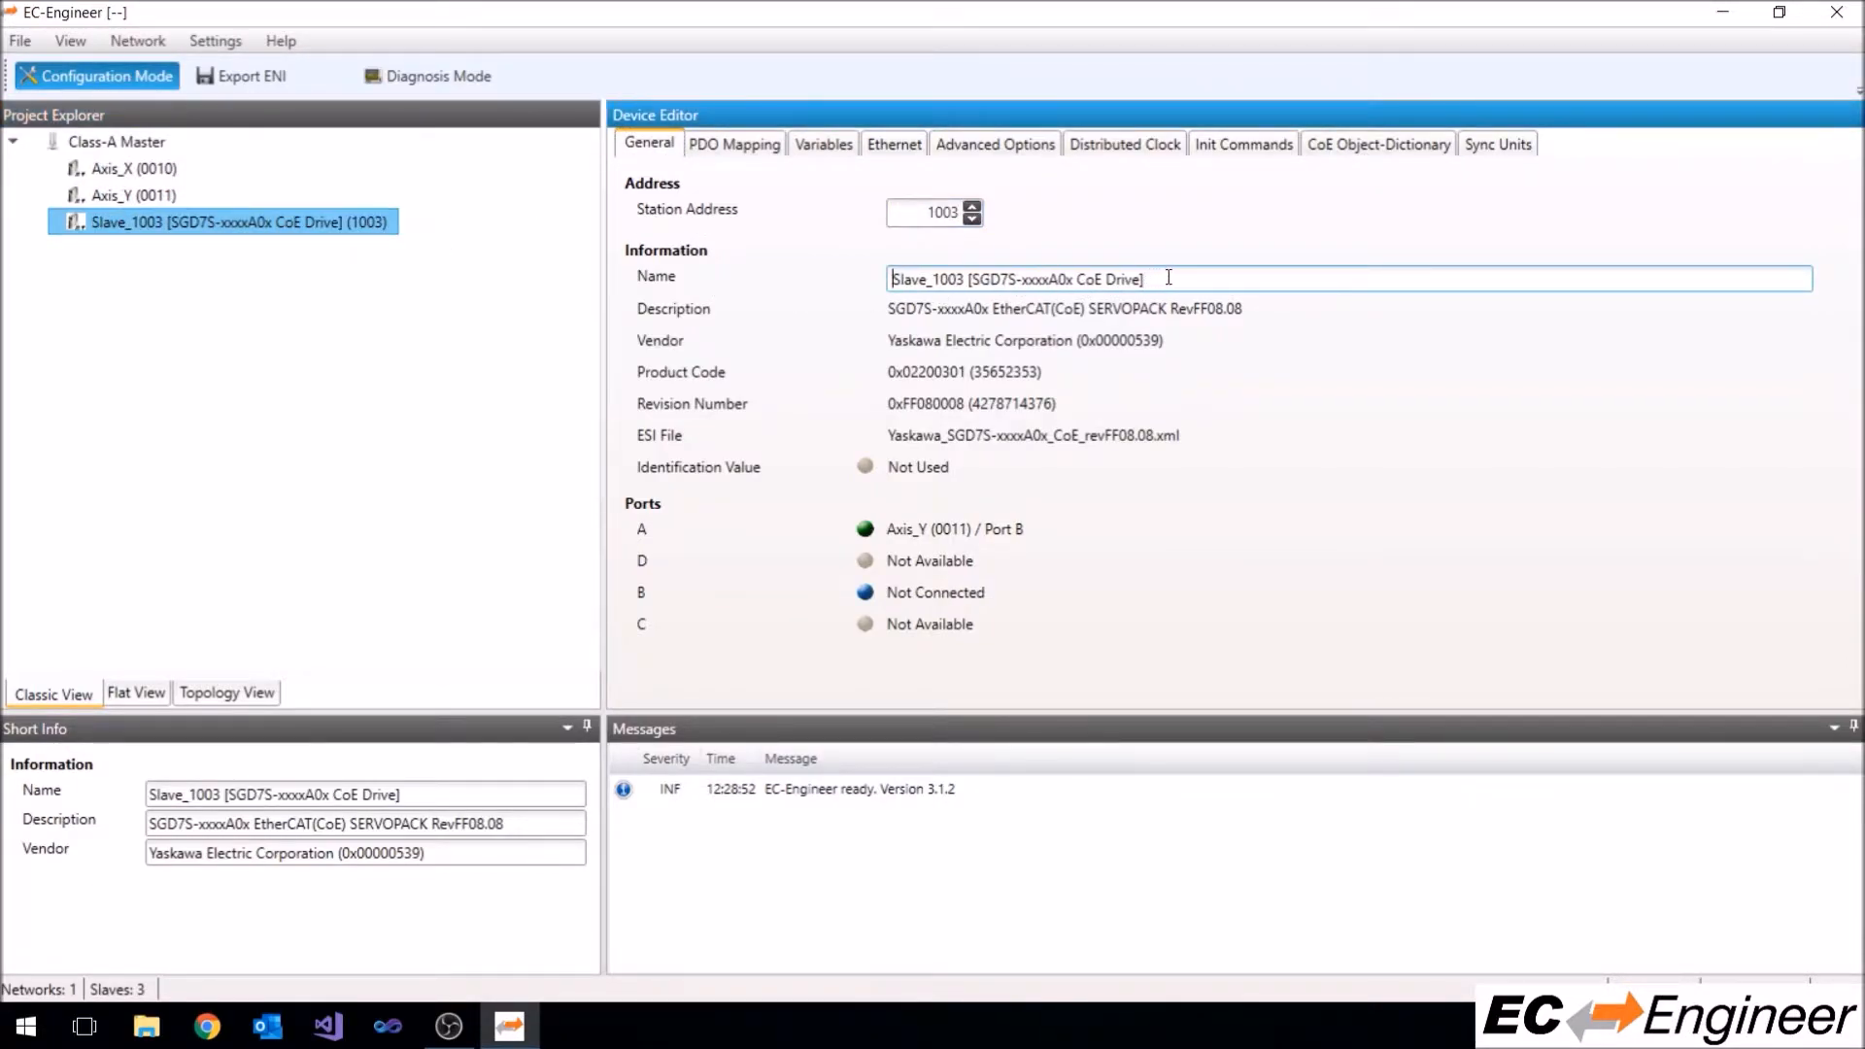
{"action": "type", "text": "Axis_Z"}
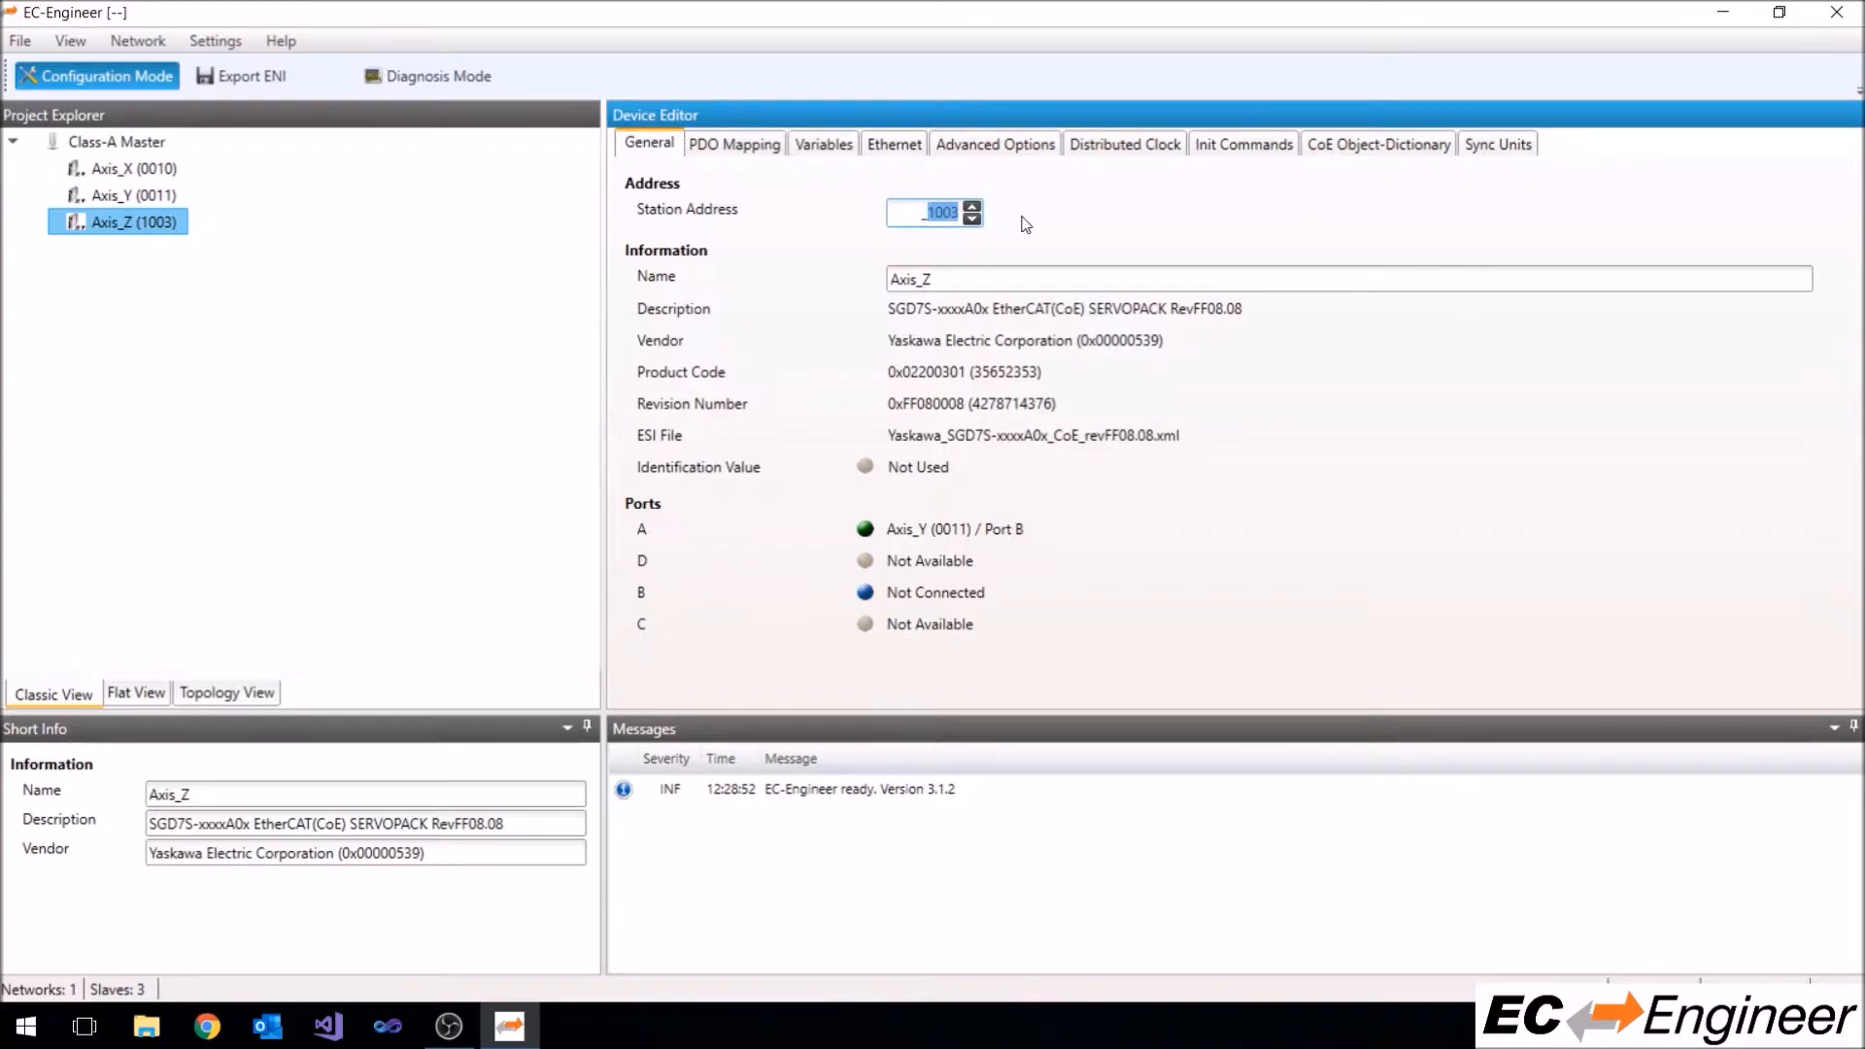
{"action": "type", "text": "12"}
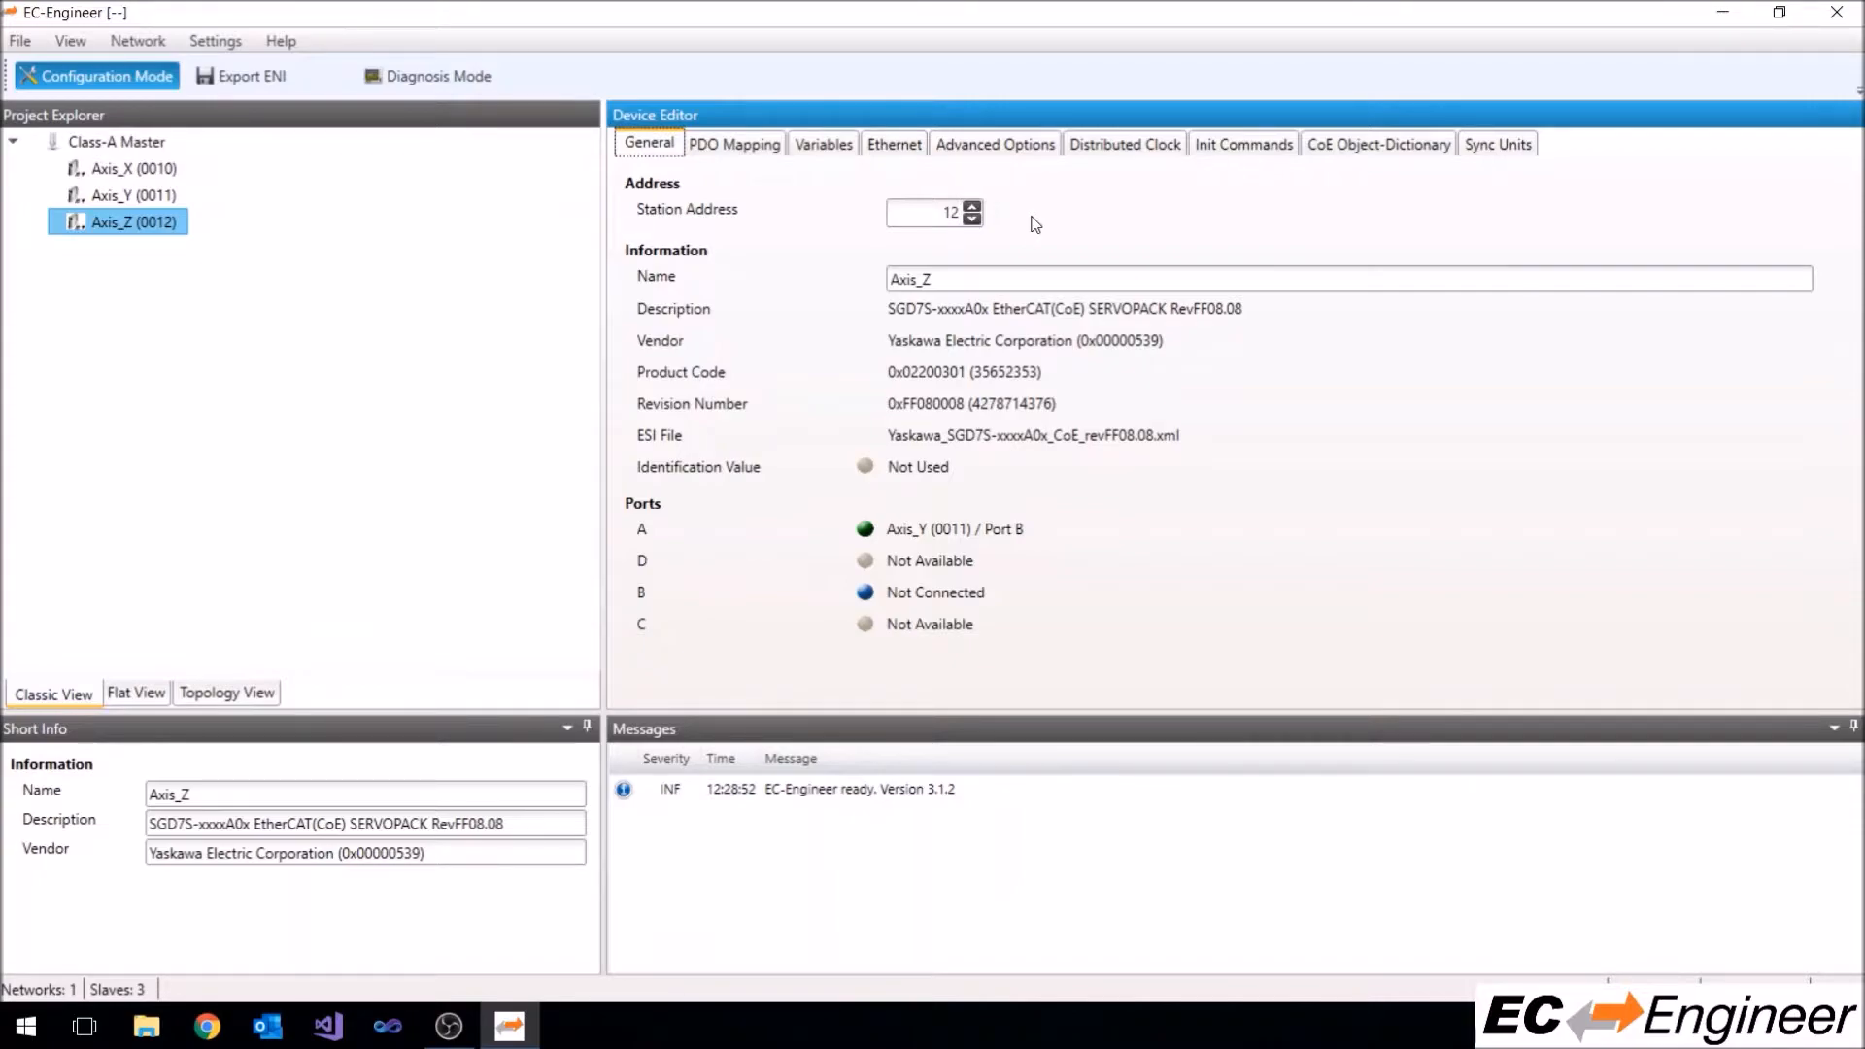
Show Axis_X's PDO Mapping and start editing the 2nd Transmit PDO mapping
{"action": "left_click", "coordinate": [131, 167]}
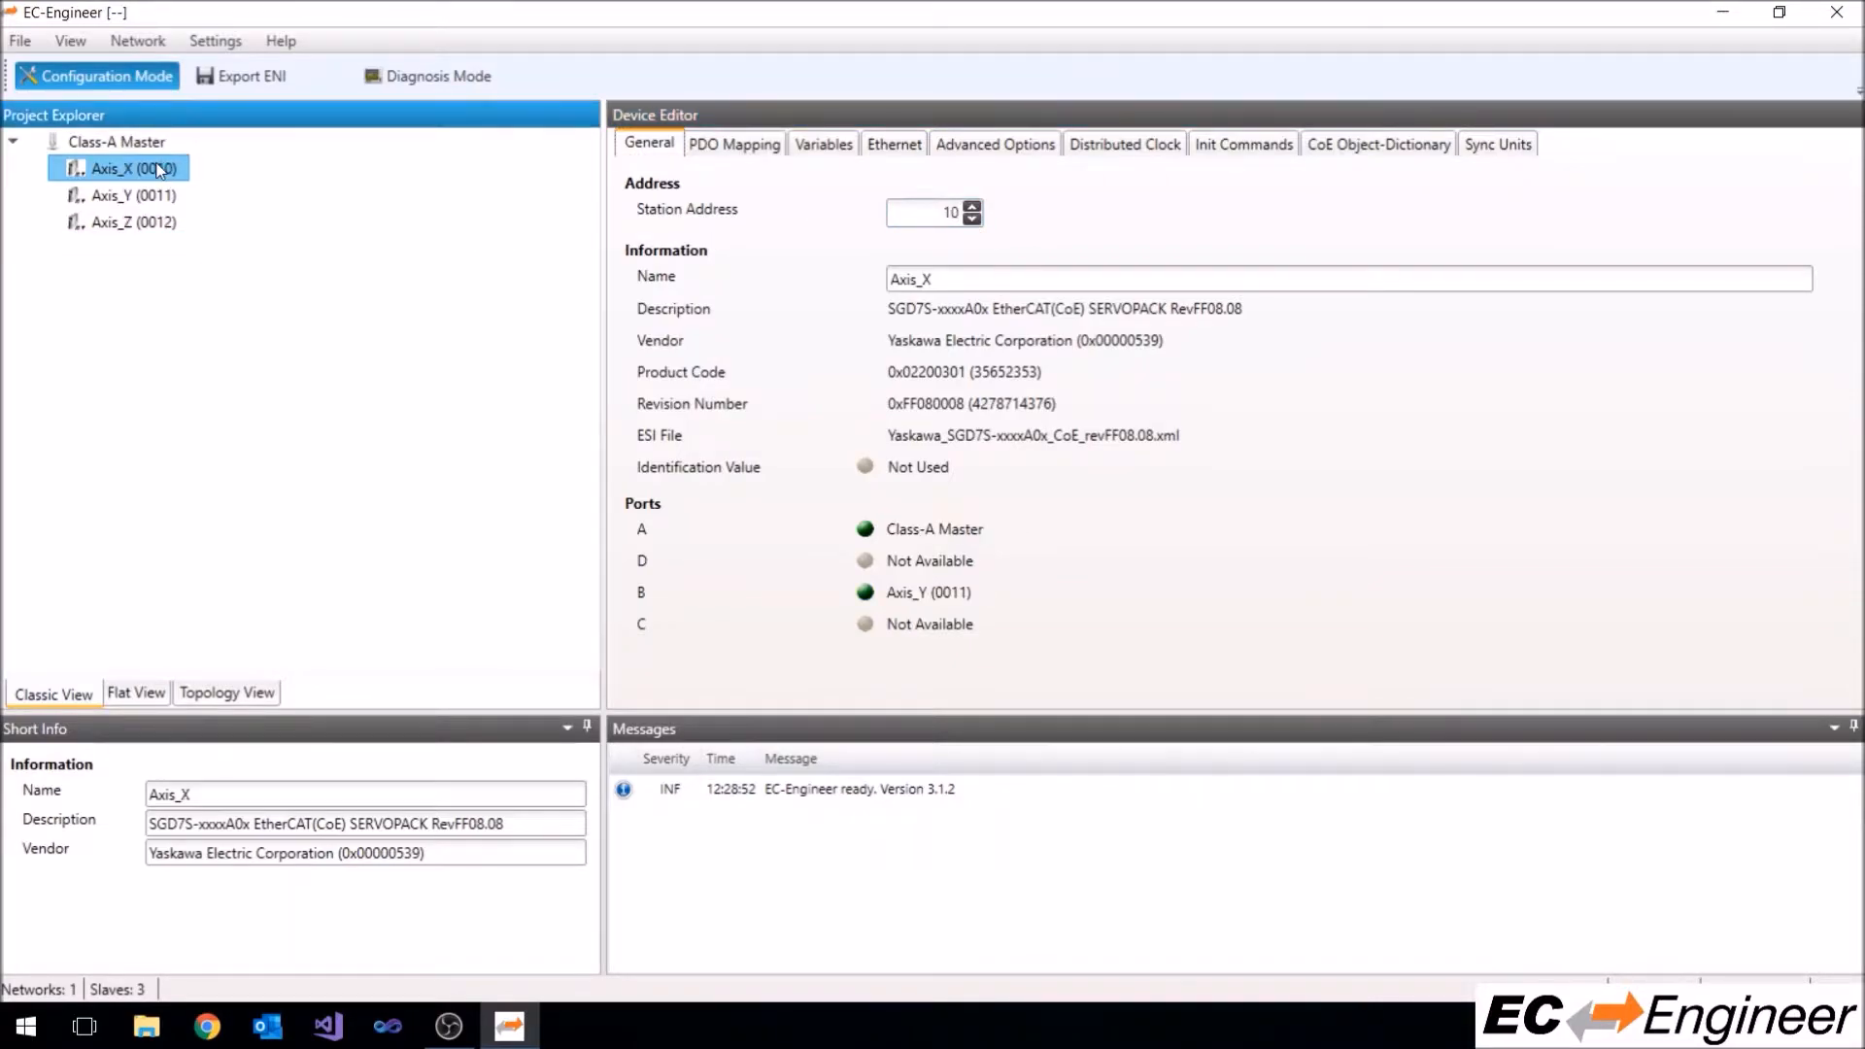
{"action": "left_click", "coordinate": [734, 142]}
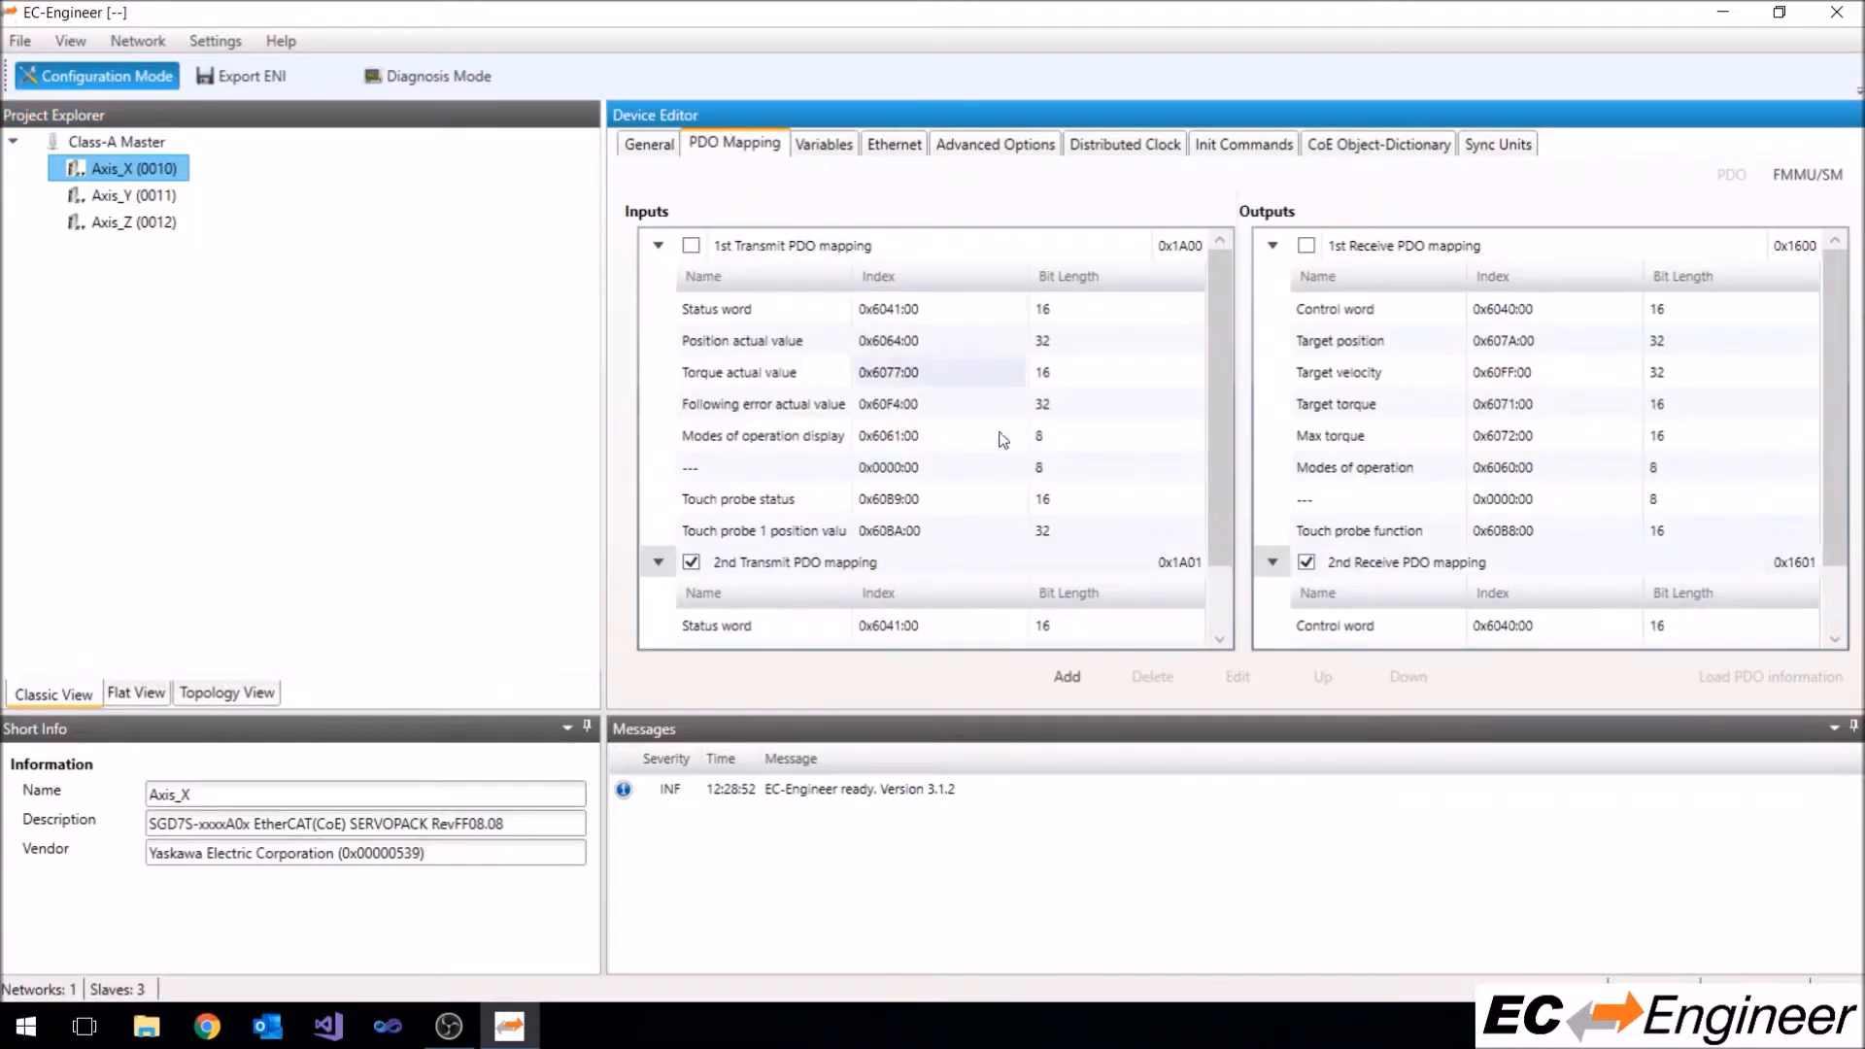
{"action": "scroll", "scroll_direction": "down", "scroll_amount": 3}
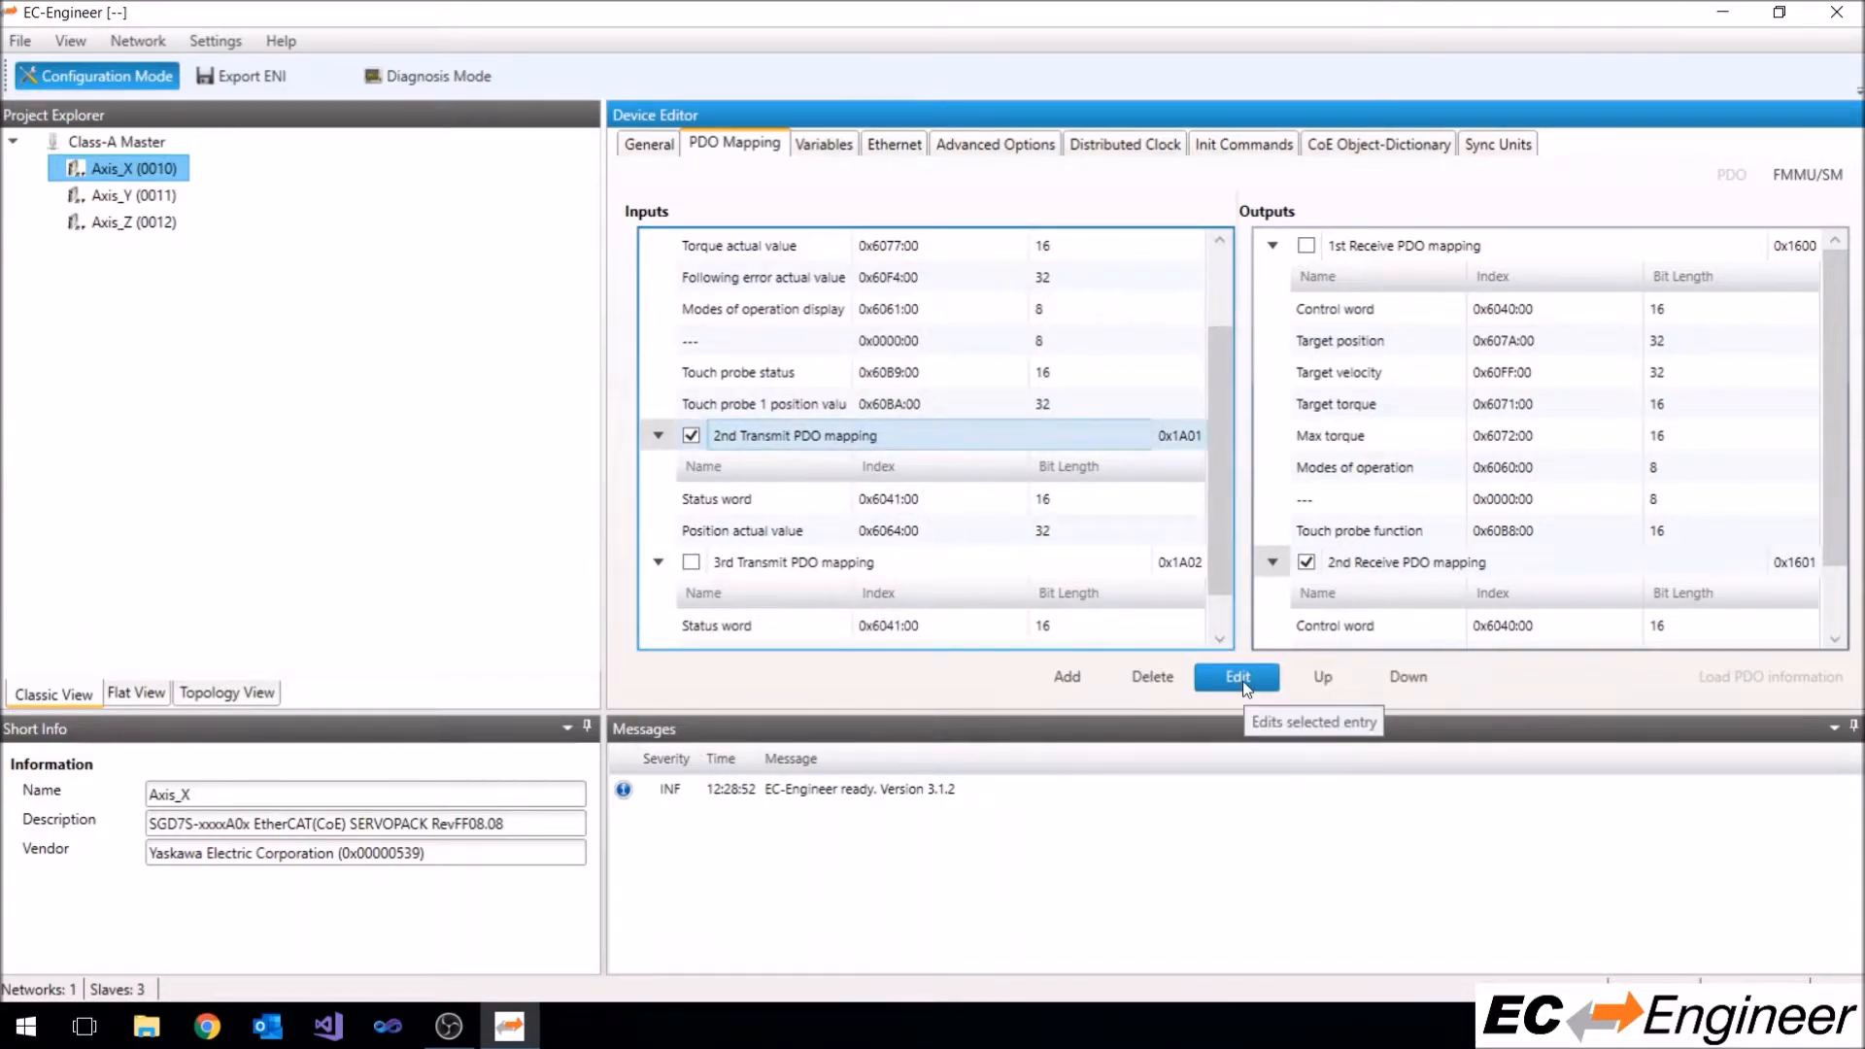
{"action": "left_click", "coordinate": [1236, 676]}
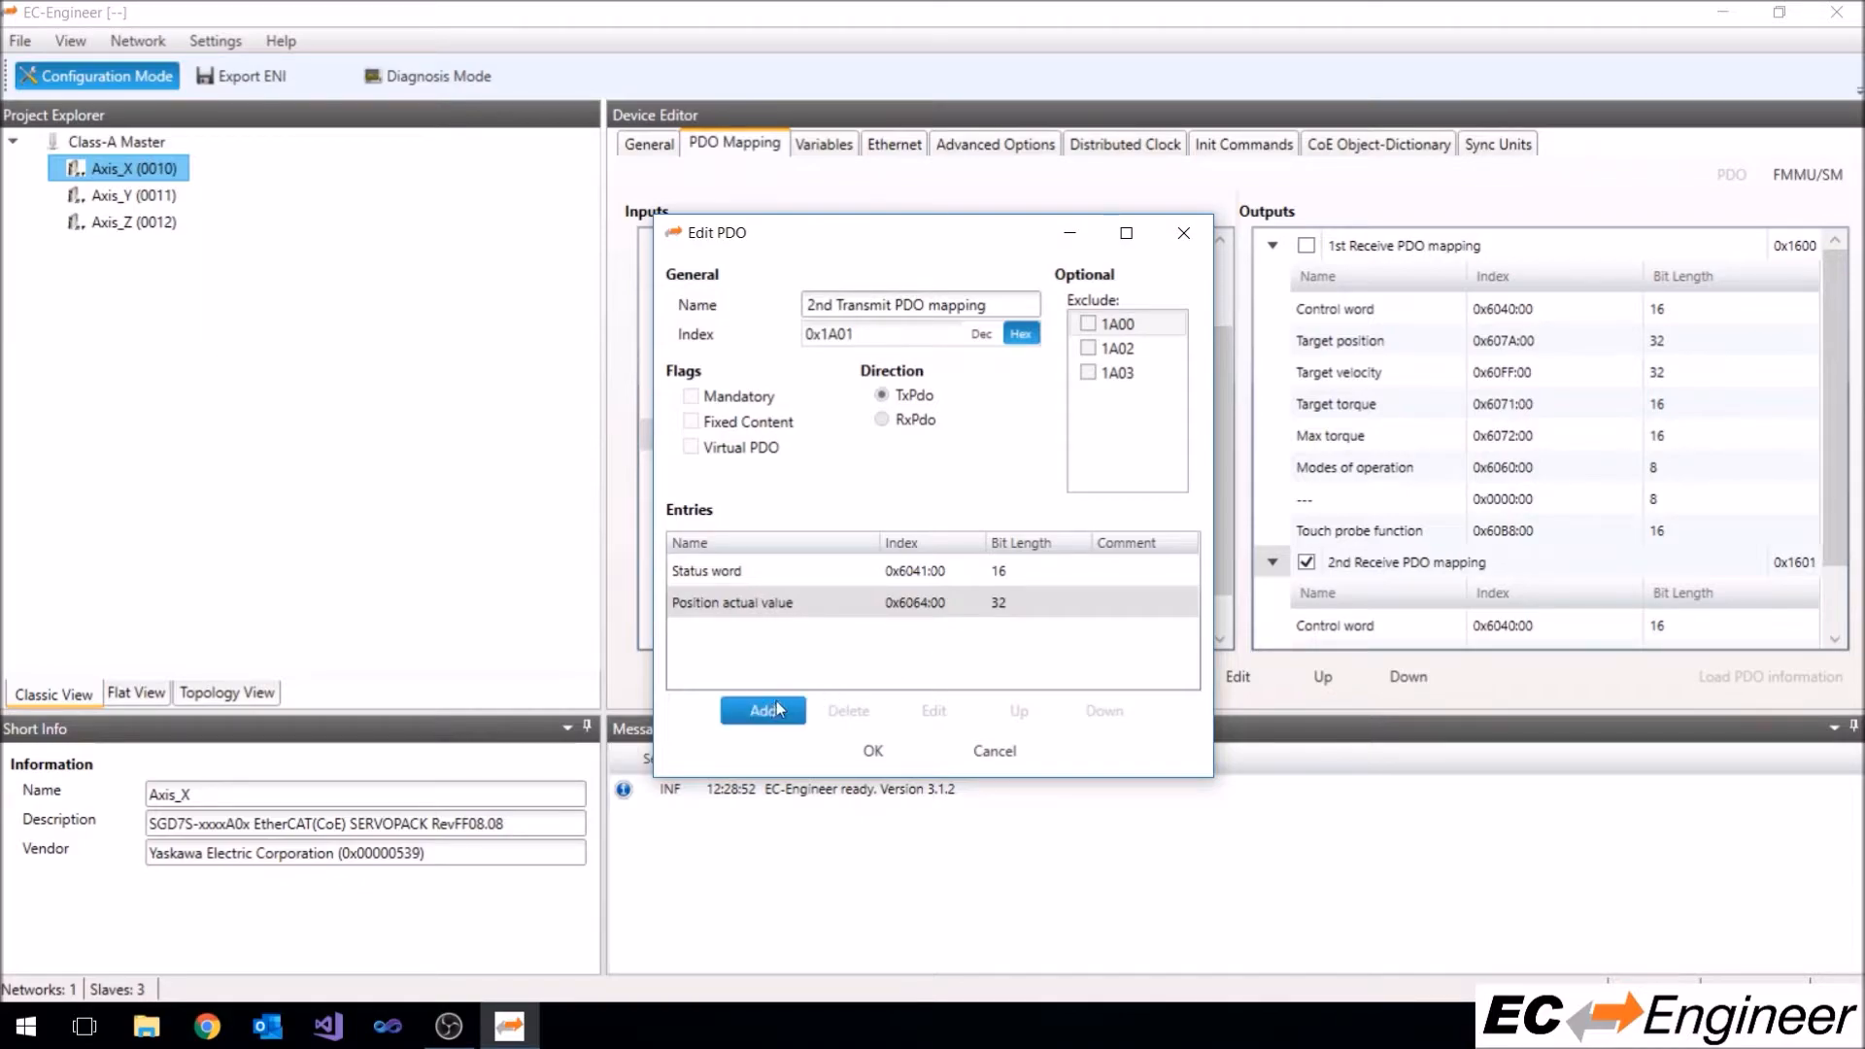
Add the Digital inputs object 0x60FD as a new entry of the 2nd Transmit PDO
{"action": "left_click", "coordinate": [762, 711]}
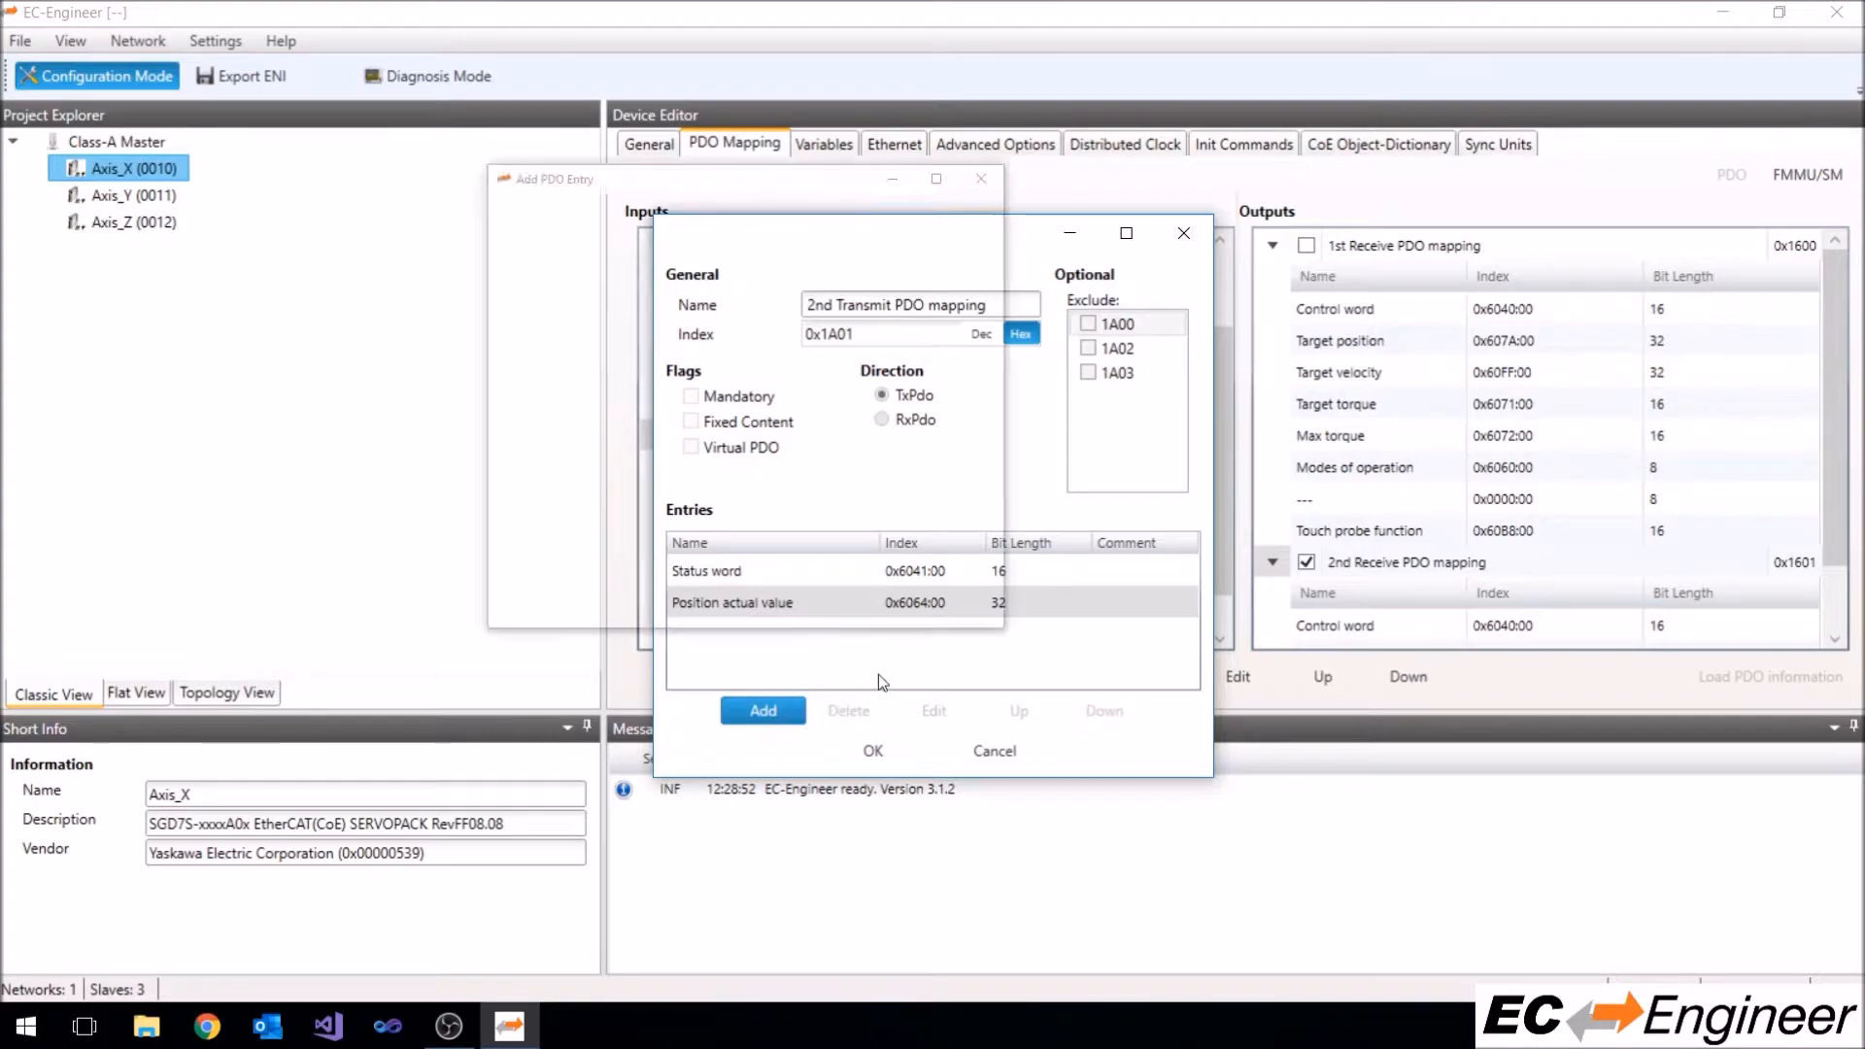
{"action": "left_click", "coordinate": [761, 711]}
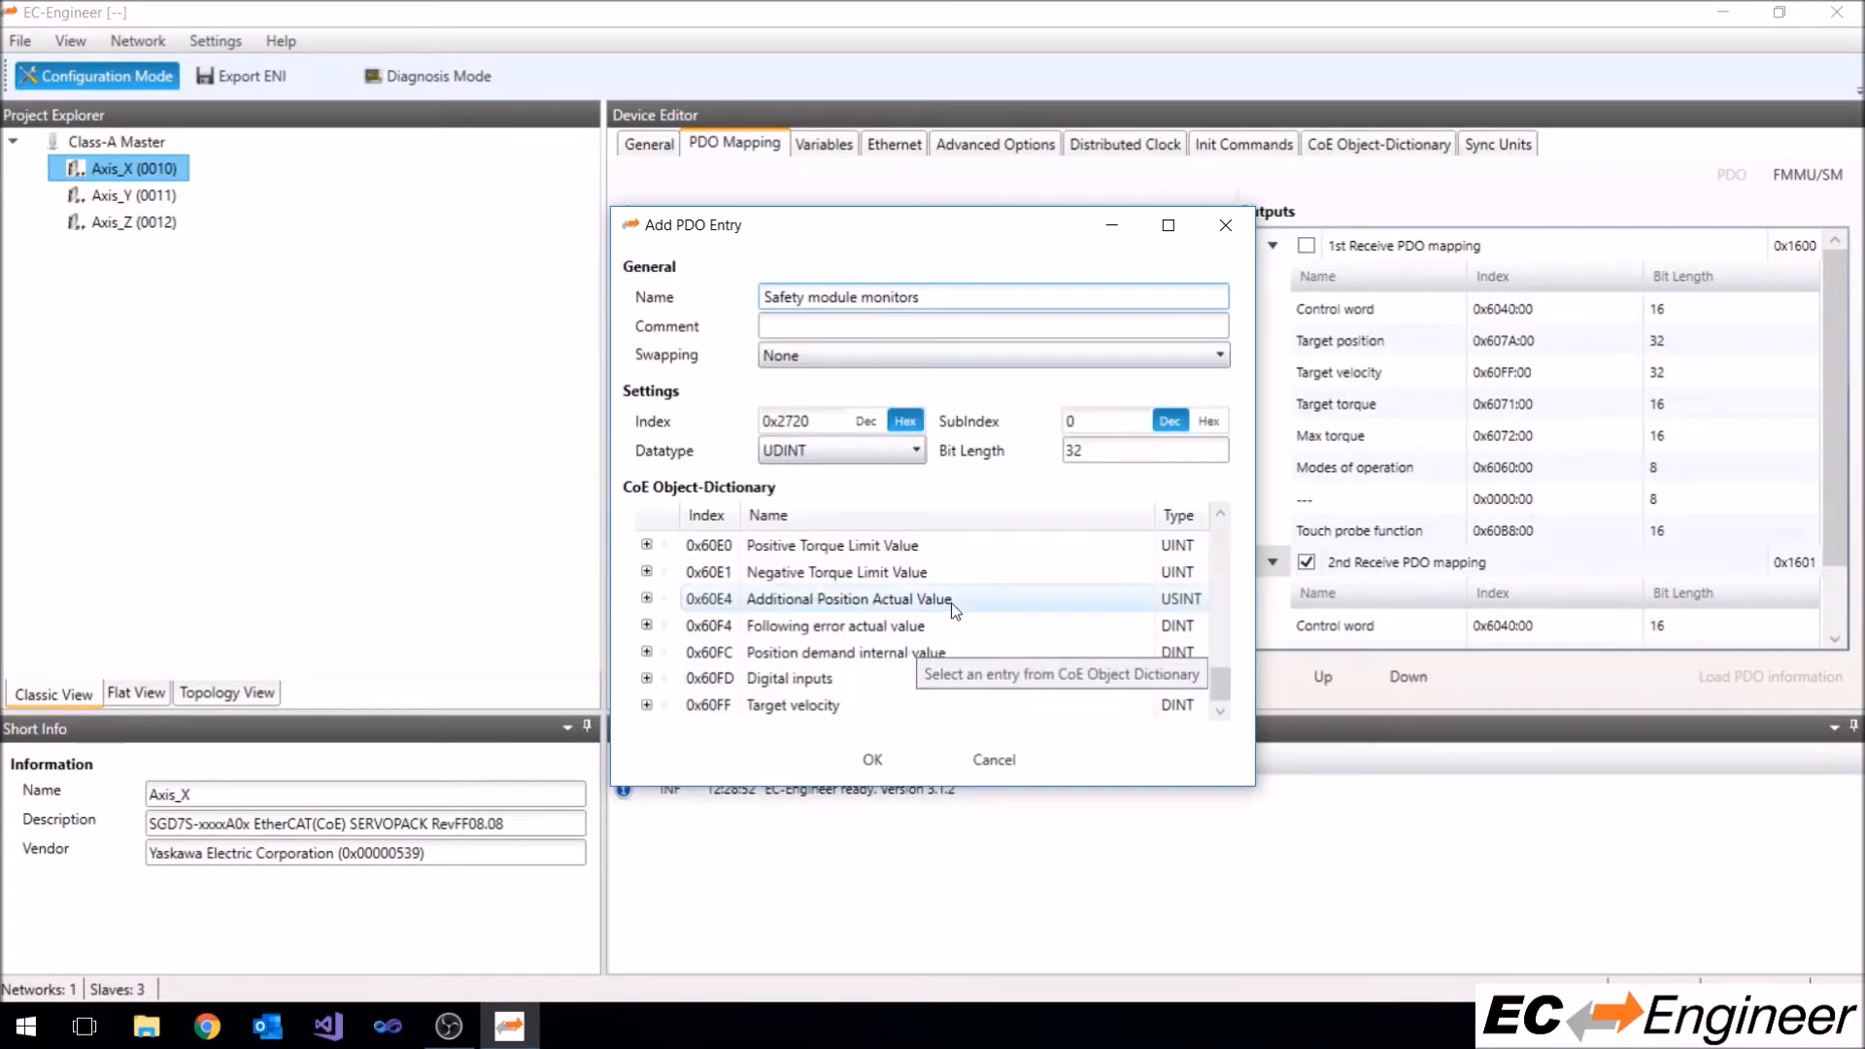
{"action": "left_click", "coordinate": [789, 678]}
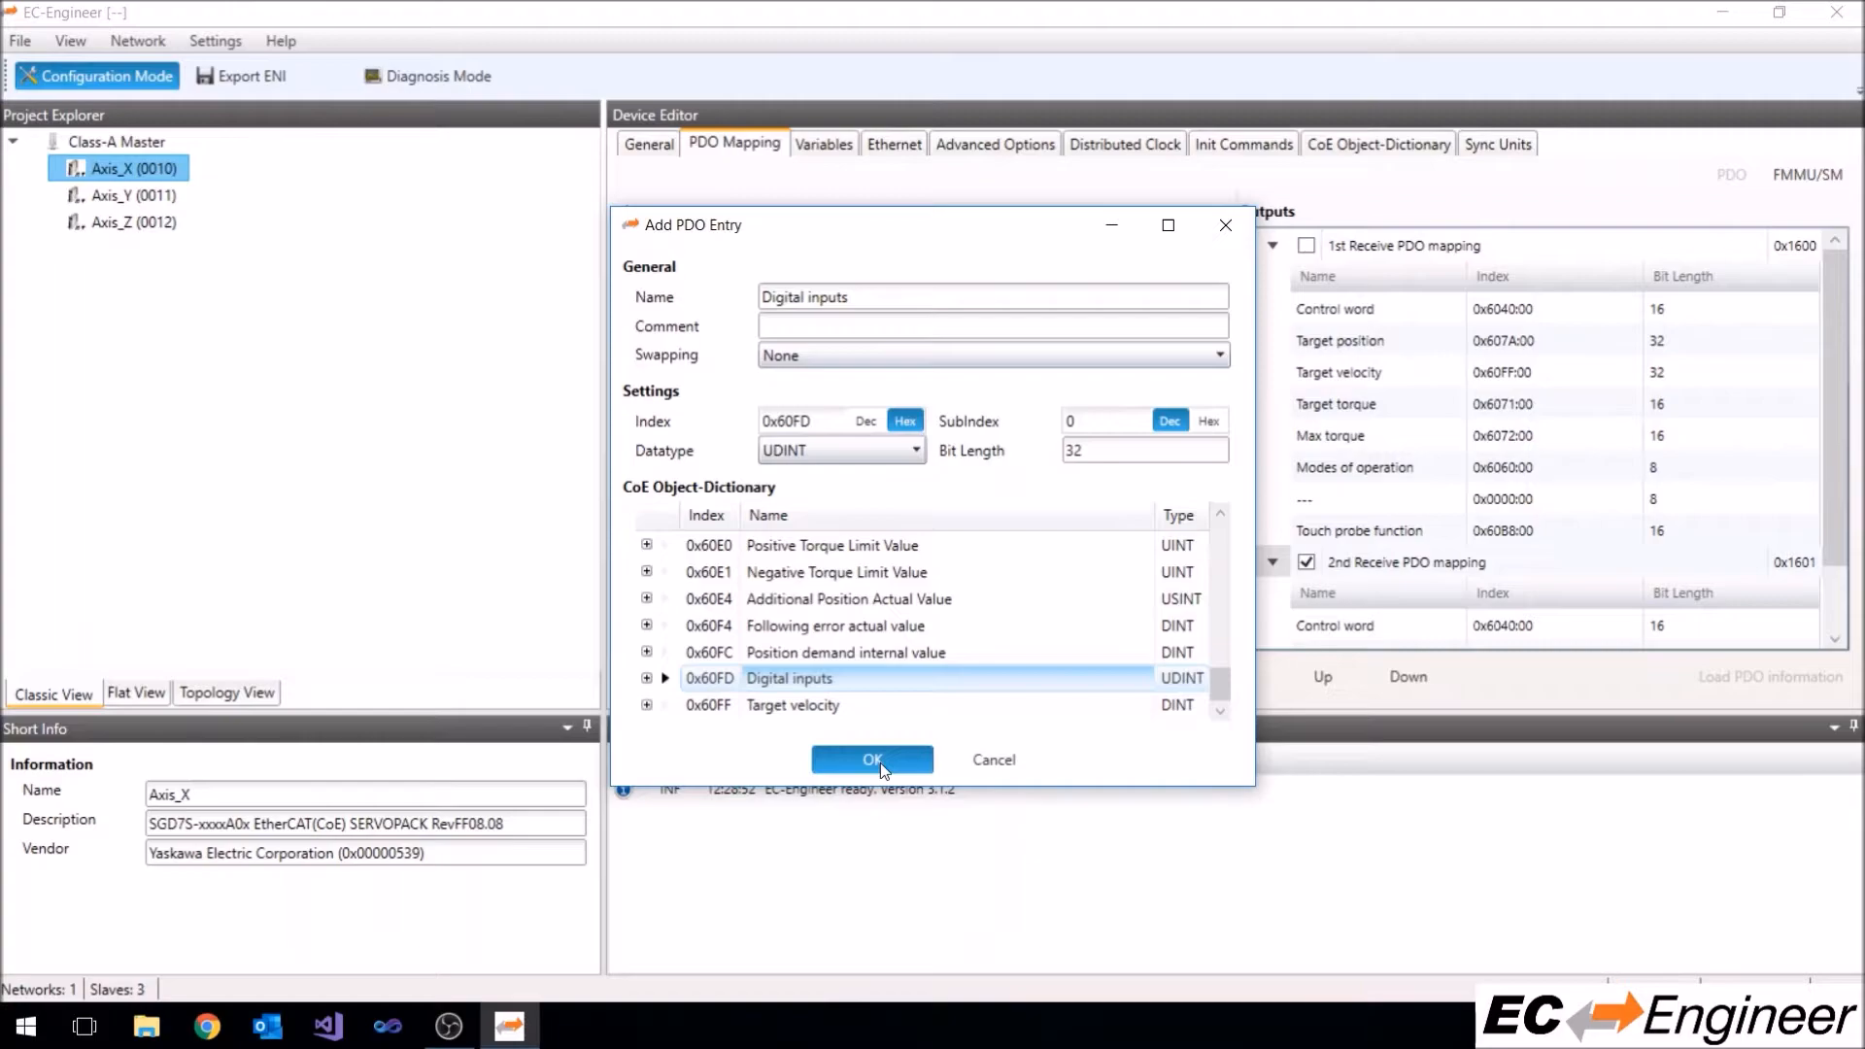
{"action": "left_click", "coordinate": [870, 760]}
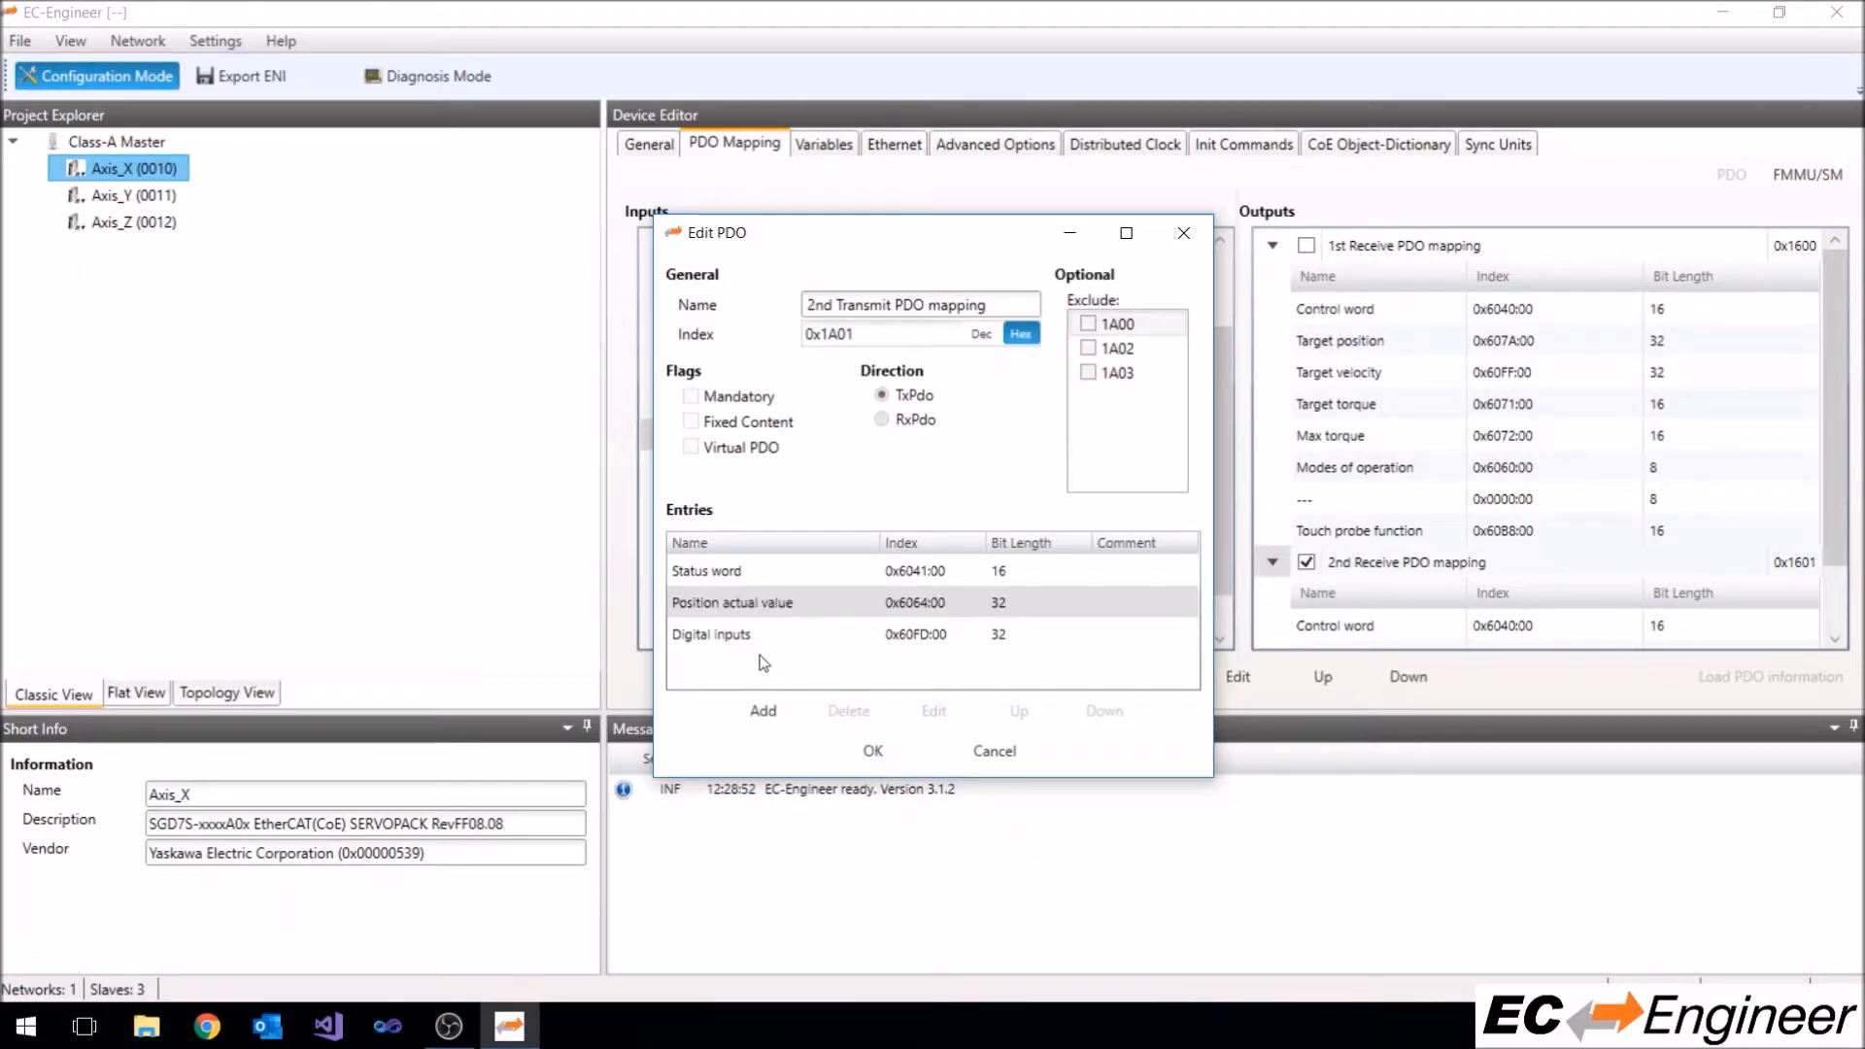
Move Digital inputs to the top of the entries and confirm the transmit PDO mapping
{"action": "left_click", "coordinate": [1018, 711]}
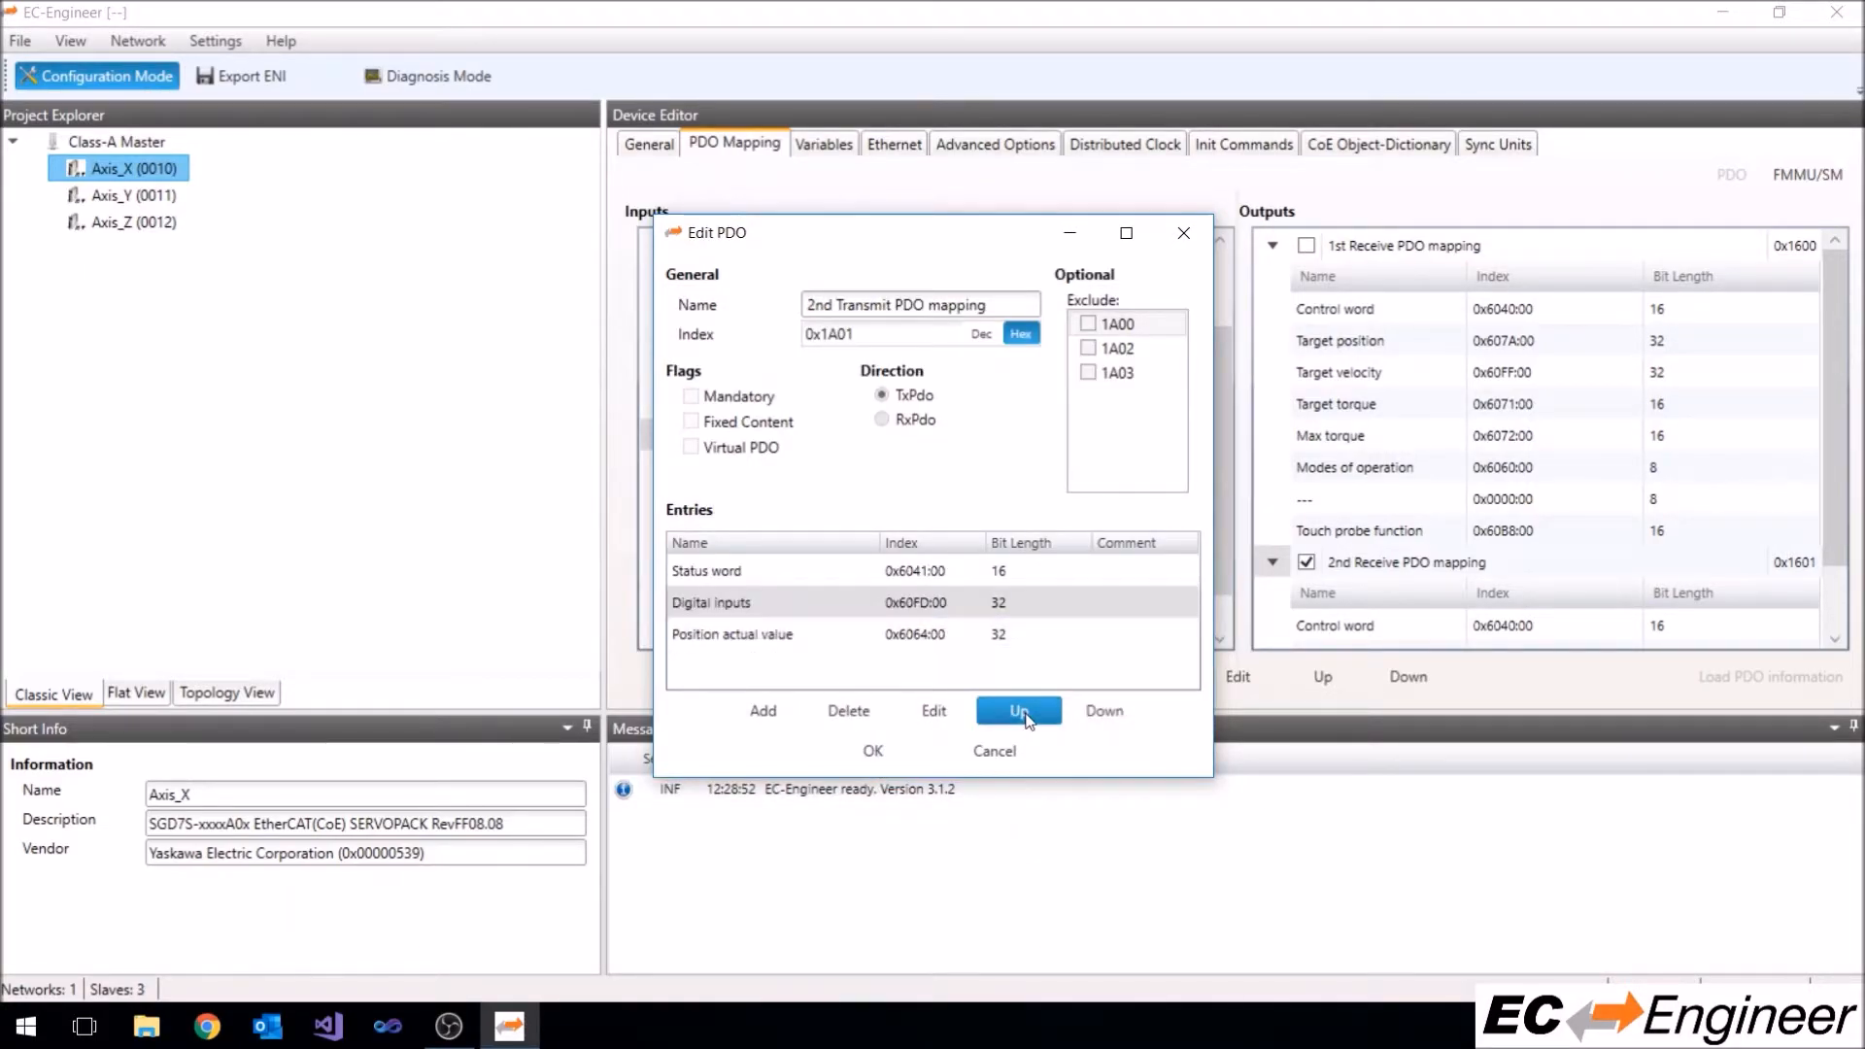
{"action": "left_click", "coordinate": [1016, 711]}
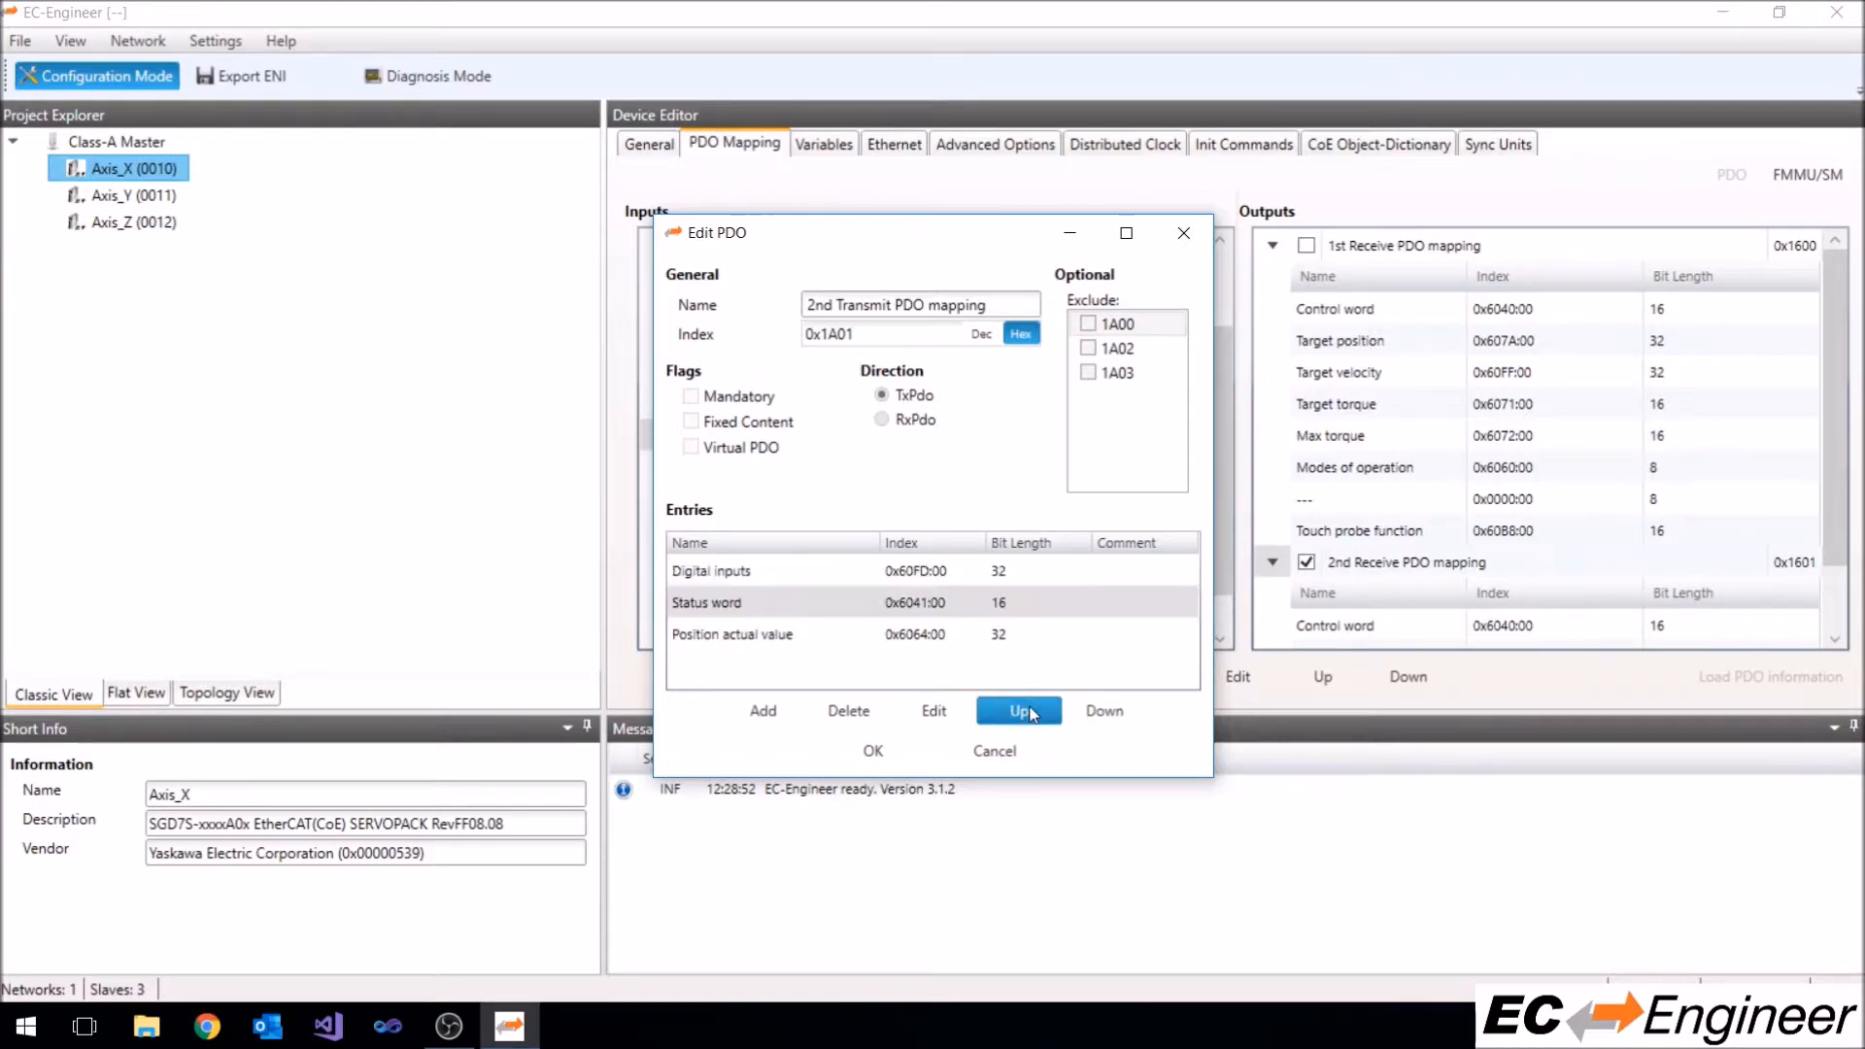
{"action": "left_click", "coordinate": [873, 750]}
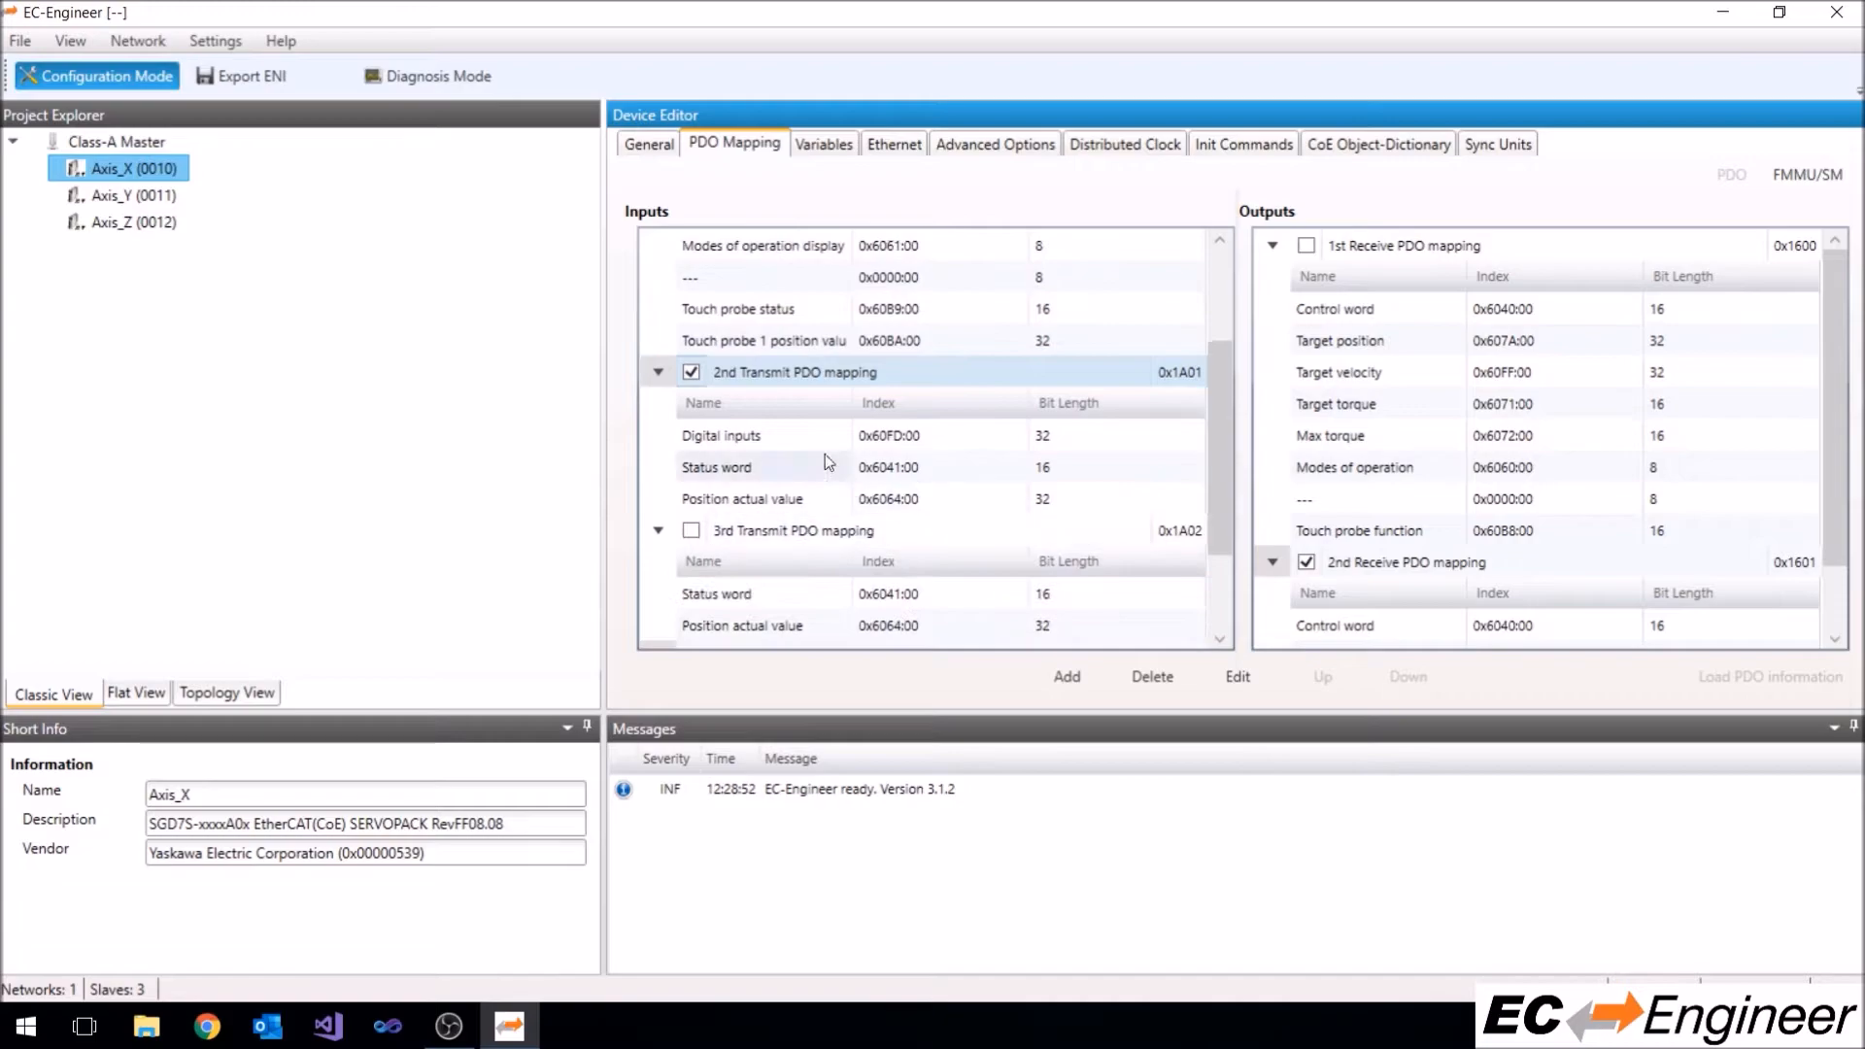
{"action": "left_click", "coordinate": [719, 435]}
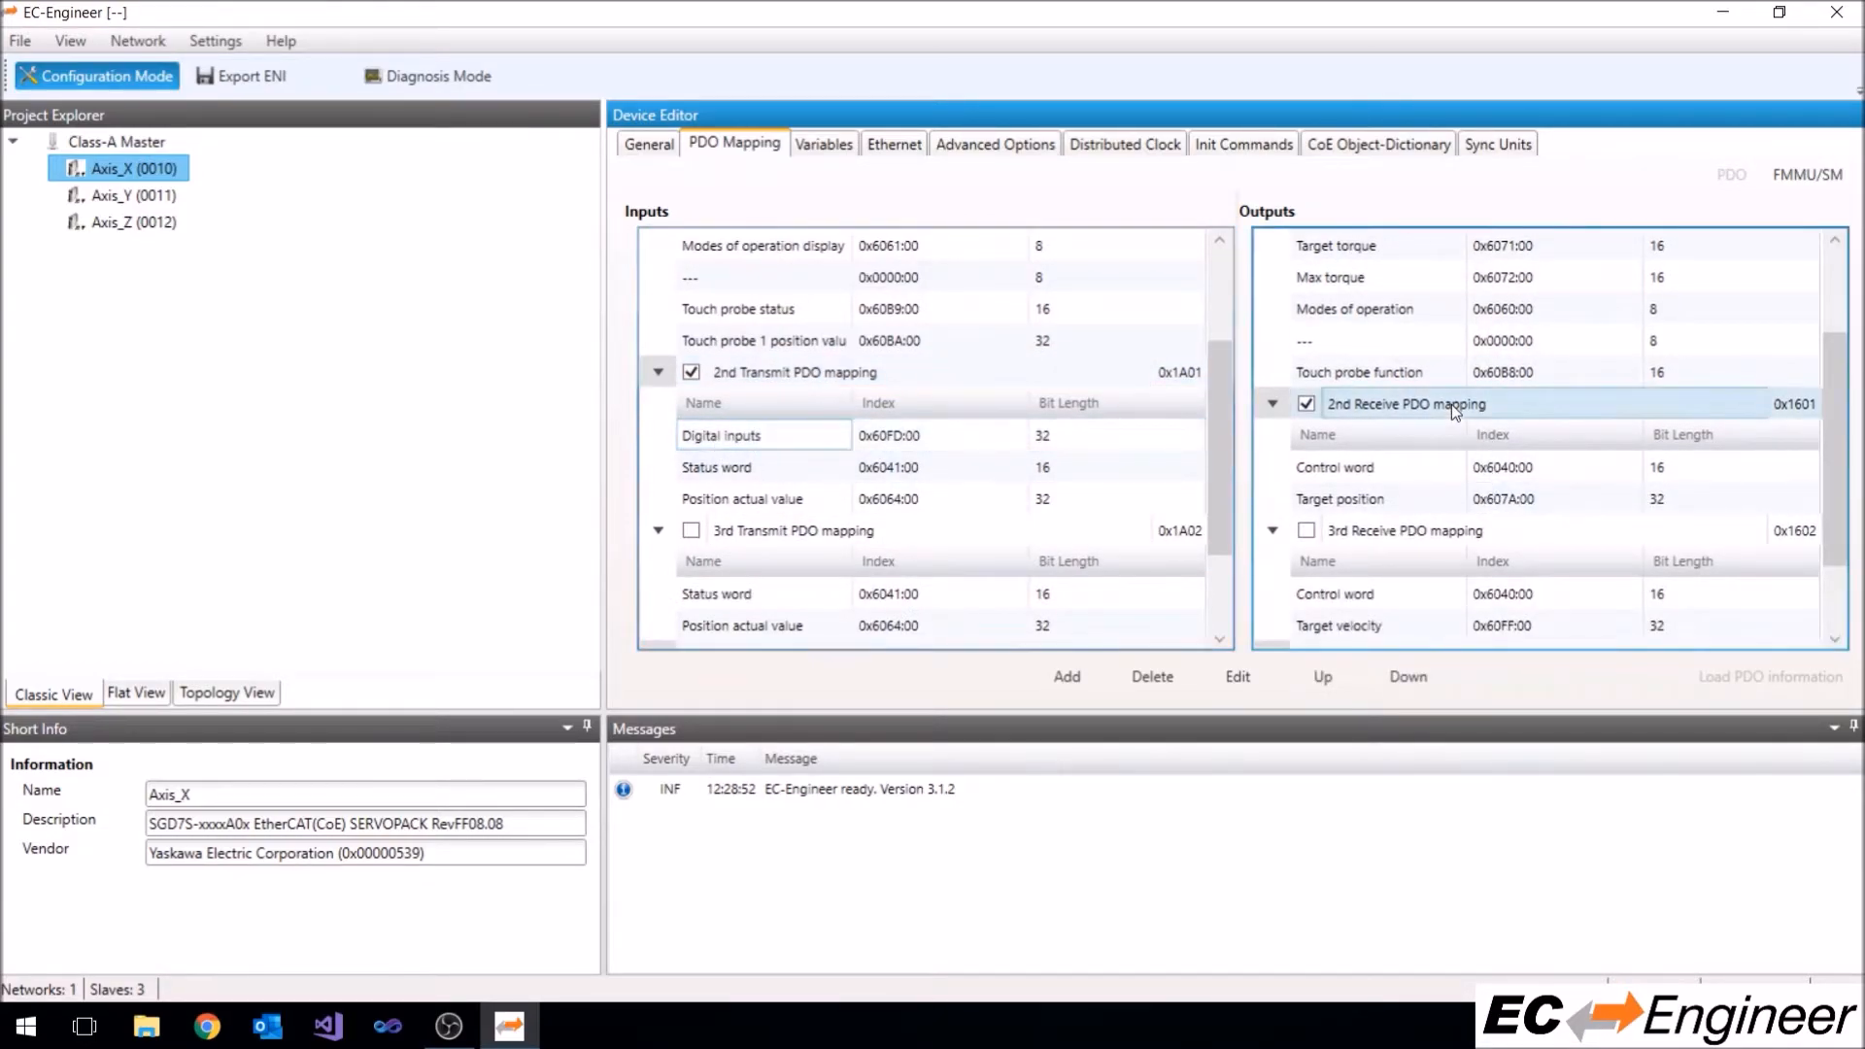
Add subindex 001 of Digital outputs 0x60FE to the 2nd Receive PDO mapping
{"action": "left_click", "coordinate": [1238, 676]}
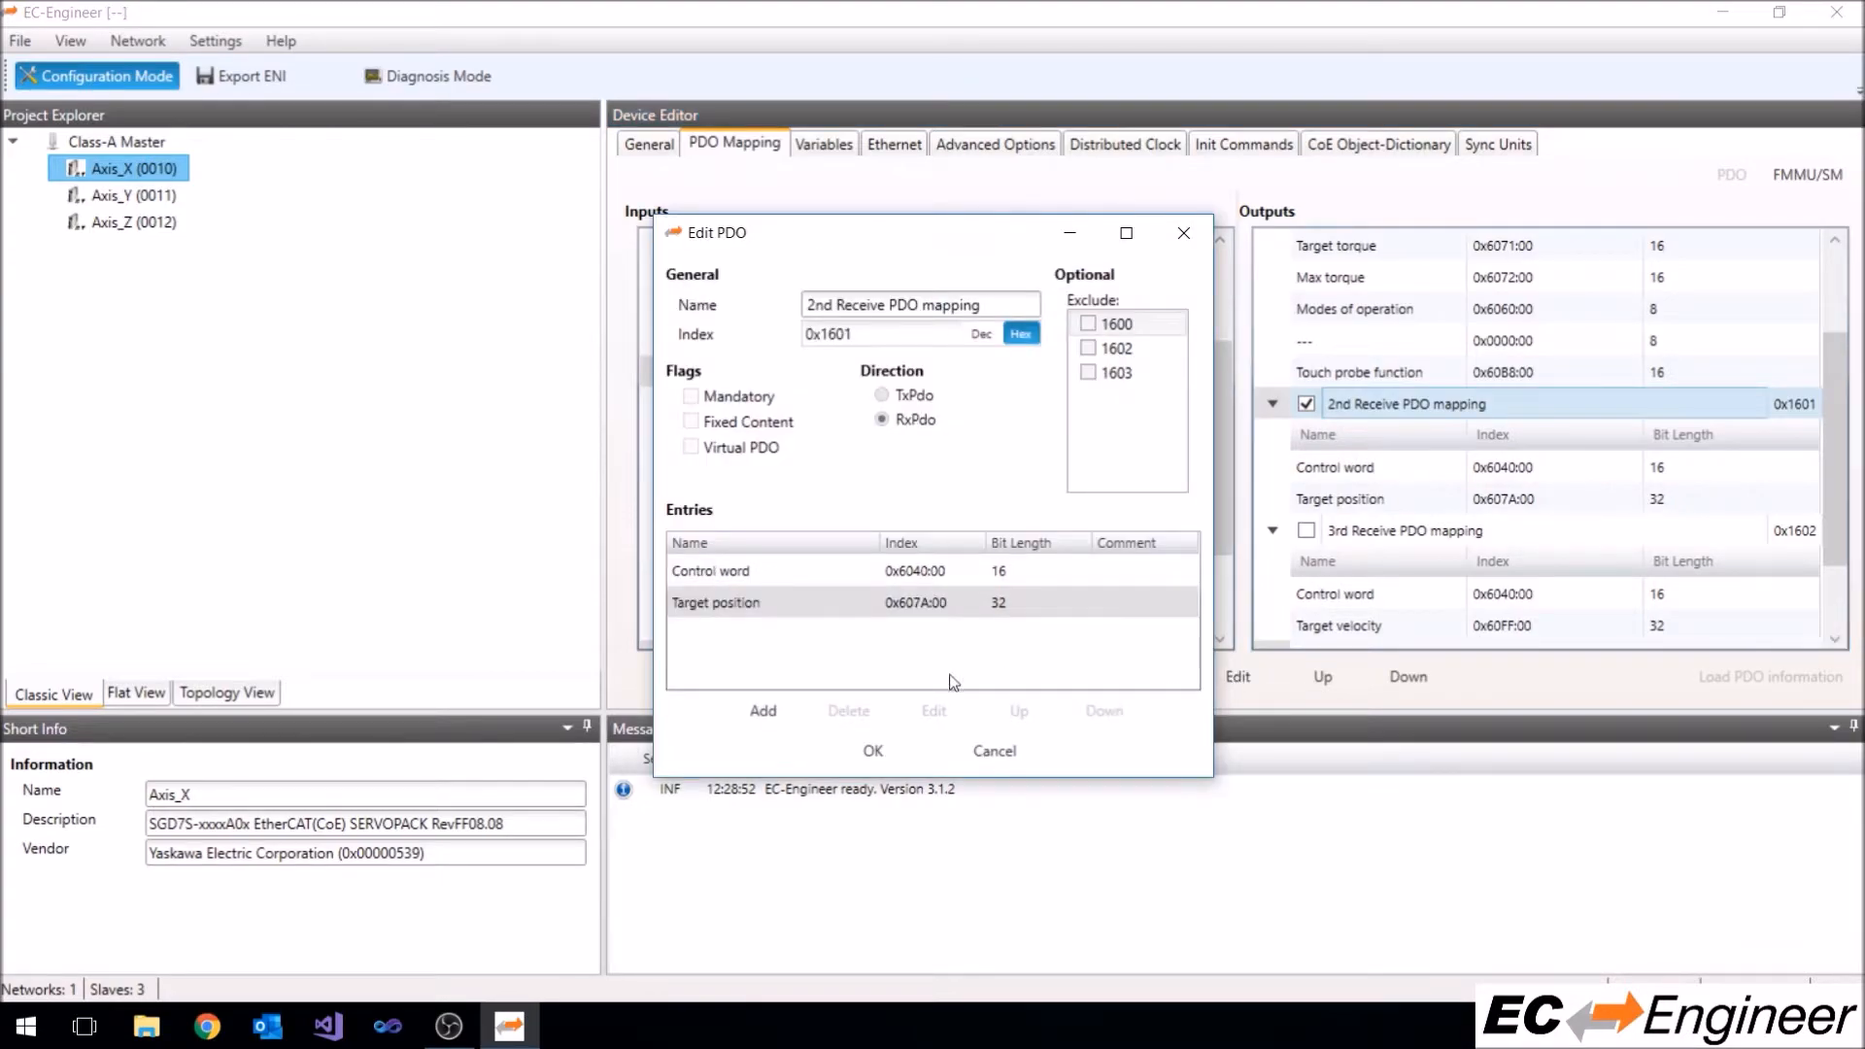
{"action": "left_click", "coordinate": [762, 712]}
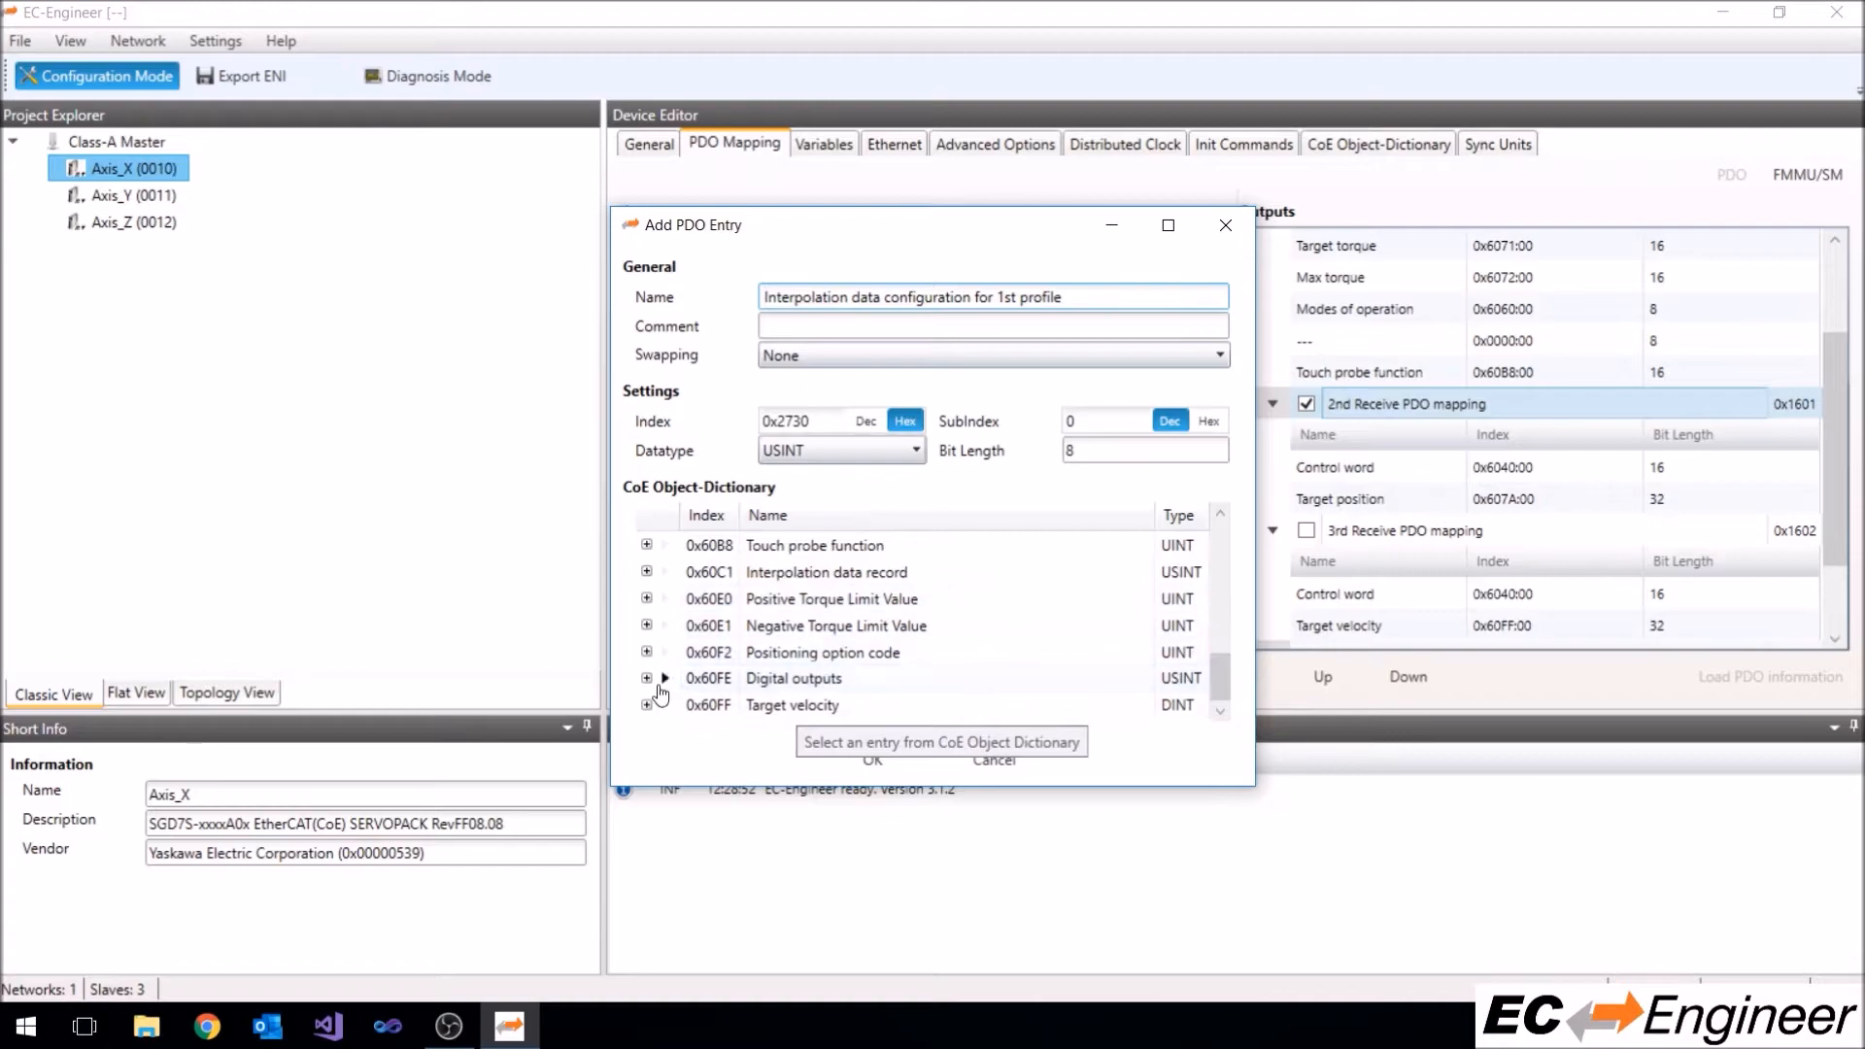
{"action": "left_click", "coordinate": [793, 678]}
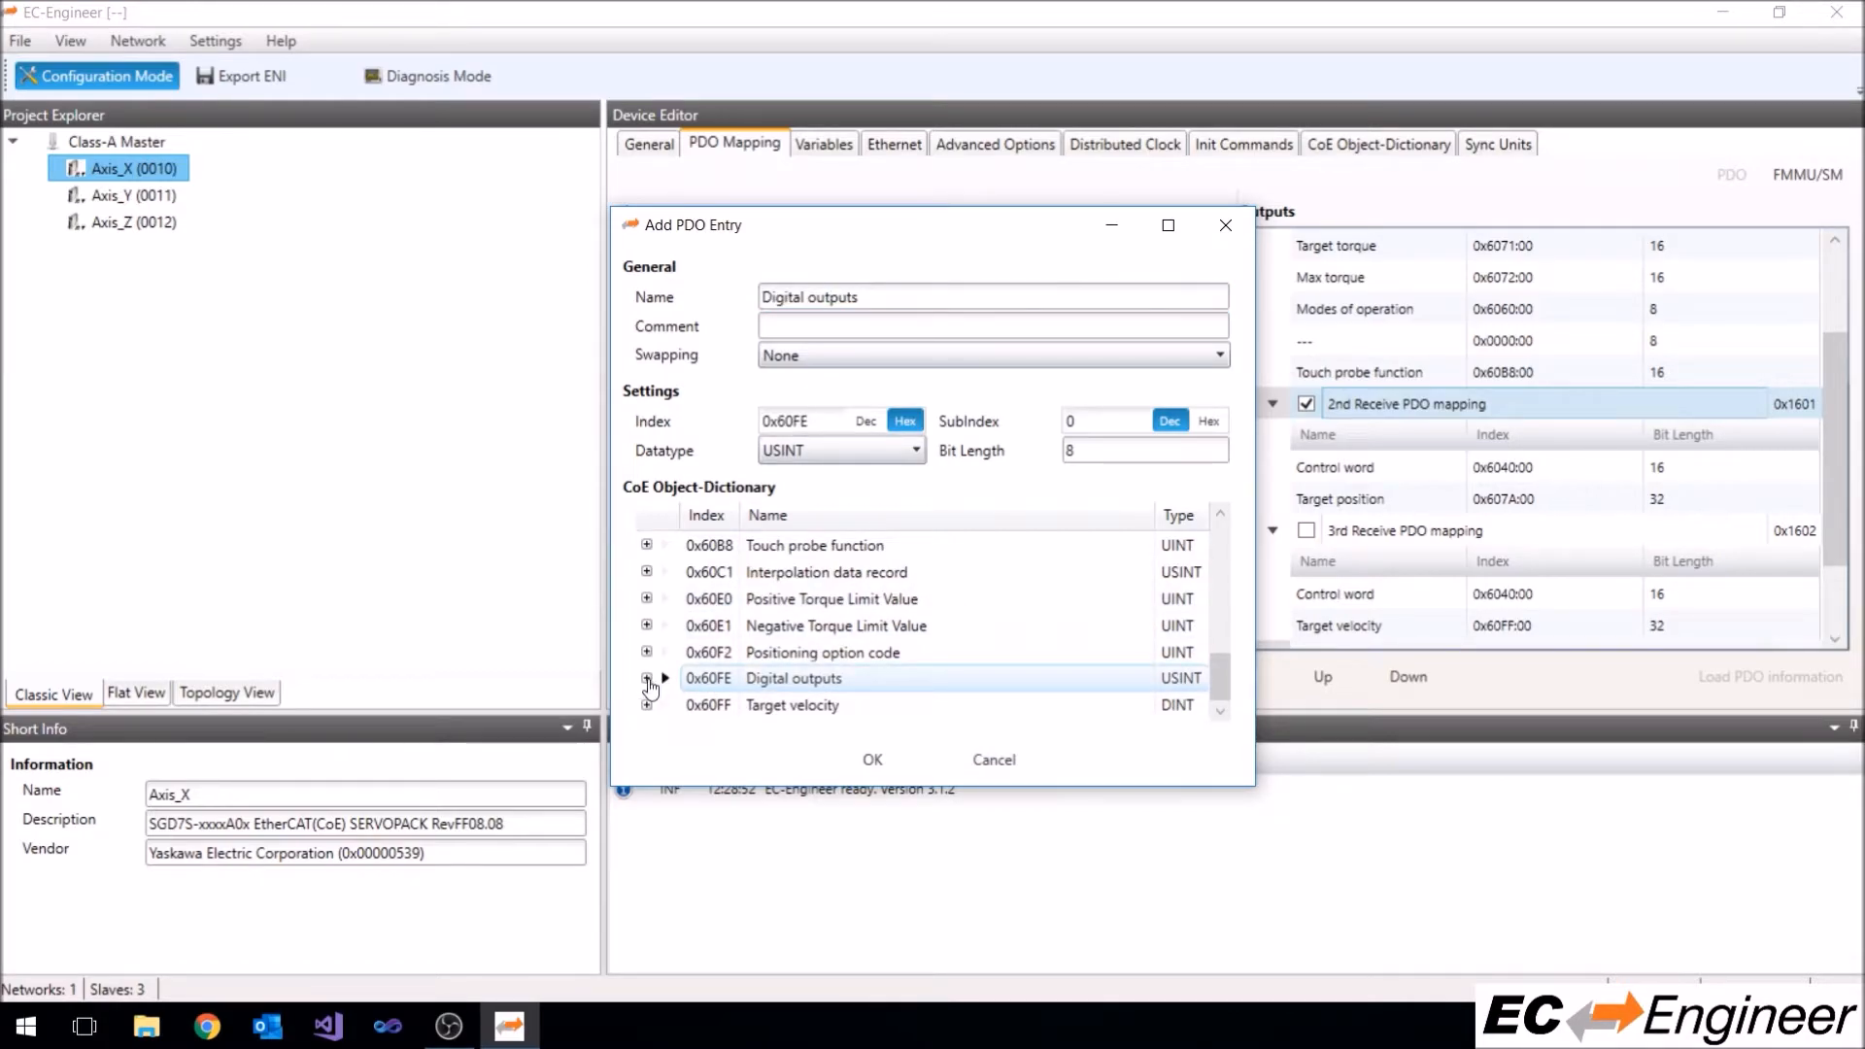
{"action": "left_click", "coordinate": [647, 678]}
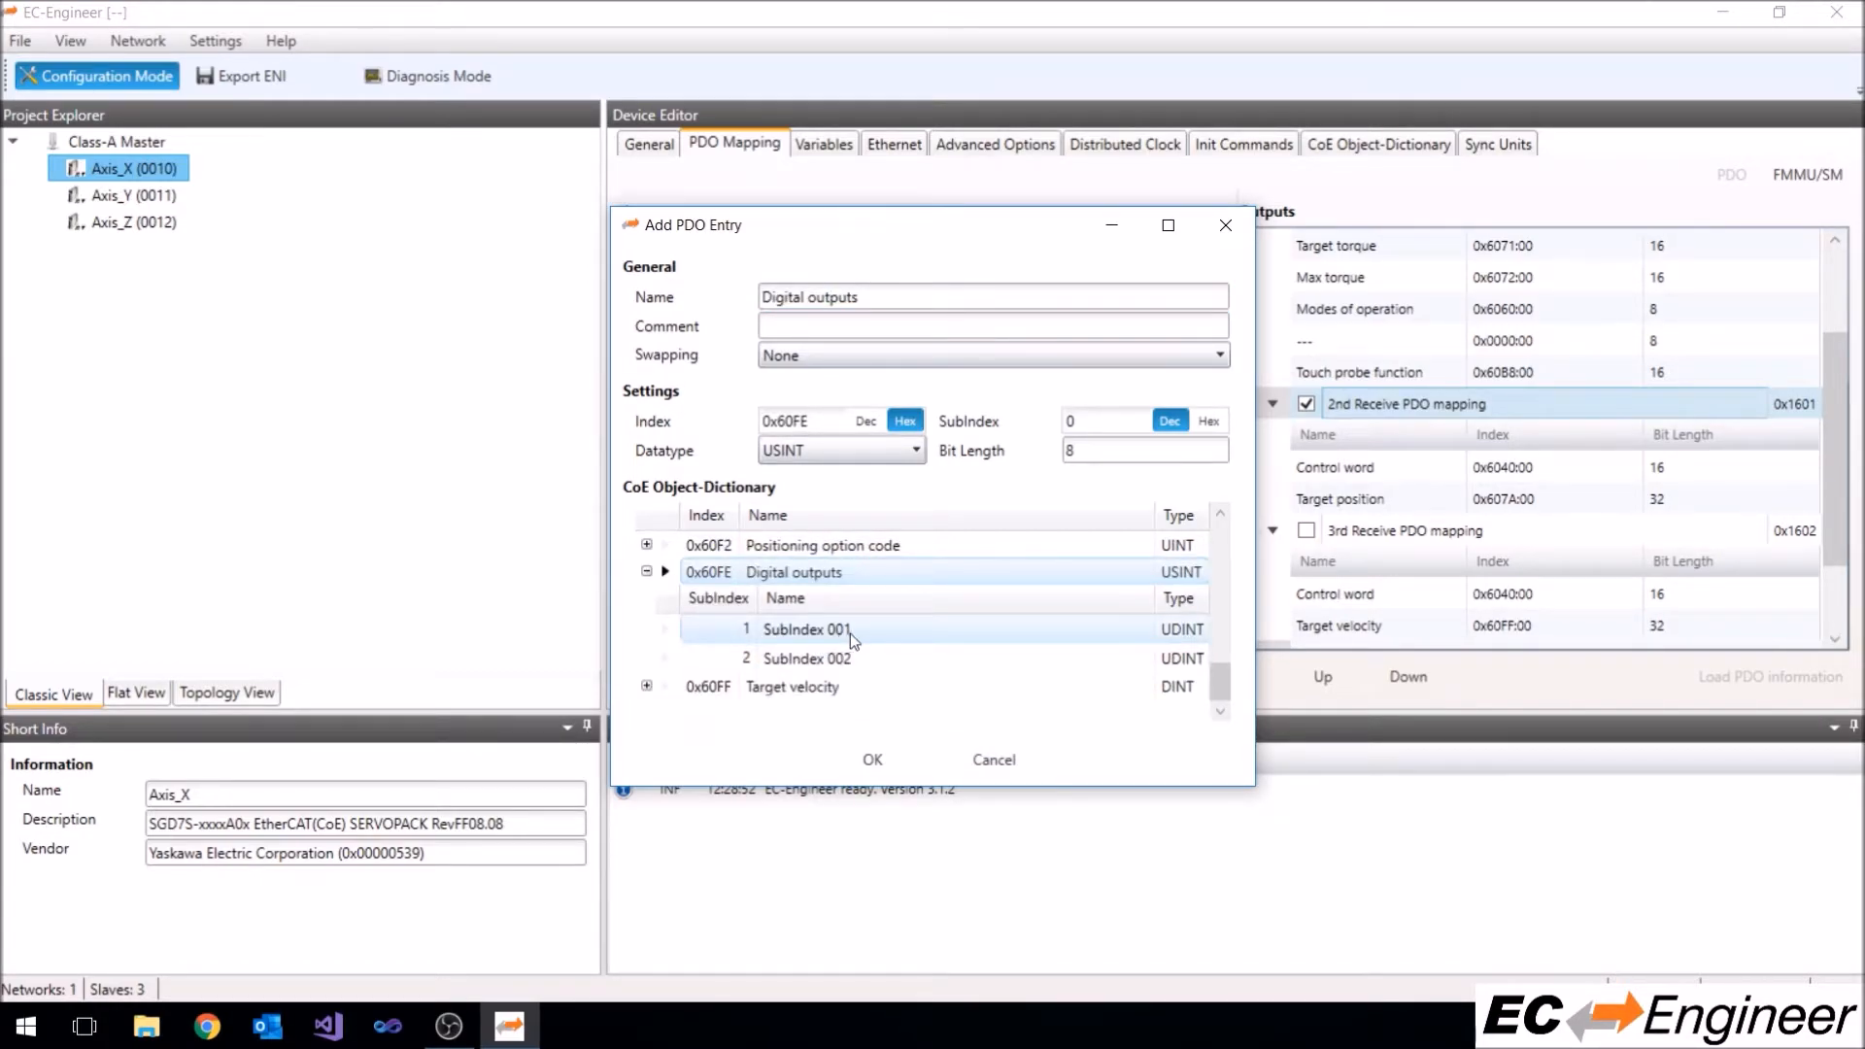
{"action": "left_click", "coordinate": [809, 628]}
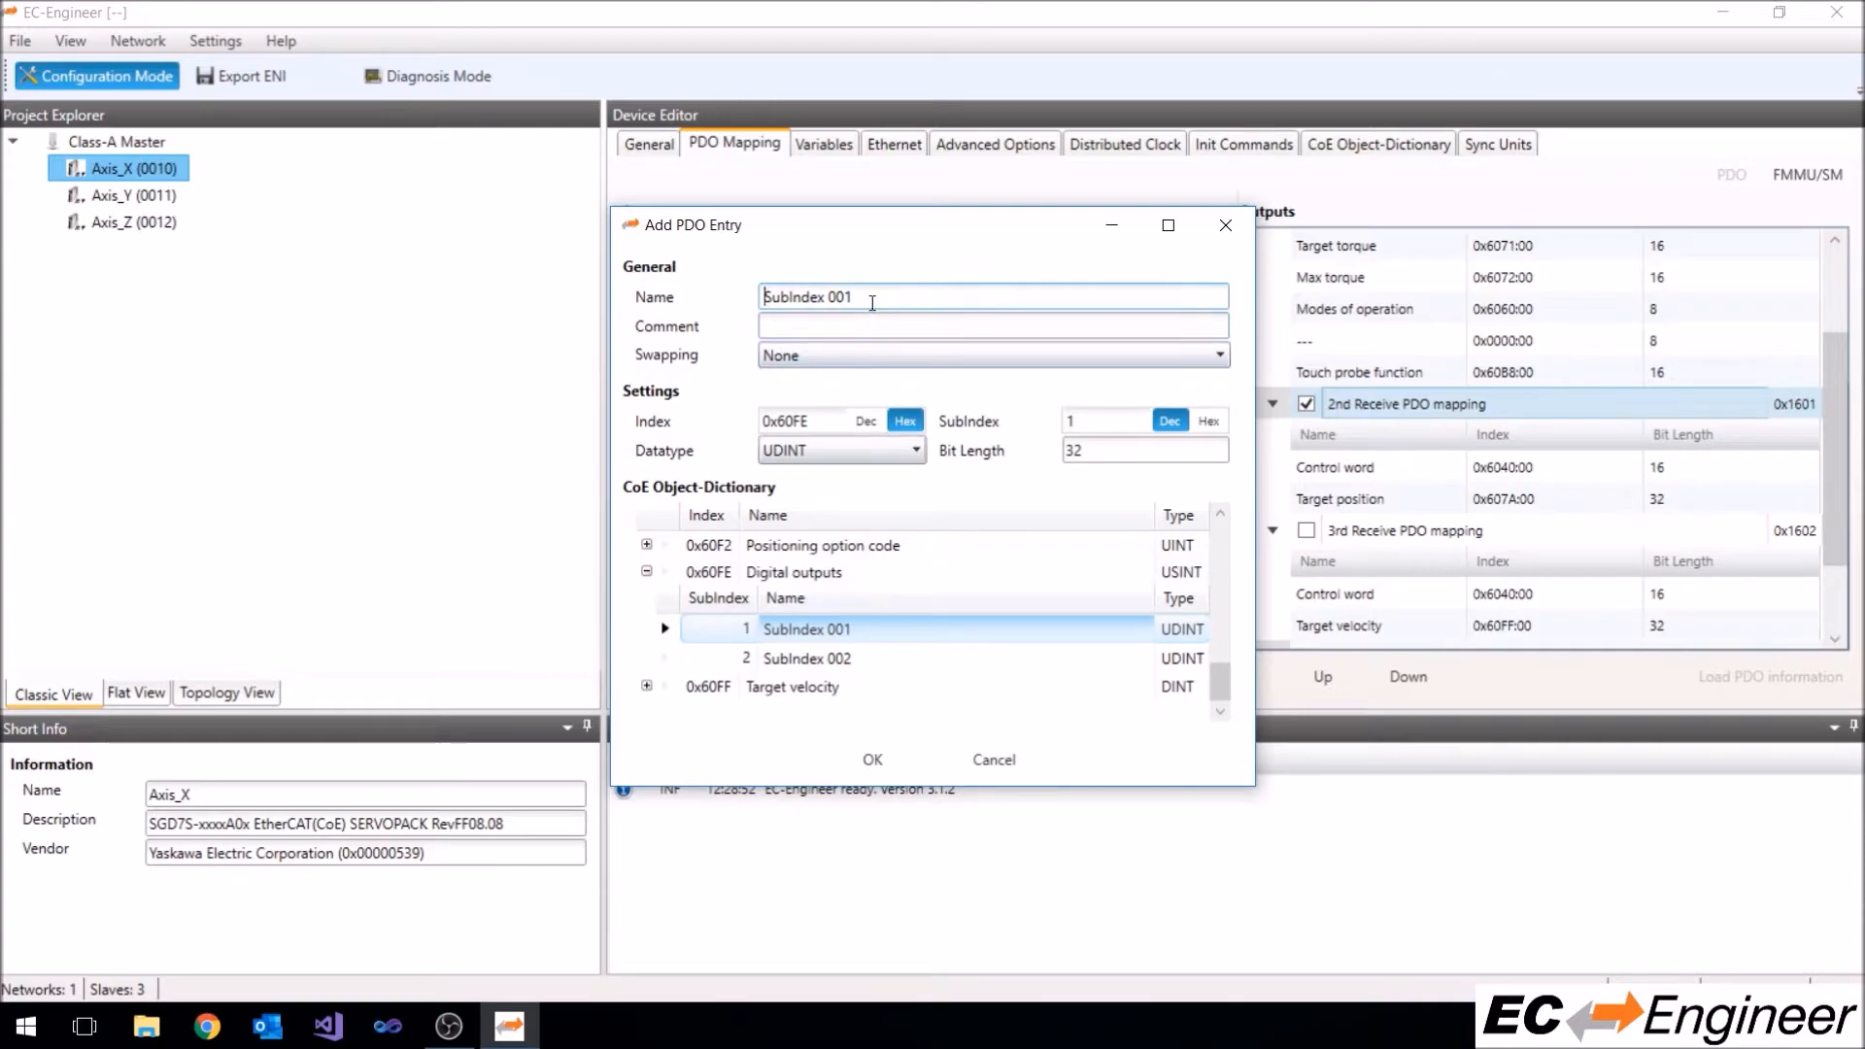
Name the new entry Digital Outputs and confirm the updated receive PDO mapping
{"action": "type", "text": "D"}
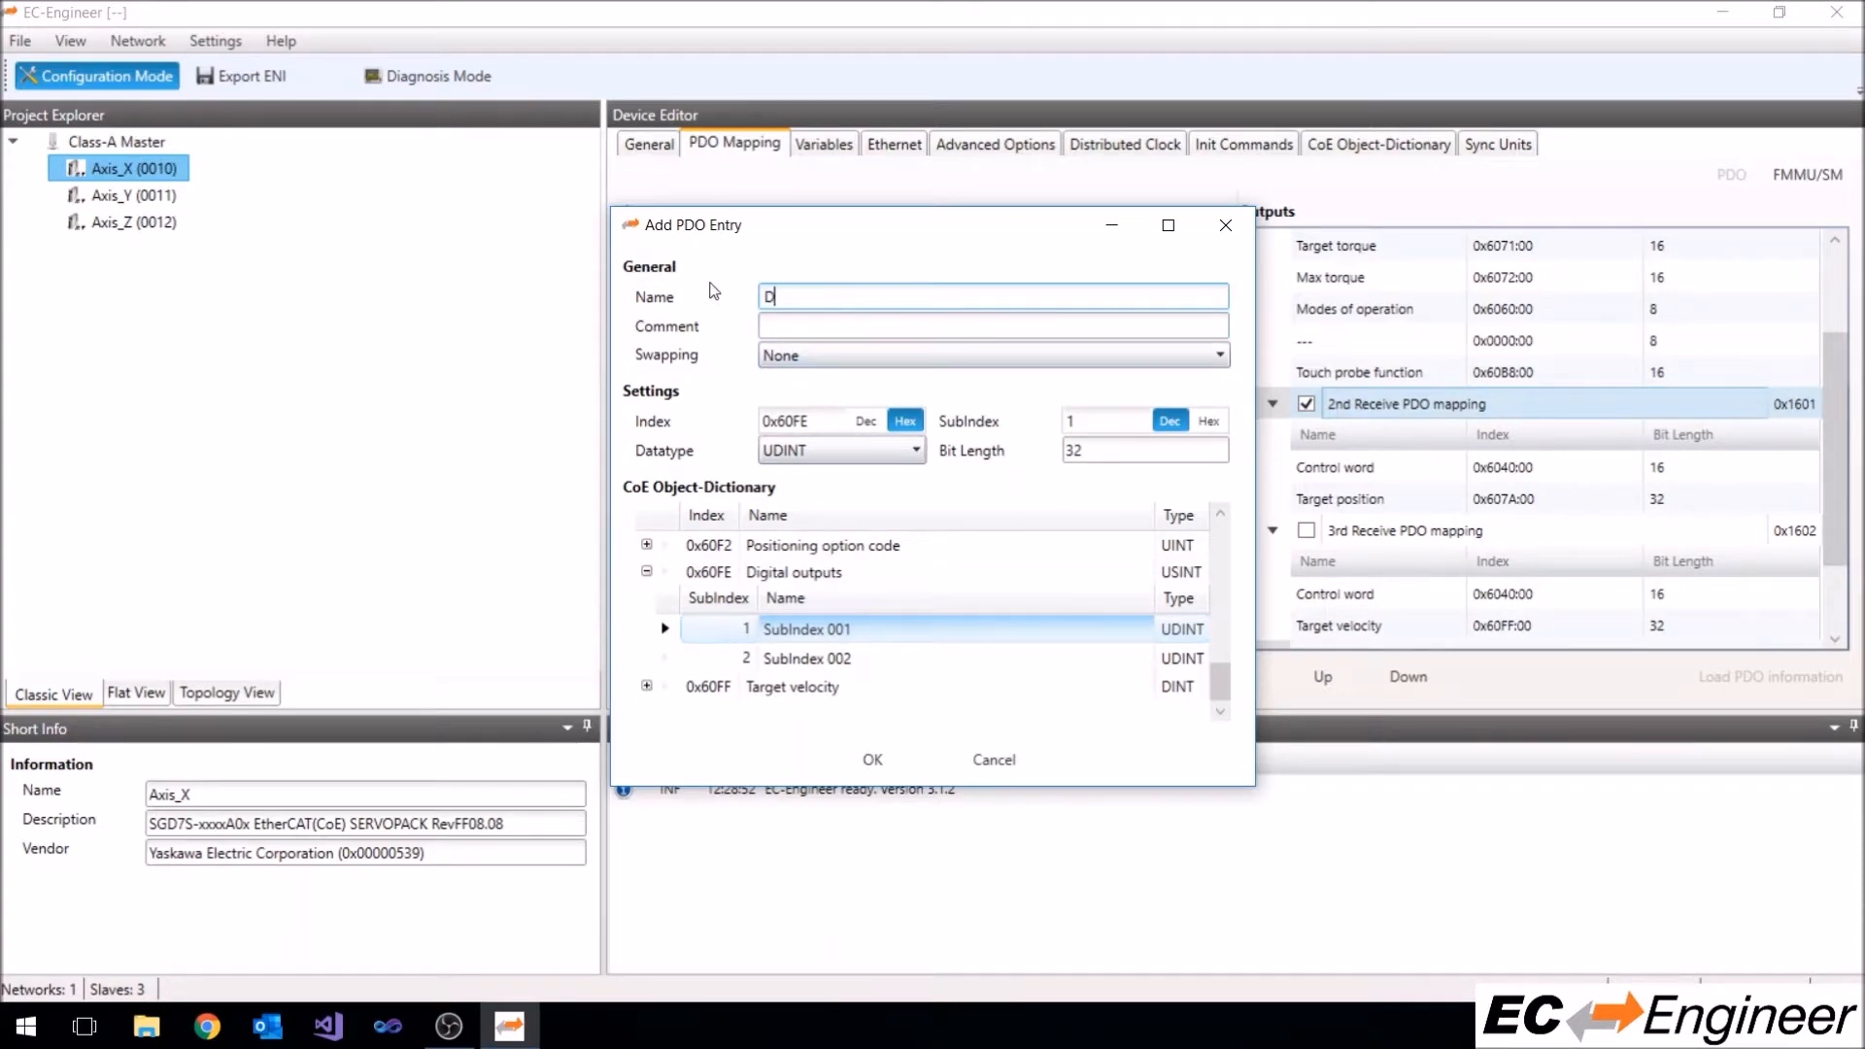
{"action": "type", "text": "igital"}
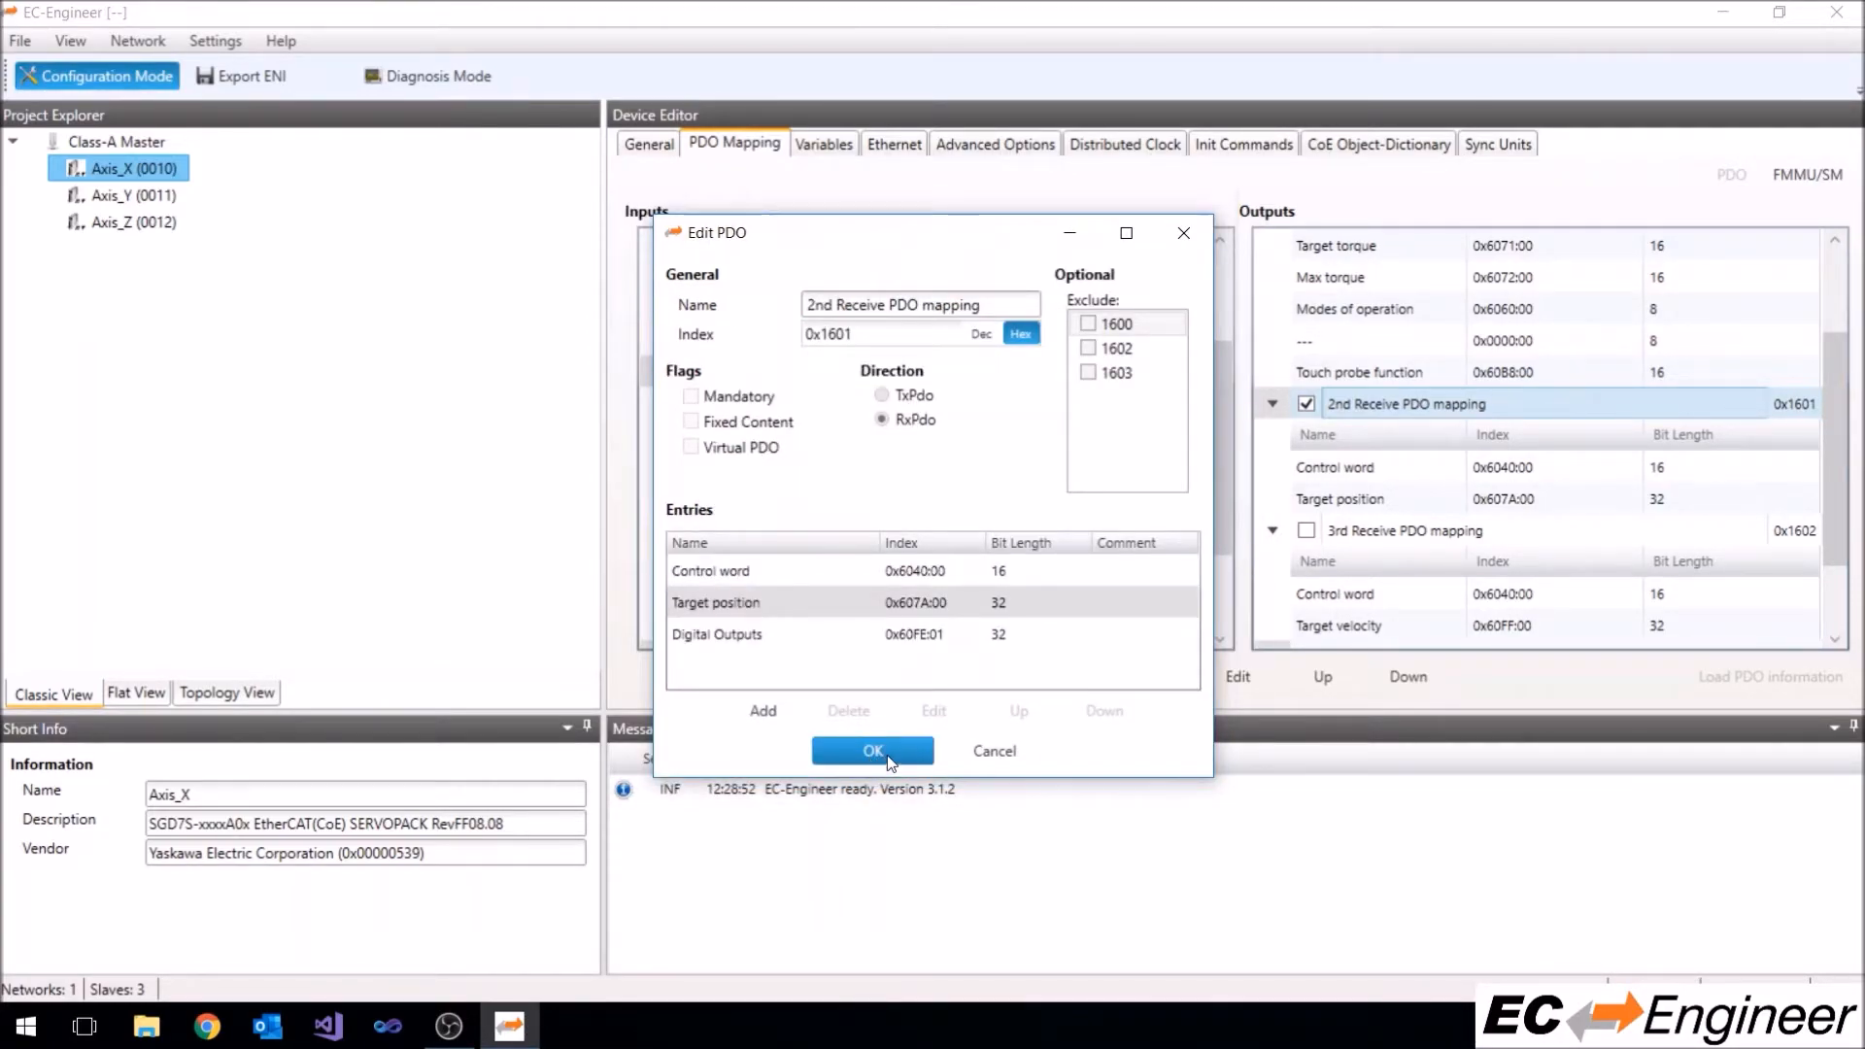
{"action": "left_click", "coordinate": [872, 750]}
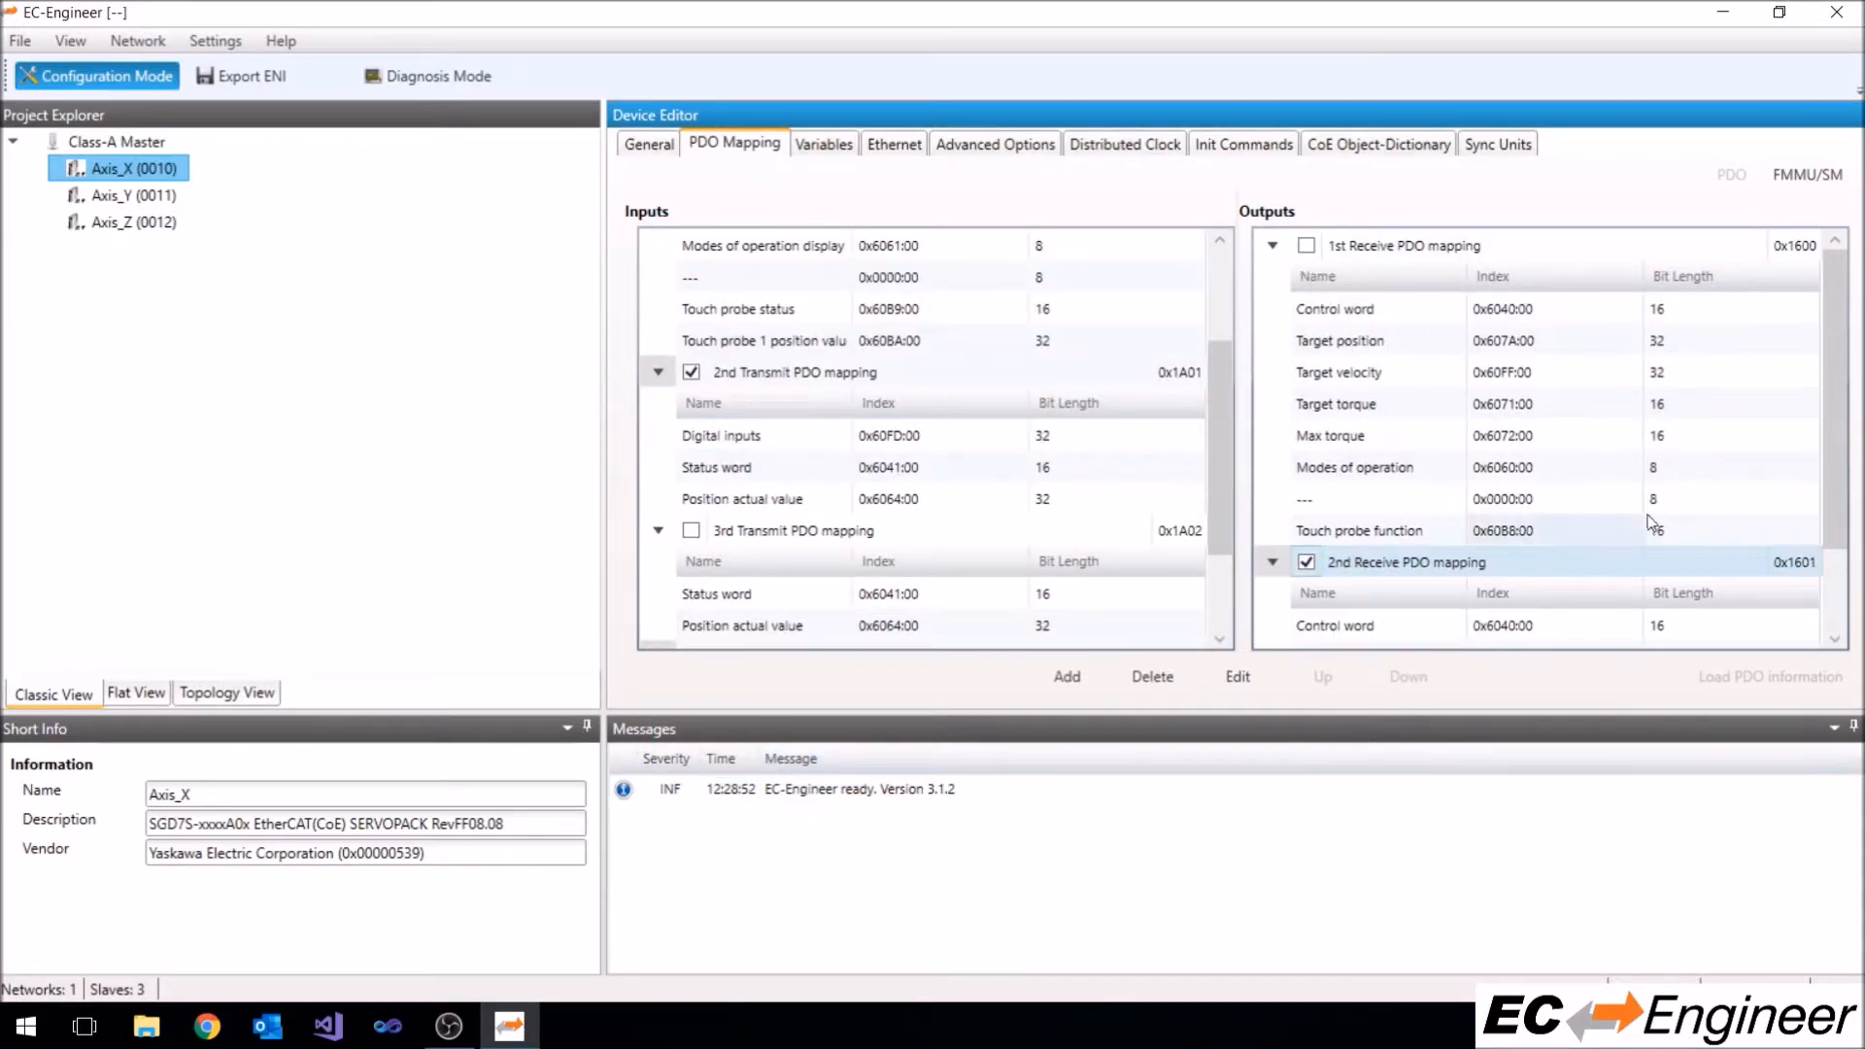
{"action": "scroll", "scroll_direction": "down", "scroll_amount": 3}
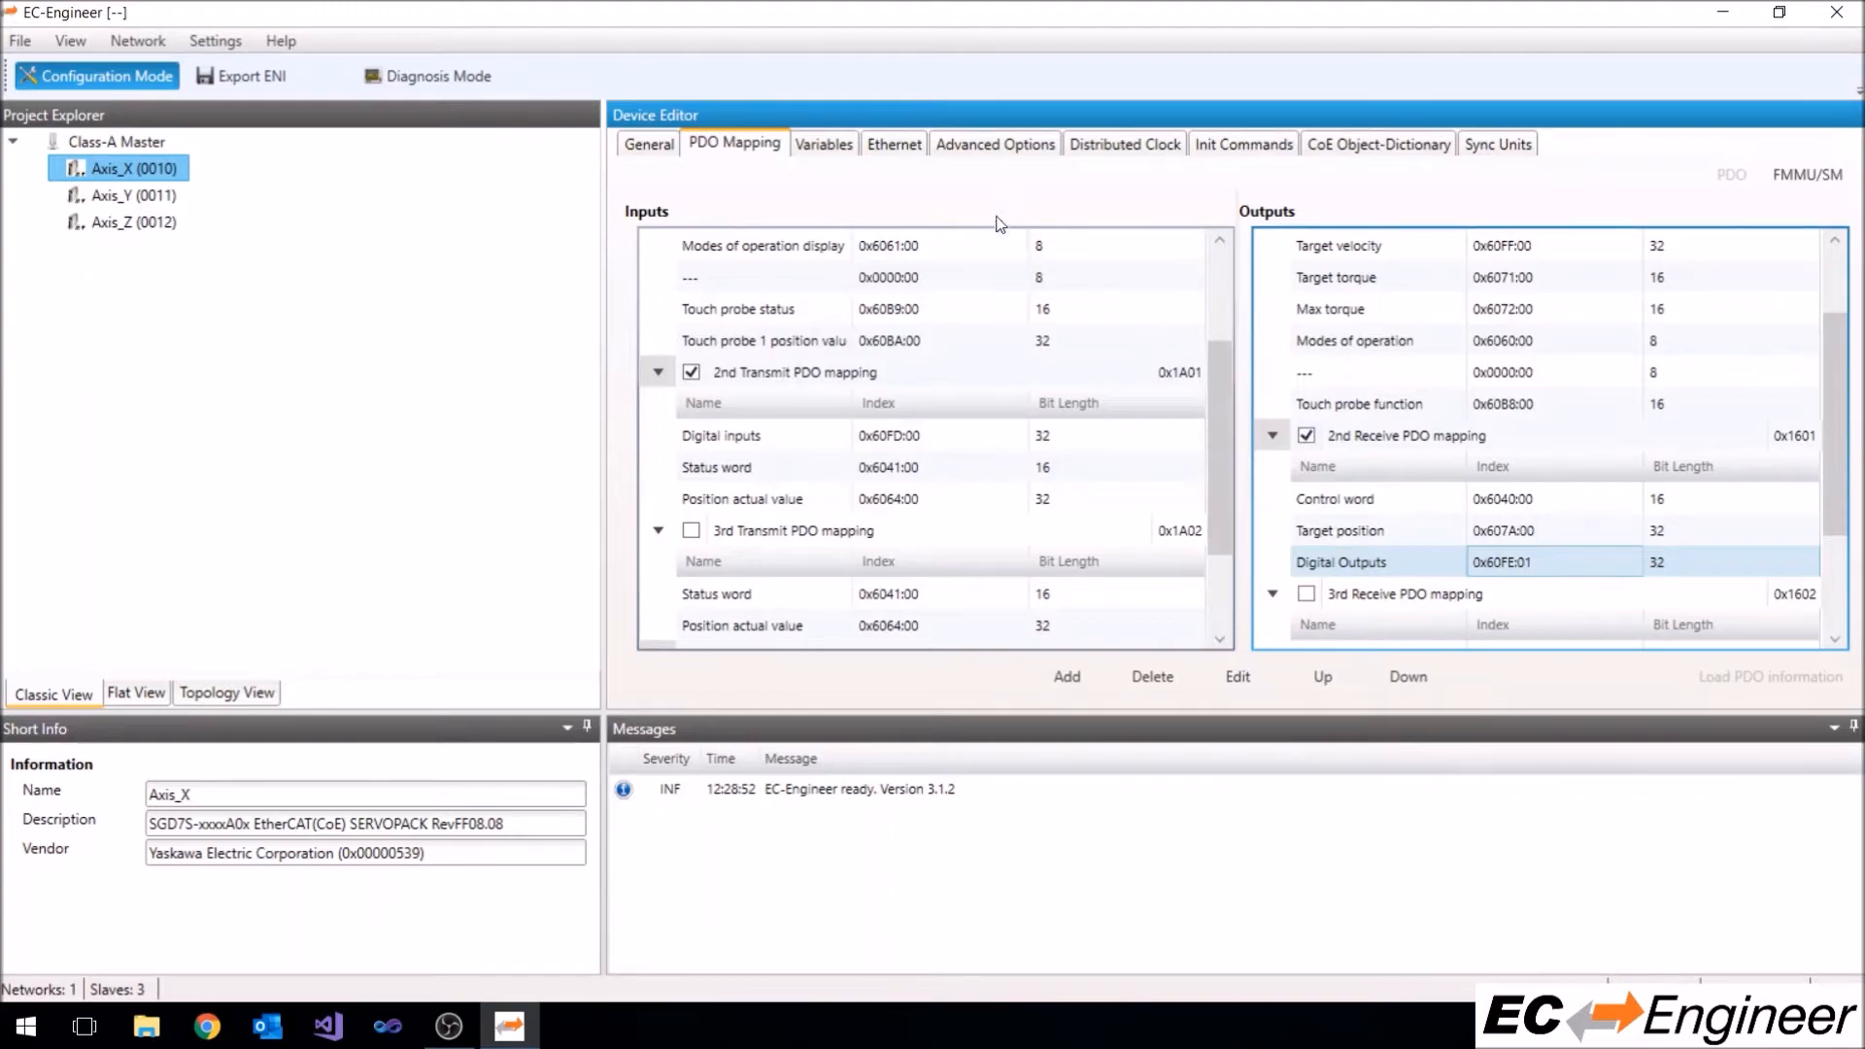
Inspect Axis_X's Status word and Control word variables, then show Axis_Y's PDO mapping
{"action": "left_click", "coordinate": [822, 142]}
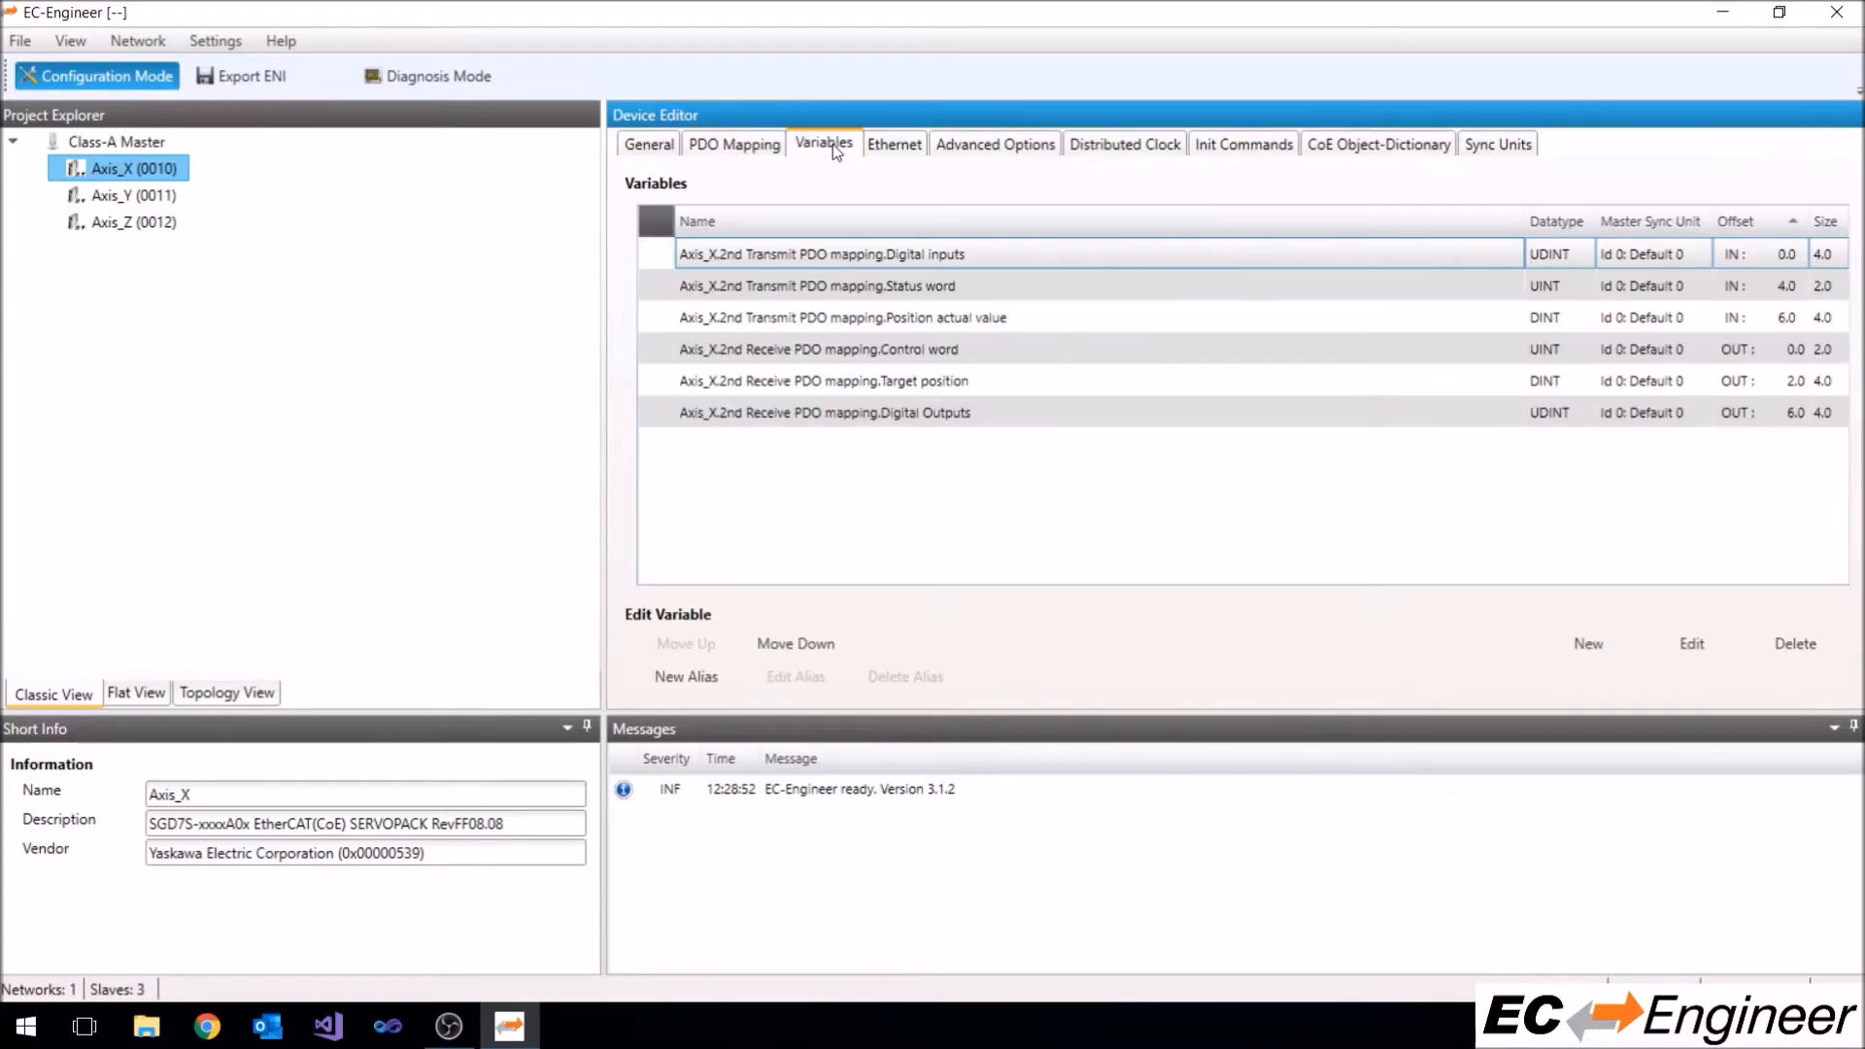
{"action": "left_click", "coordinate": [816, 286]}
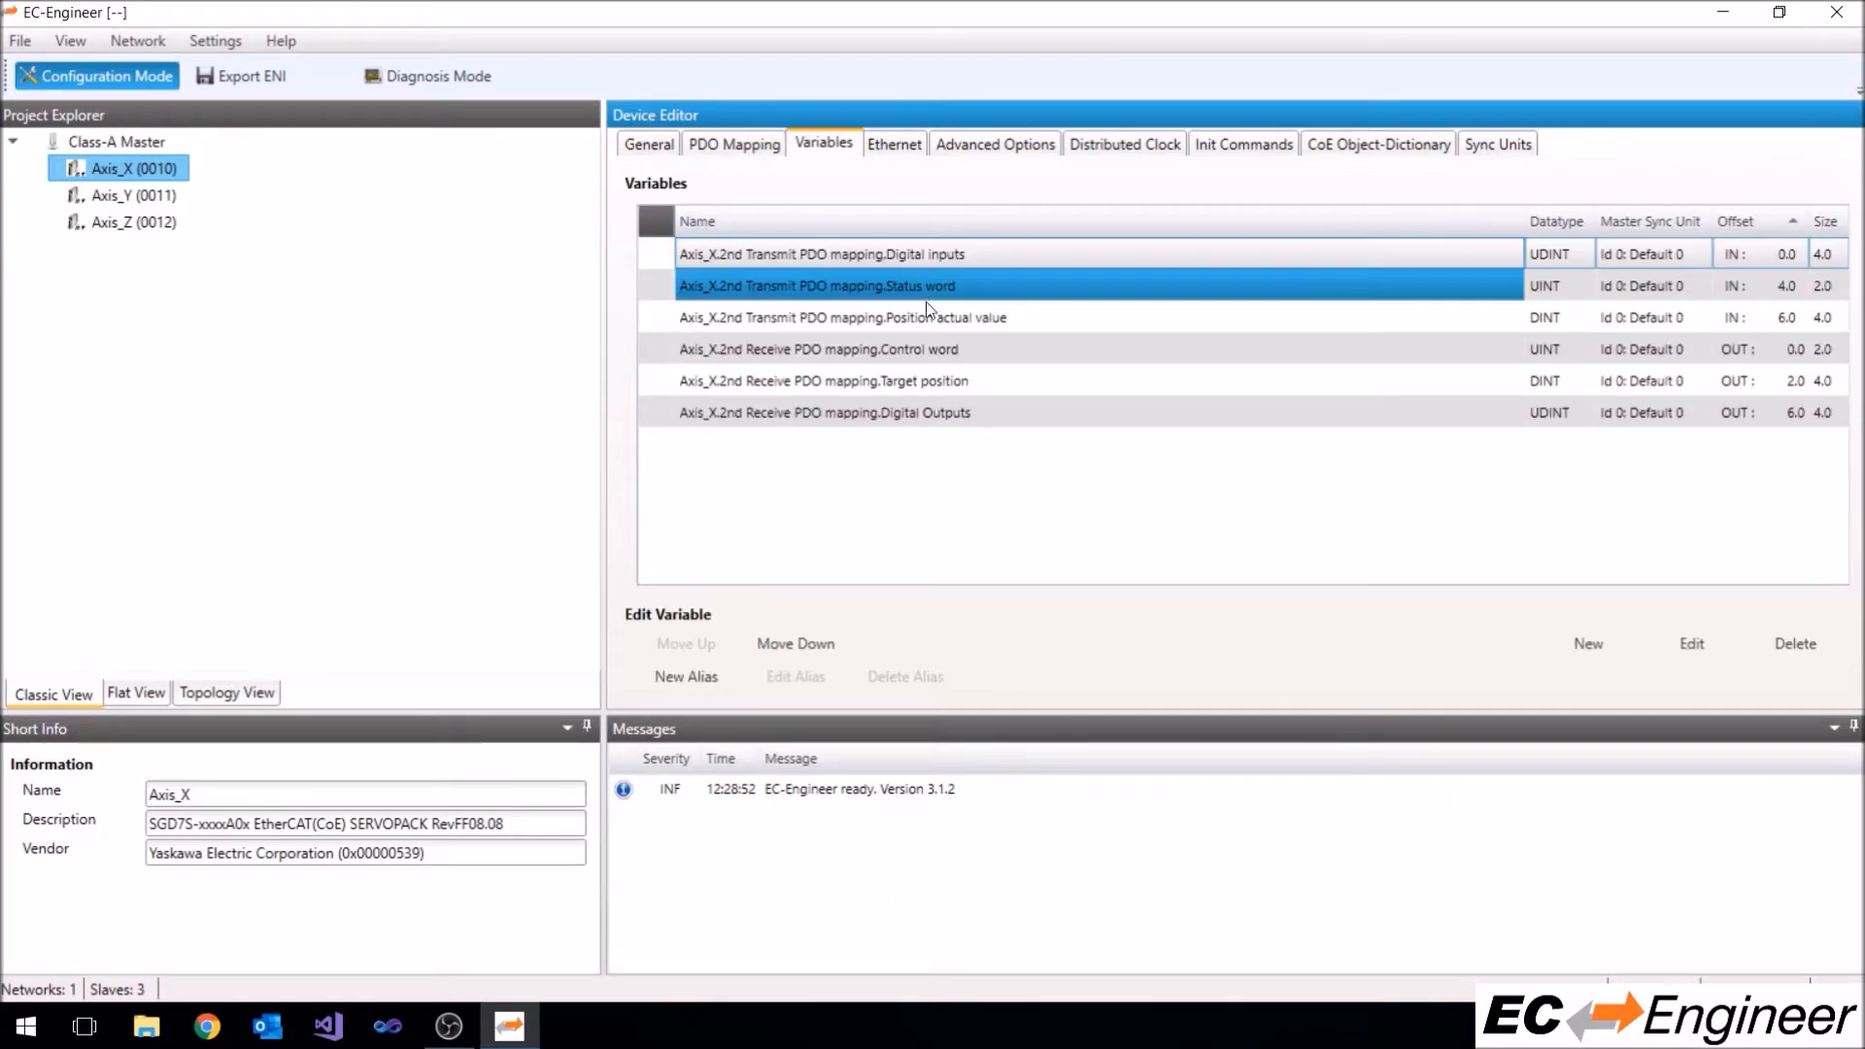
{"action": "left_click", "coordinate": [818, 348]}
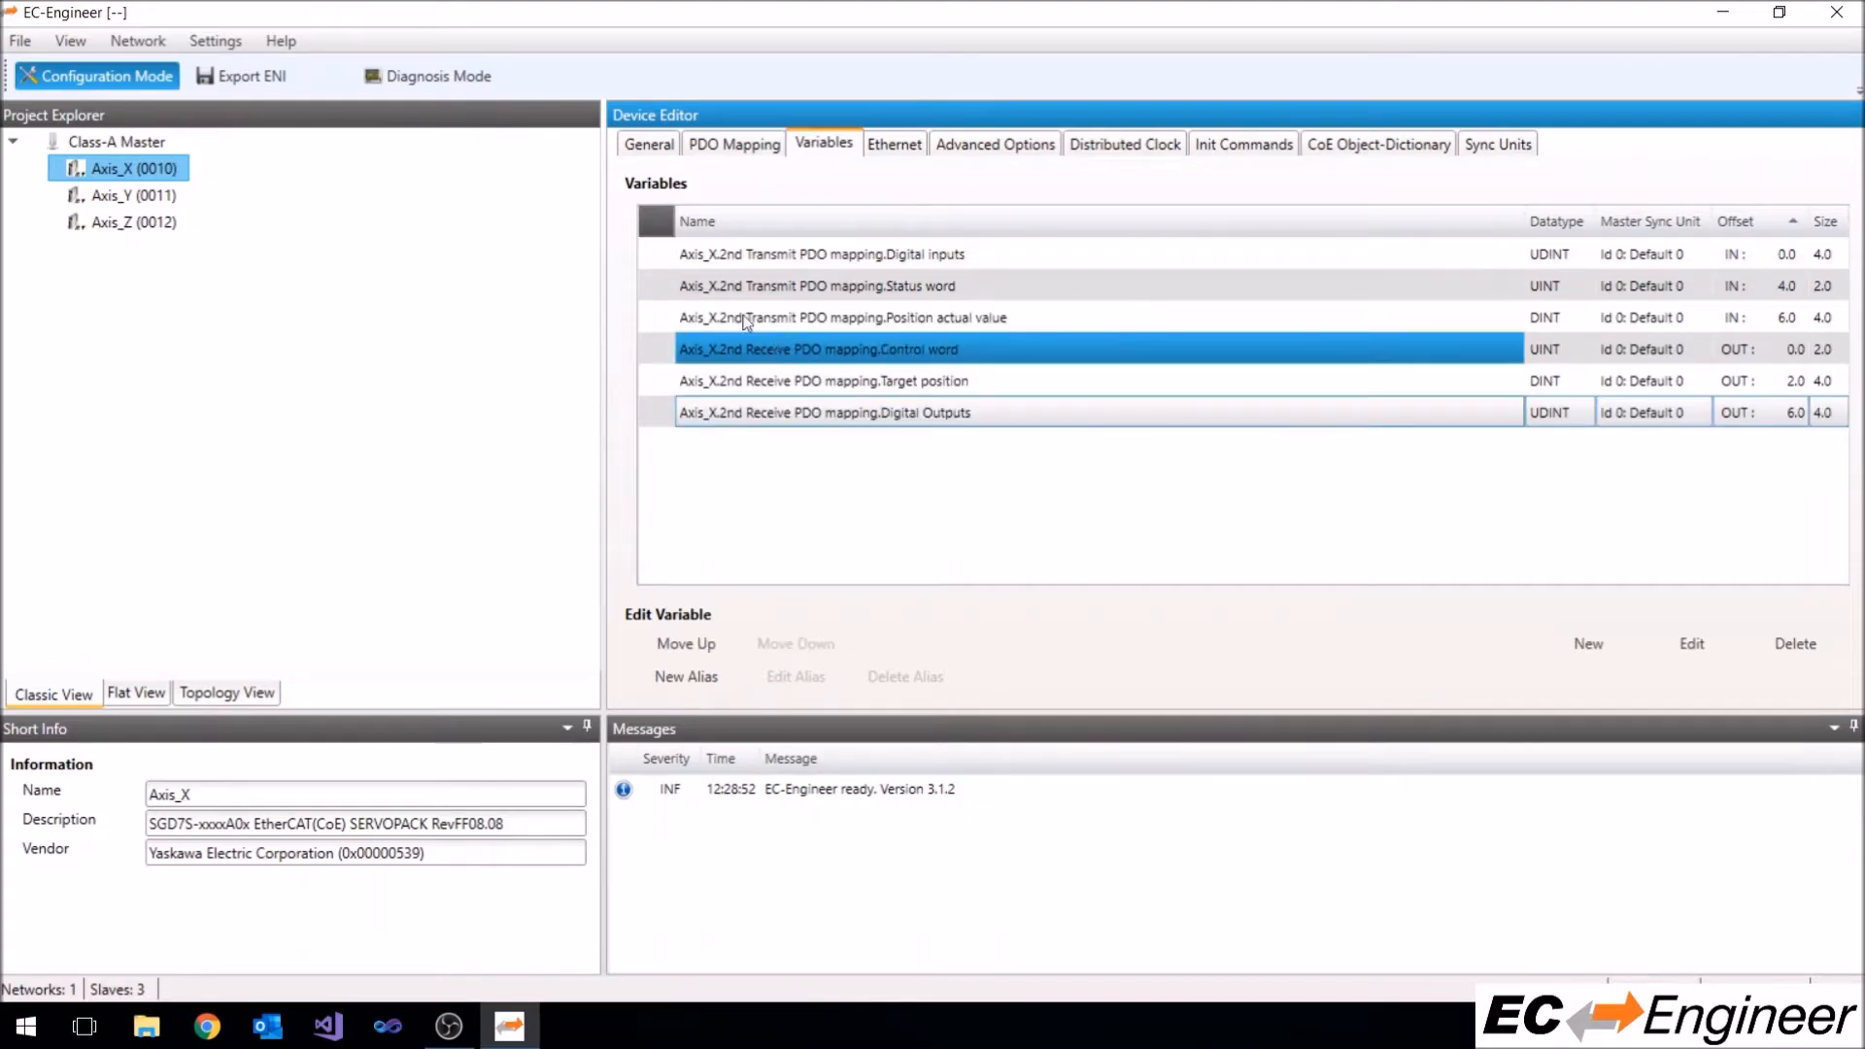
{"action": "left_click", "coordinate": [130, 194]}
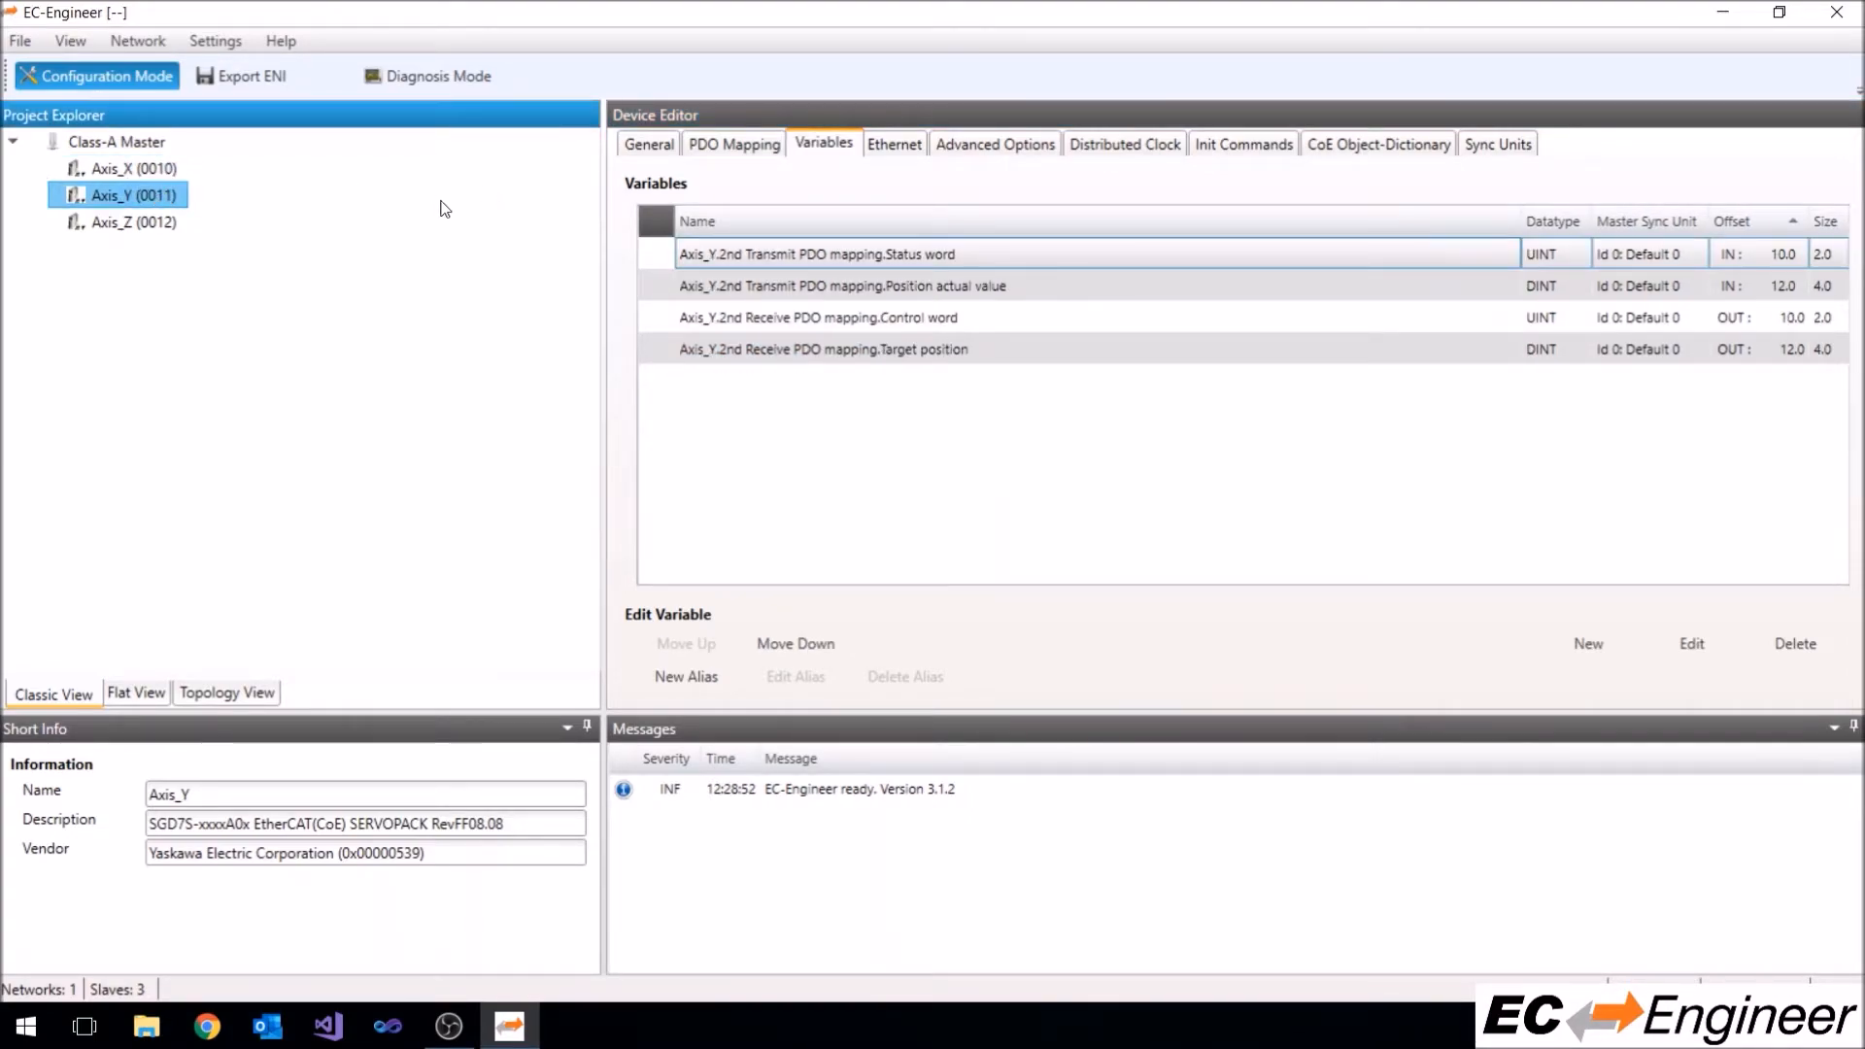
{"action": "left_click", "coordinate": [734, 141]}
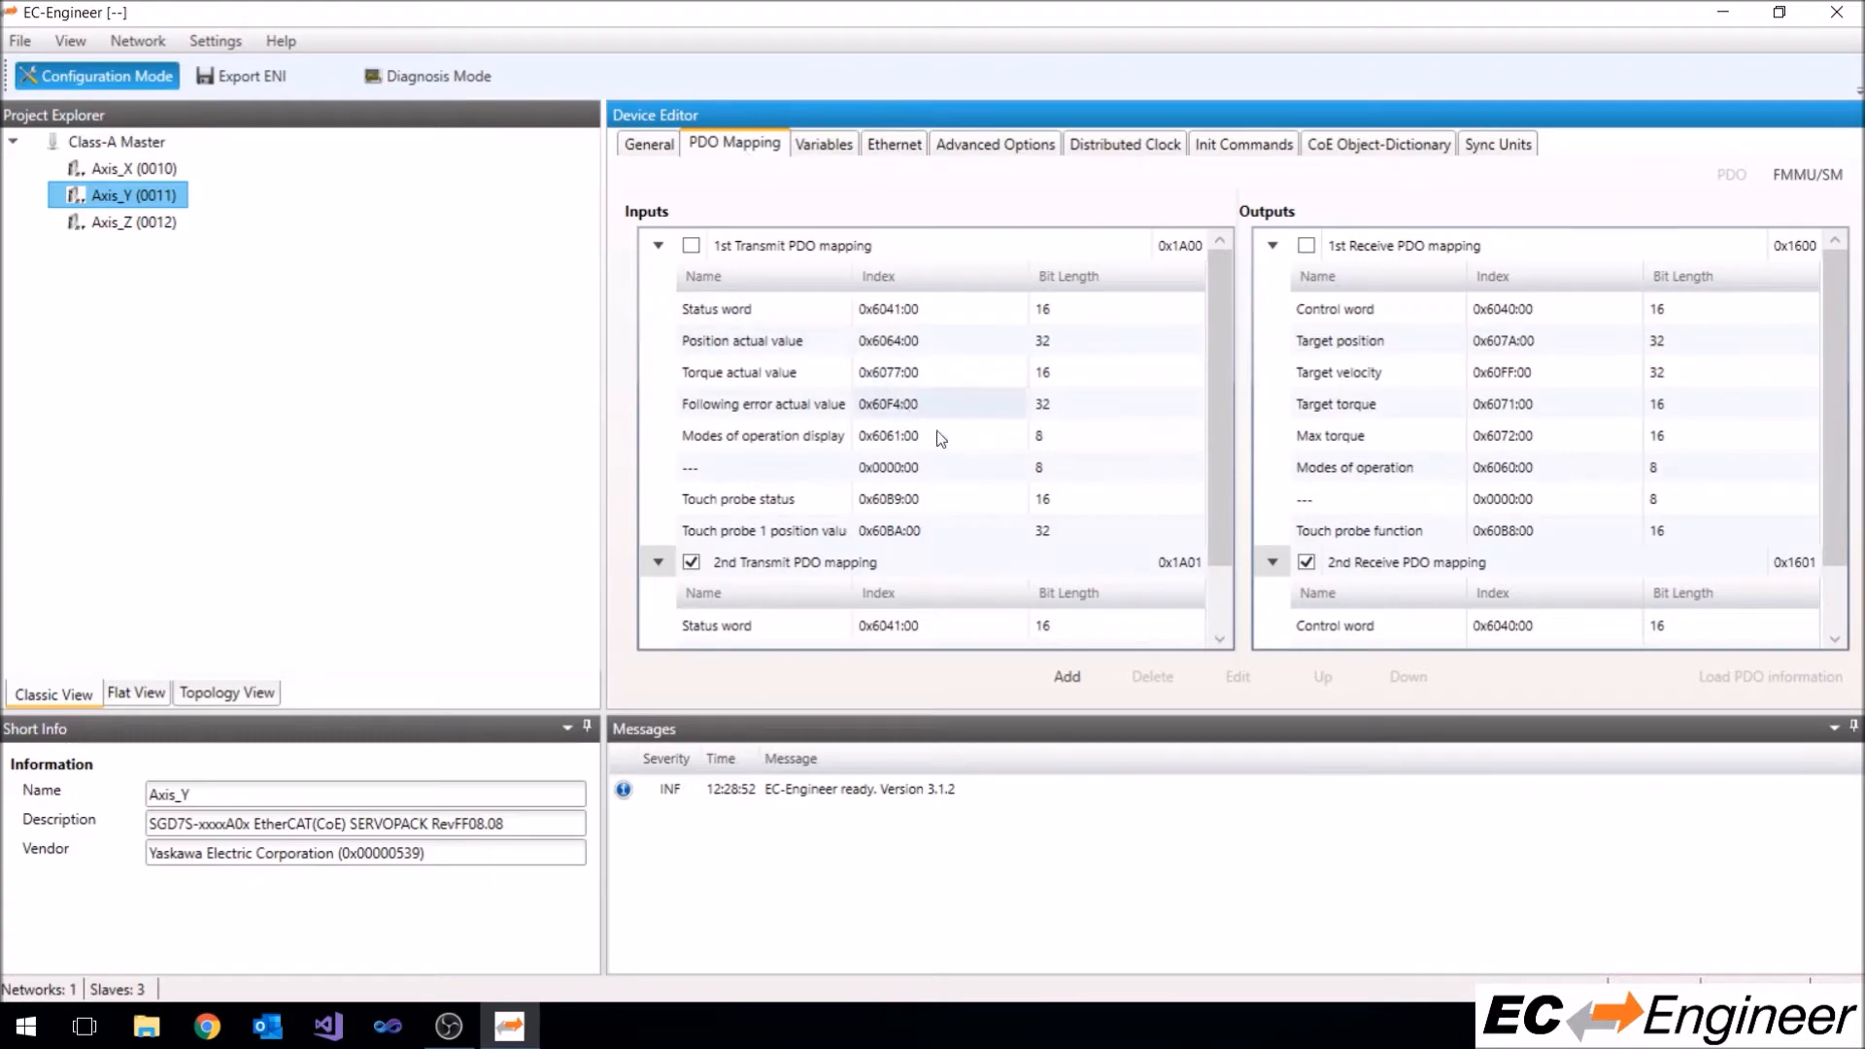
Switch Axis_Y from the 2nd to the 3rd Transmit and Receive PDO mappings
{"action": "scroll", "scroll_direction": "down", "scroll_amount": 3}
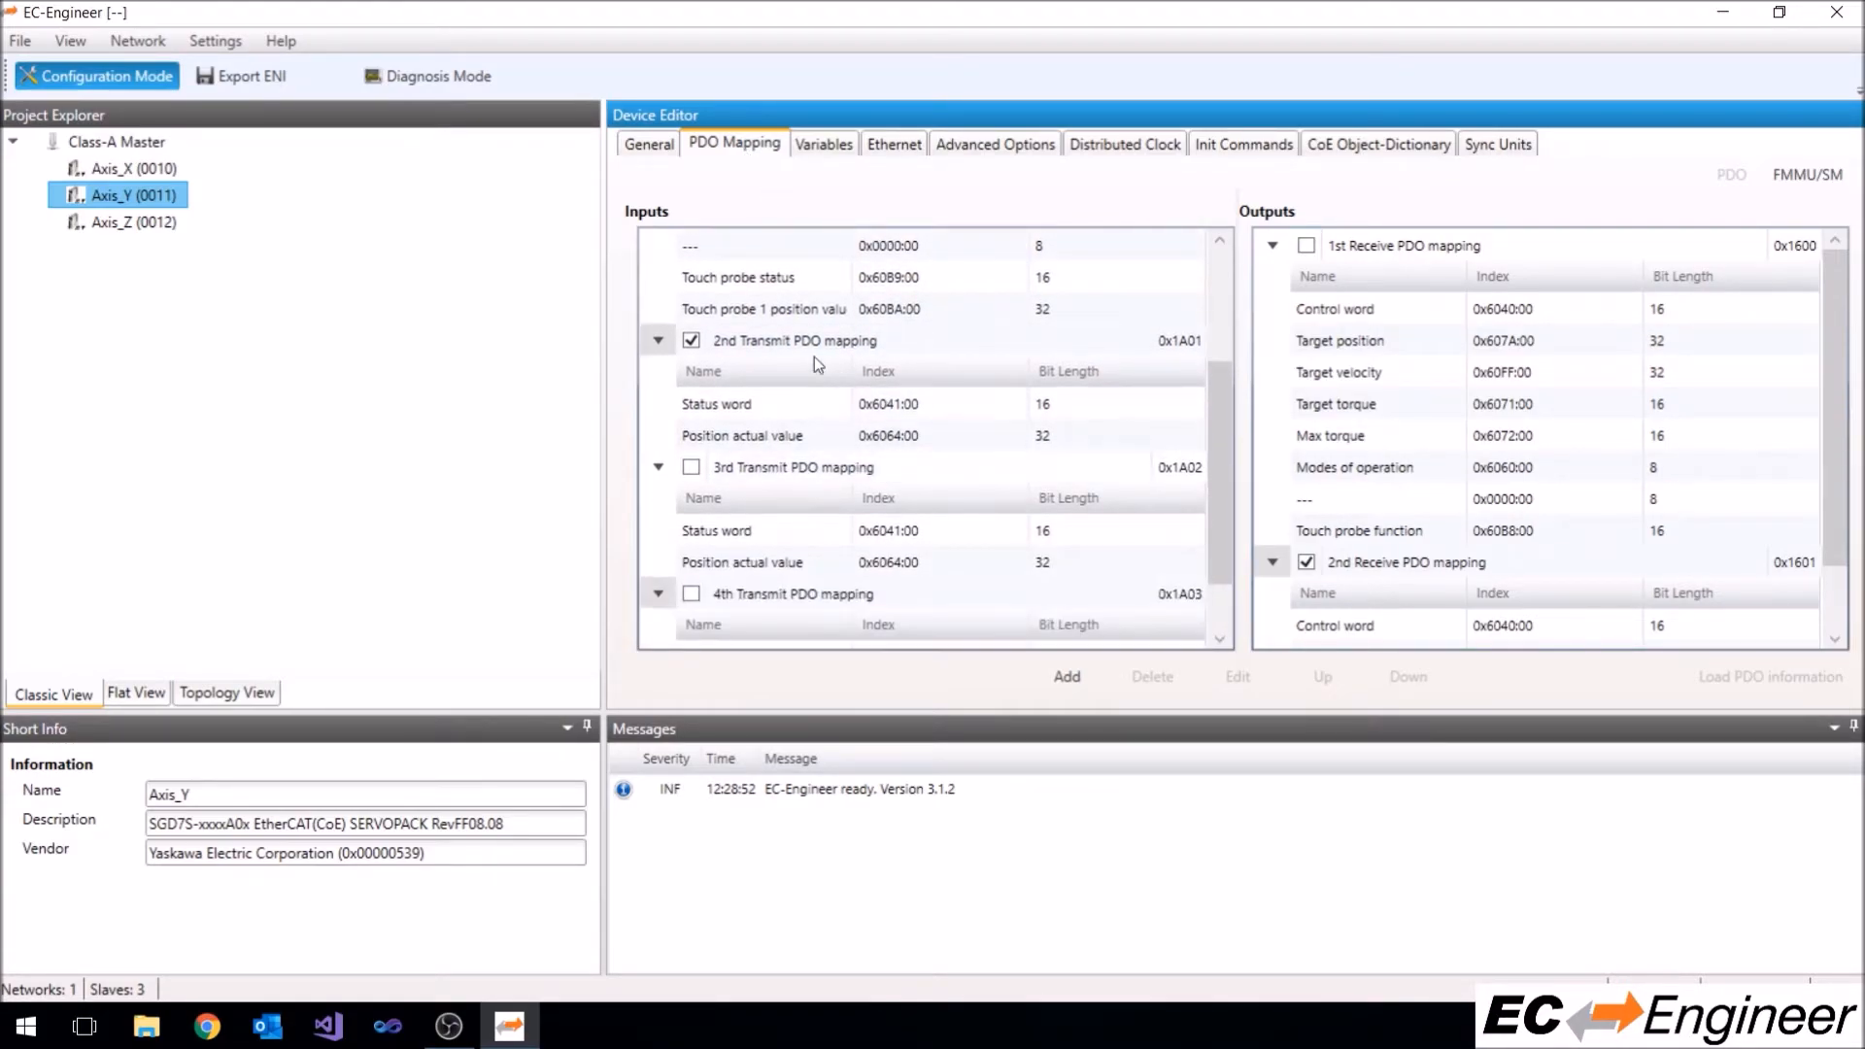
{"action": "left_click", "coordinate": [691, 340]}
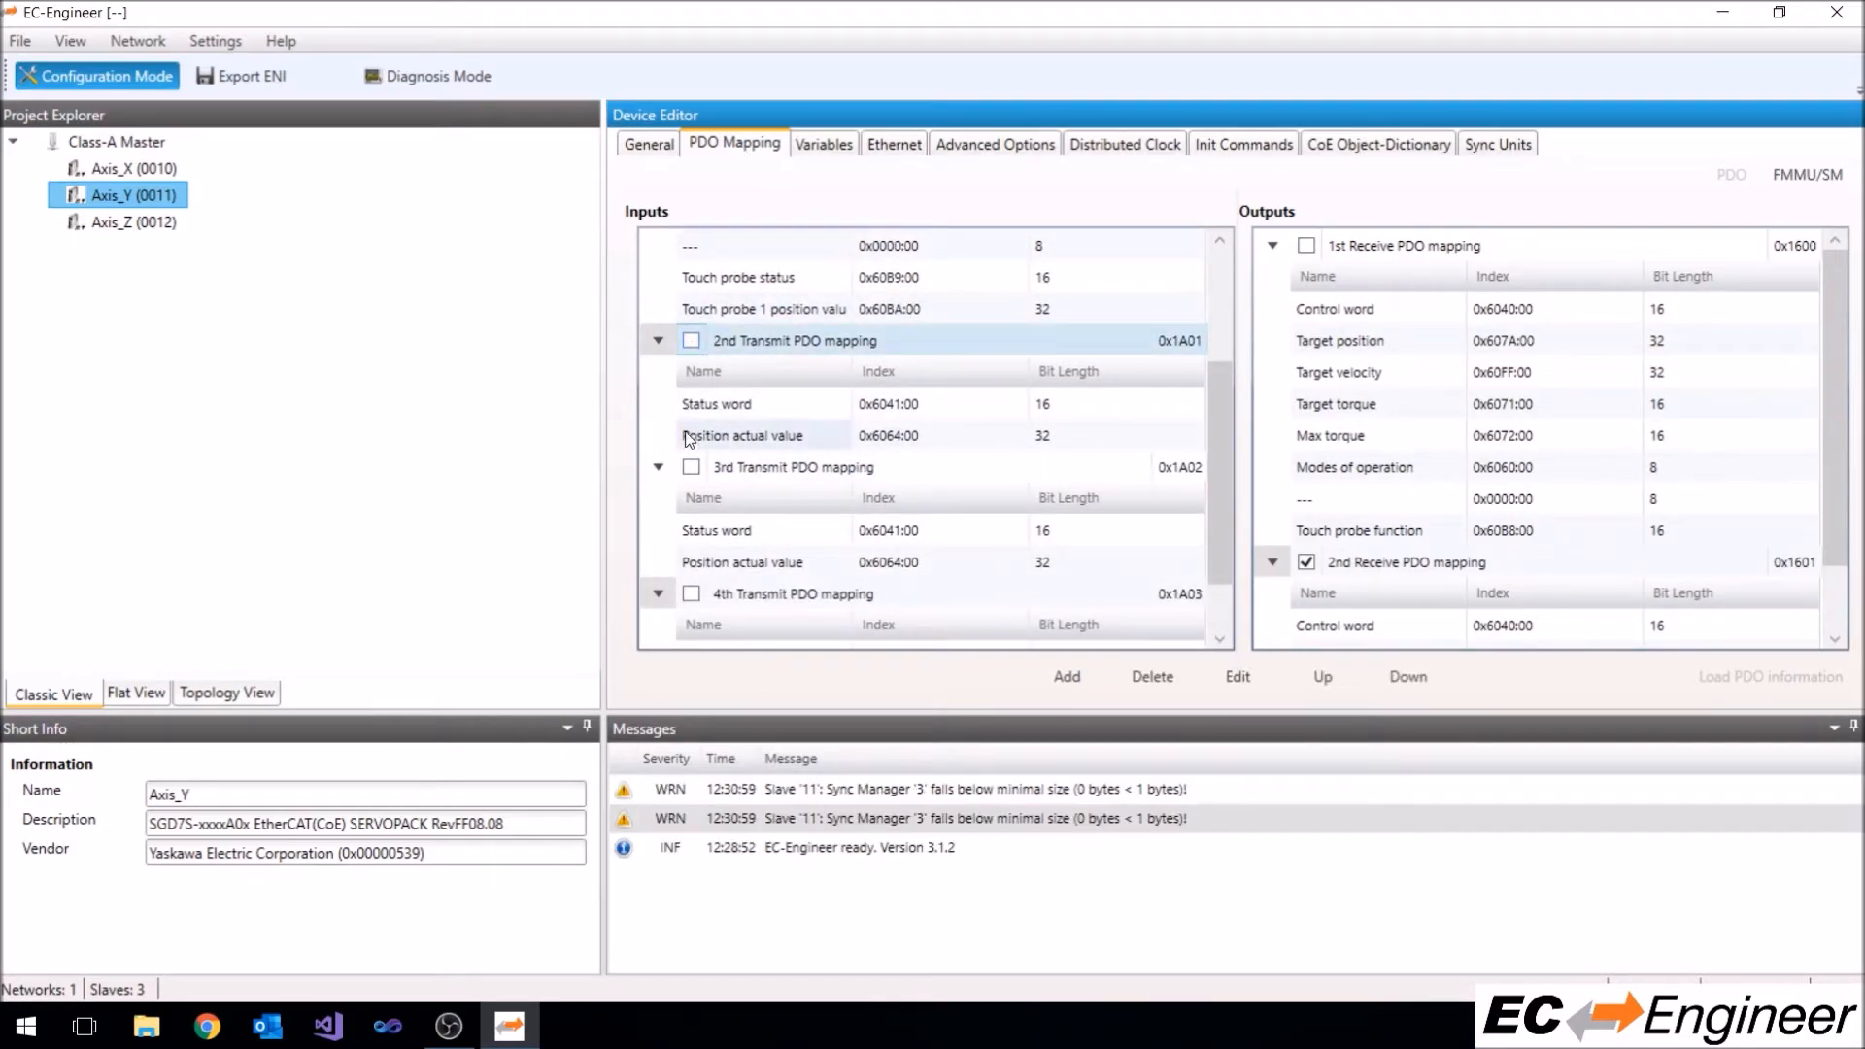
{"action": "left_click", "coordinate": [692, 467]}
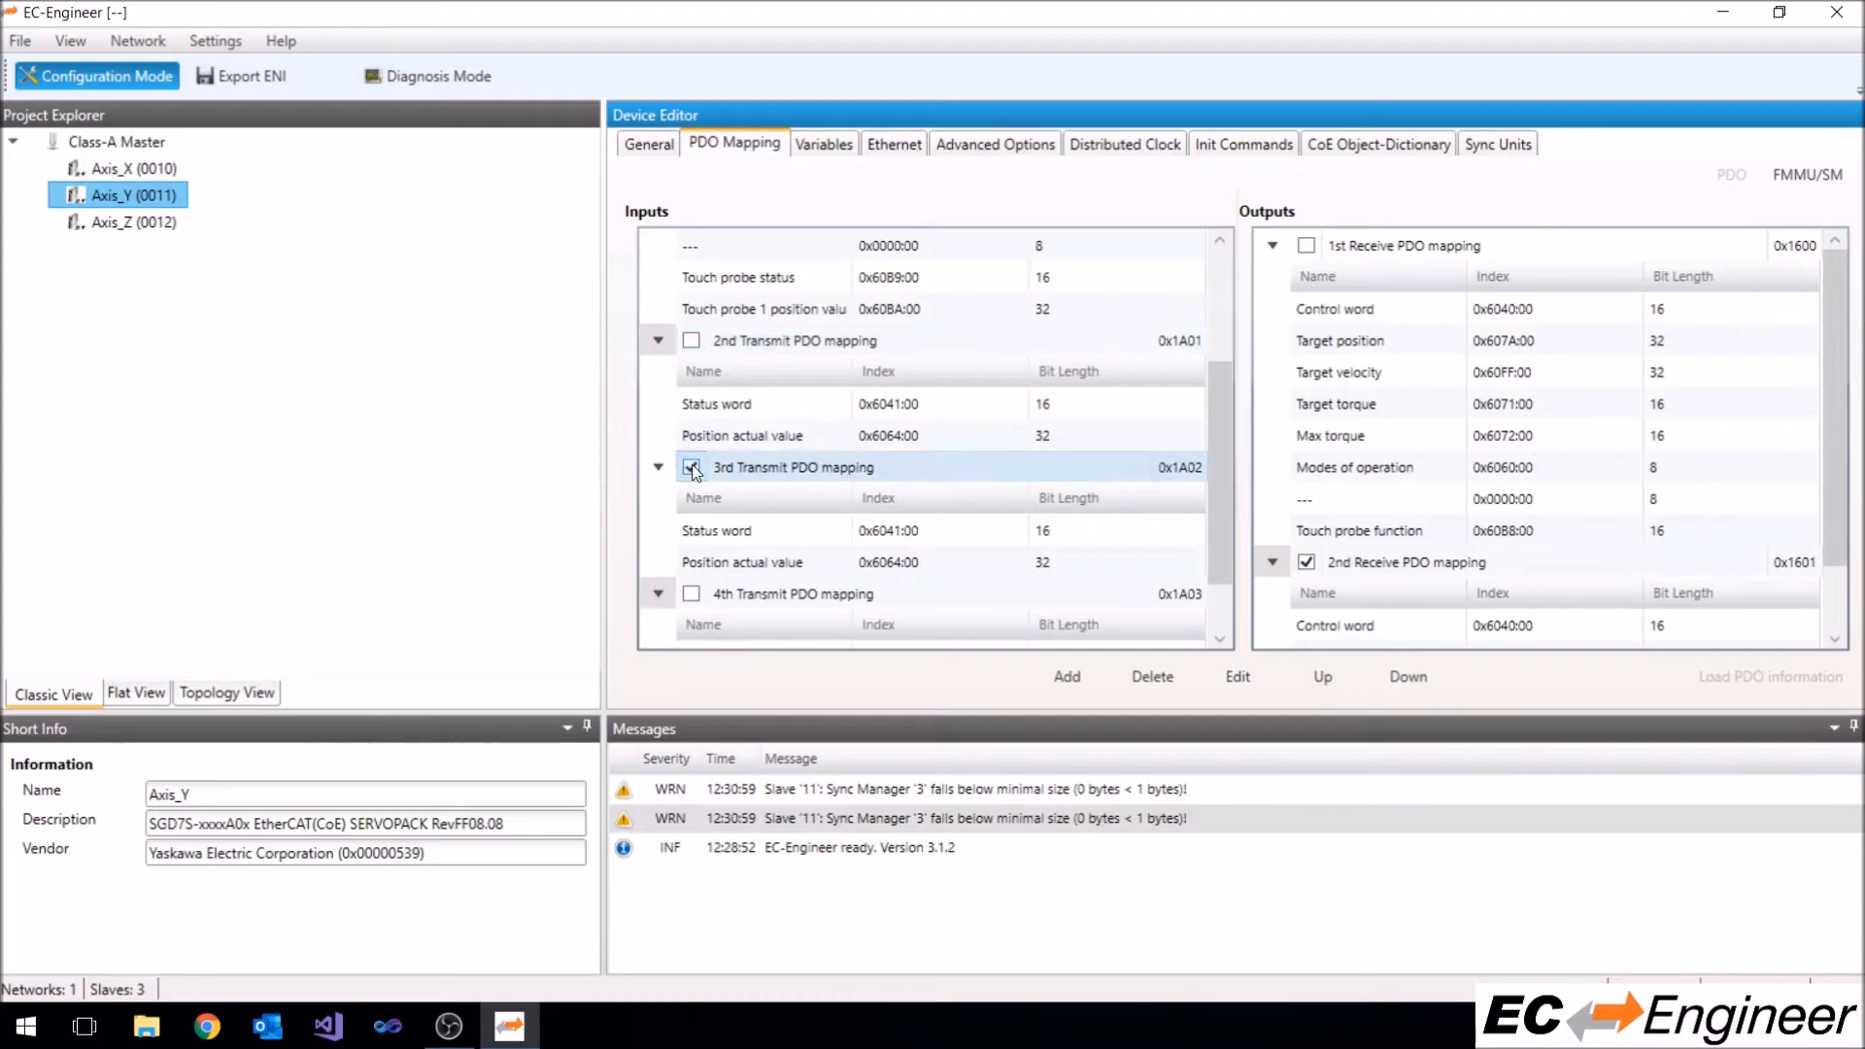
{"action": "left_click", "coordinate": [692, 467]}
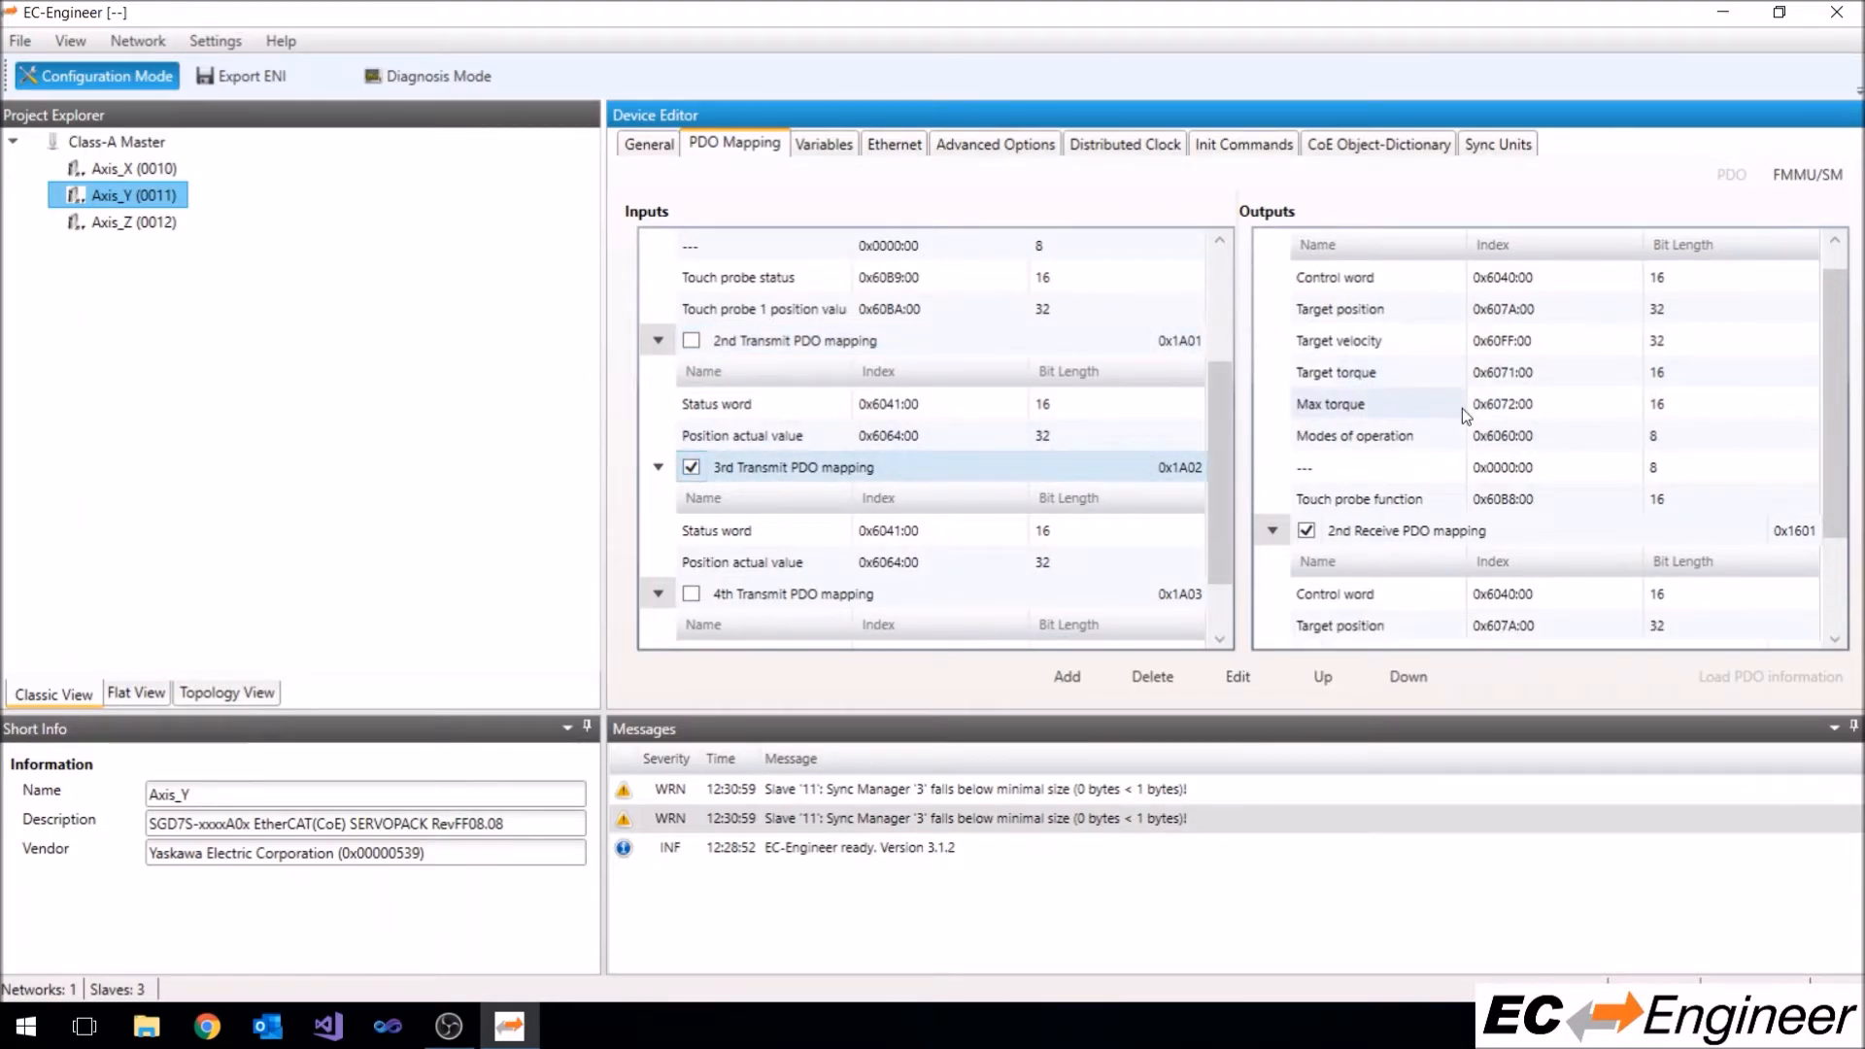
{"action": "scroll", "scroll_direction": "down", "scroll_amount": 3}
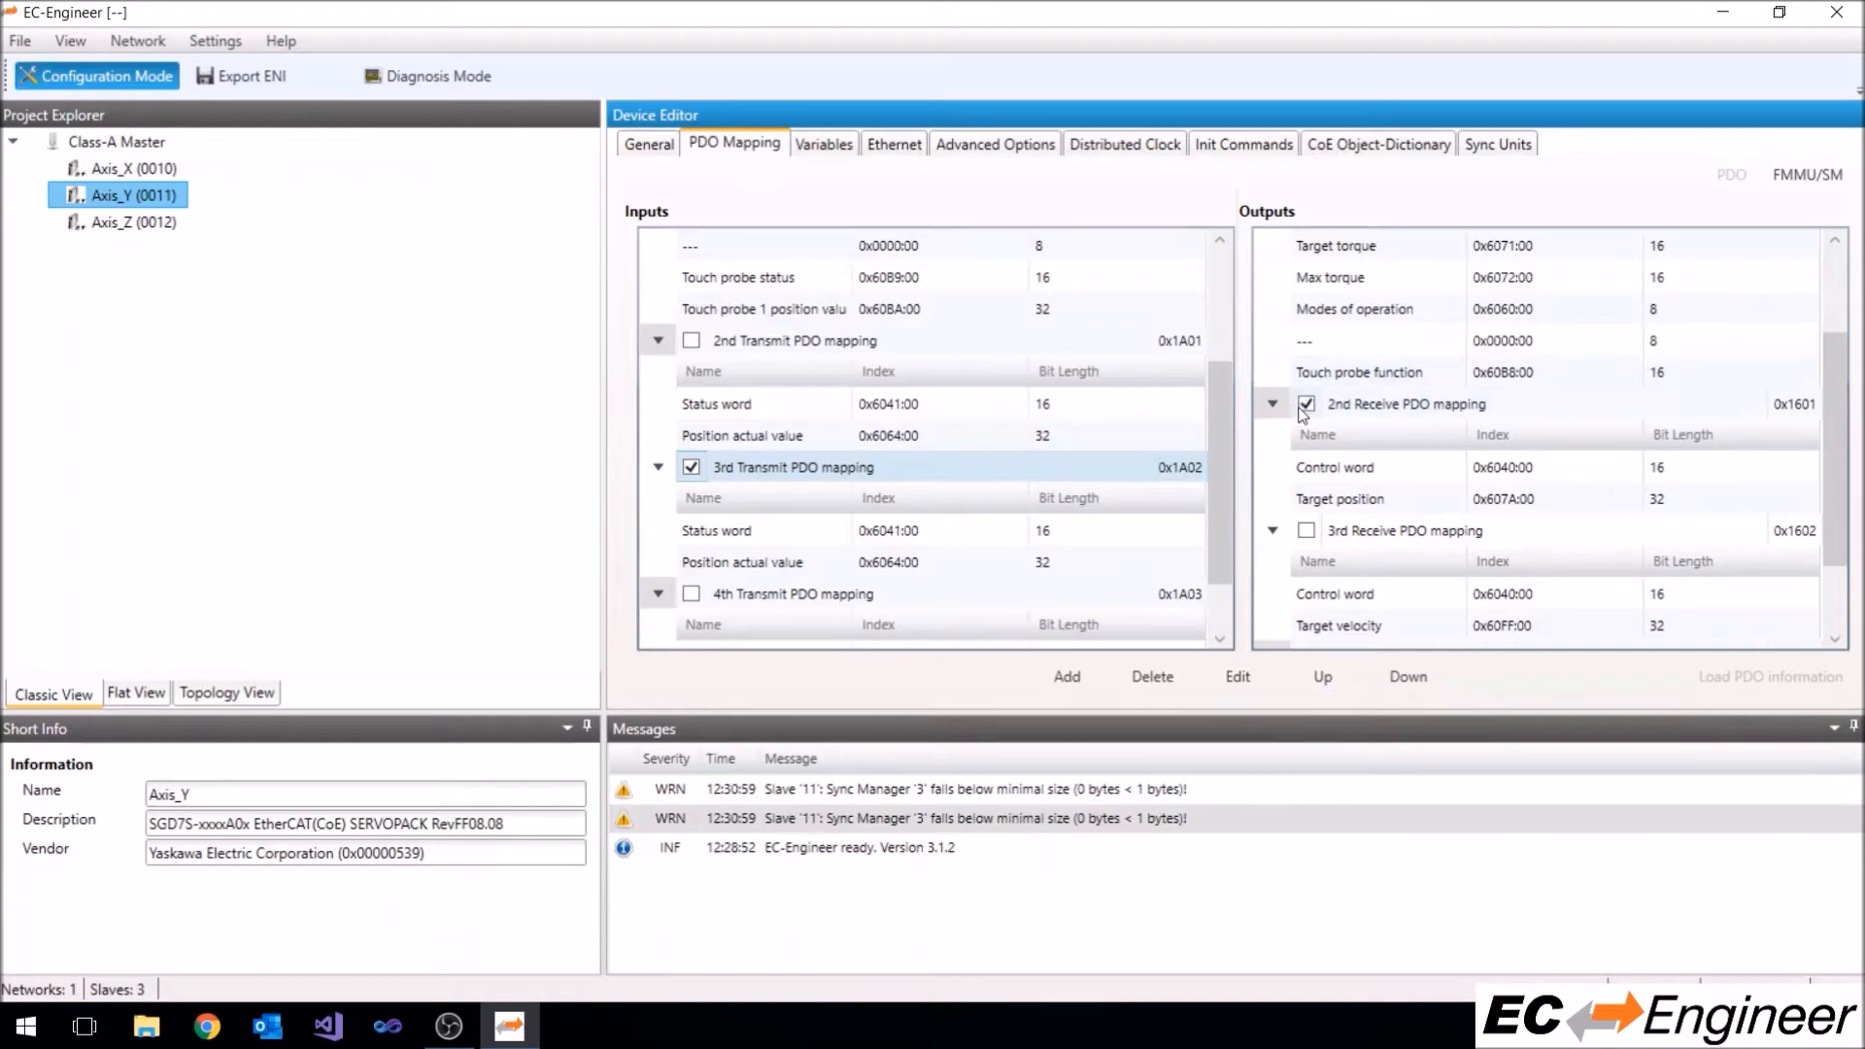
{"action": "left_click", "coordinate": [1306, 404]}
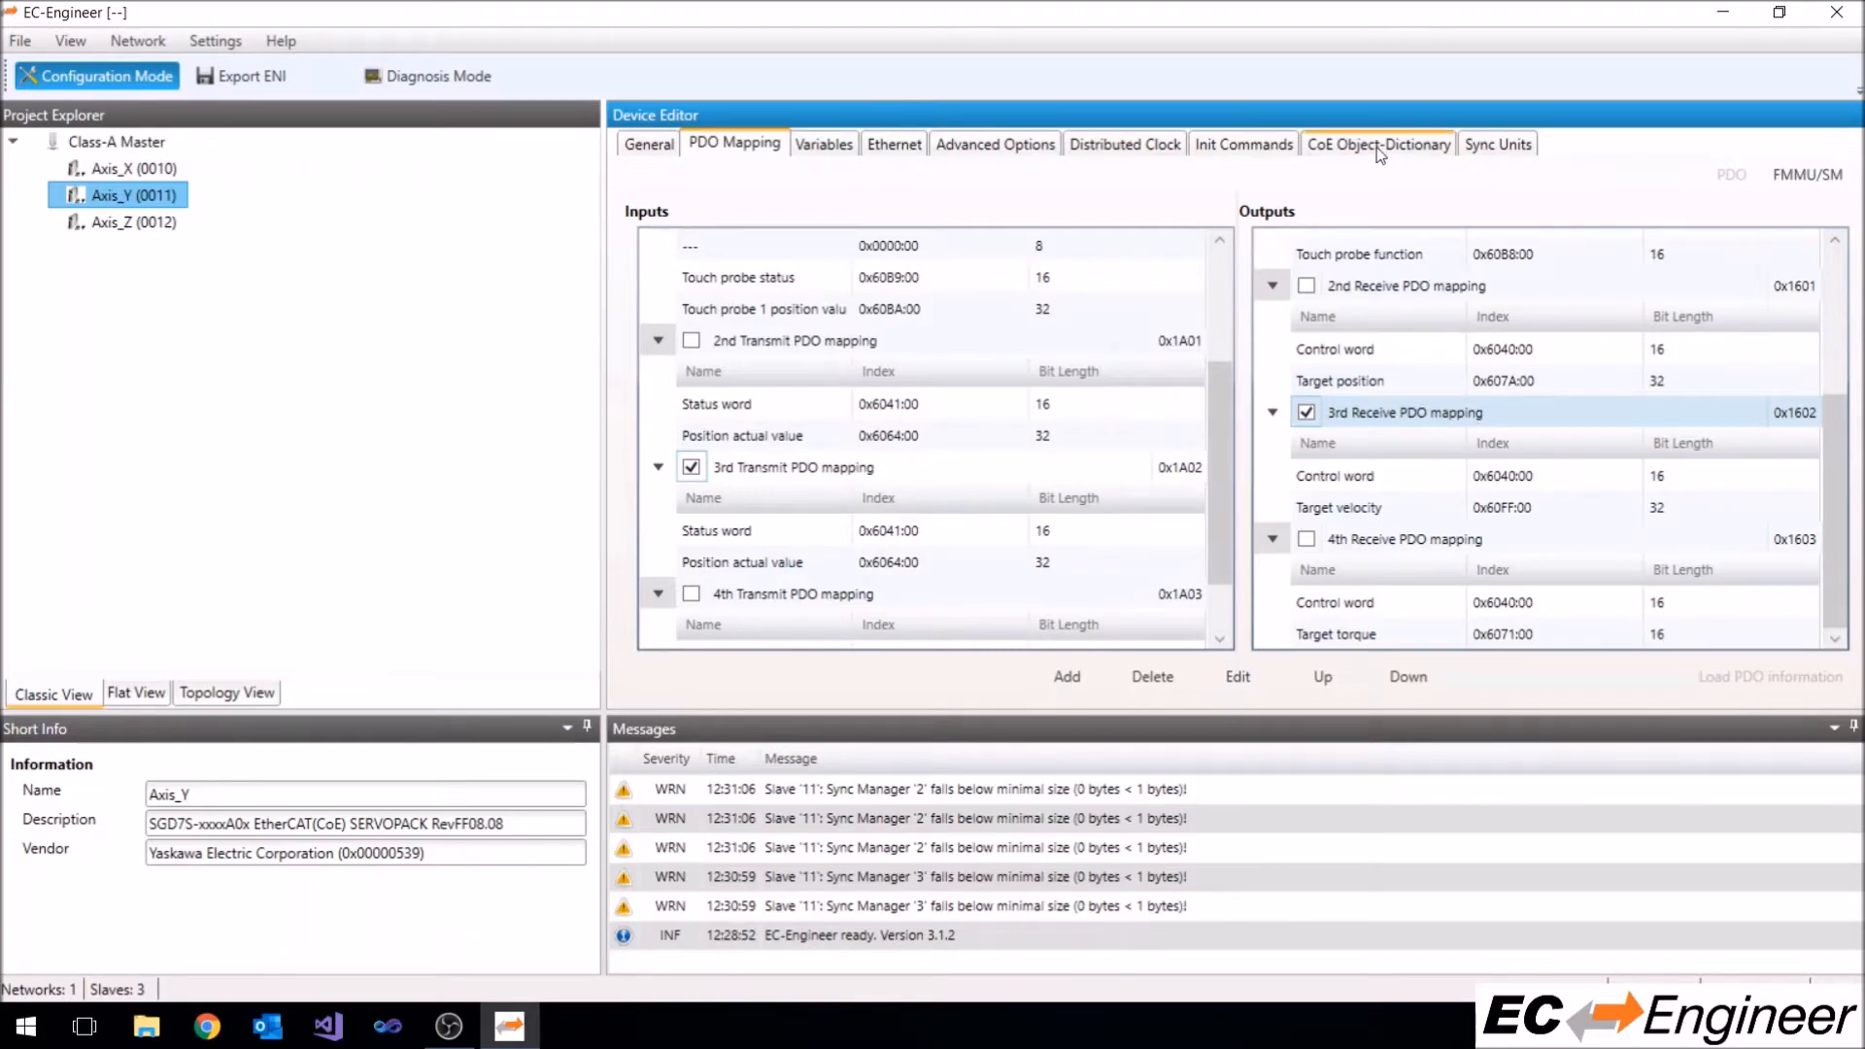
{"action": "mouse_move", "coordinate": [1241, 144]}
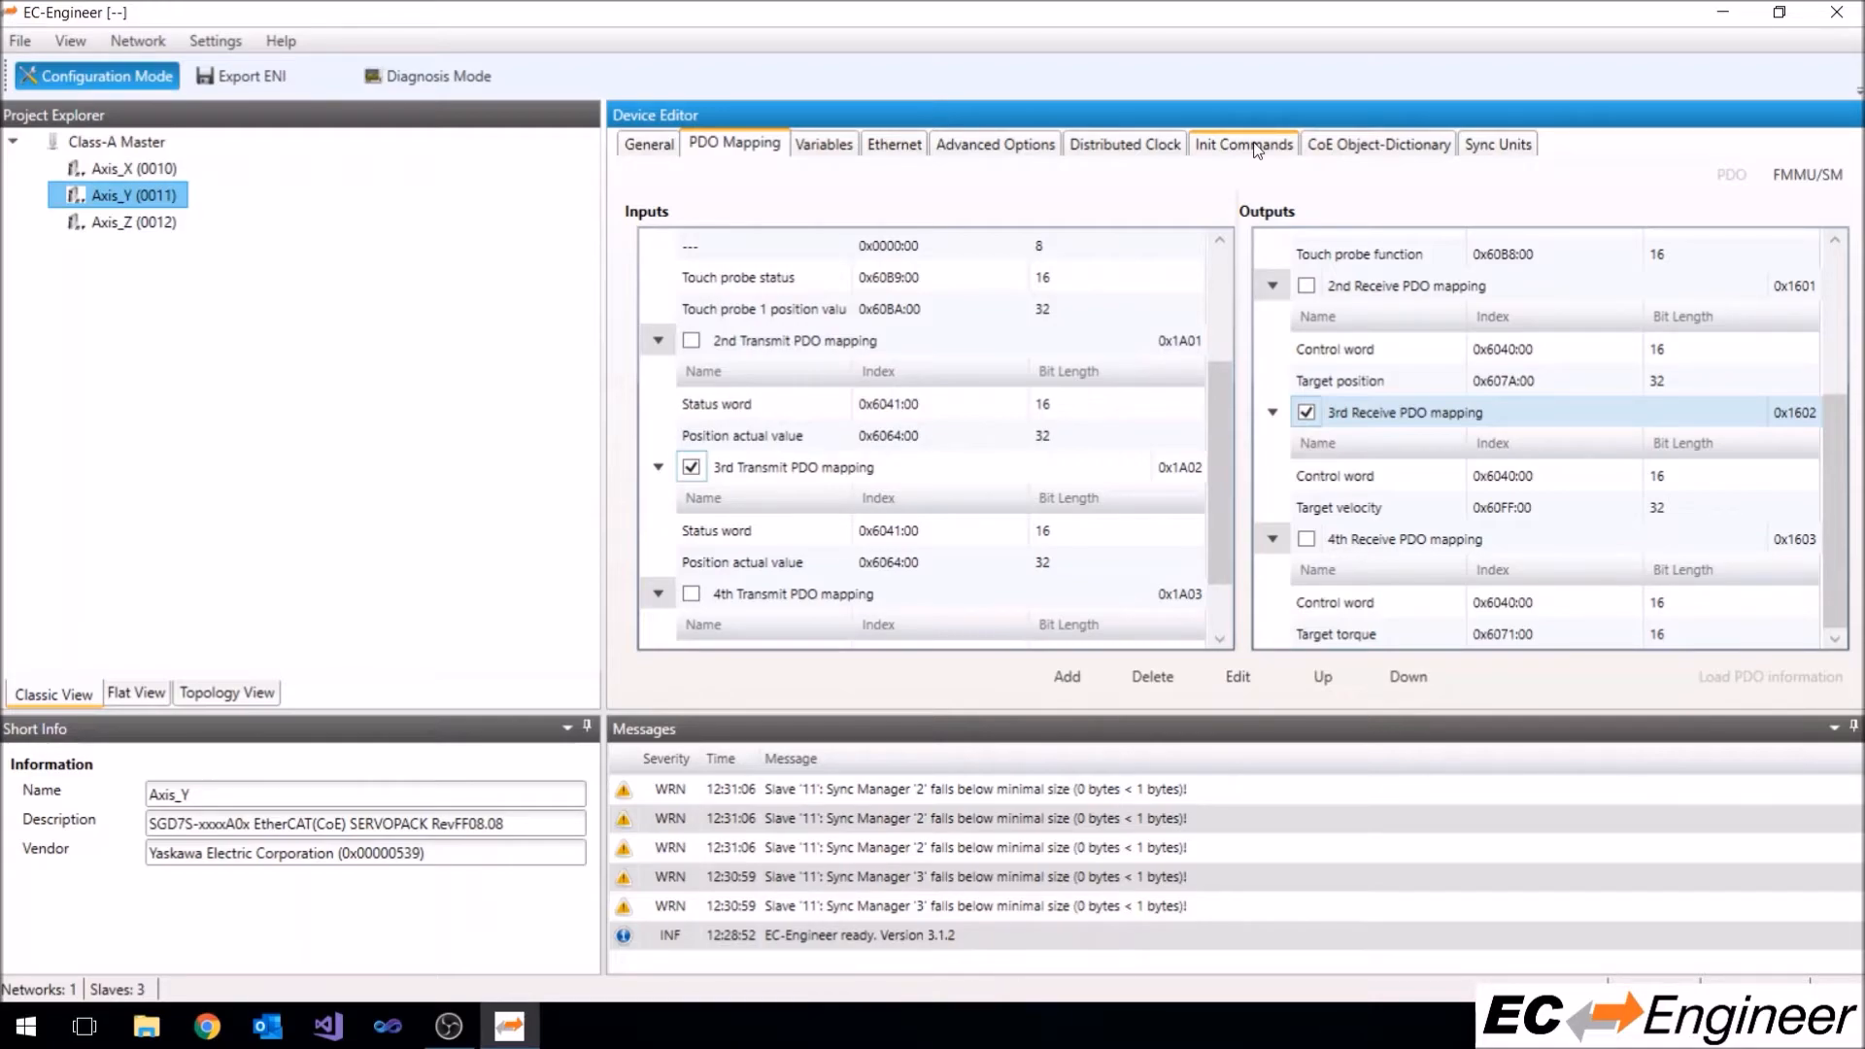
Show Axis_Y's init commands and inspect the 0x6060 Op mode command set to 9
{"action": "left_click", "coordinate": [1242, 142]}
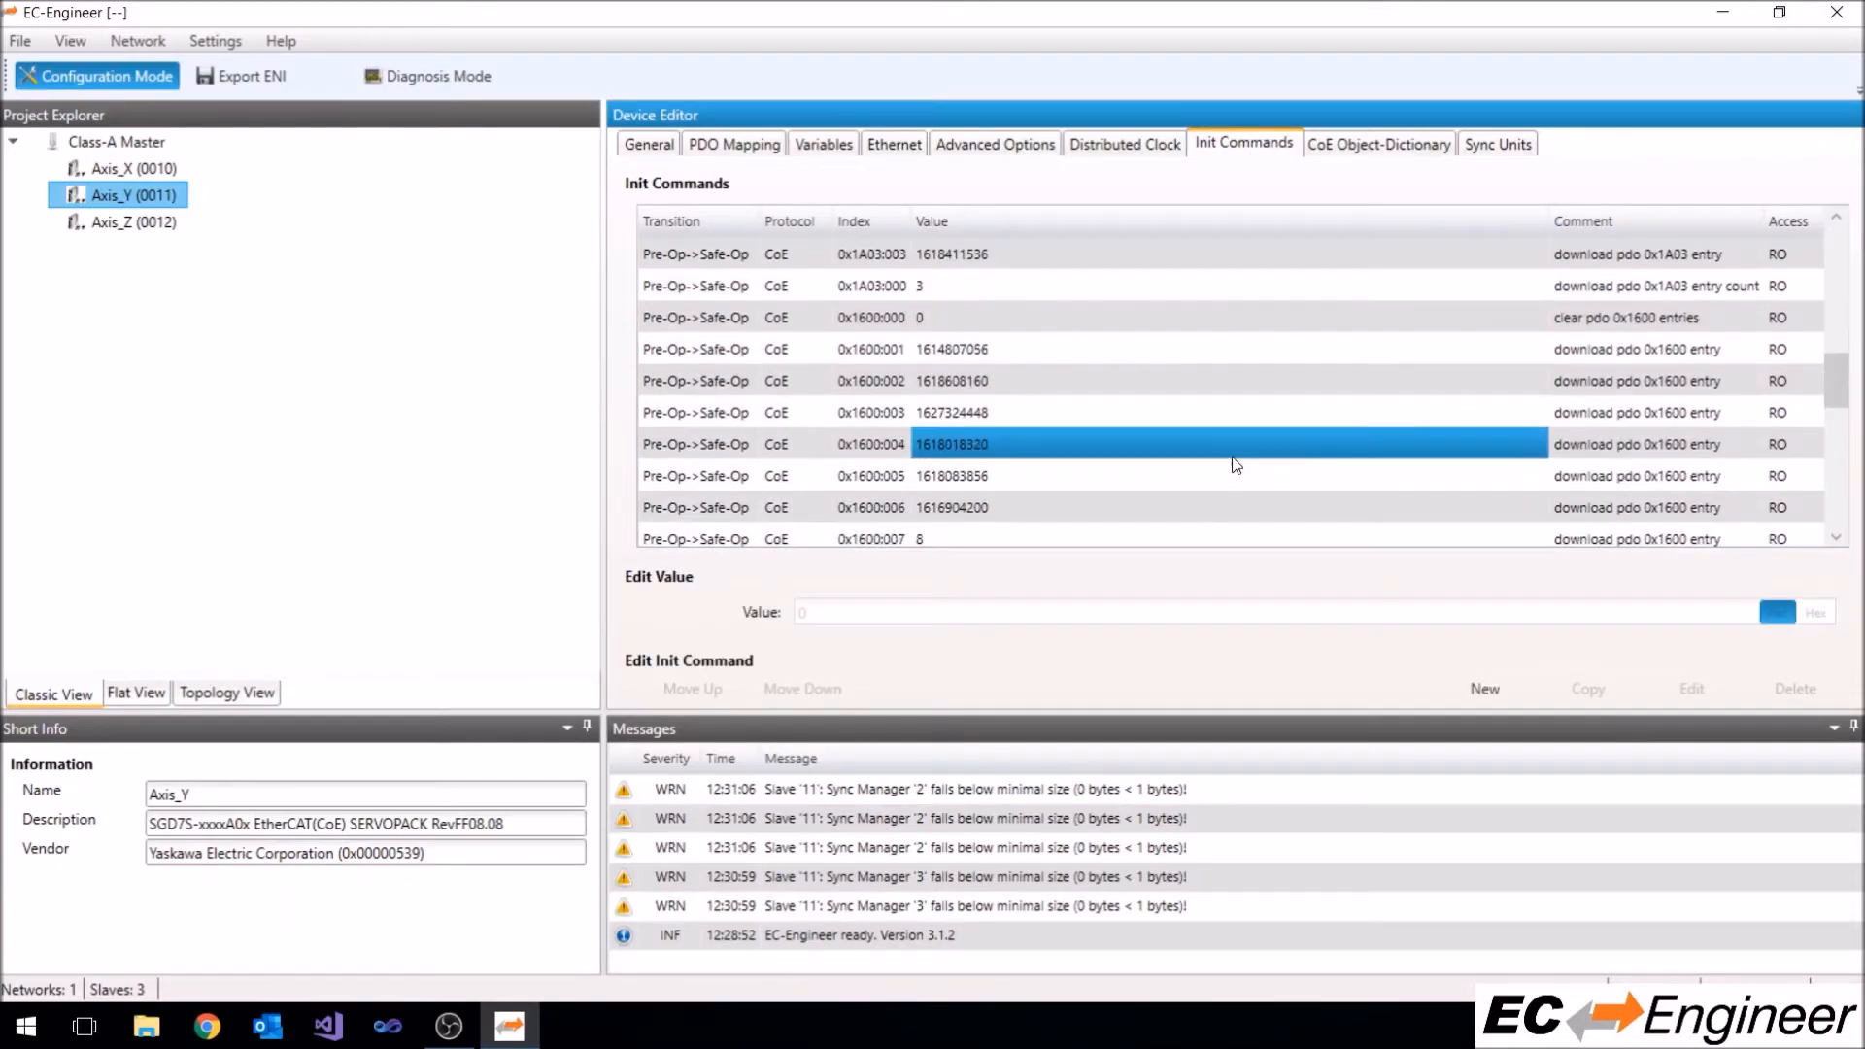
{"action": "scroll", "scroll_direction": "down", "scroll_amount": 3}
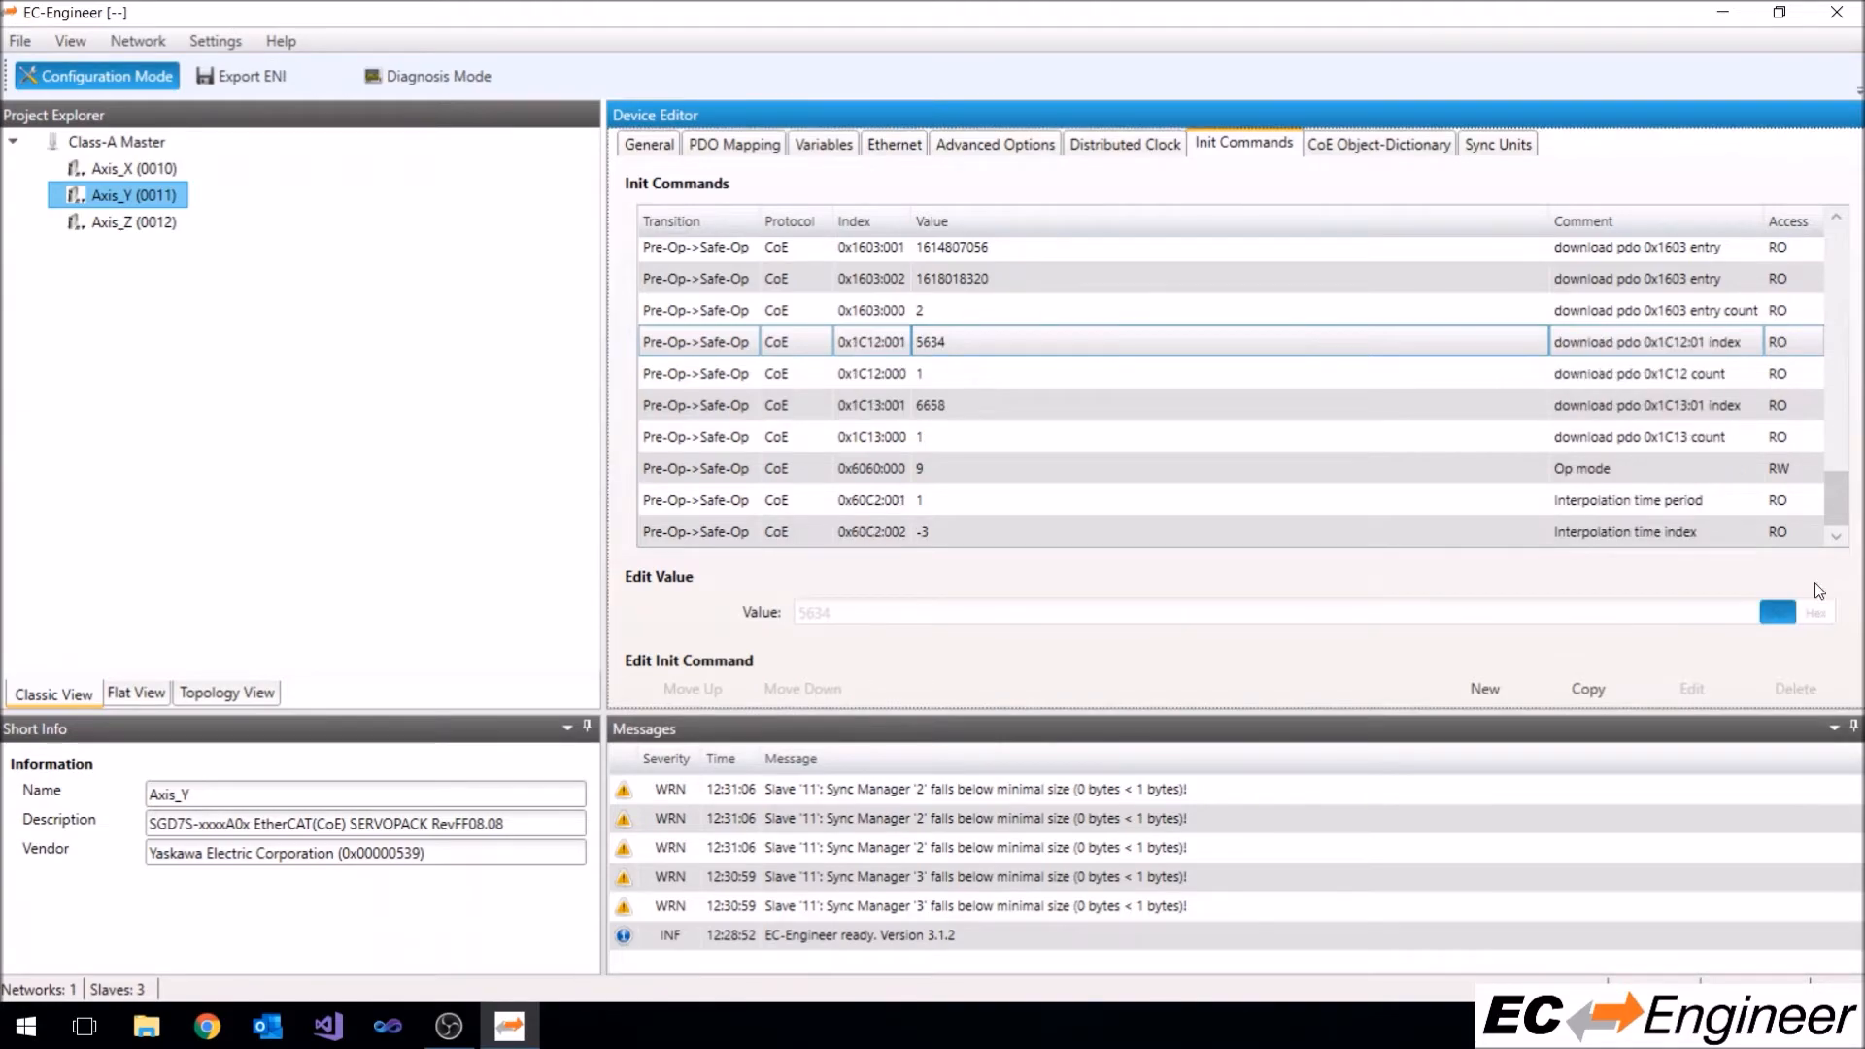
{"action": "left_click", "coordinate": [871, 468]}
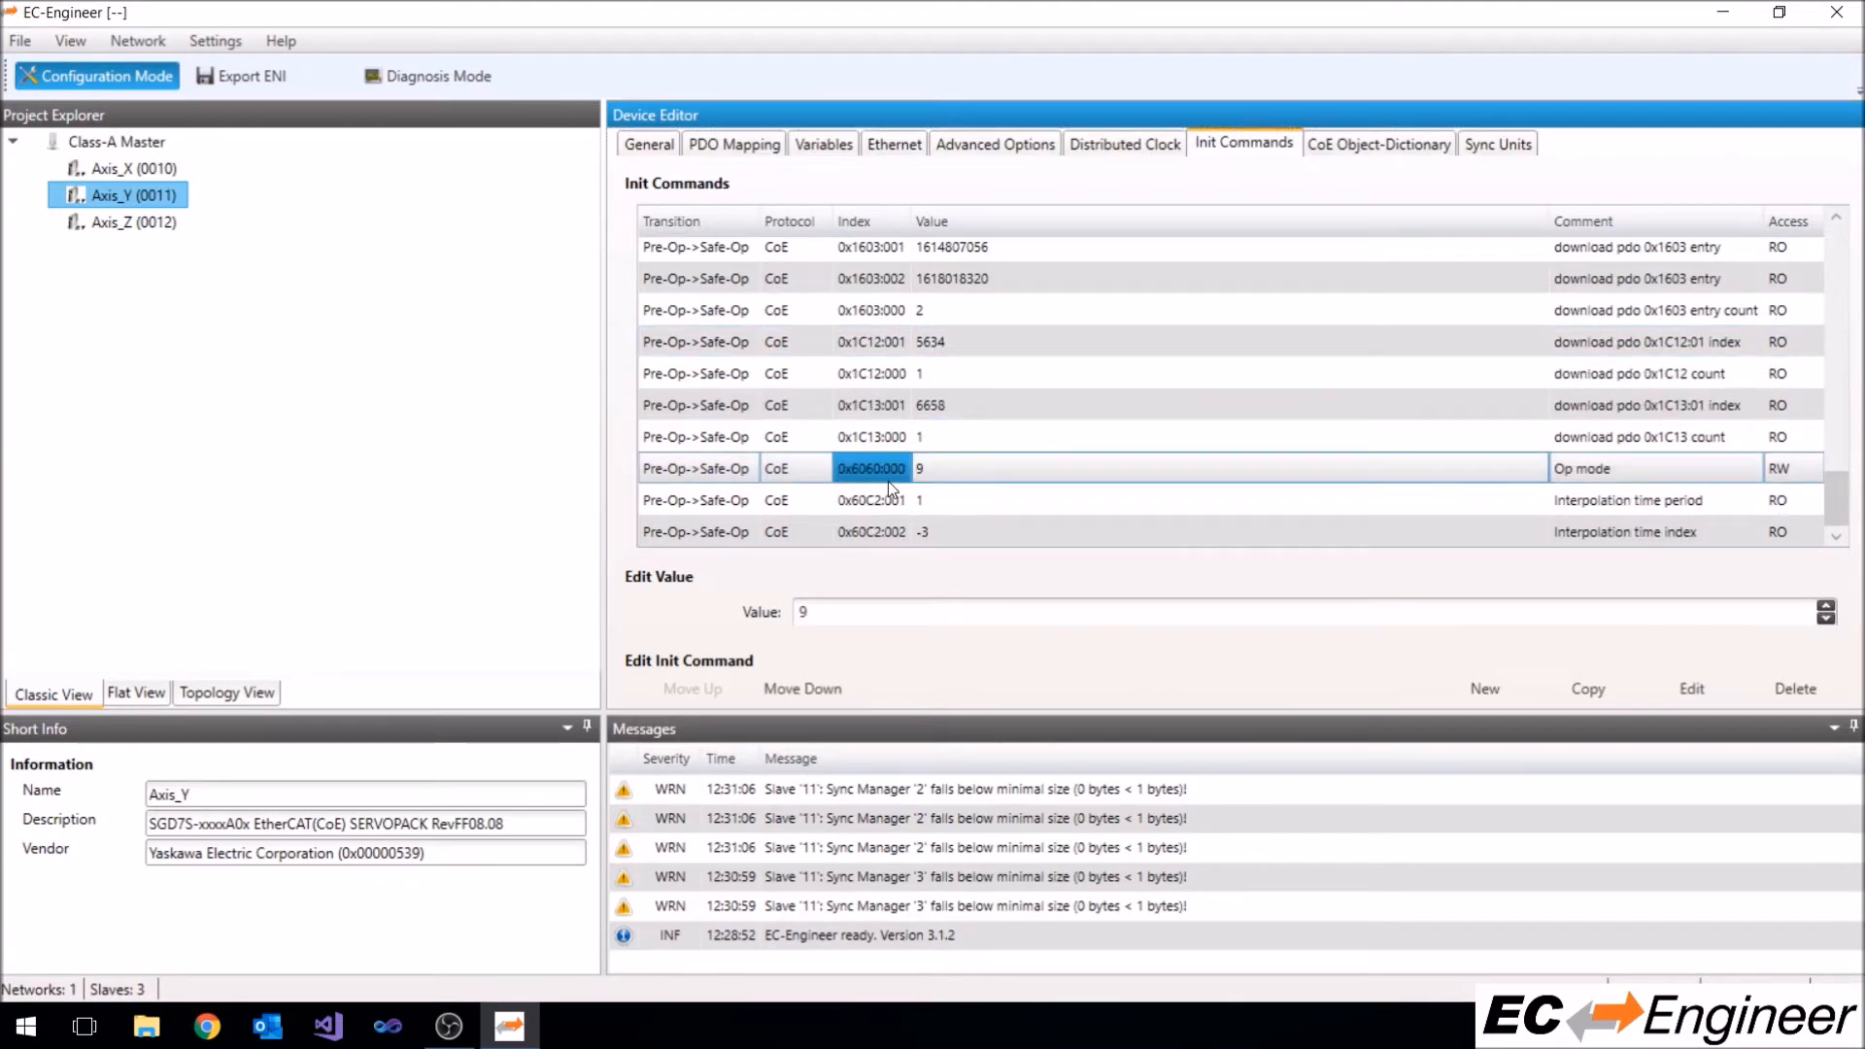
{"action": "left_click", "coordinate": [1070, 469]}
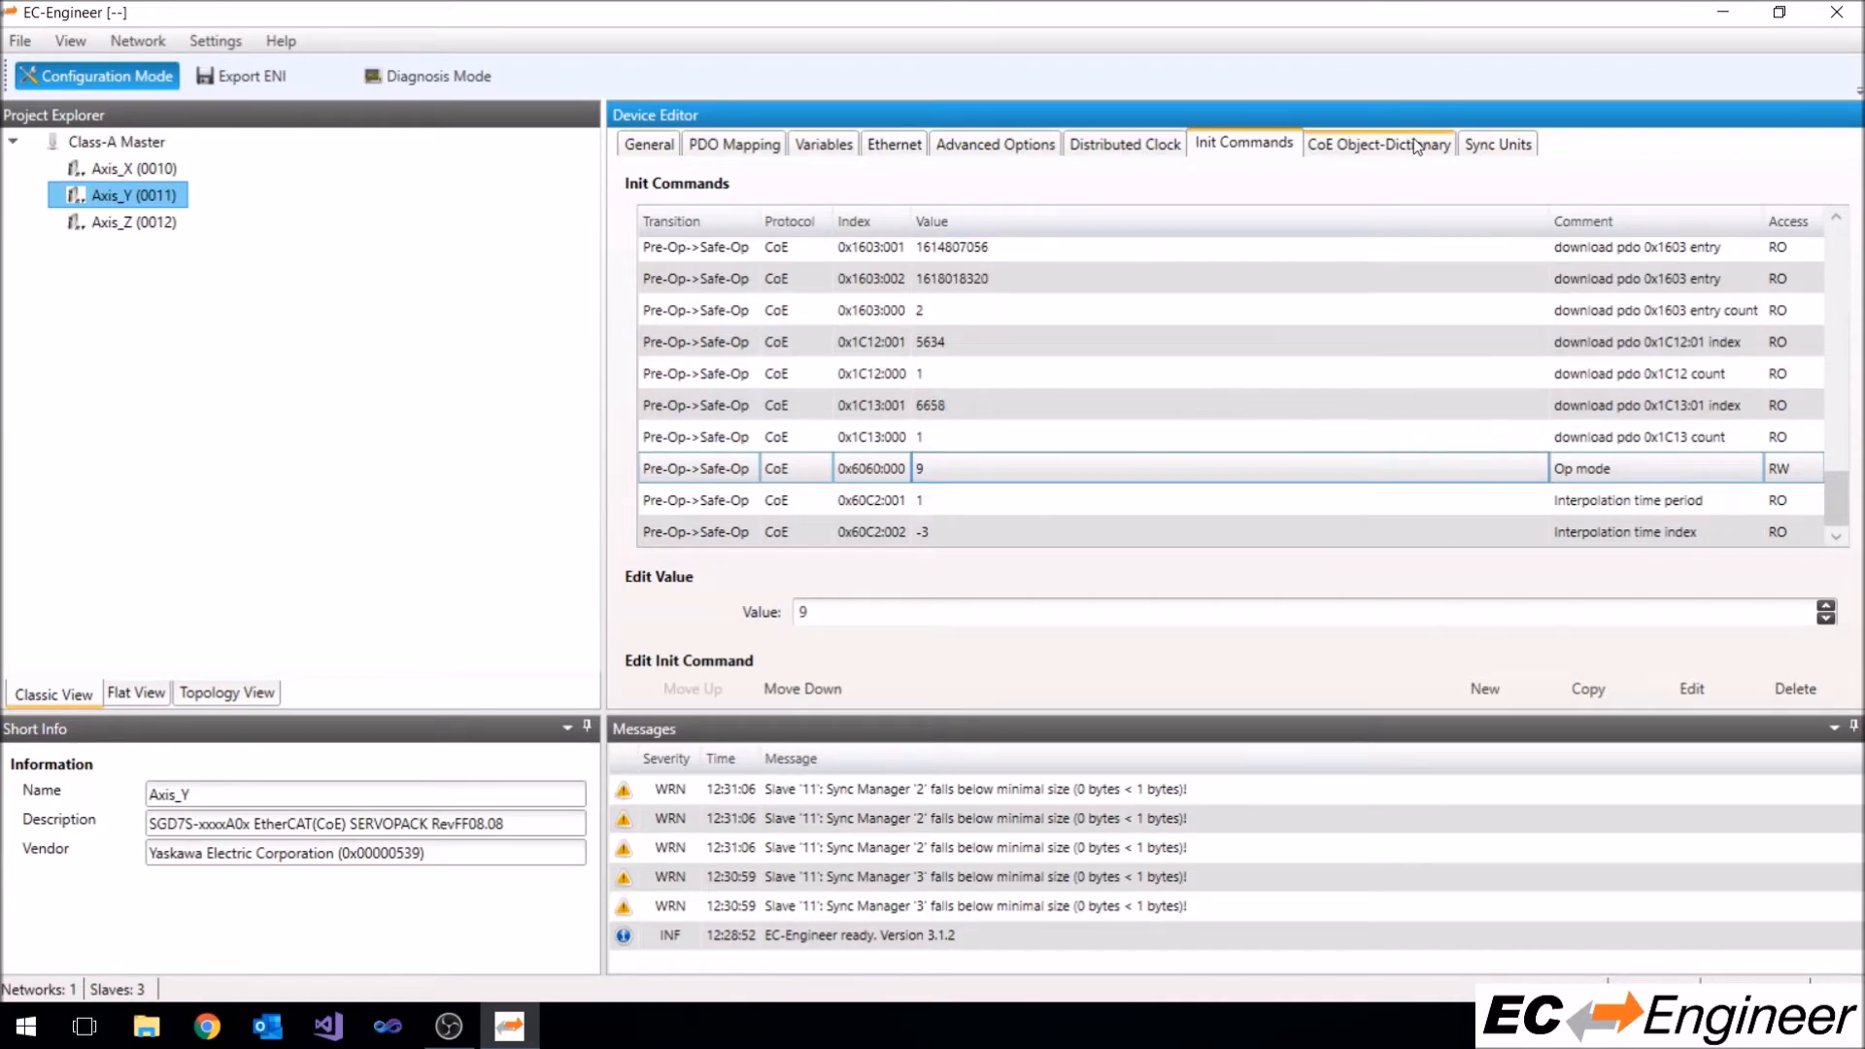
Write 0 to Sync Error Counter Limit 0x10F1:002 via the CoE dictionary, creating a Pre-Op->Safe-Op init command
{"action": "left_click", "coordinate": [1380, 142]}
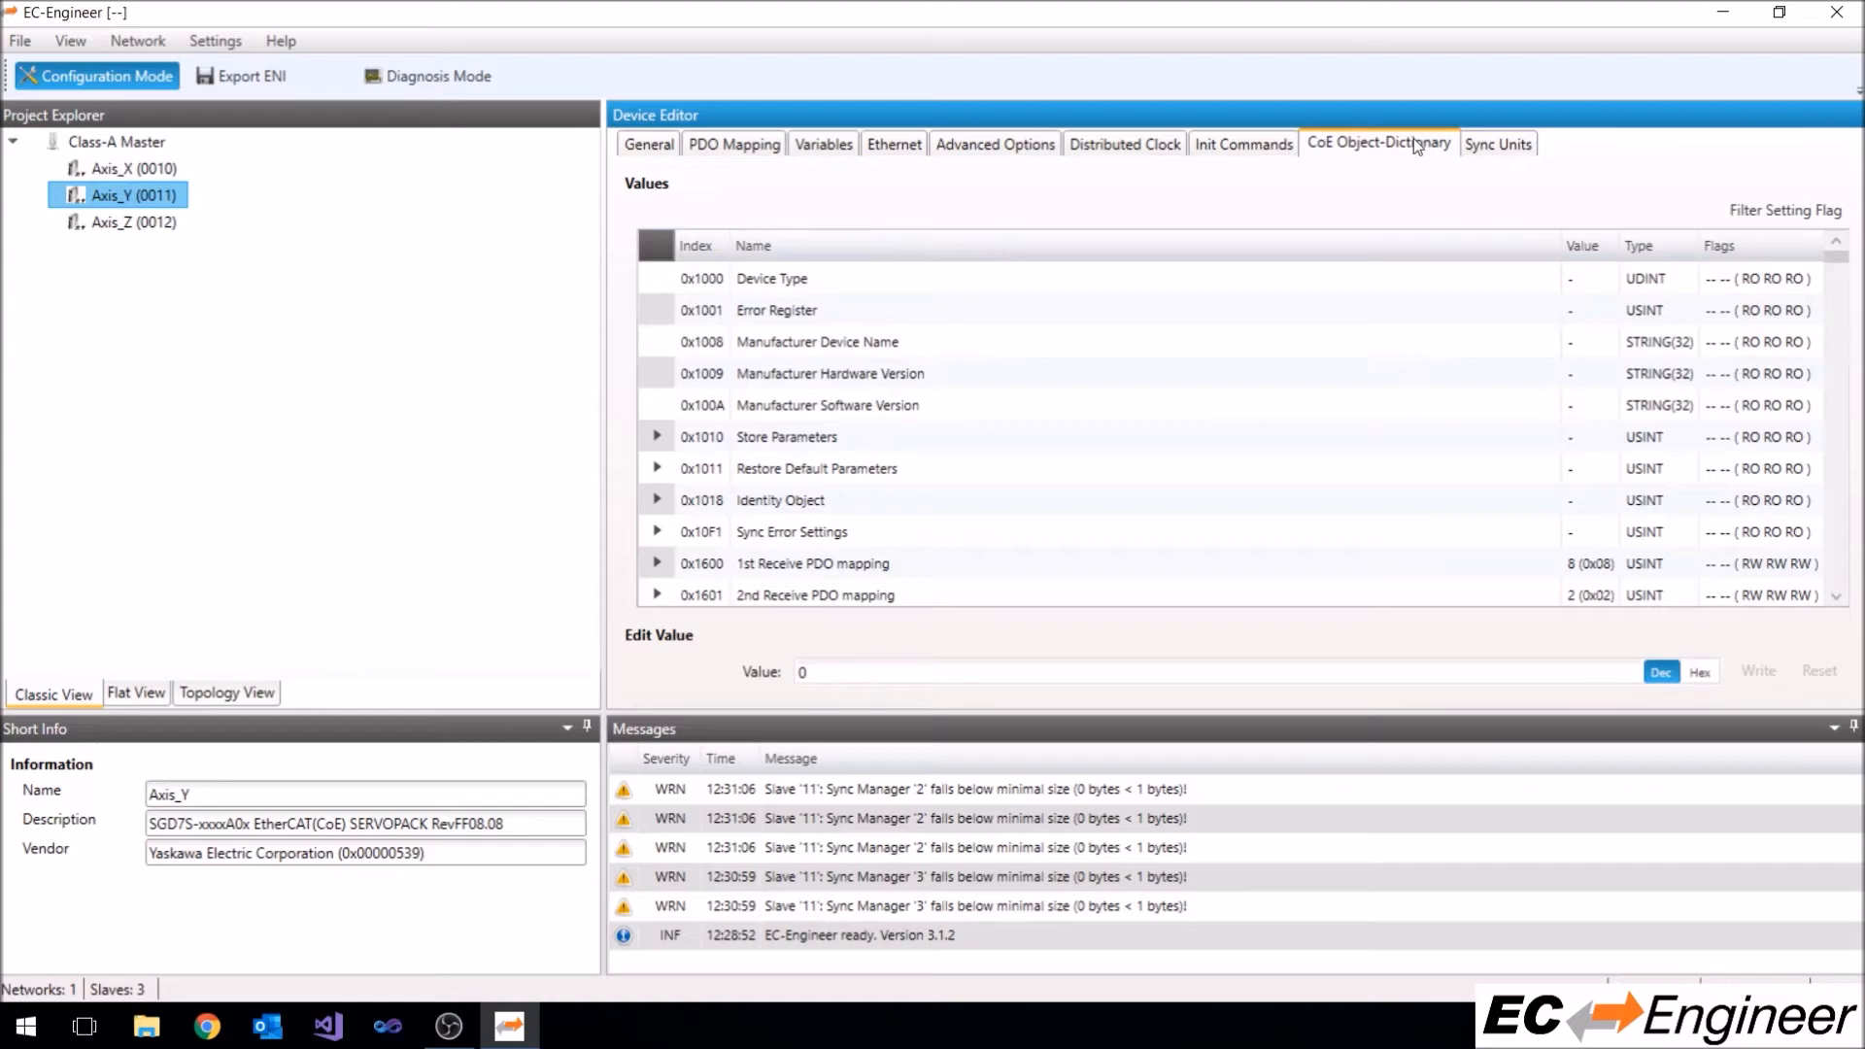
{"action": "mouse_move", "coordinate": [1387, 177]}
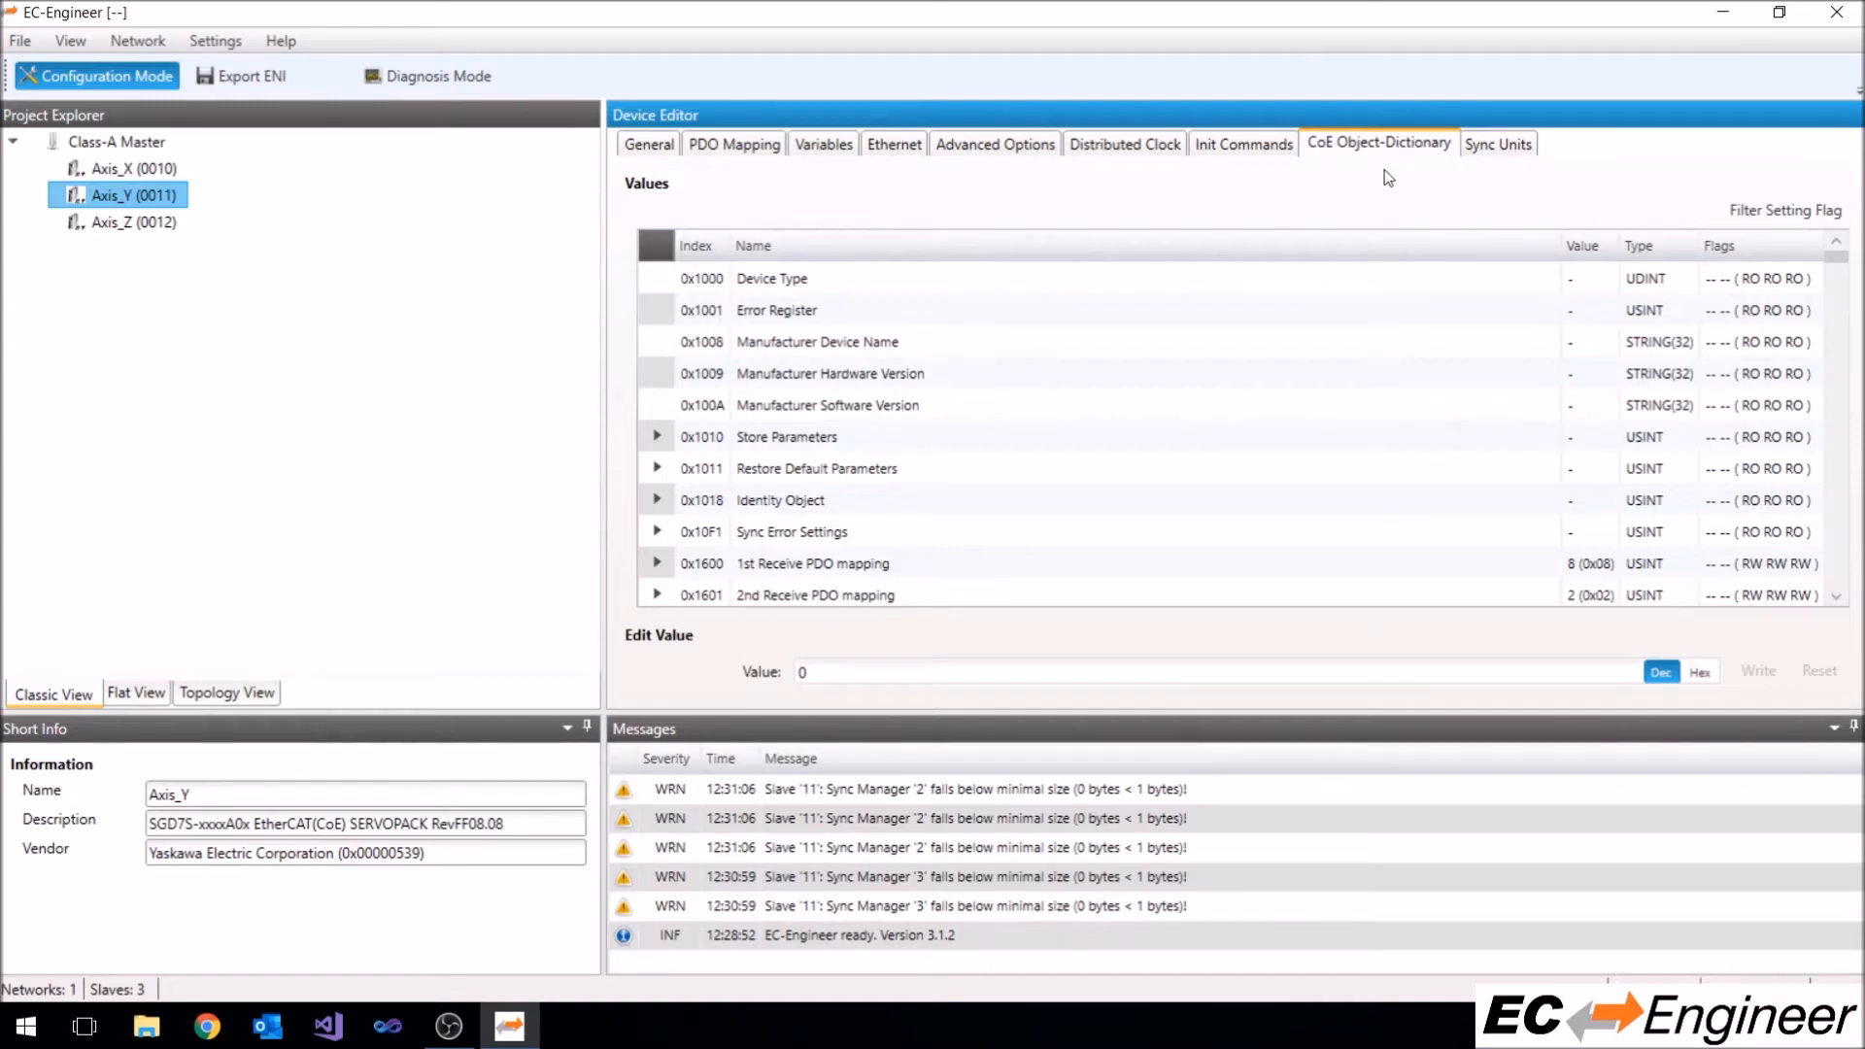
{"action": "scroll", "scroll_direction": "down", "scroll_amount": 3}
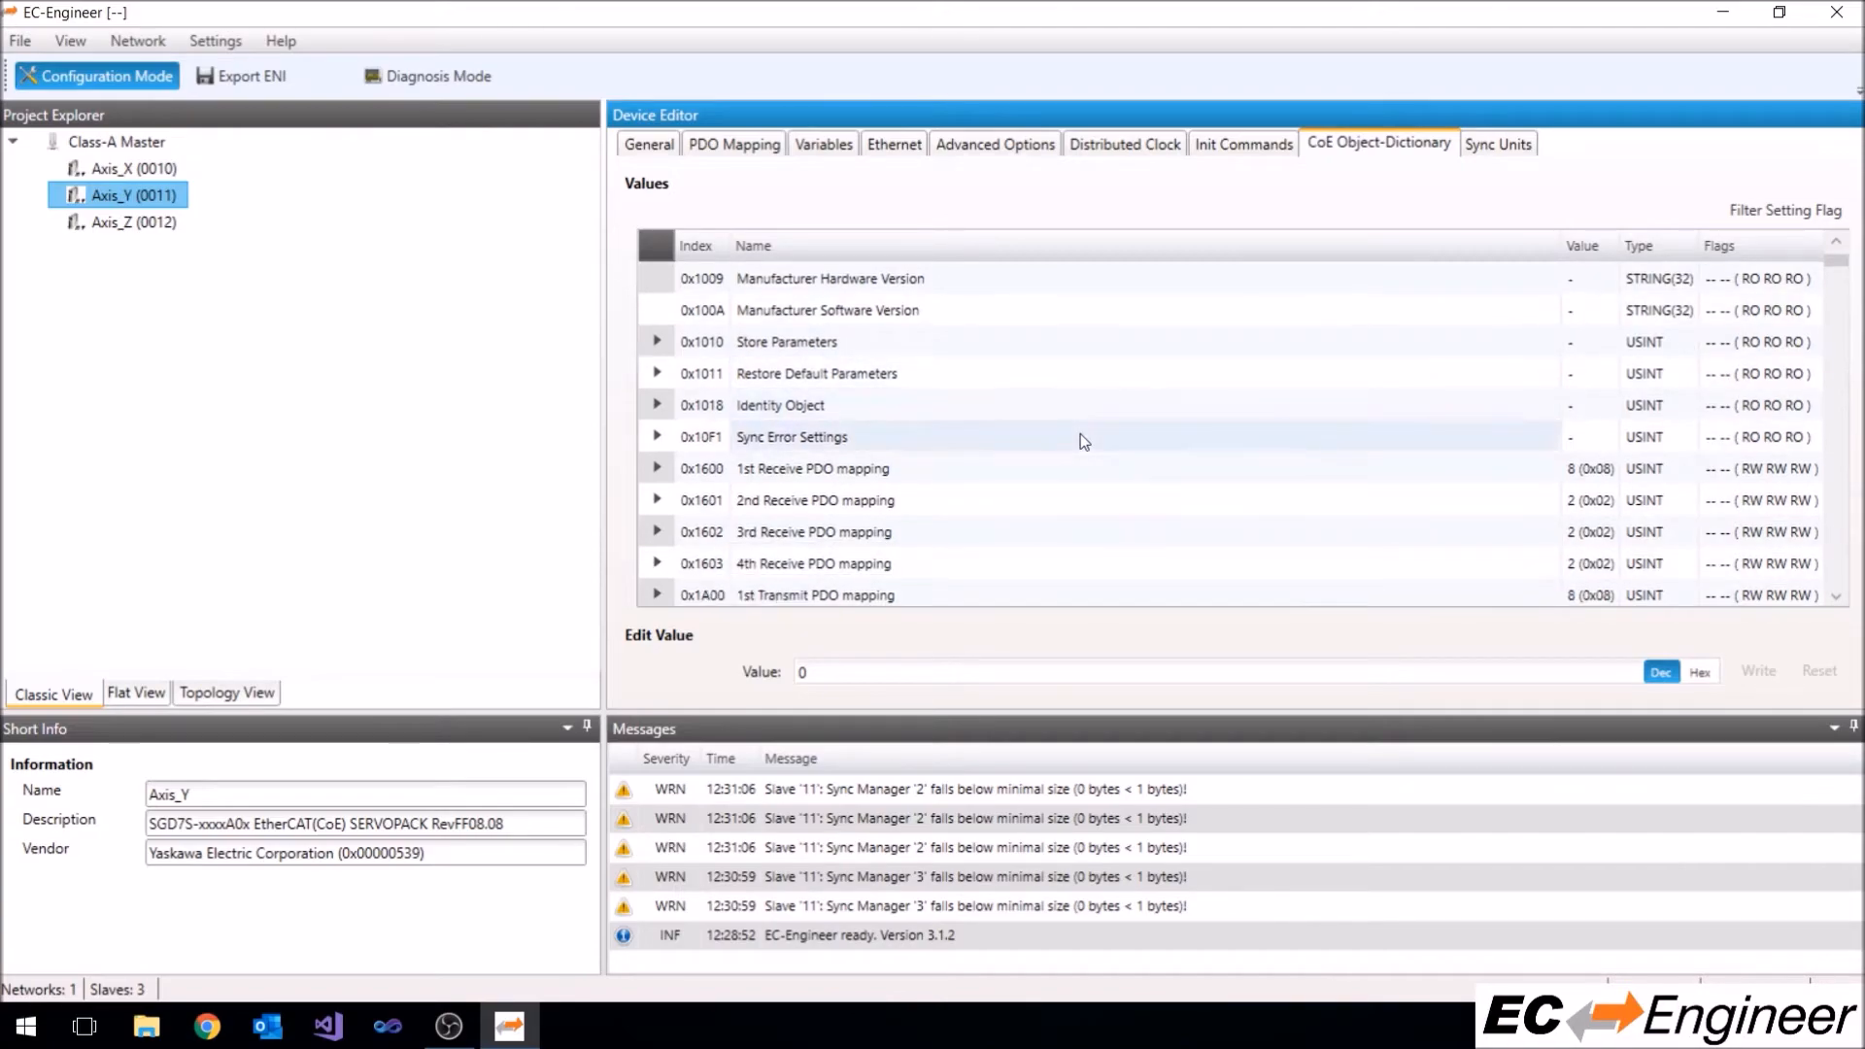
{"action": "left_click", "coordinate": [657, 437]}
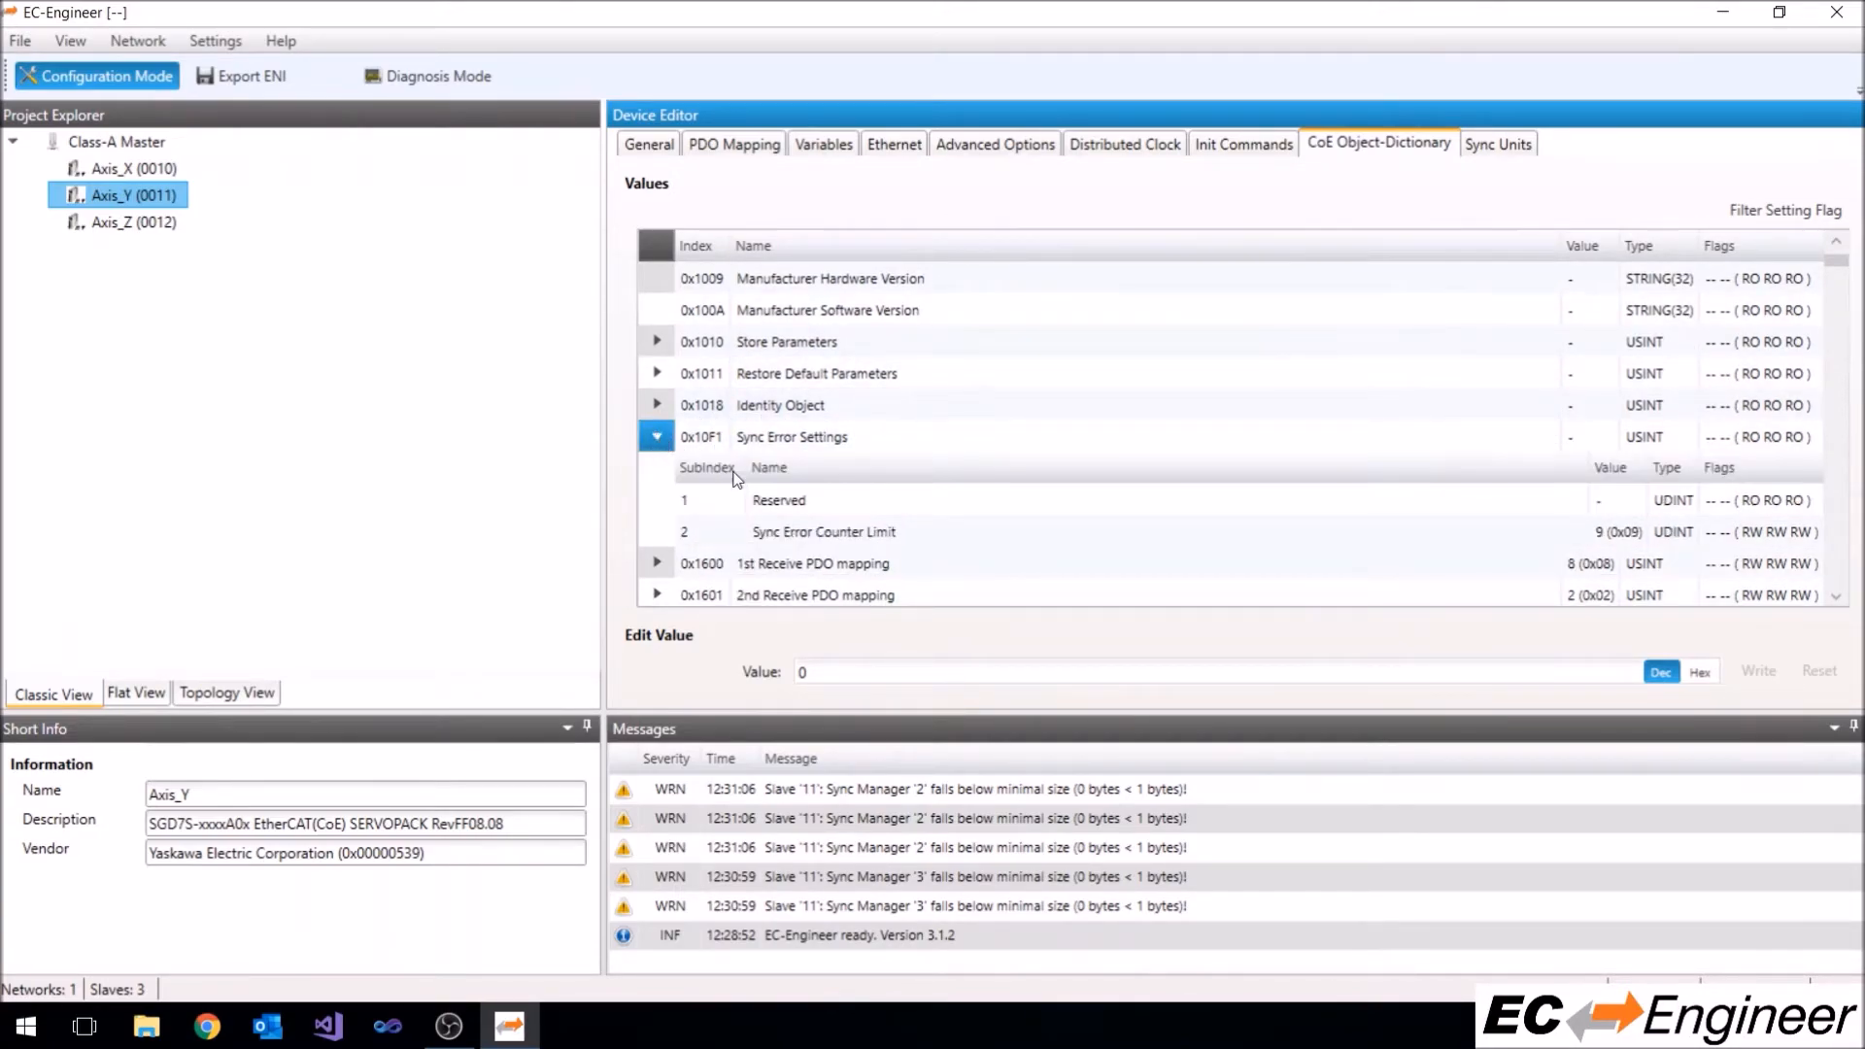
{"action": "left_click", "coordinate": [820, 532]}
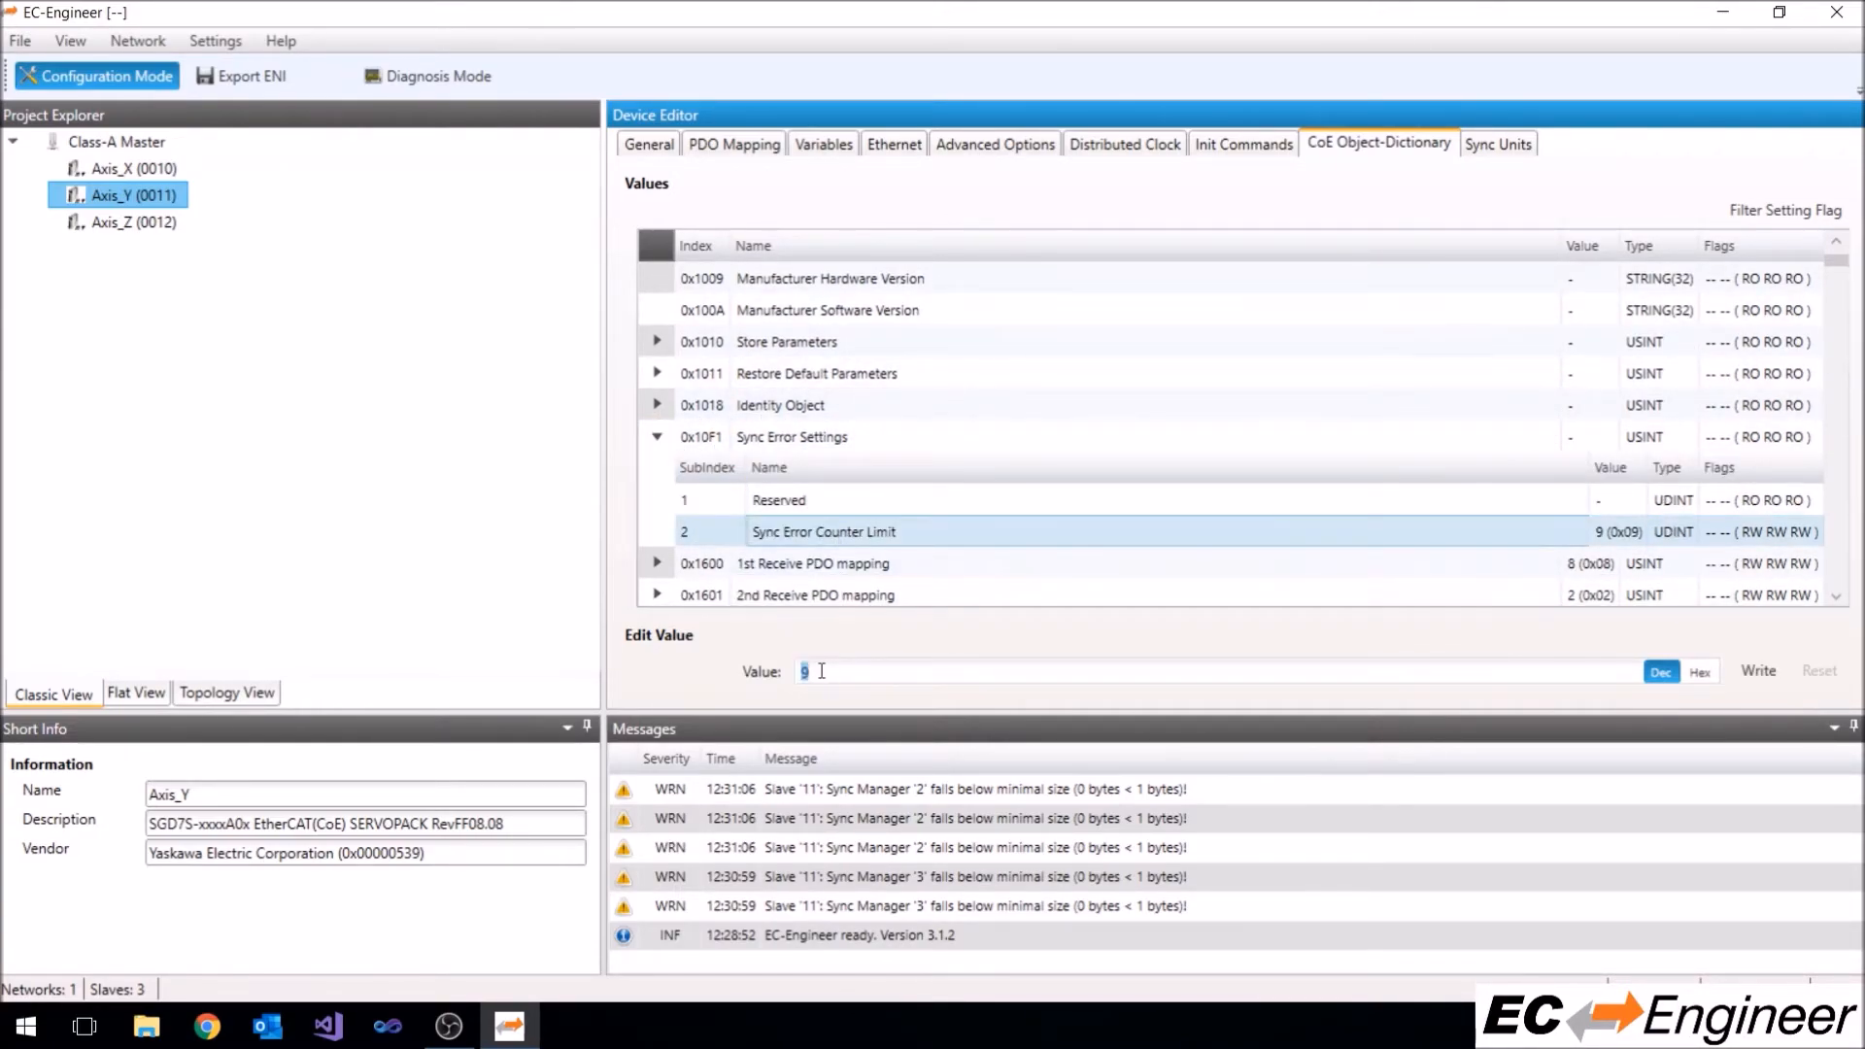
{"action": "type", "text": "0"}
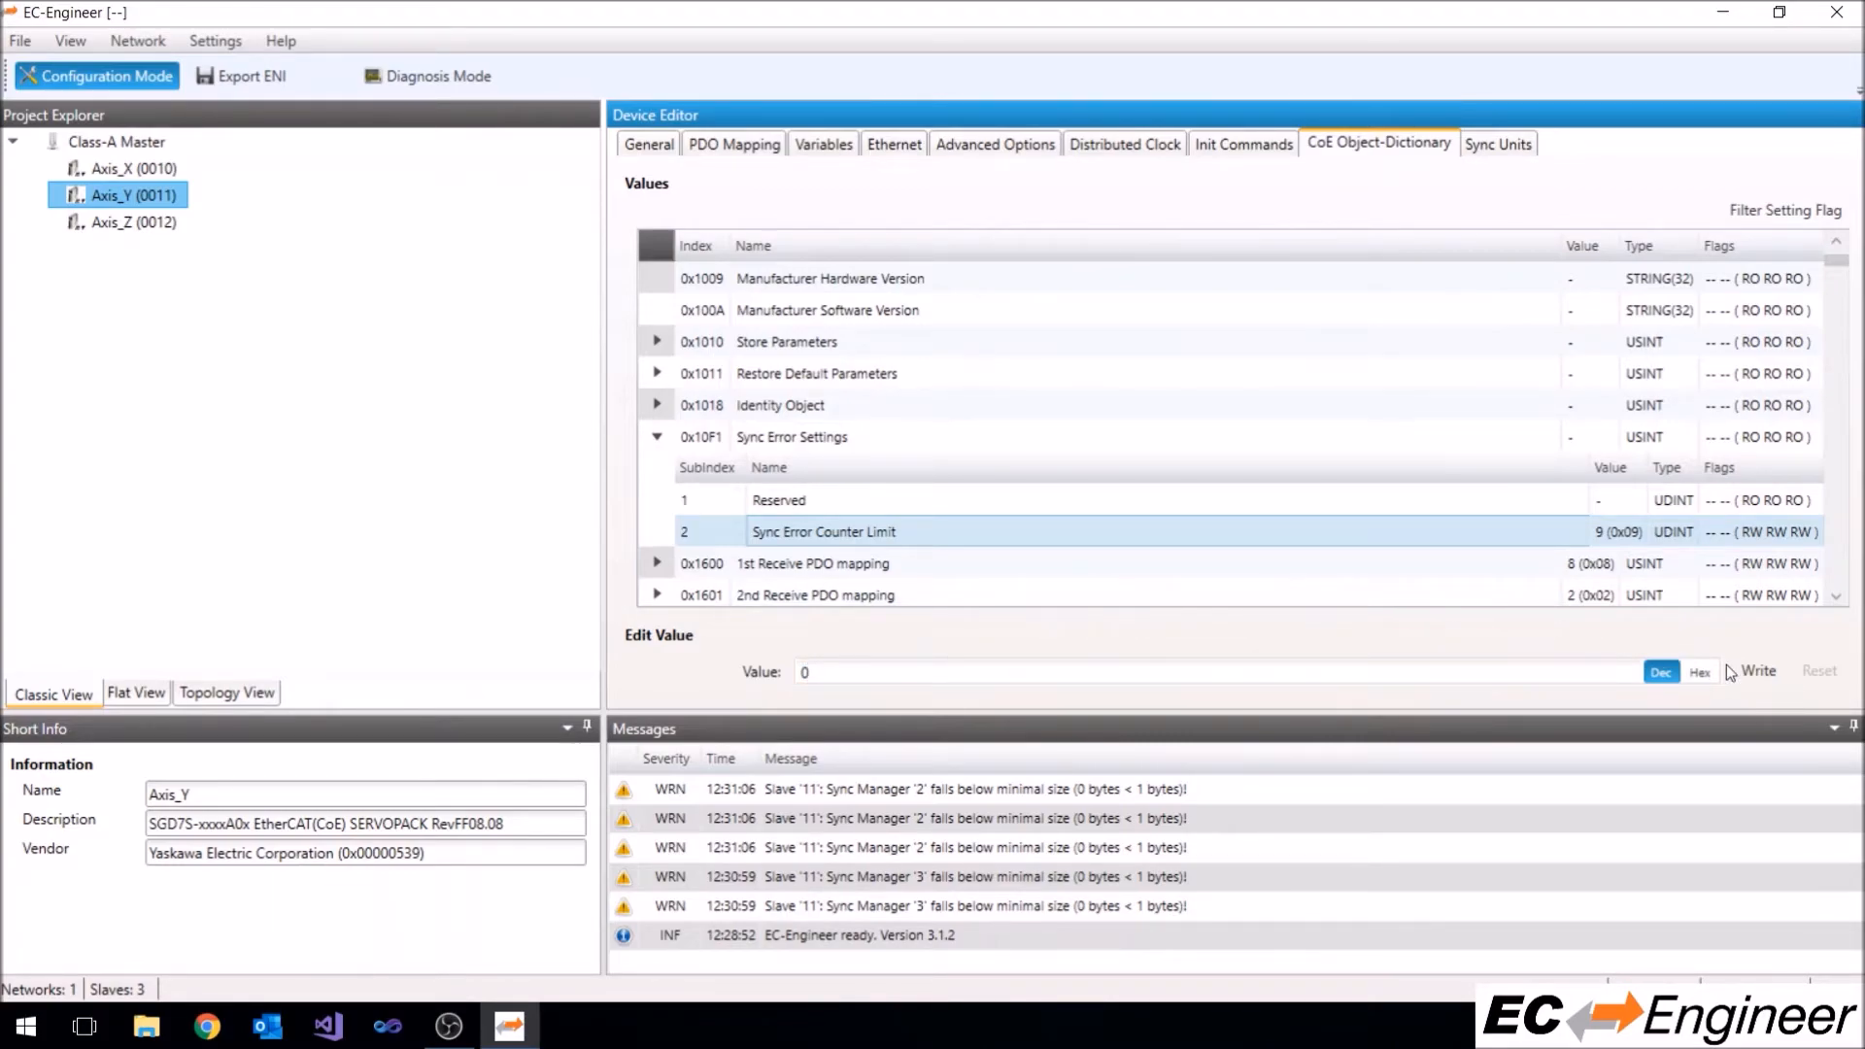
{"action": "left_click", "coordinate": [1760, 671]}
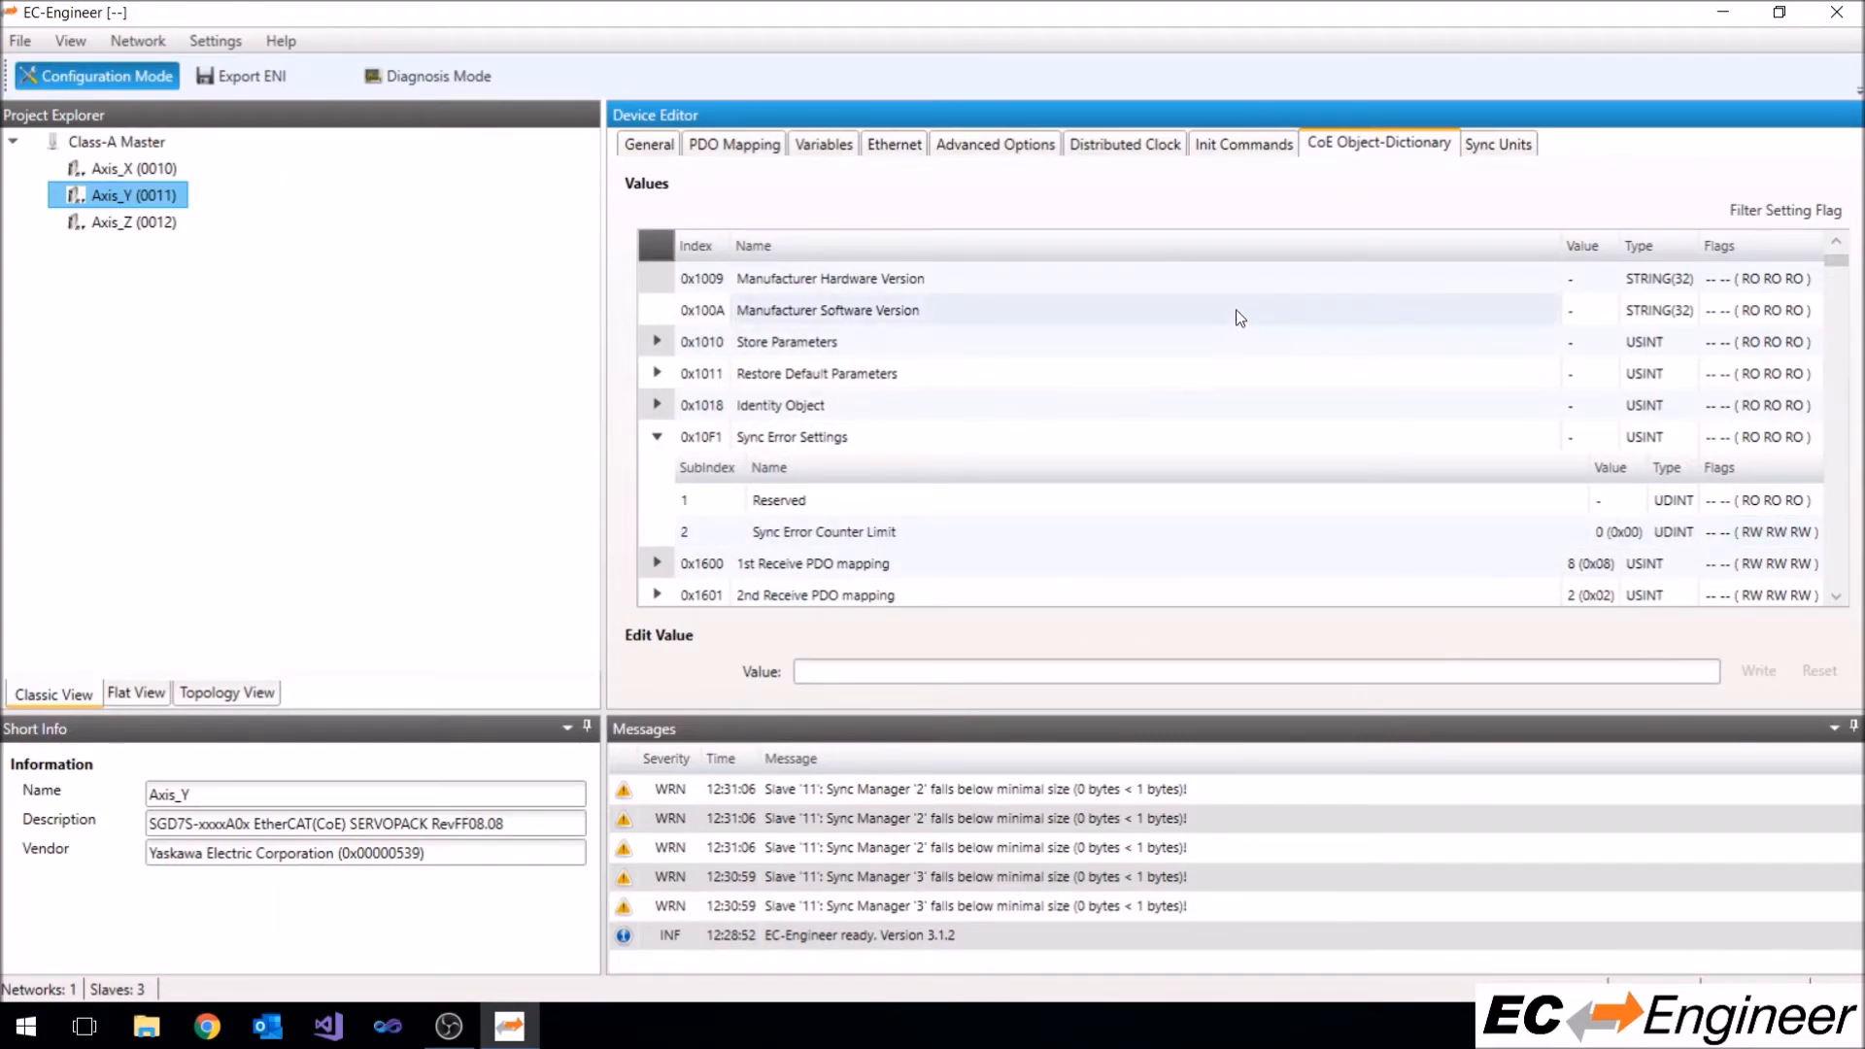
{"action": "left_click", "coordinate": [1241, 142]}
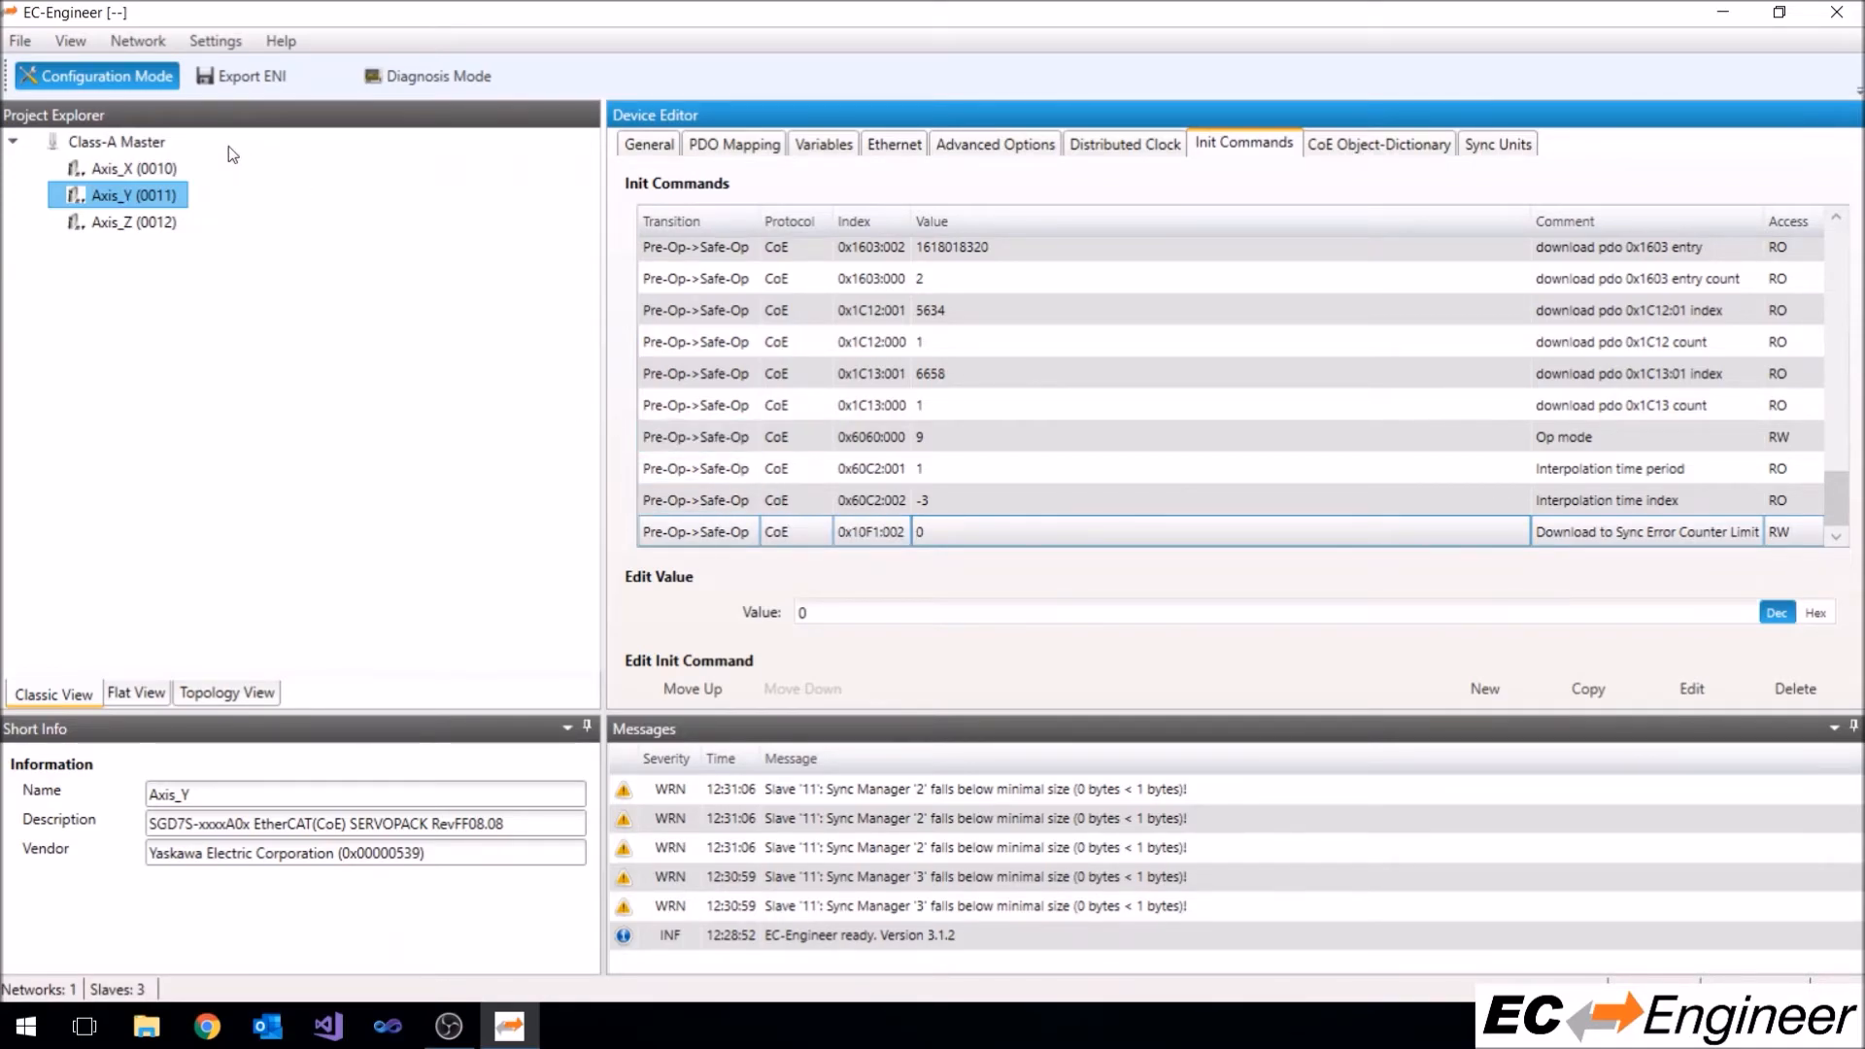
Override Axis_X's EoE IP port settings to 192.168.46.10 with subnet mask 255.255.255.0
{"action": "left_click", "coordinate": [130, 167]}
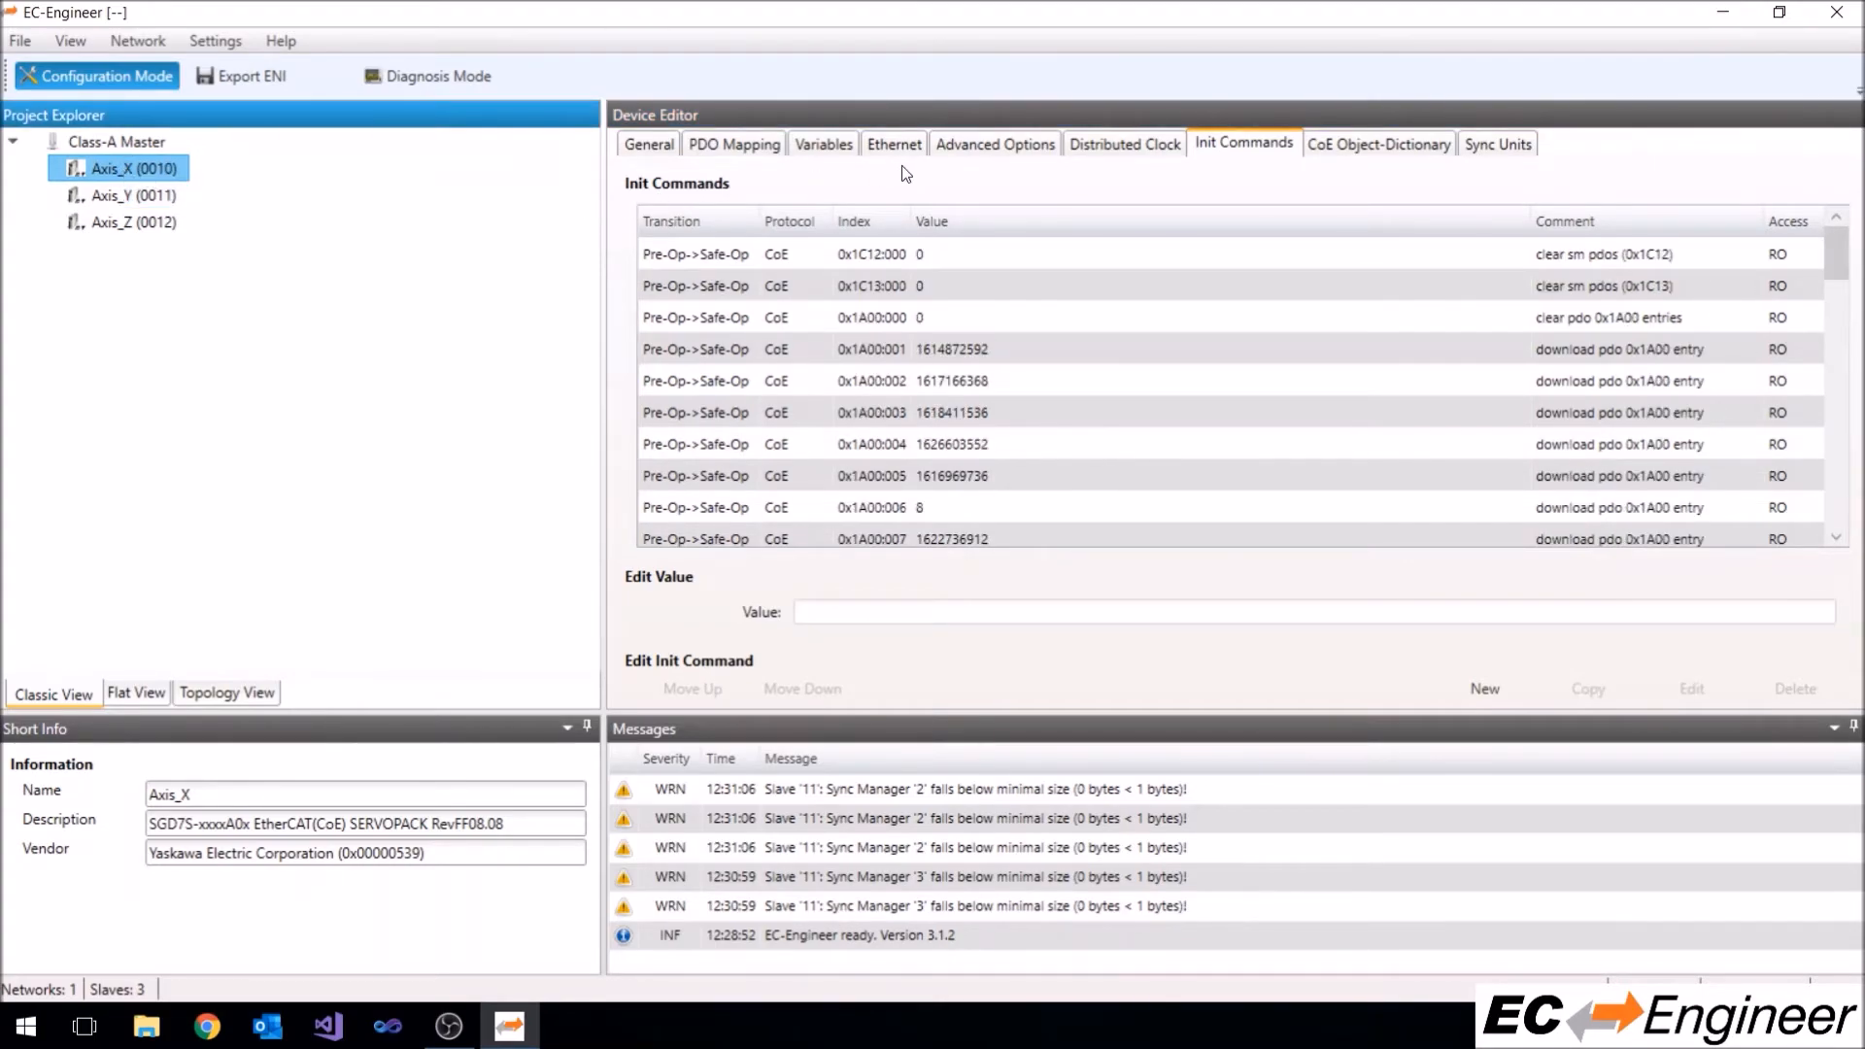
{"action": "left_click", "coordinate": [894, 142]}
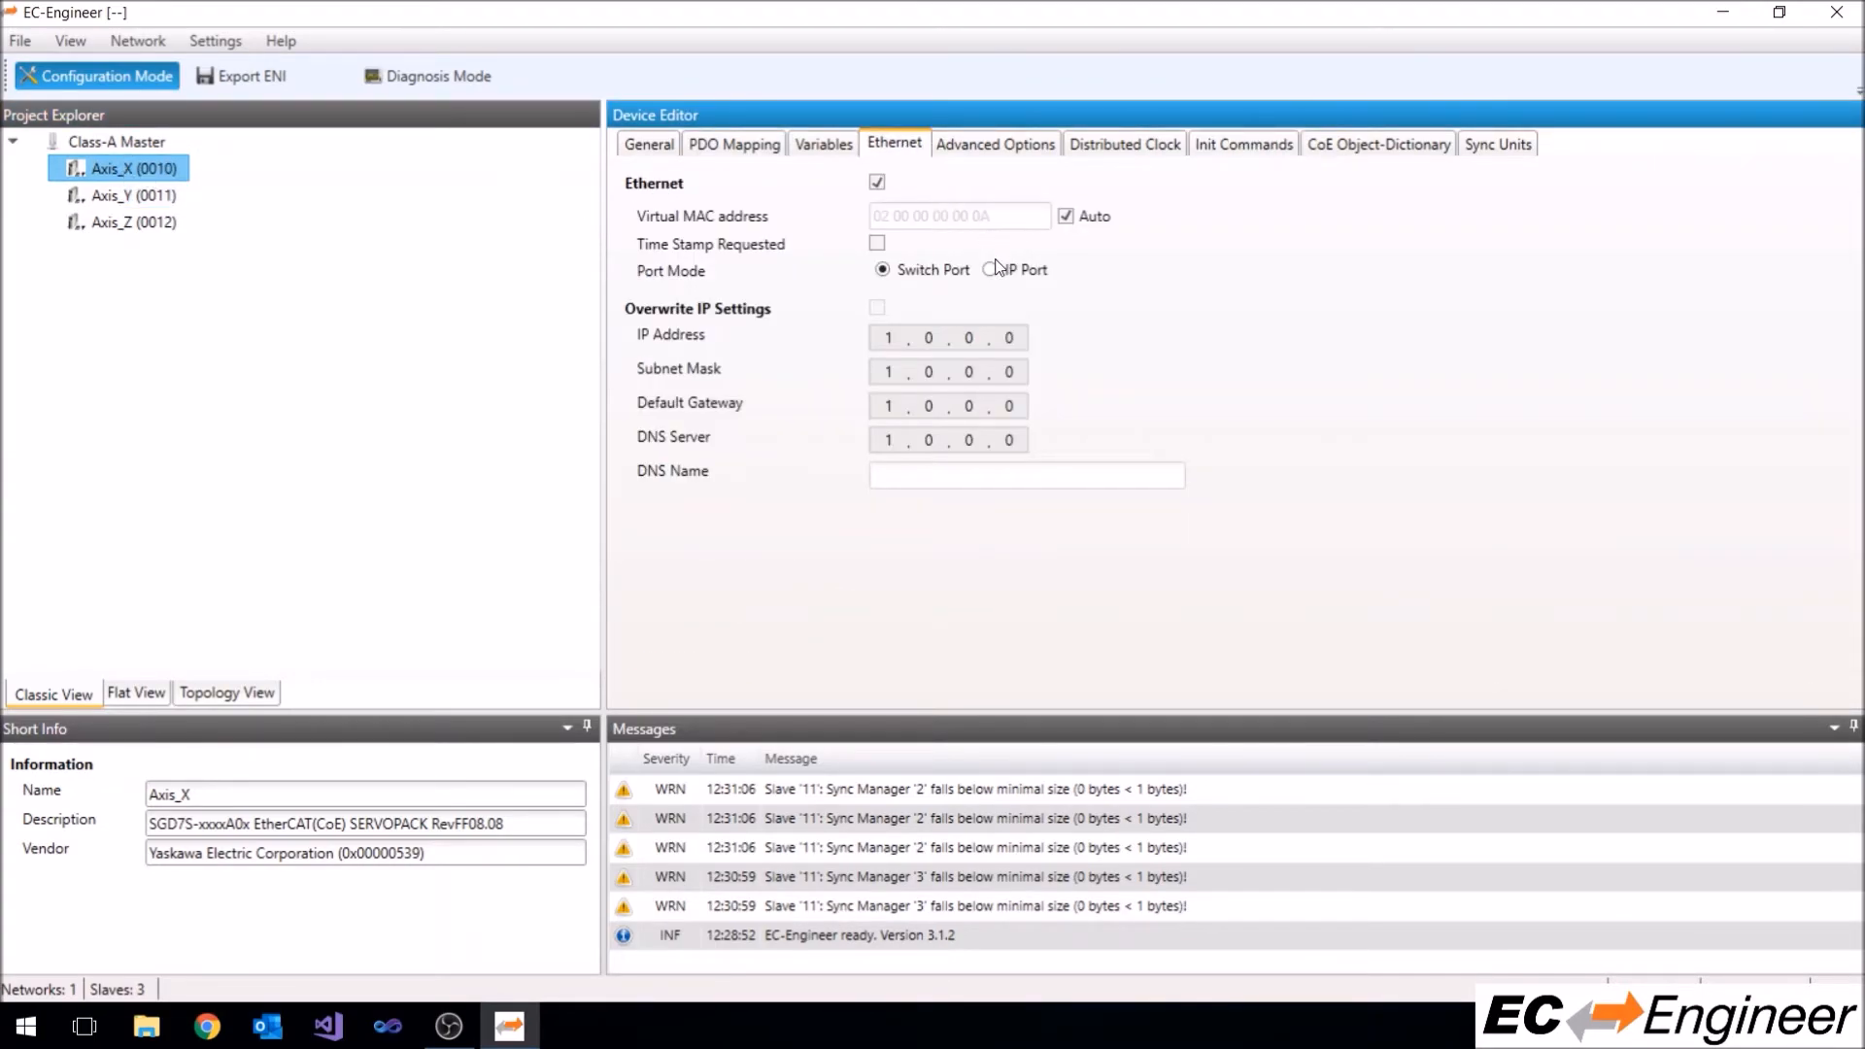
{"action": "left_click", "coordinate": [991, 270]}
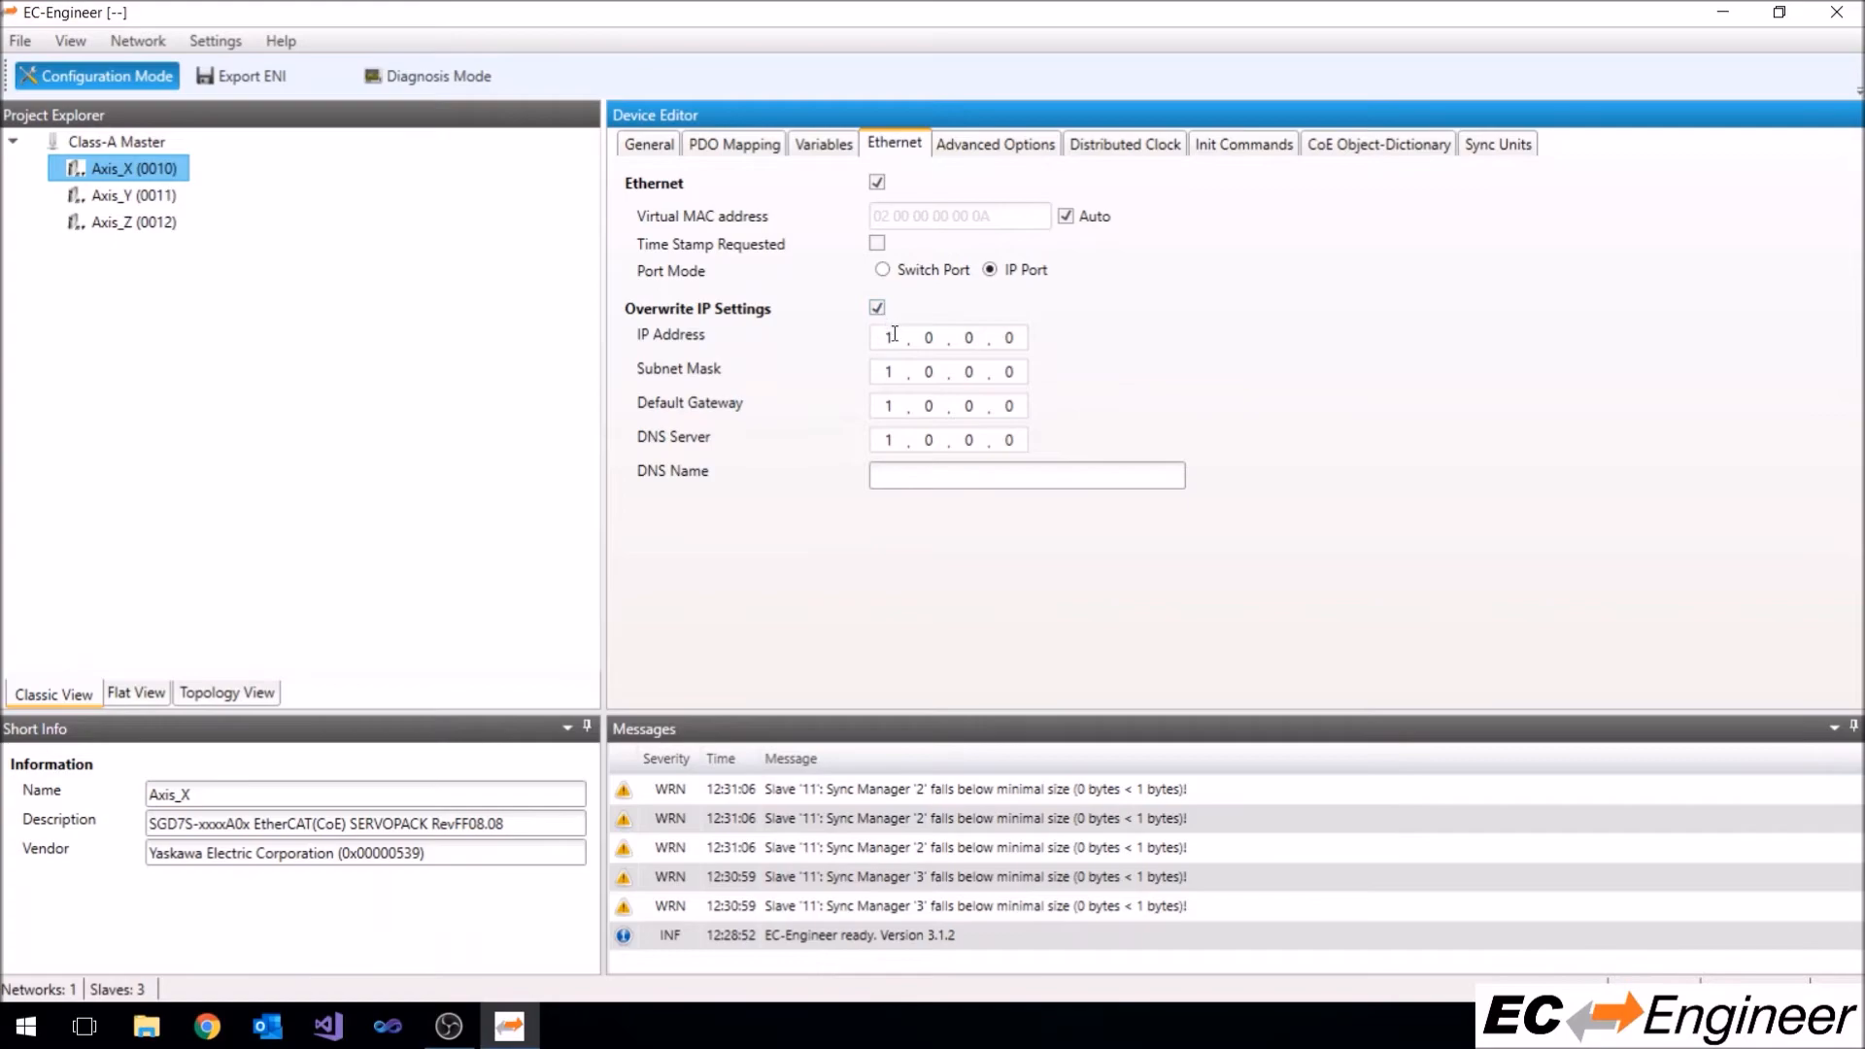
{"action": "type", "text": "255 . 255 . 255 . 0"}
{"action": "type", "text": "92"}
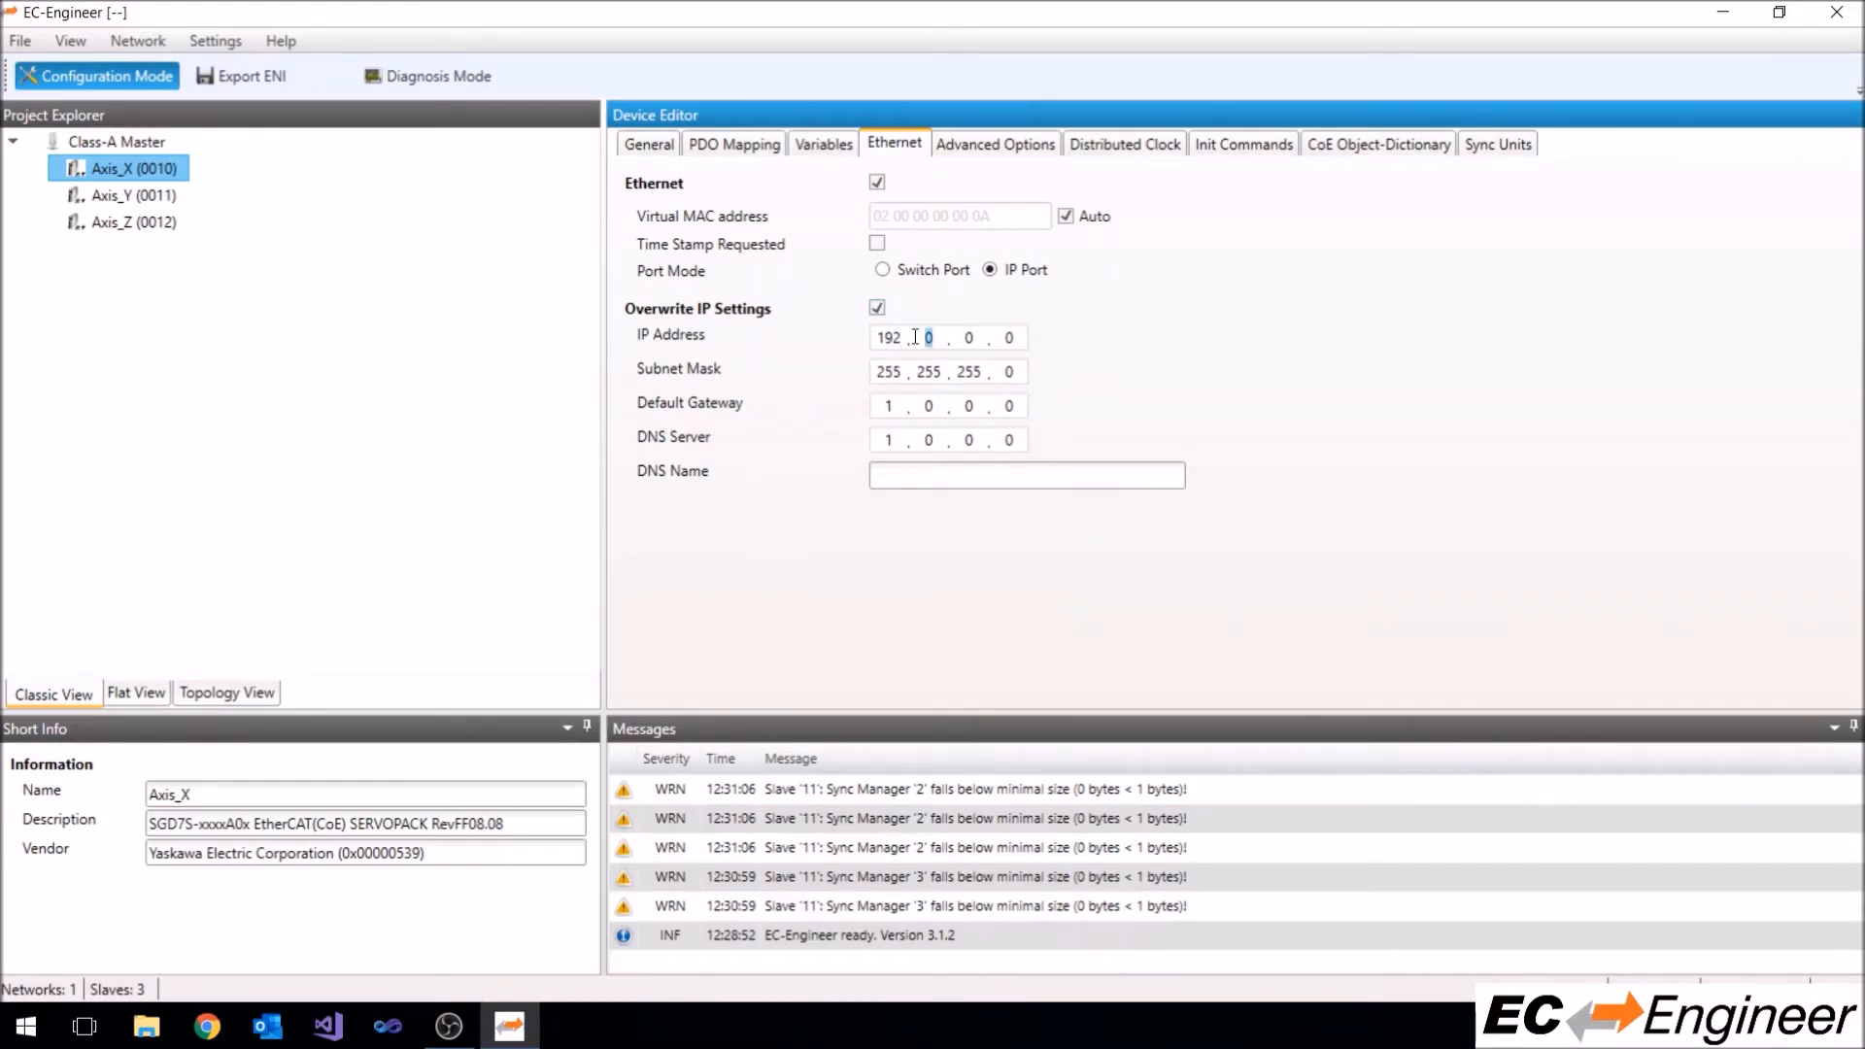
{"action": "type", "text": "168"}
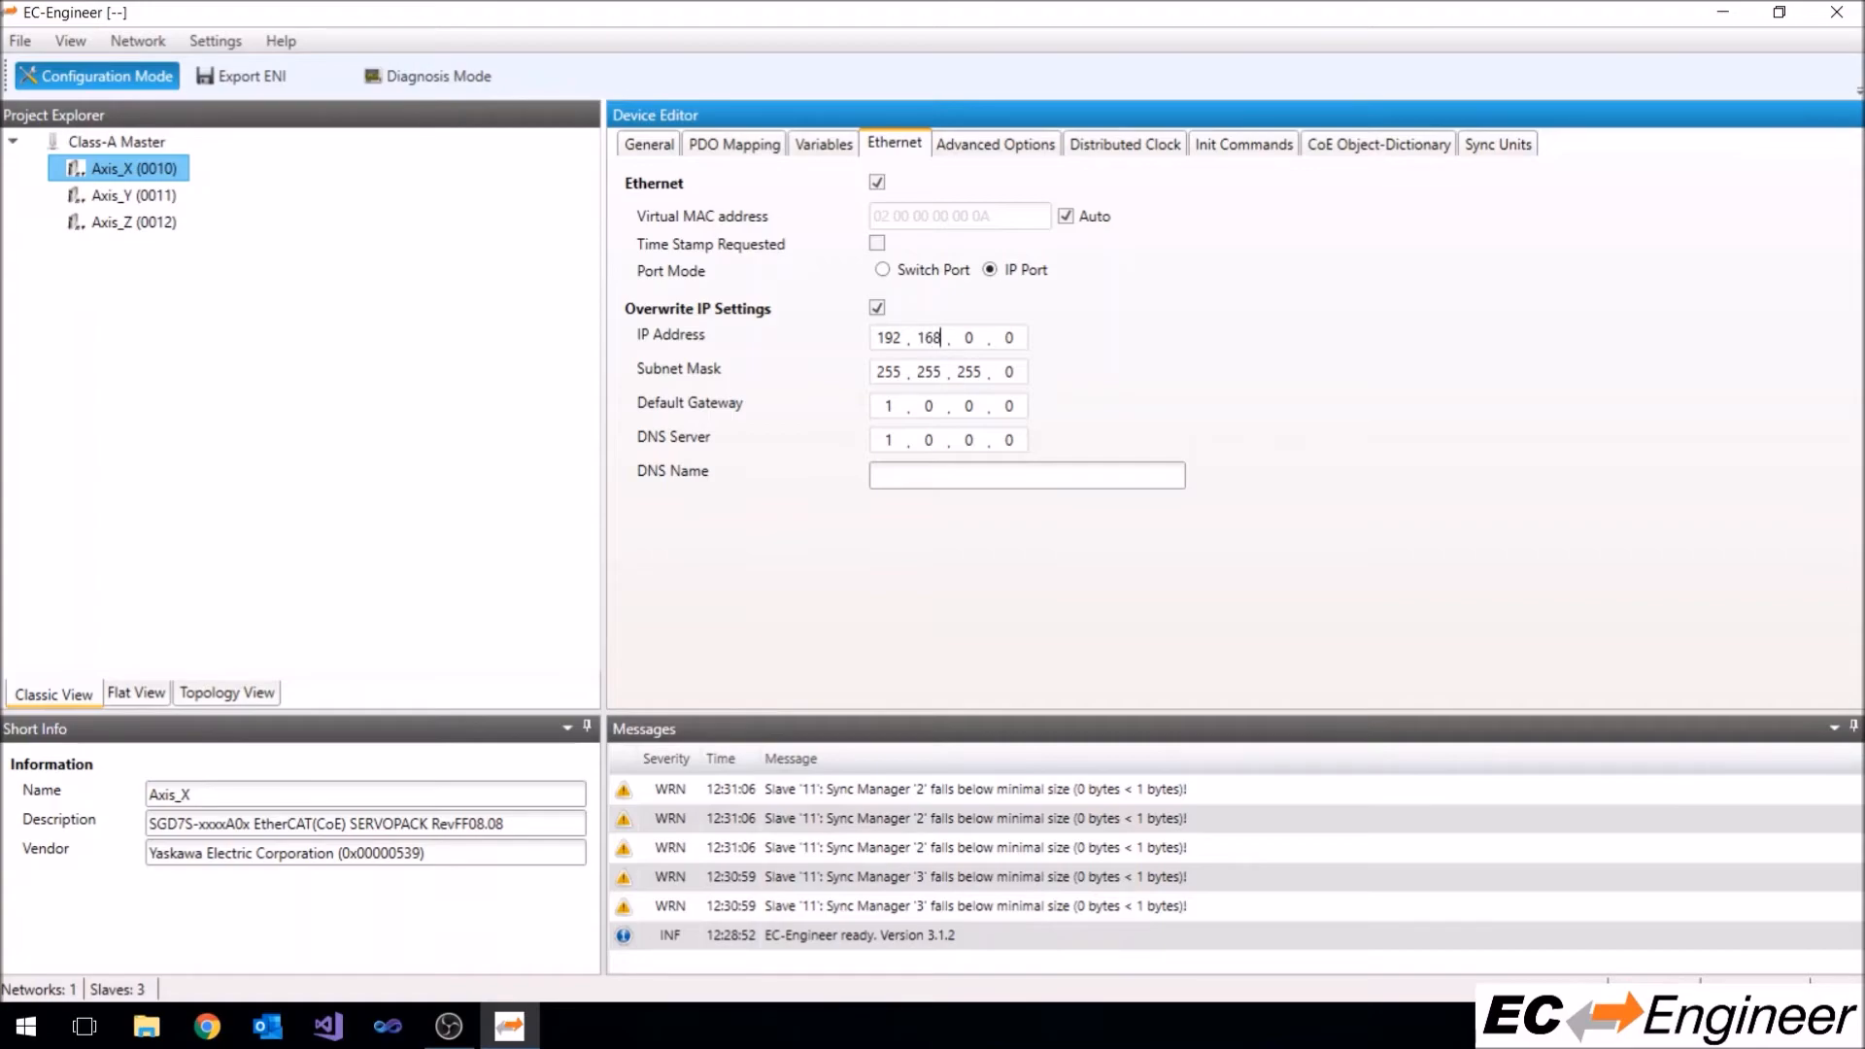
{"action": "type", "text": "46"}
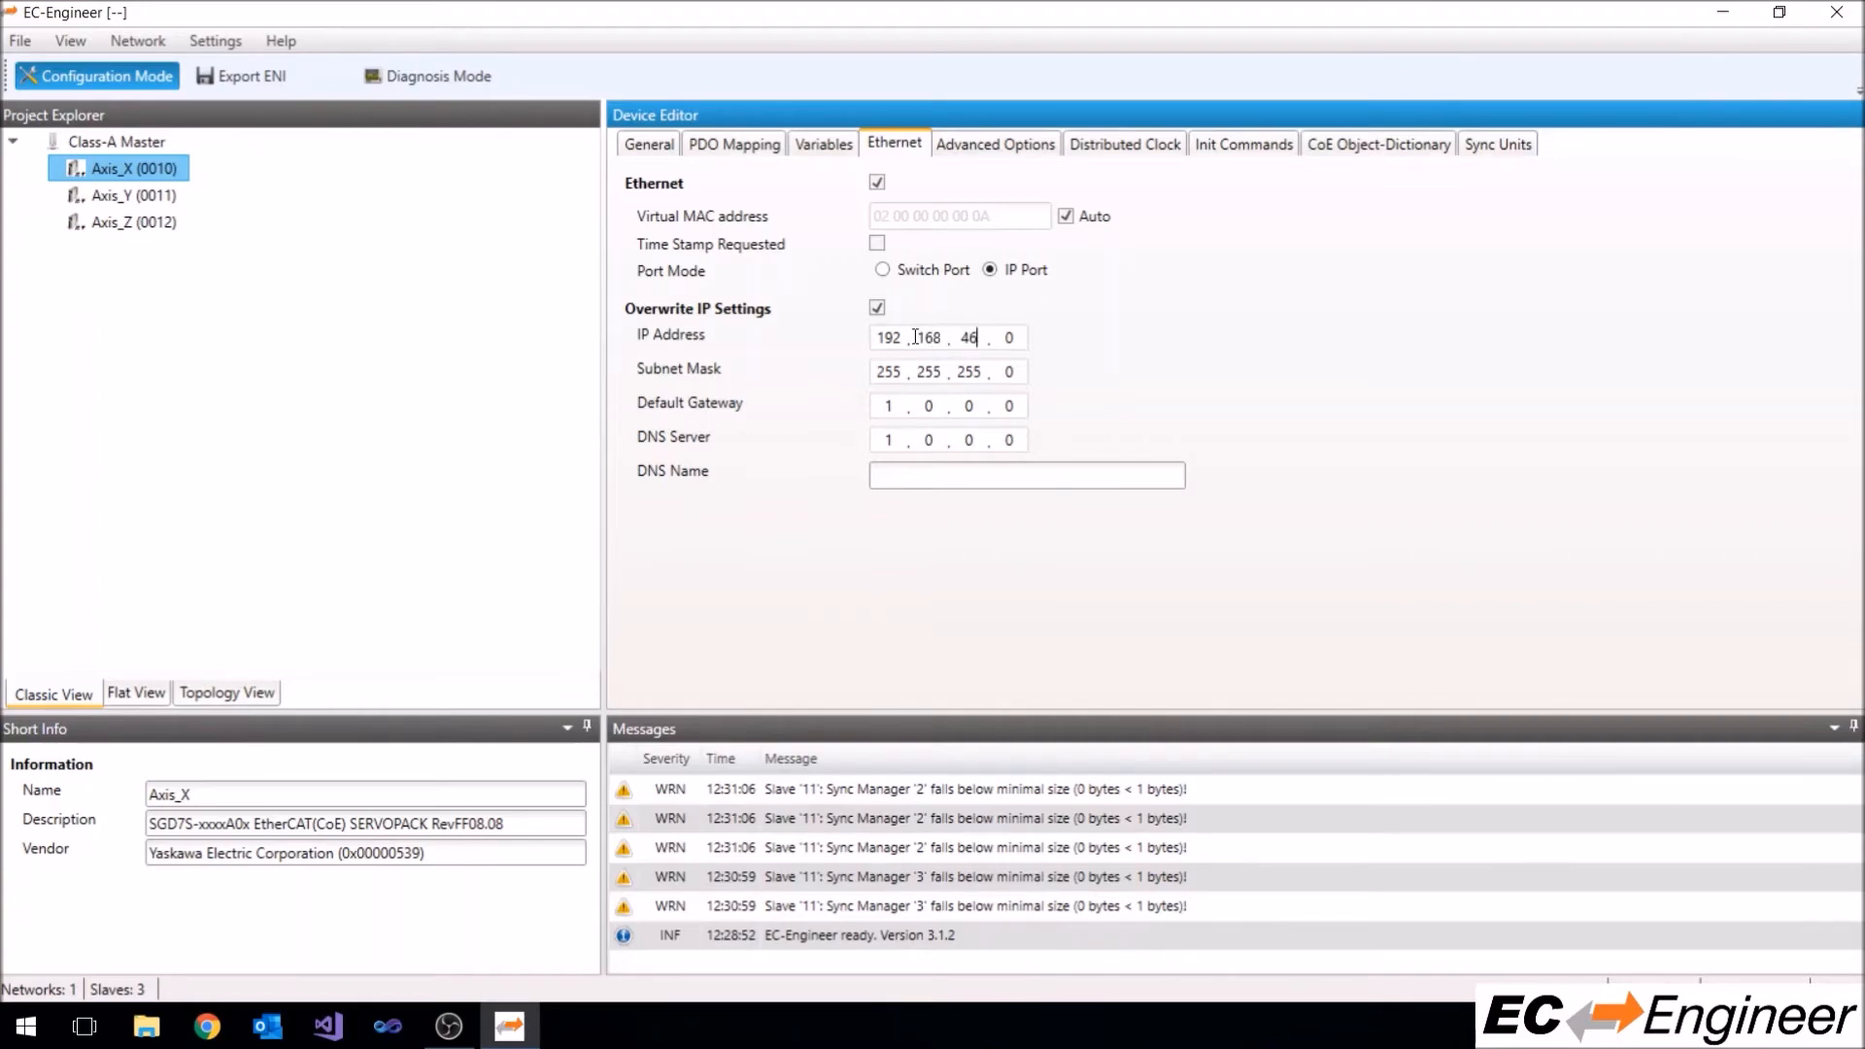
{"action": "type", "text": "10"}
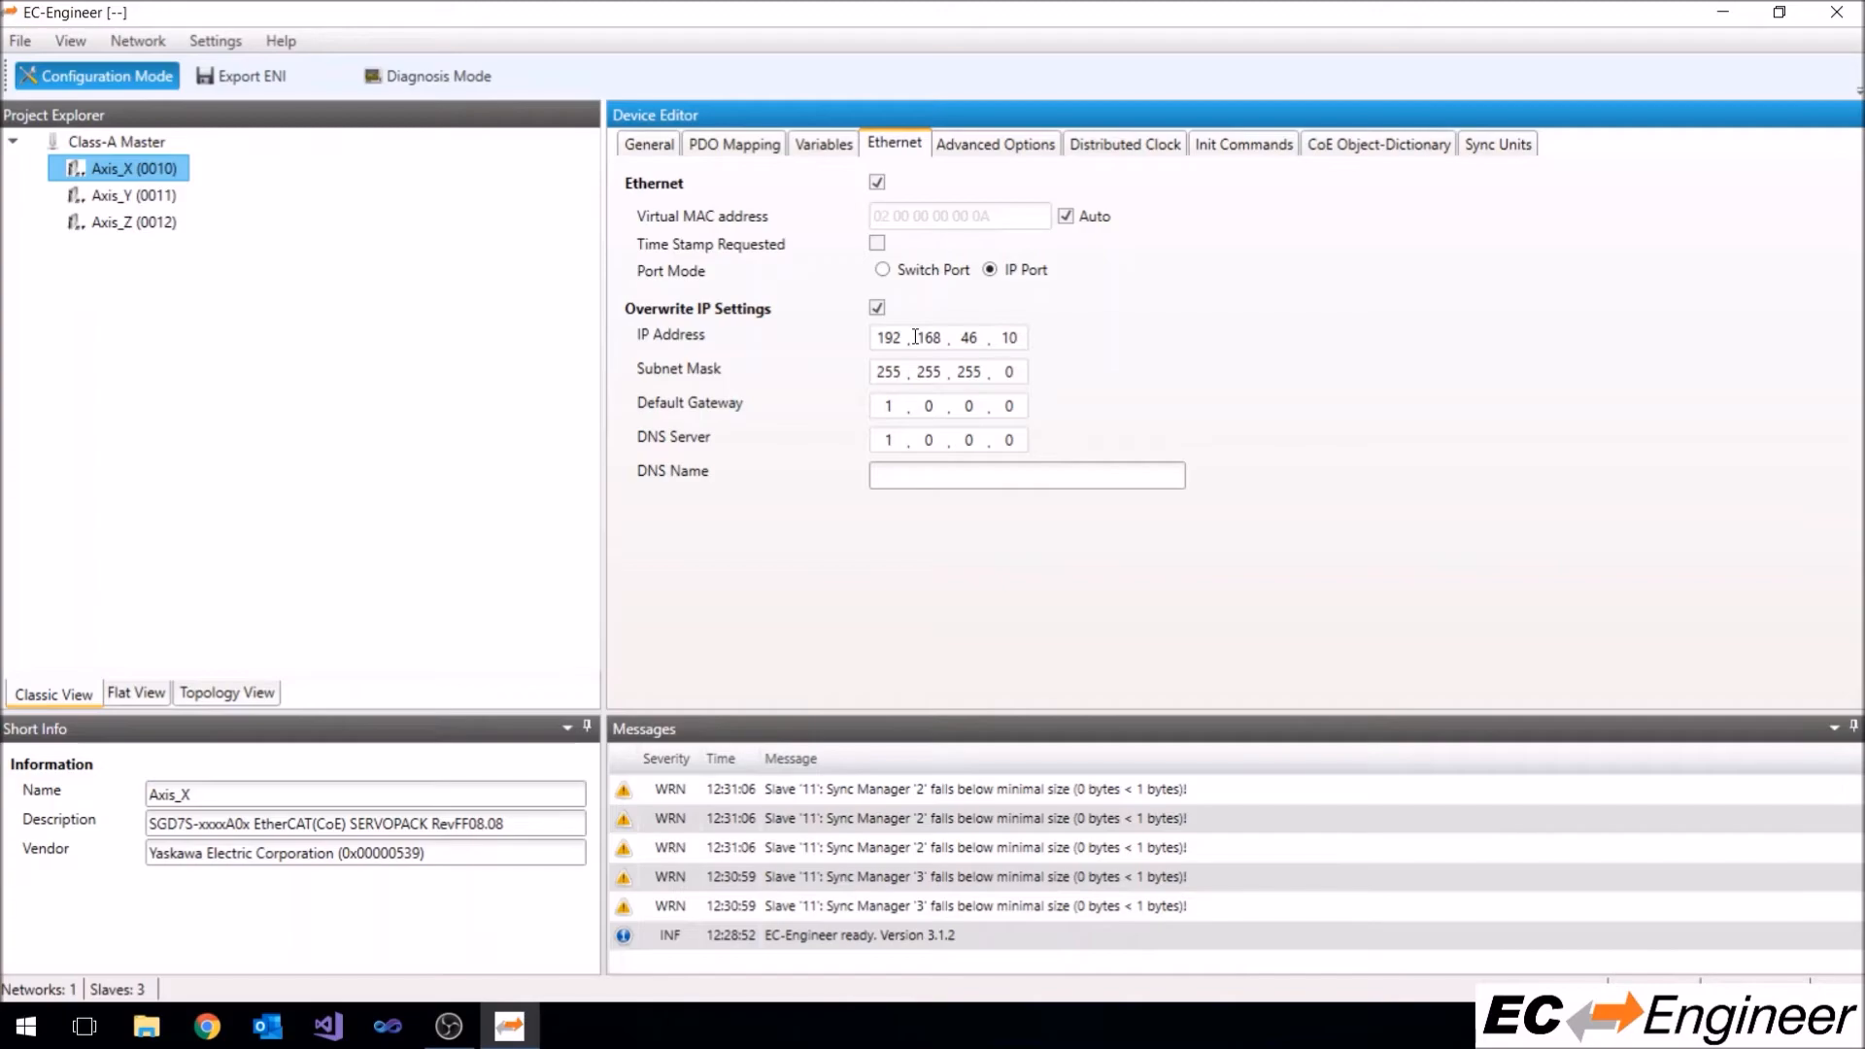
Give Axis_Z the EoE IP address 192.168.46.12, then return to Axis_X
{"action": "left_click", "coordinate": [134, 194]}
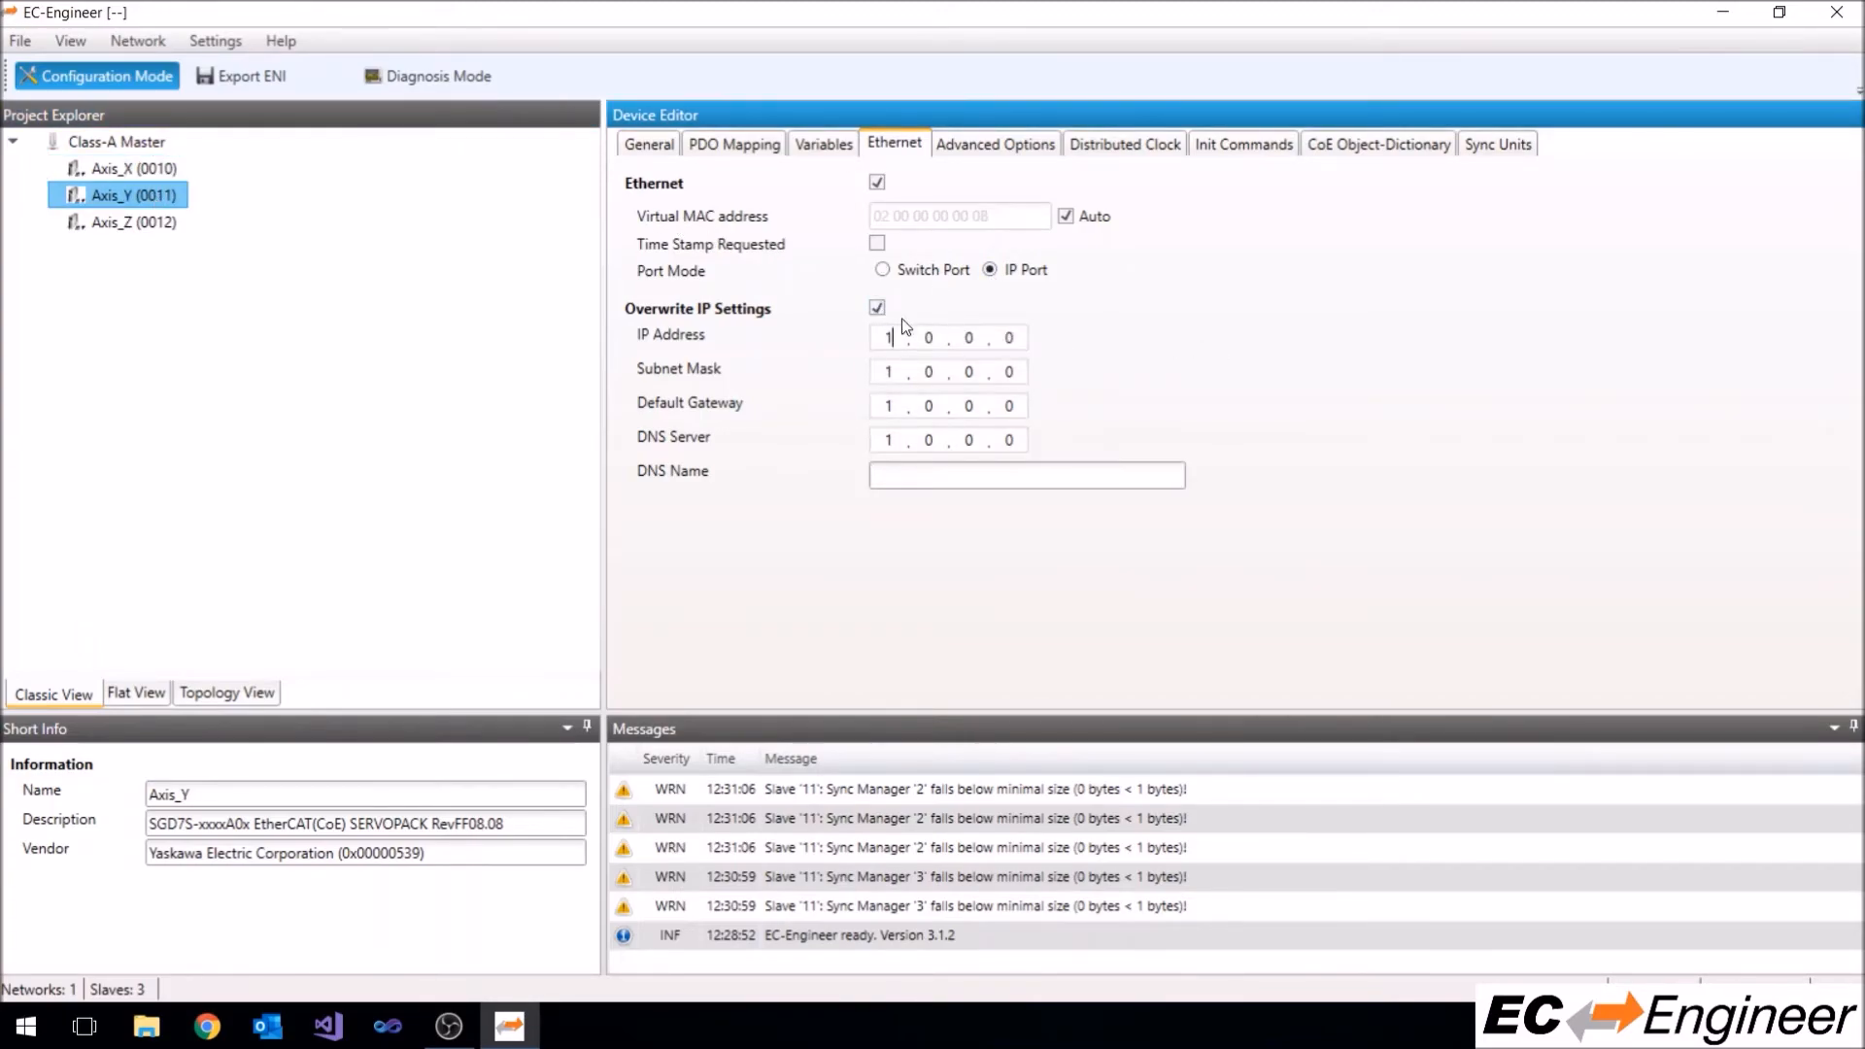
{"action": "left_click", "coordinate": [133, 222]}
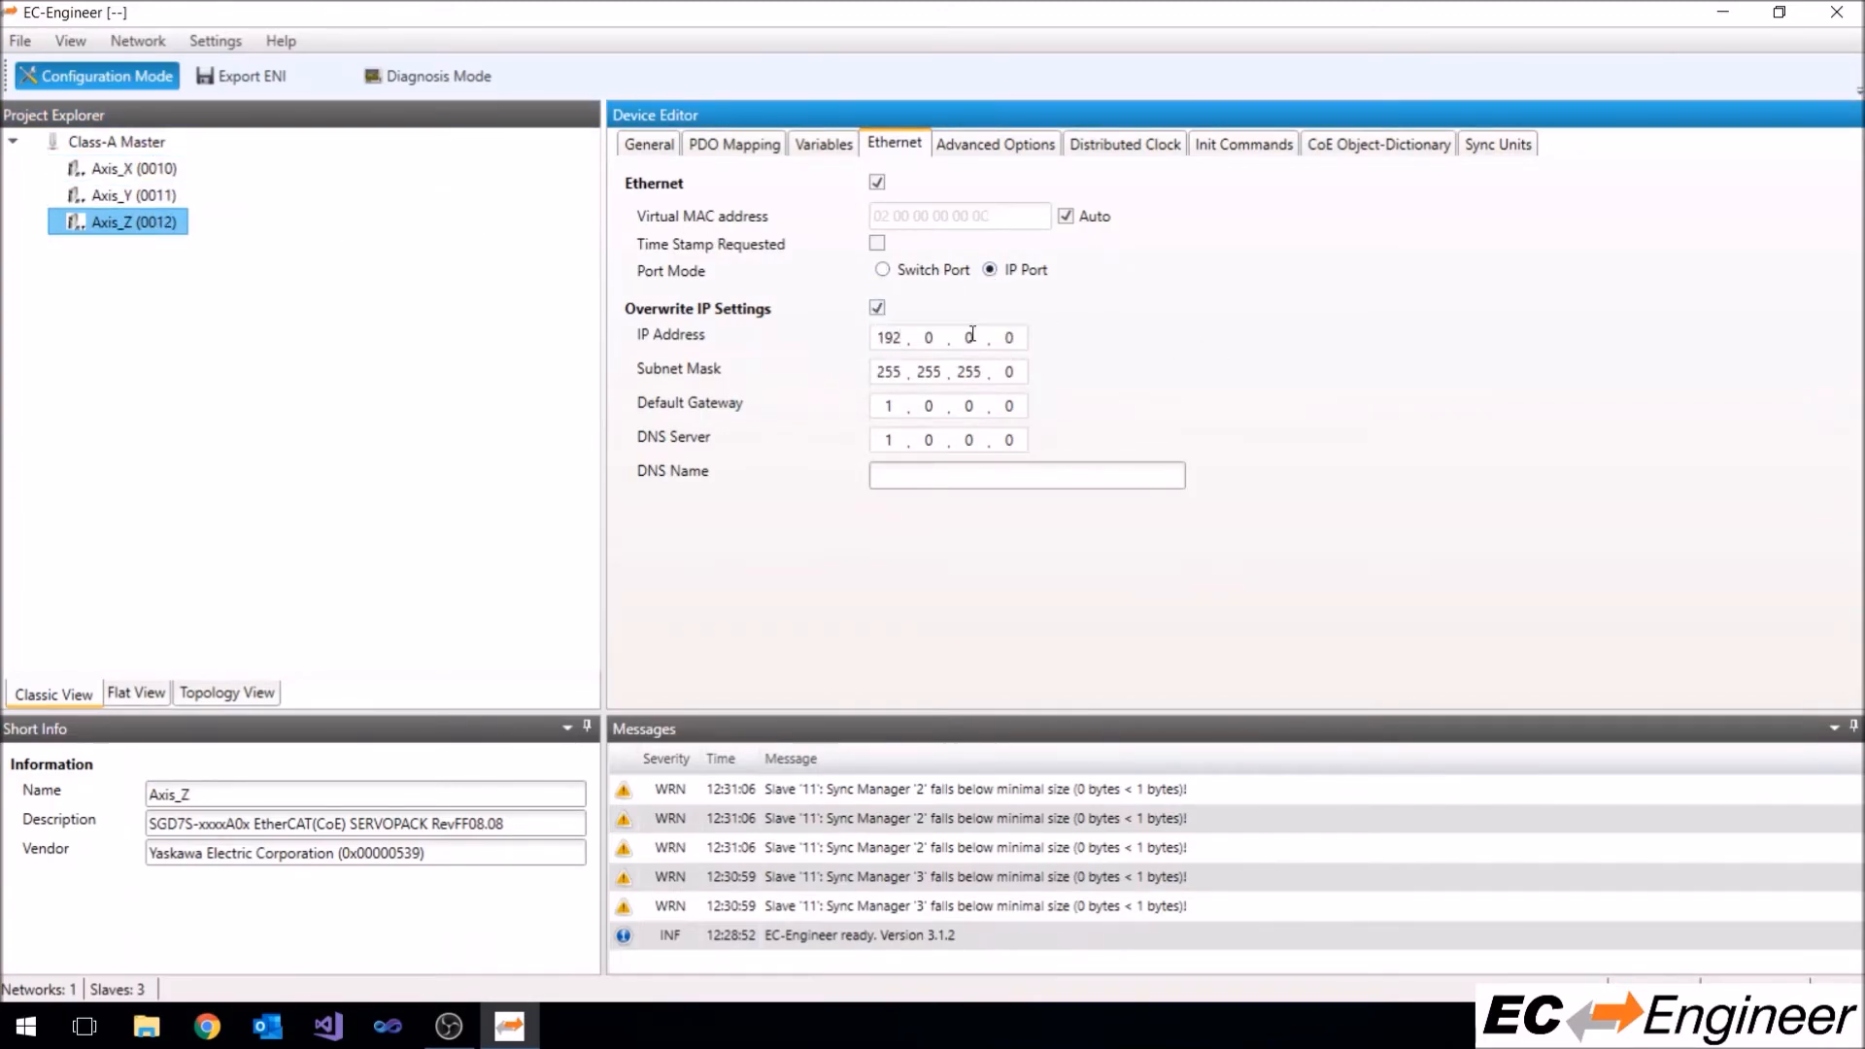
{"action": "type", "text": "192.168.46.12"}
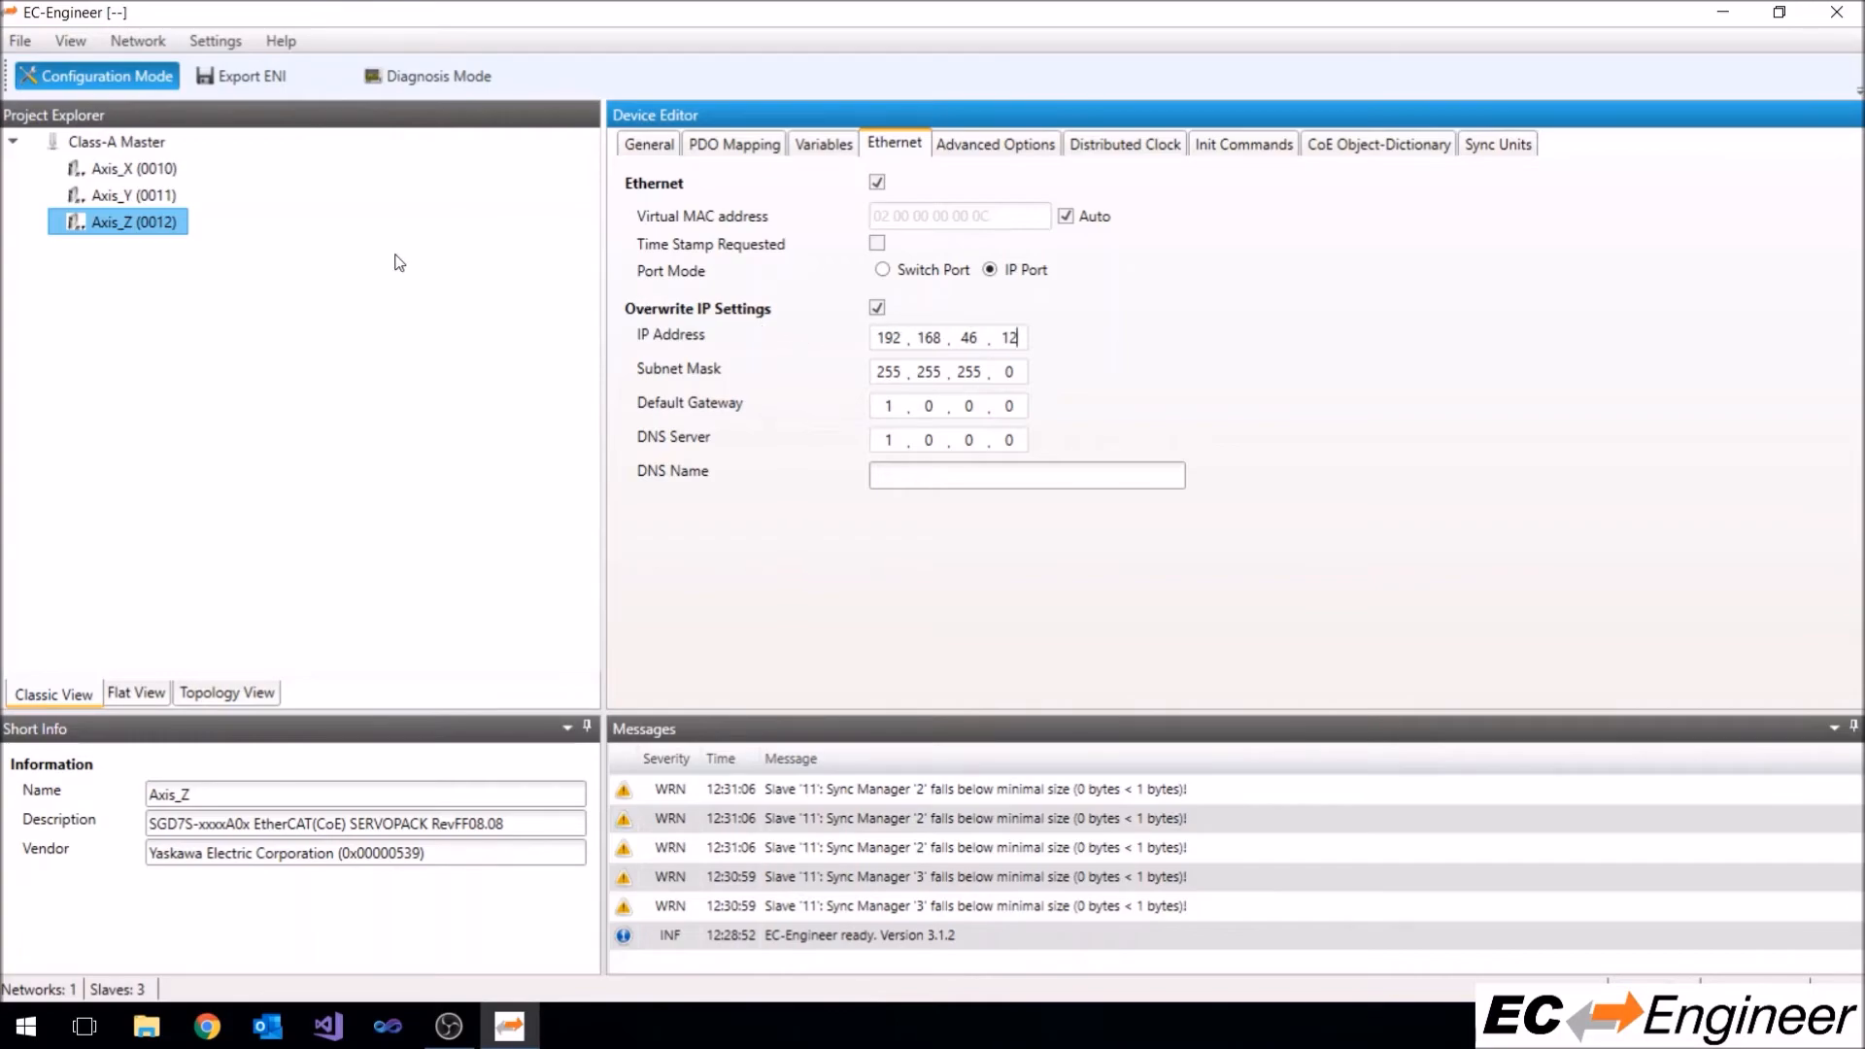
{"action": "left_click", "coordinate": [132, 167]}
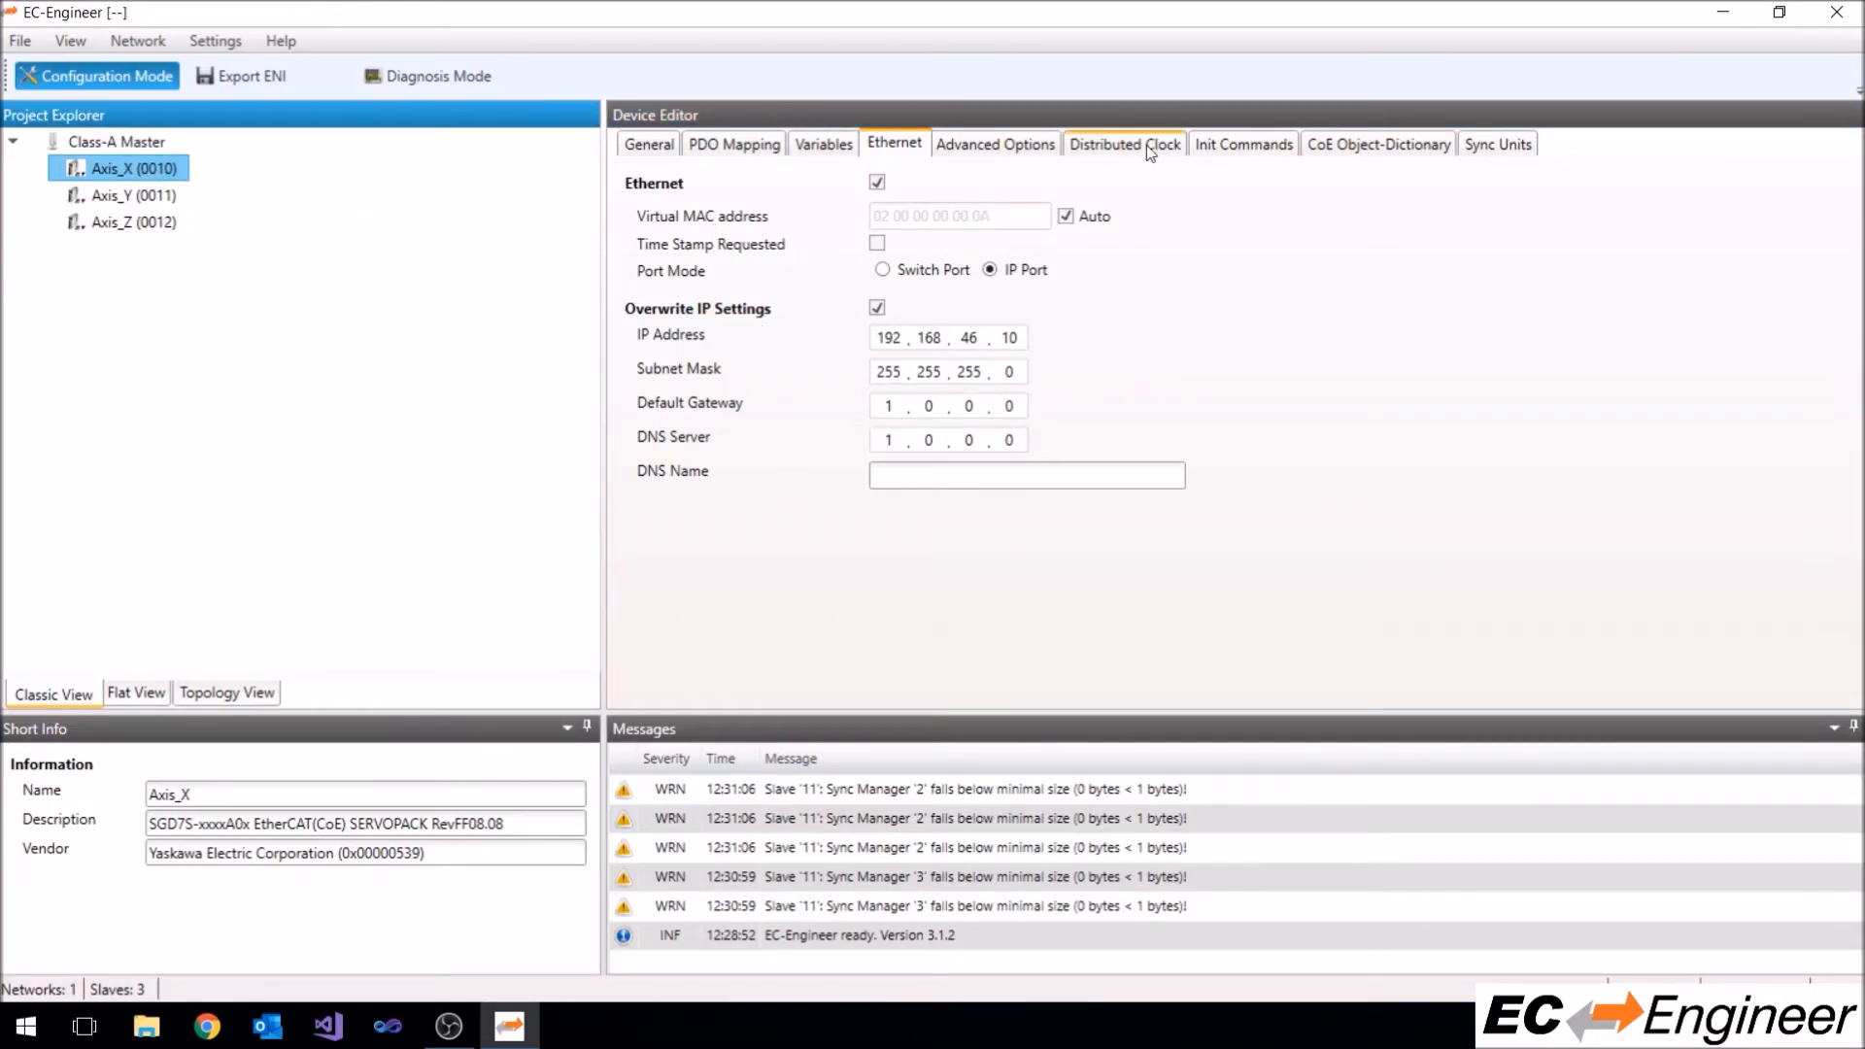
Check that Axis_X, Axis_Y and Axis_Z all use DC synchronization with a 1000 µs cycle
{"action": "left_click", "coordinate": [1123, 142]}
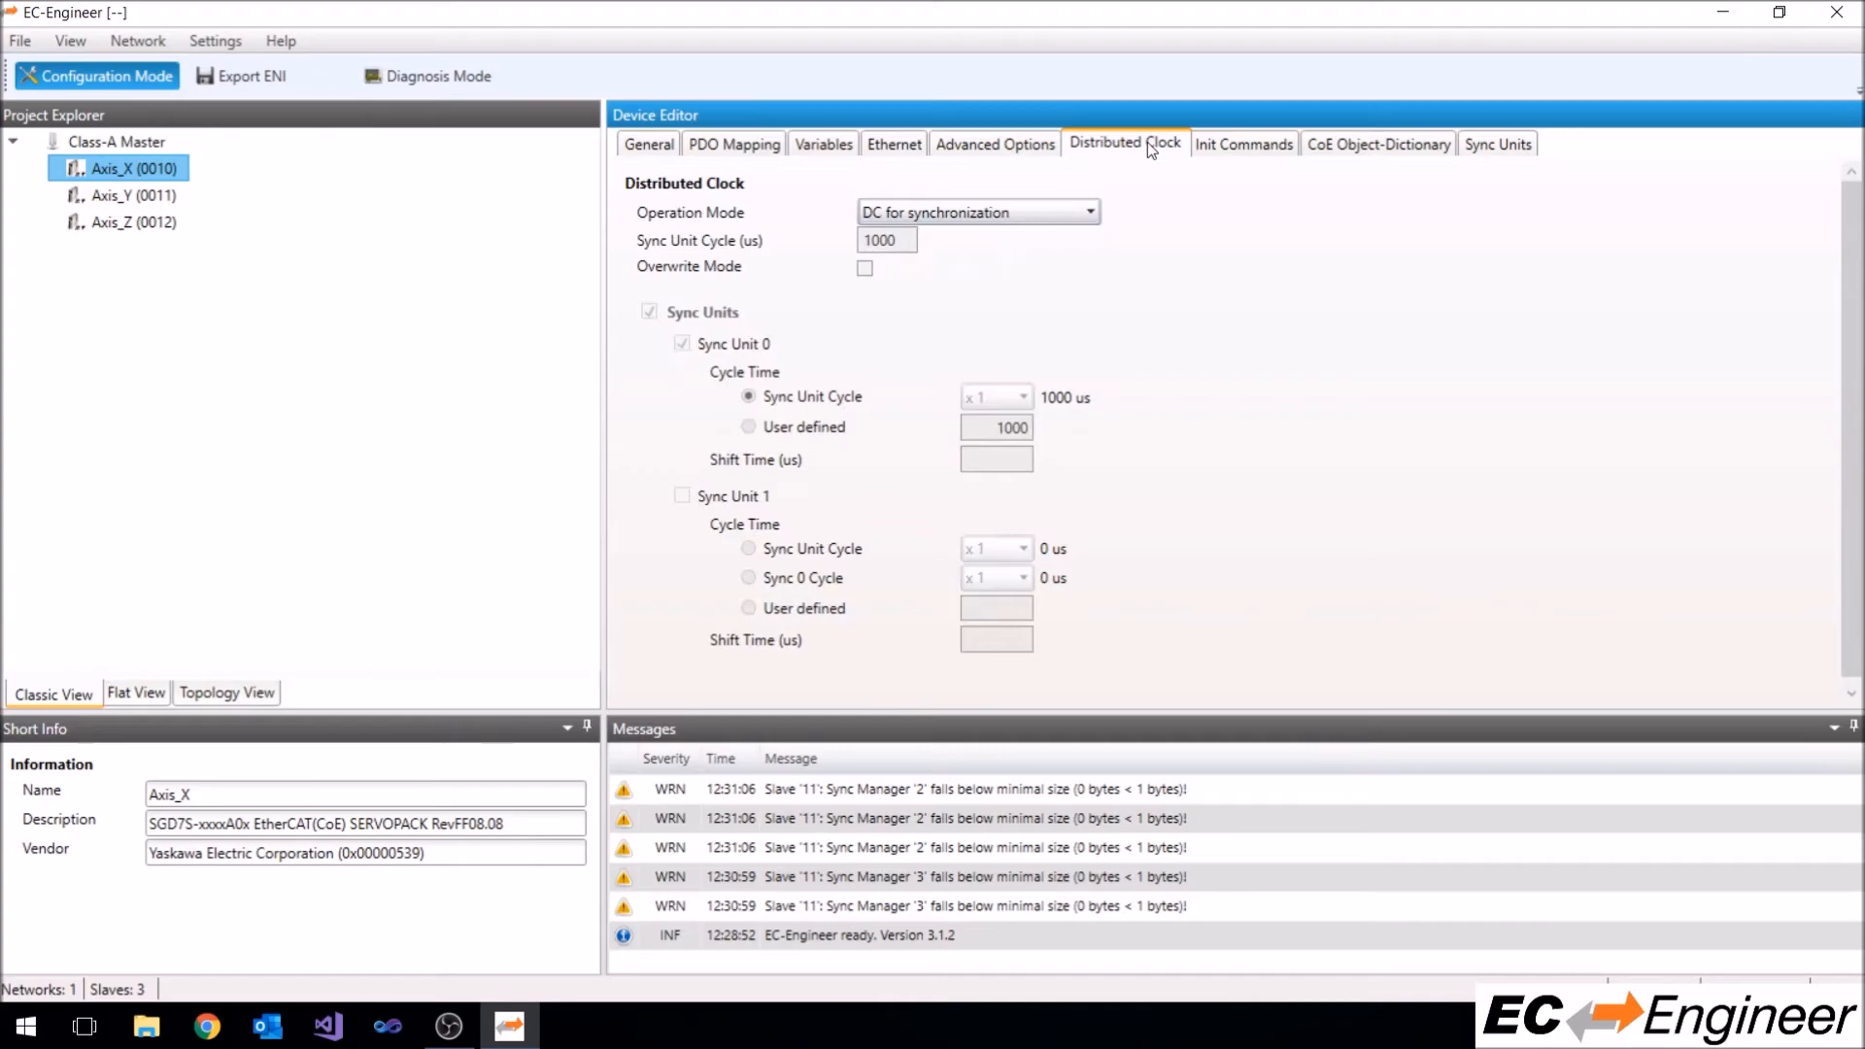
{"action": "mouse_move", "coordinate": [940, 212]}
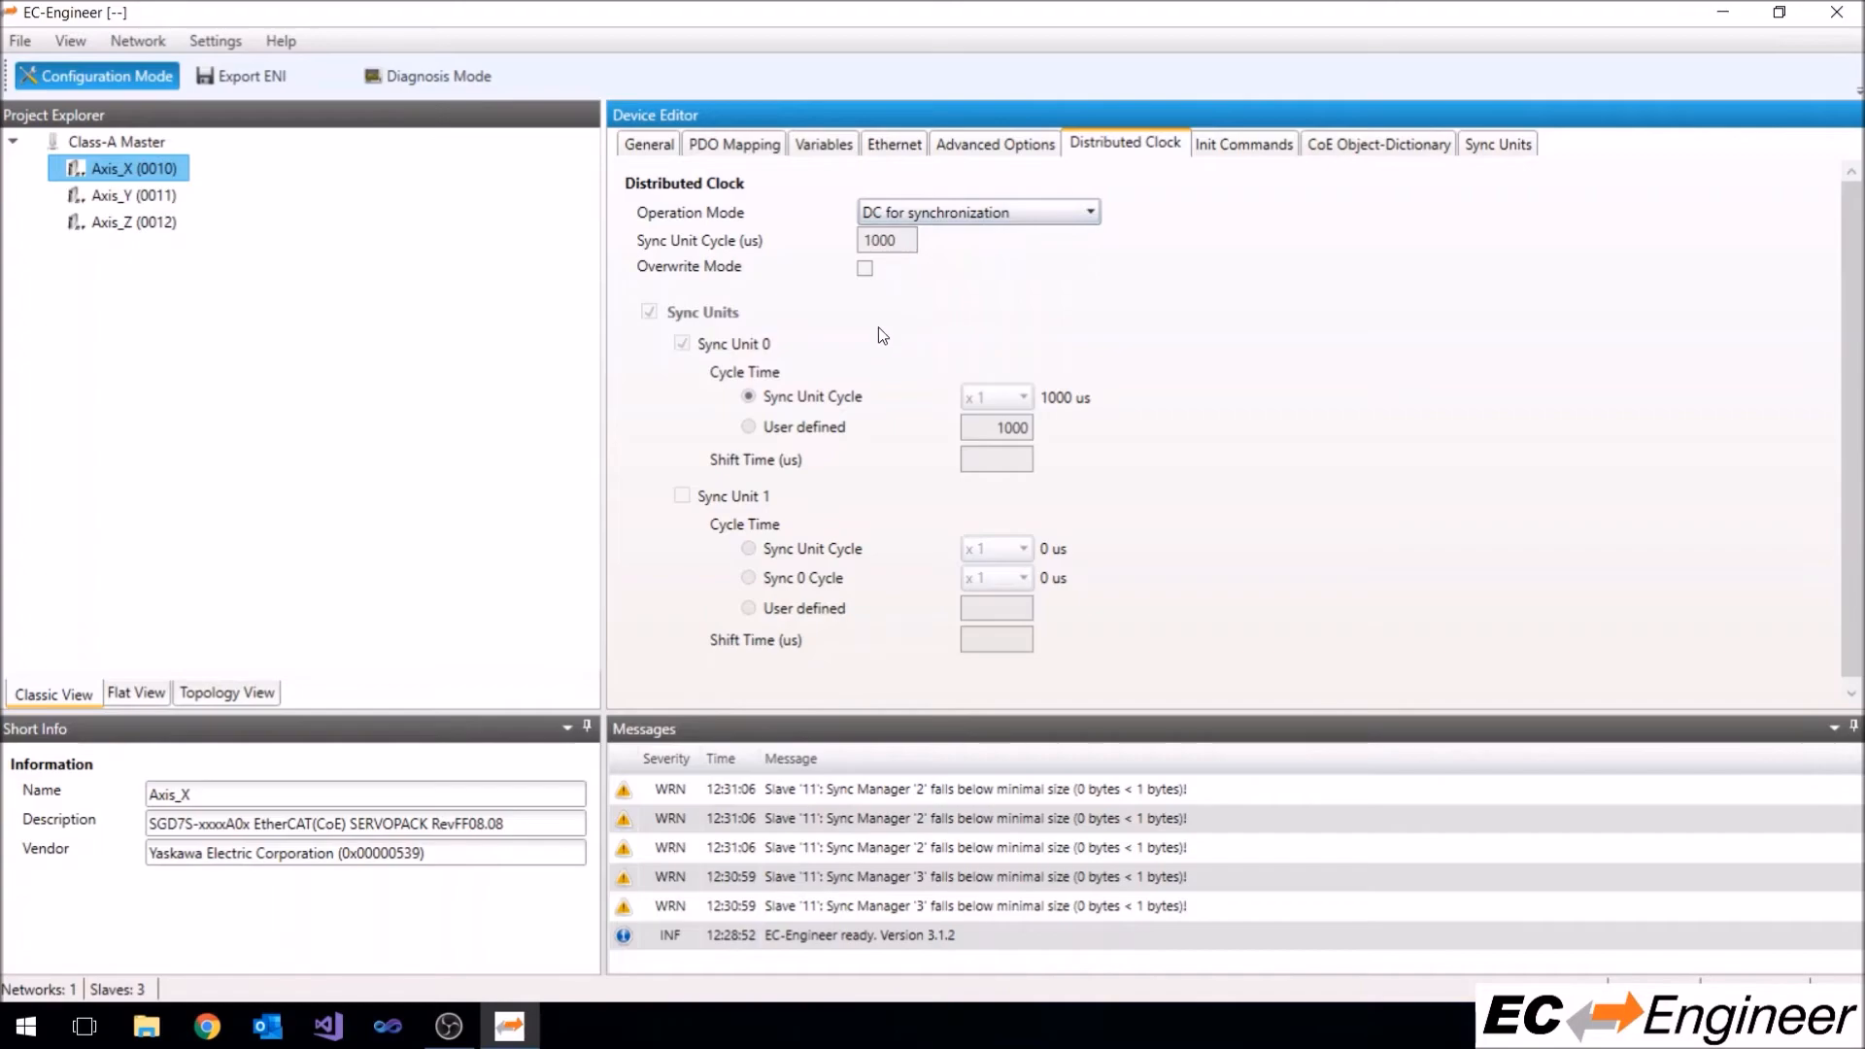
{"action": "left_click", "coordinate": [130, 195]}
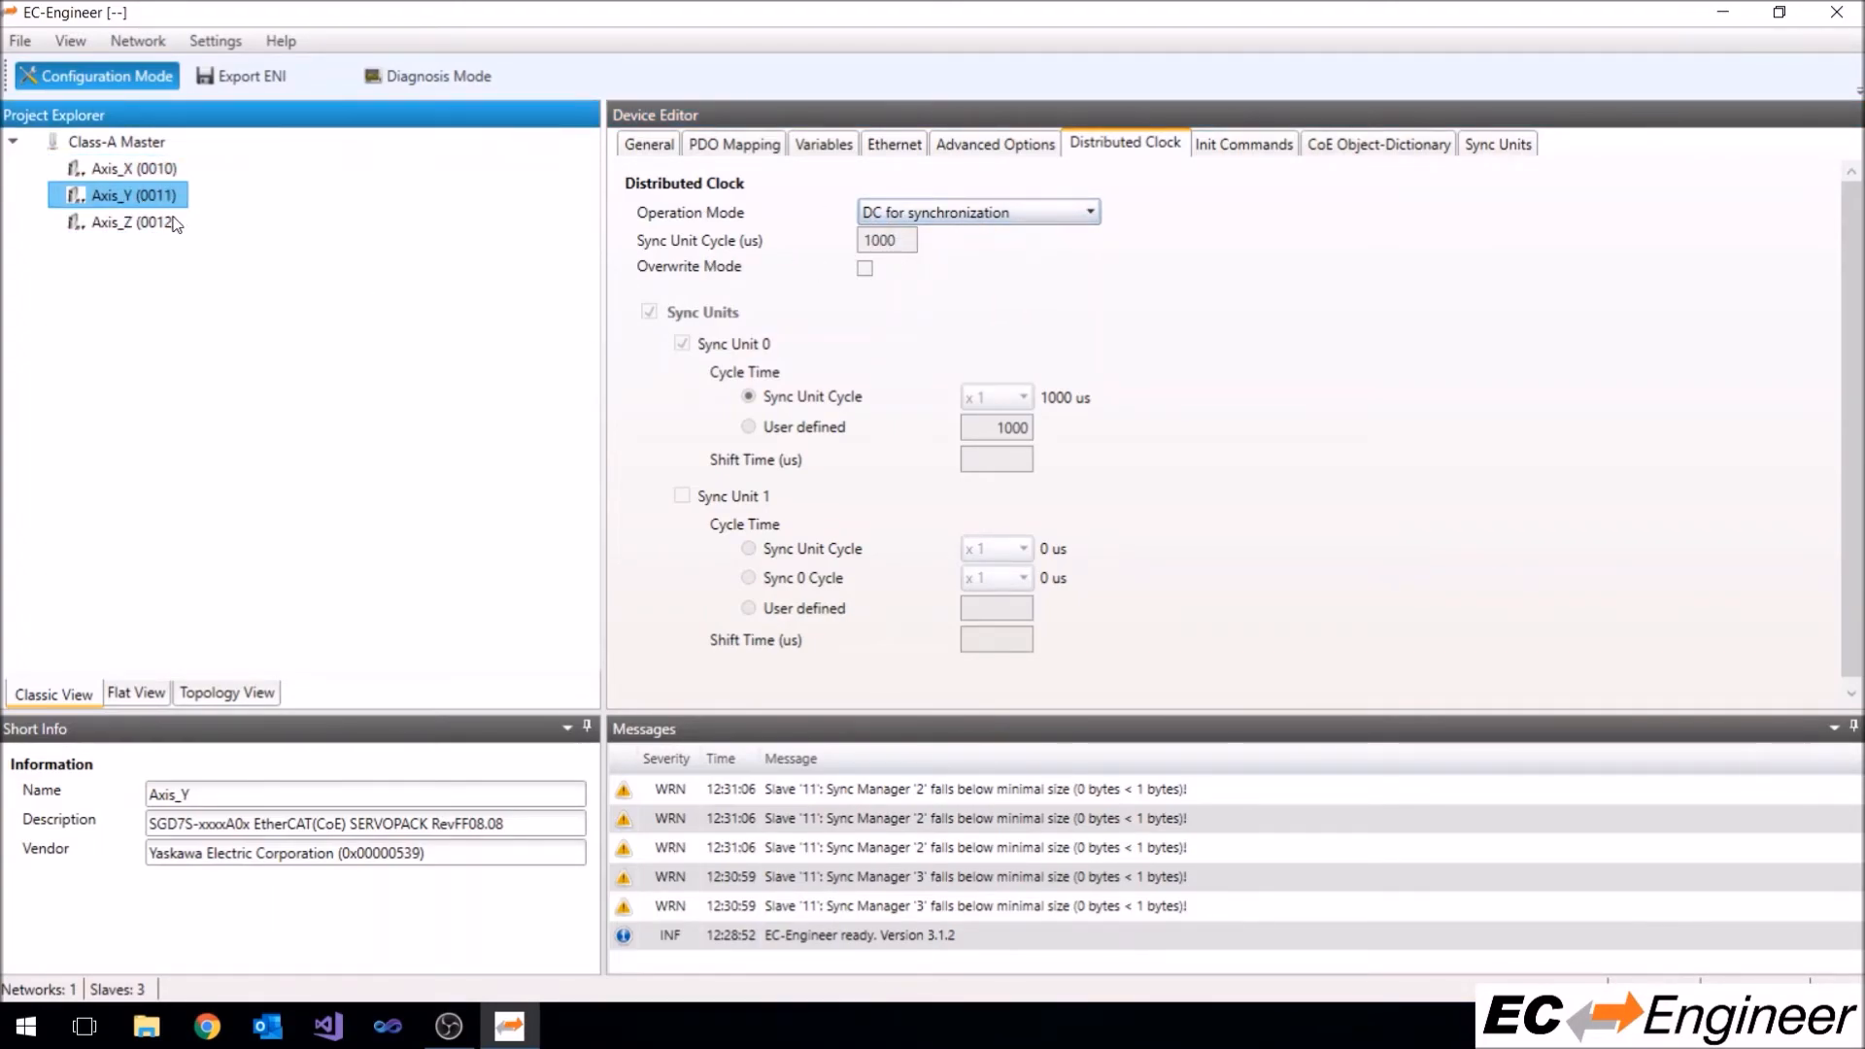
{"action": "left_click", "coordinate": [130, 221]}
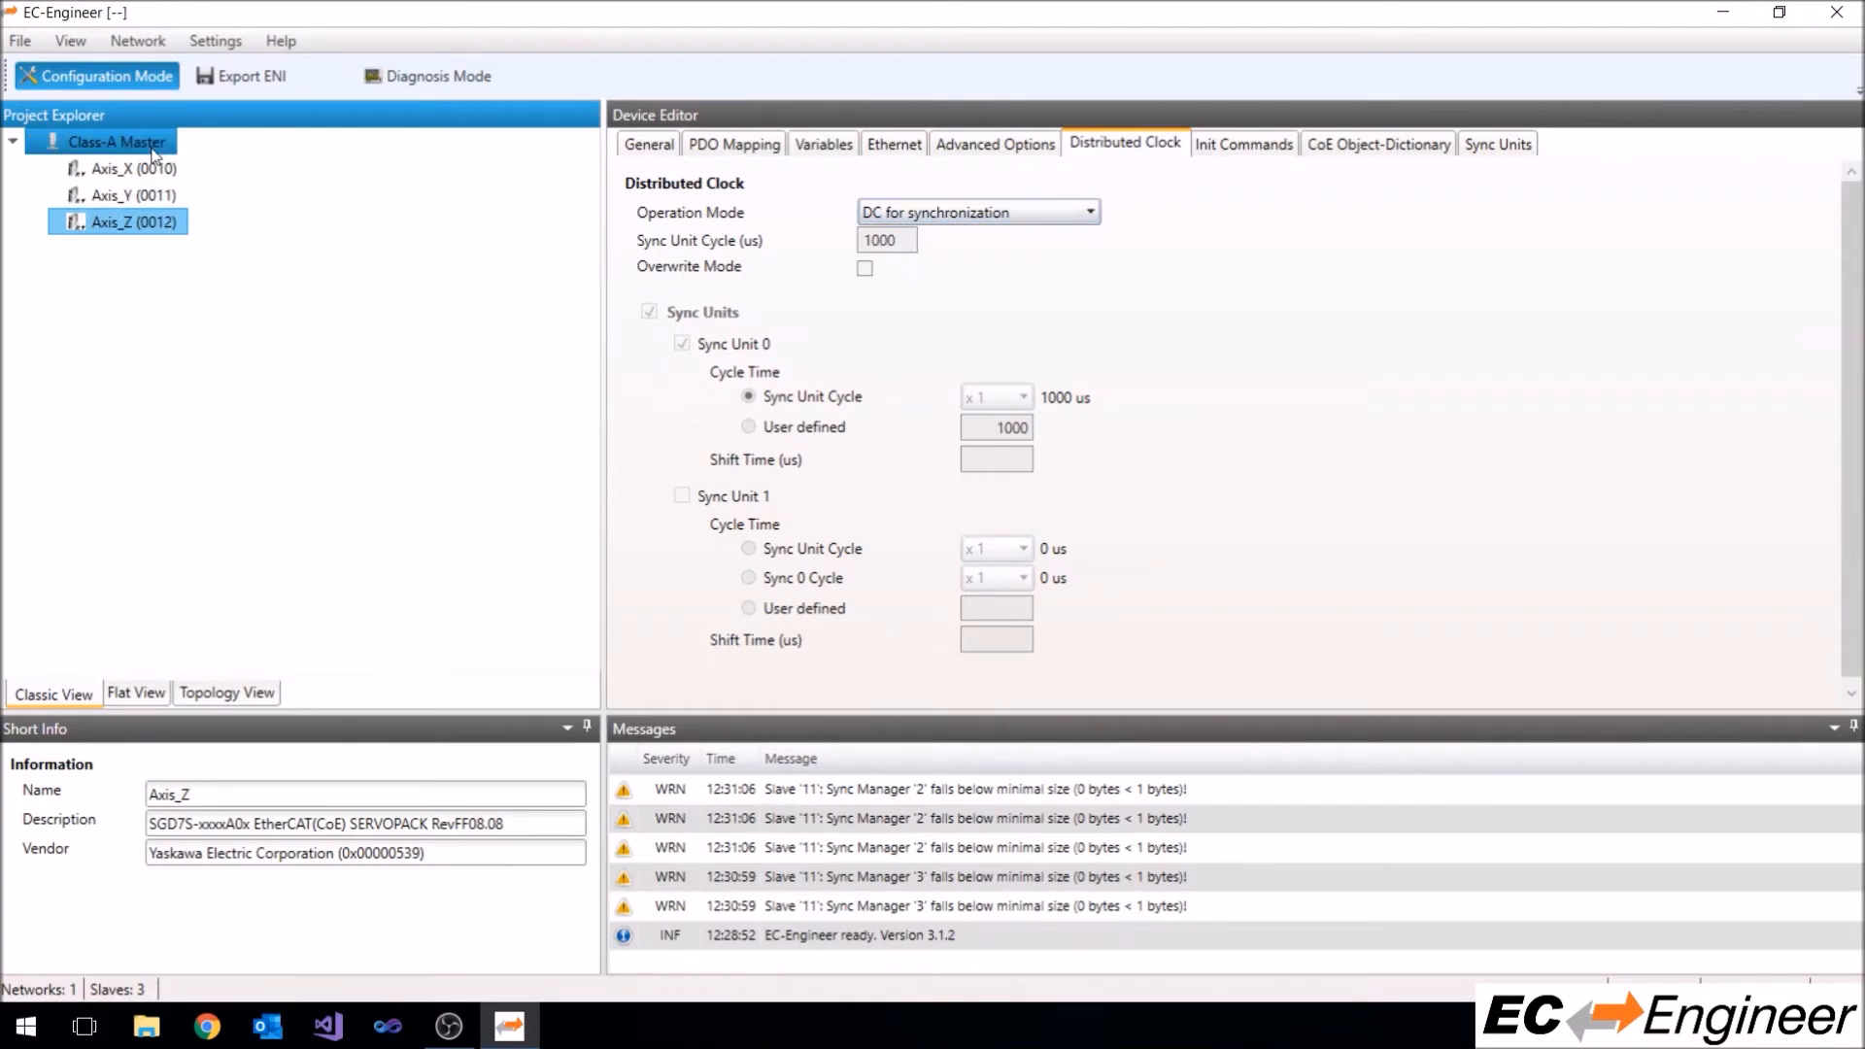
Set the Class-A Master's clock adjustment to Master Shift with Sync Window Monitoring enabled
{"action": "left_click", "coordinate": [117, 141]}
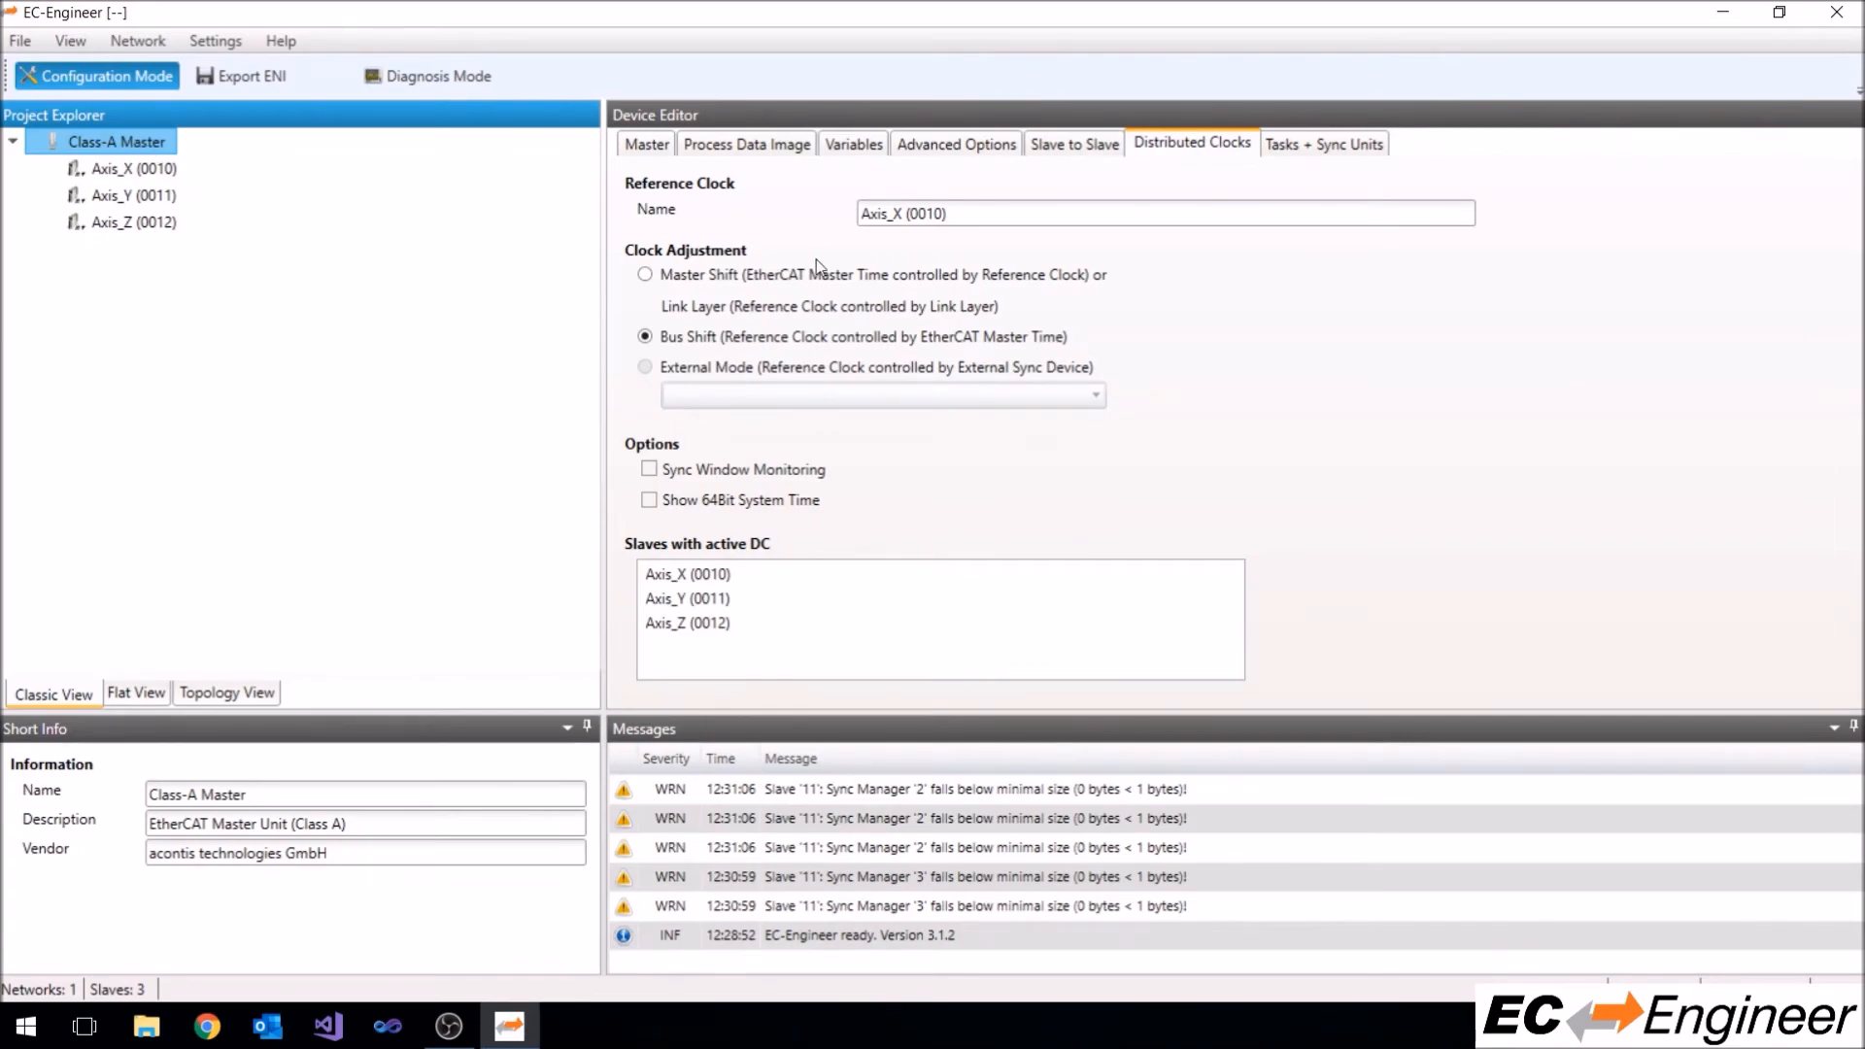
{"action": "left_click", "coordinate": [1164, 214]}
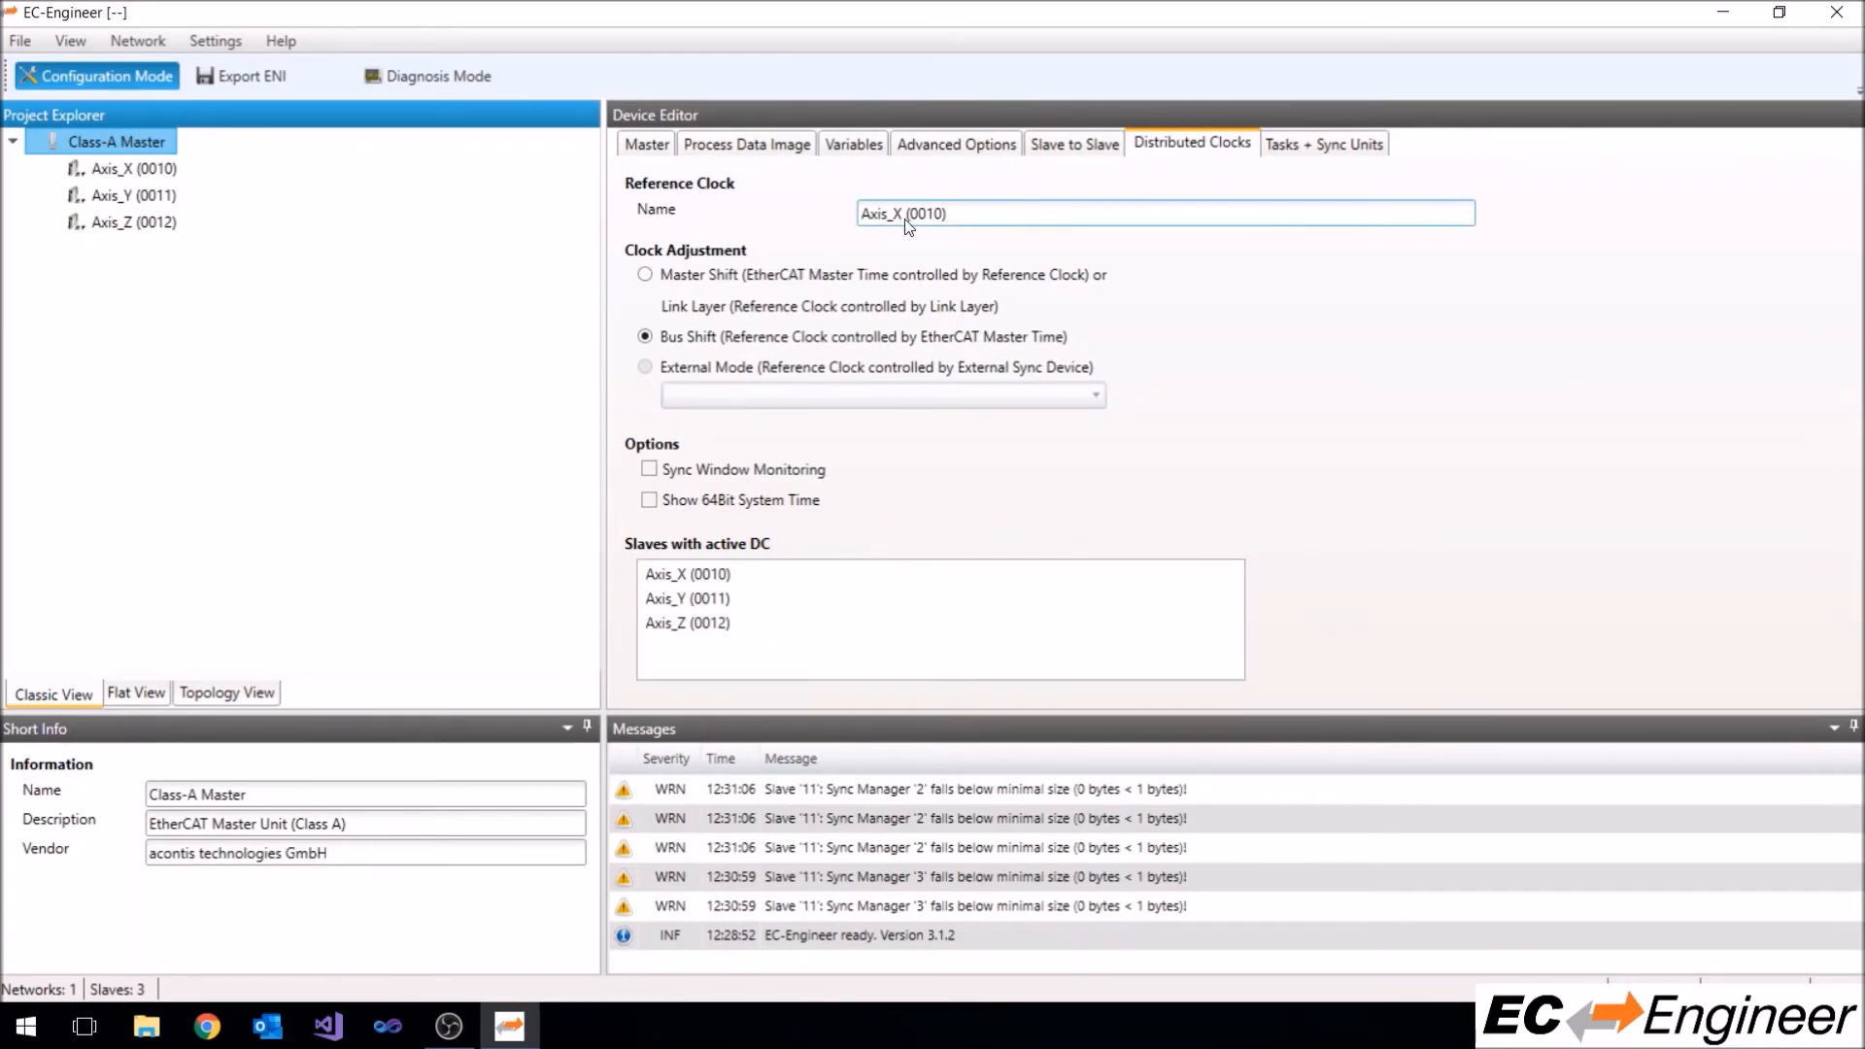
{"action": "mouse_move", "coordinate": [646, 274]}
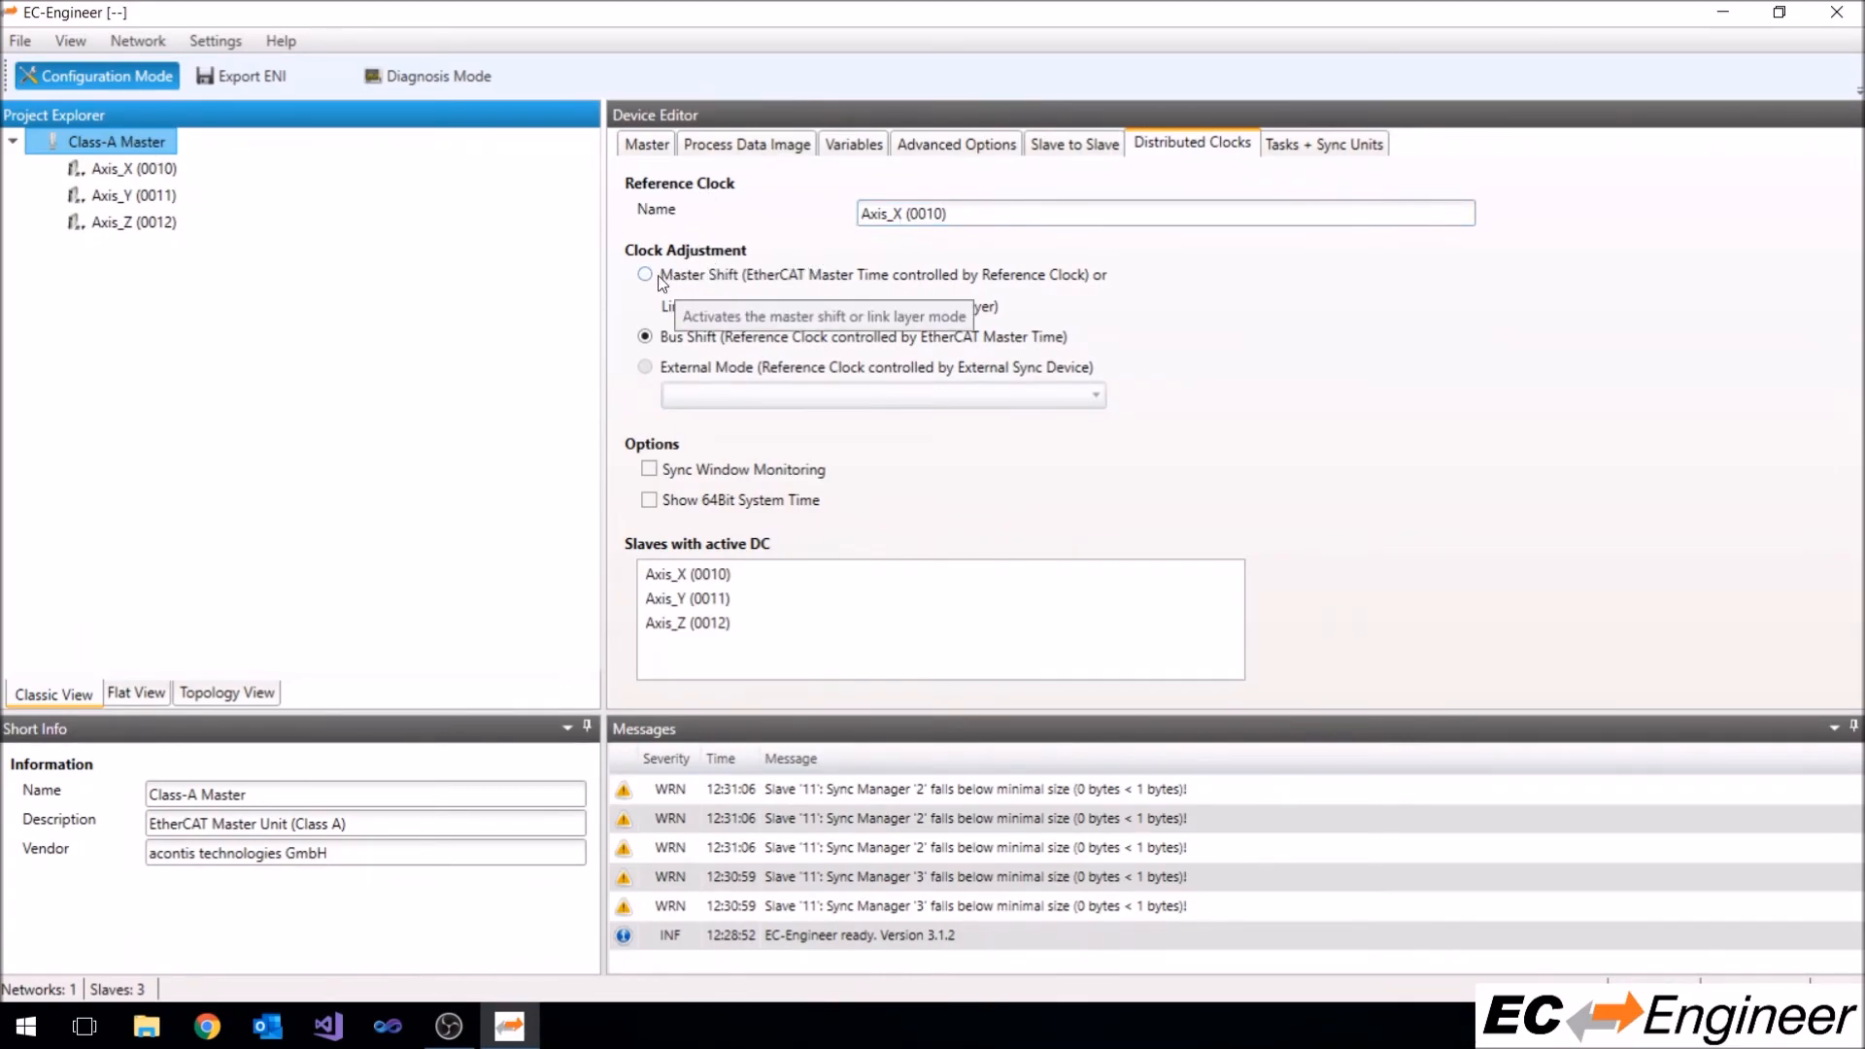
{"action": "left_click", "coordinate": [646, 274]}
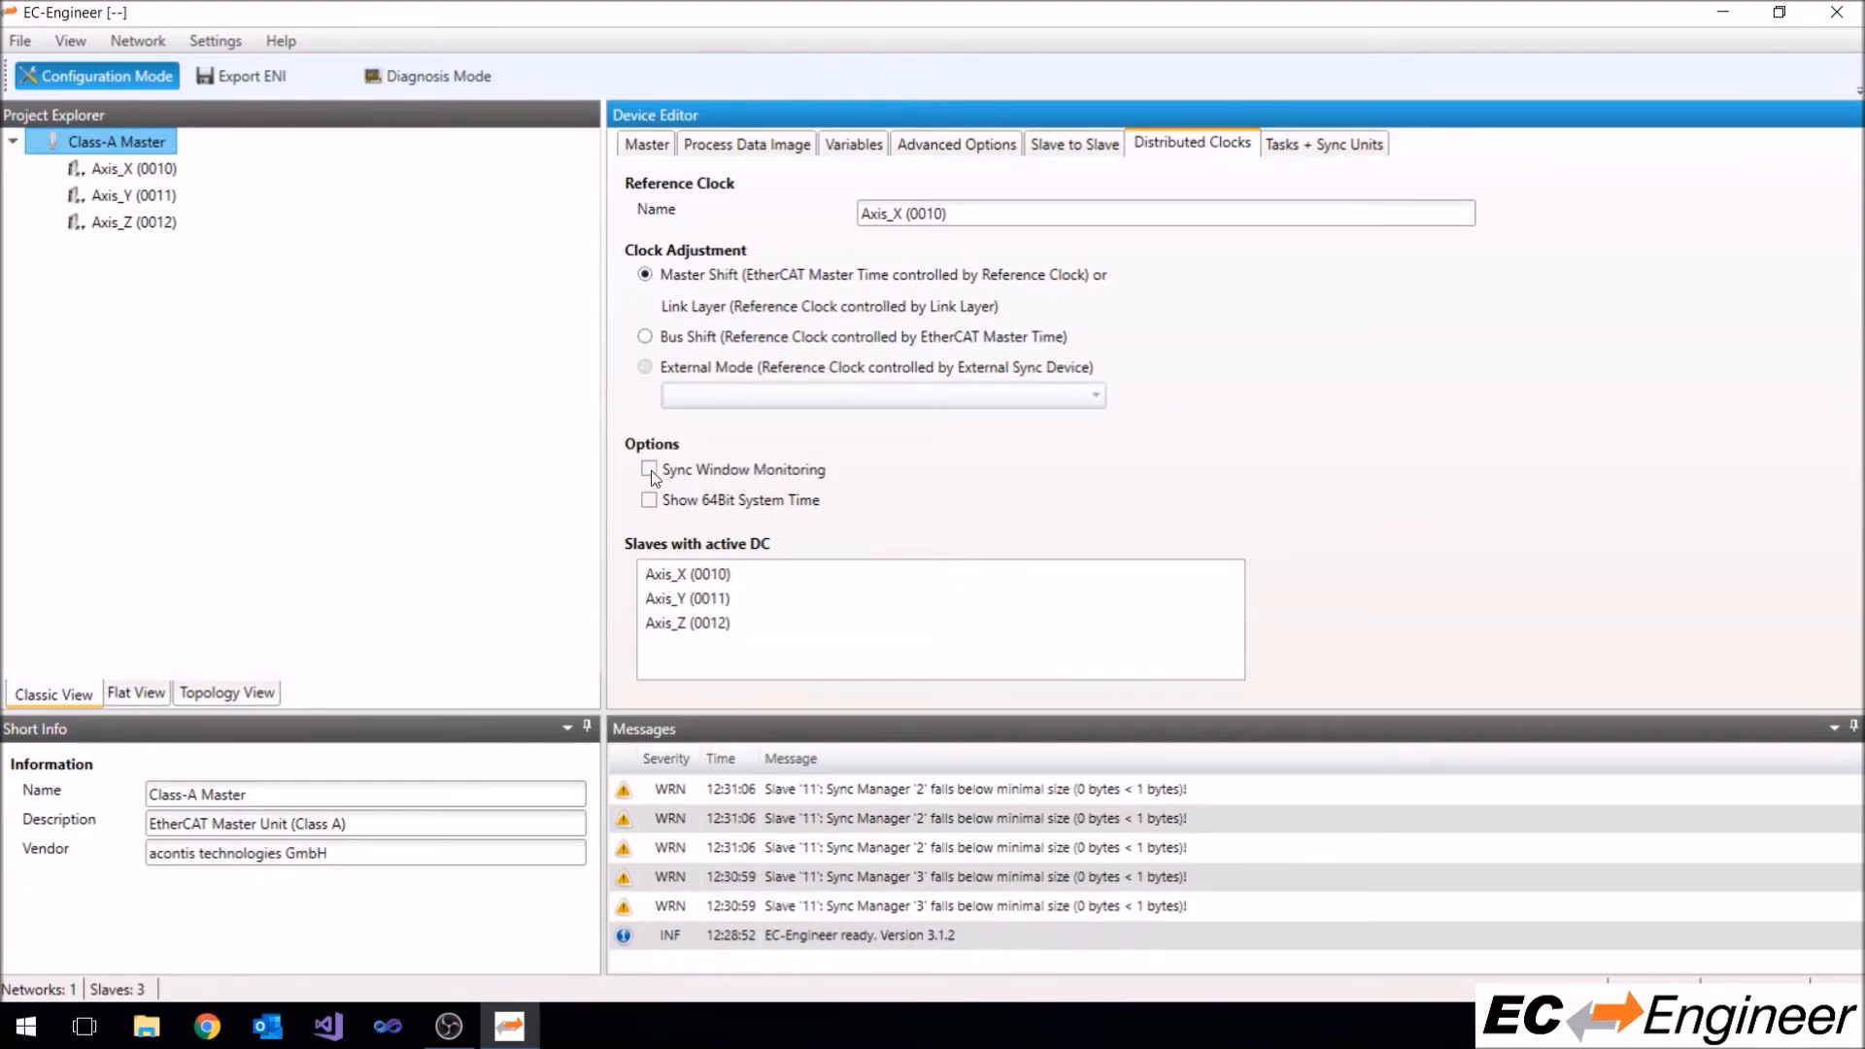
{"action": "left_click", "coordinate": [648, 468]}
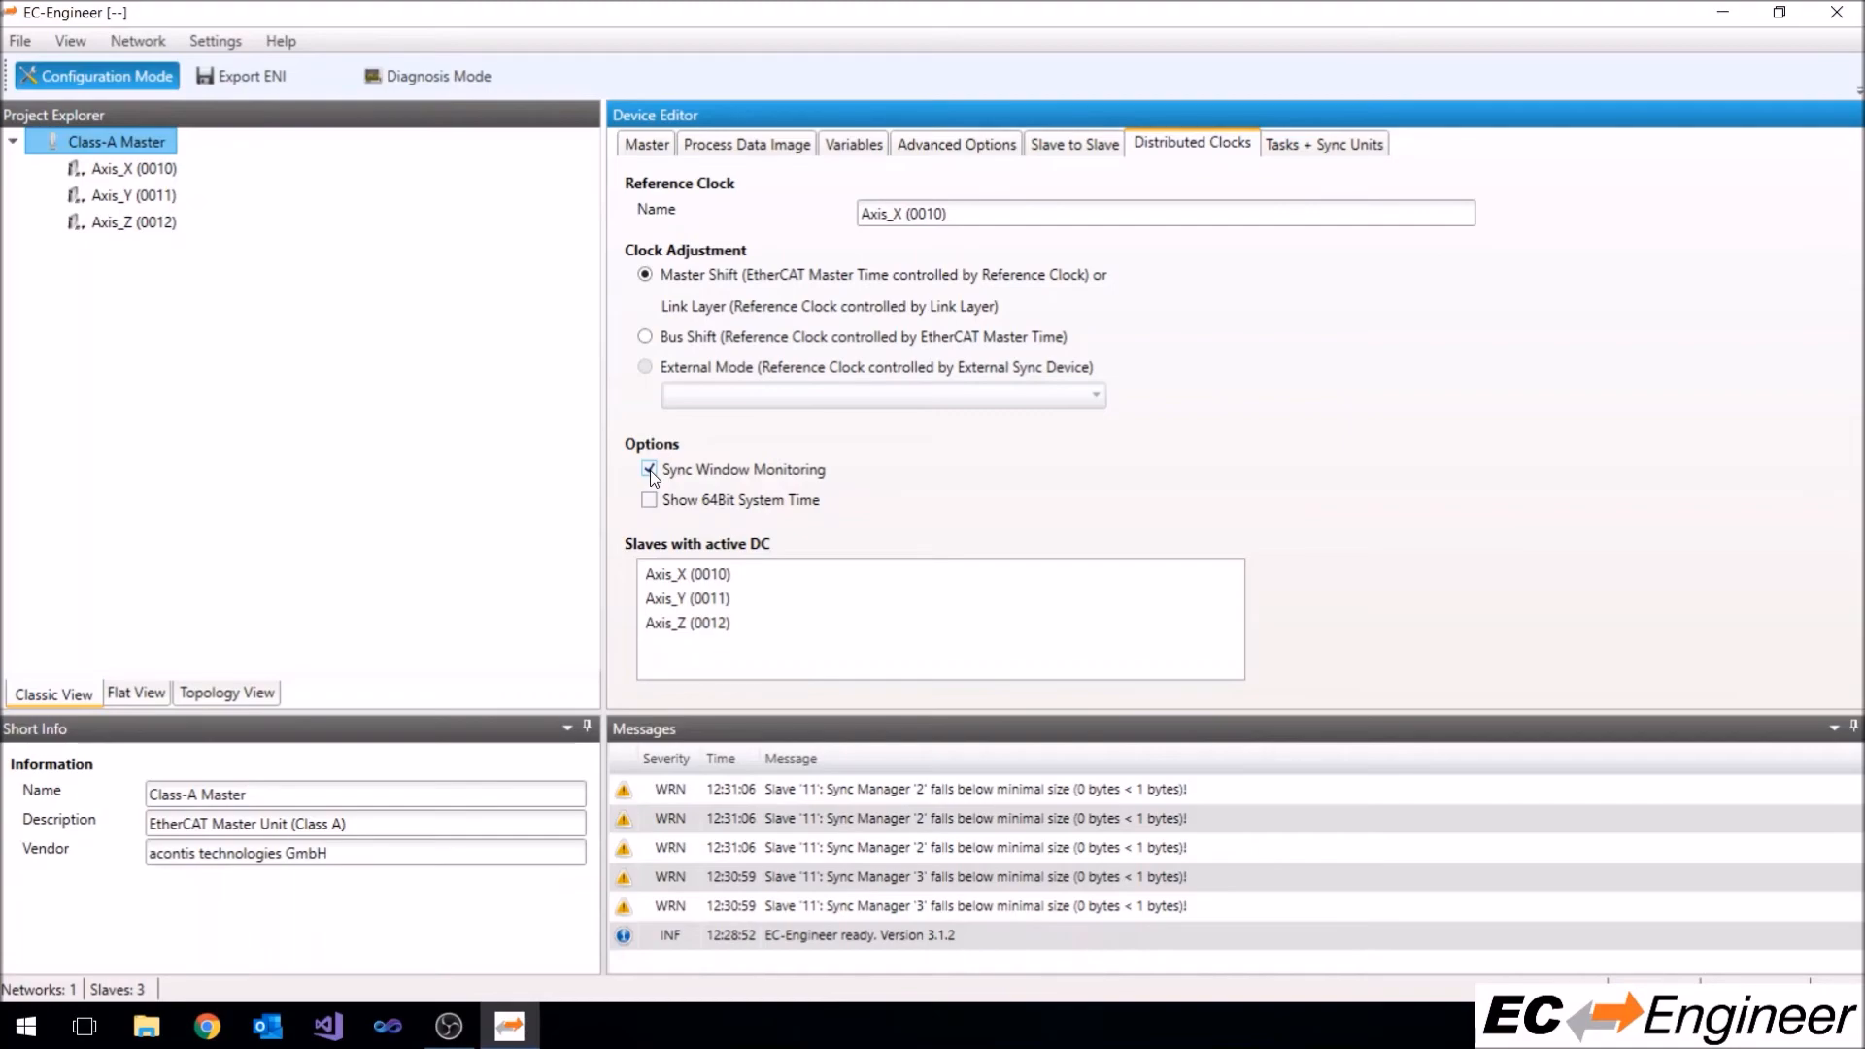
{"action": "left_click", "coordinate": [648, 469]}
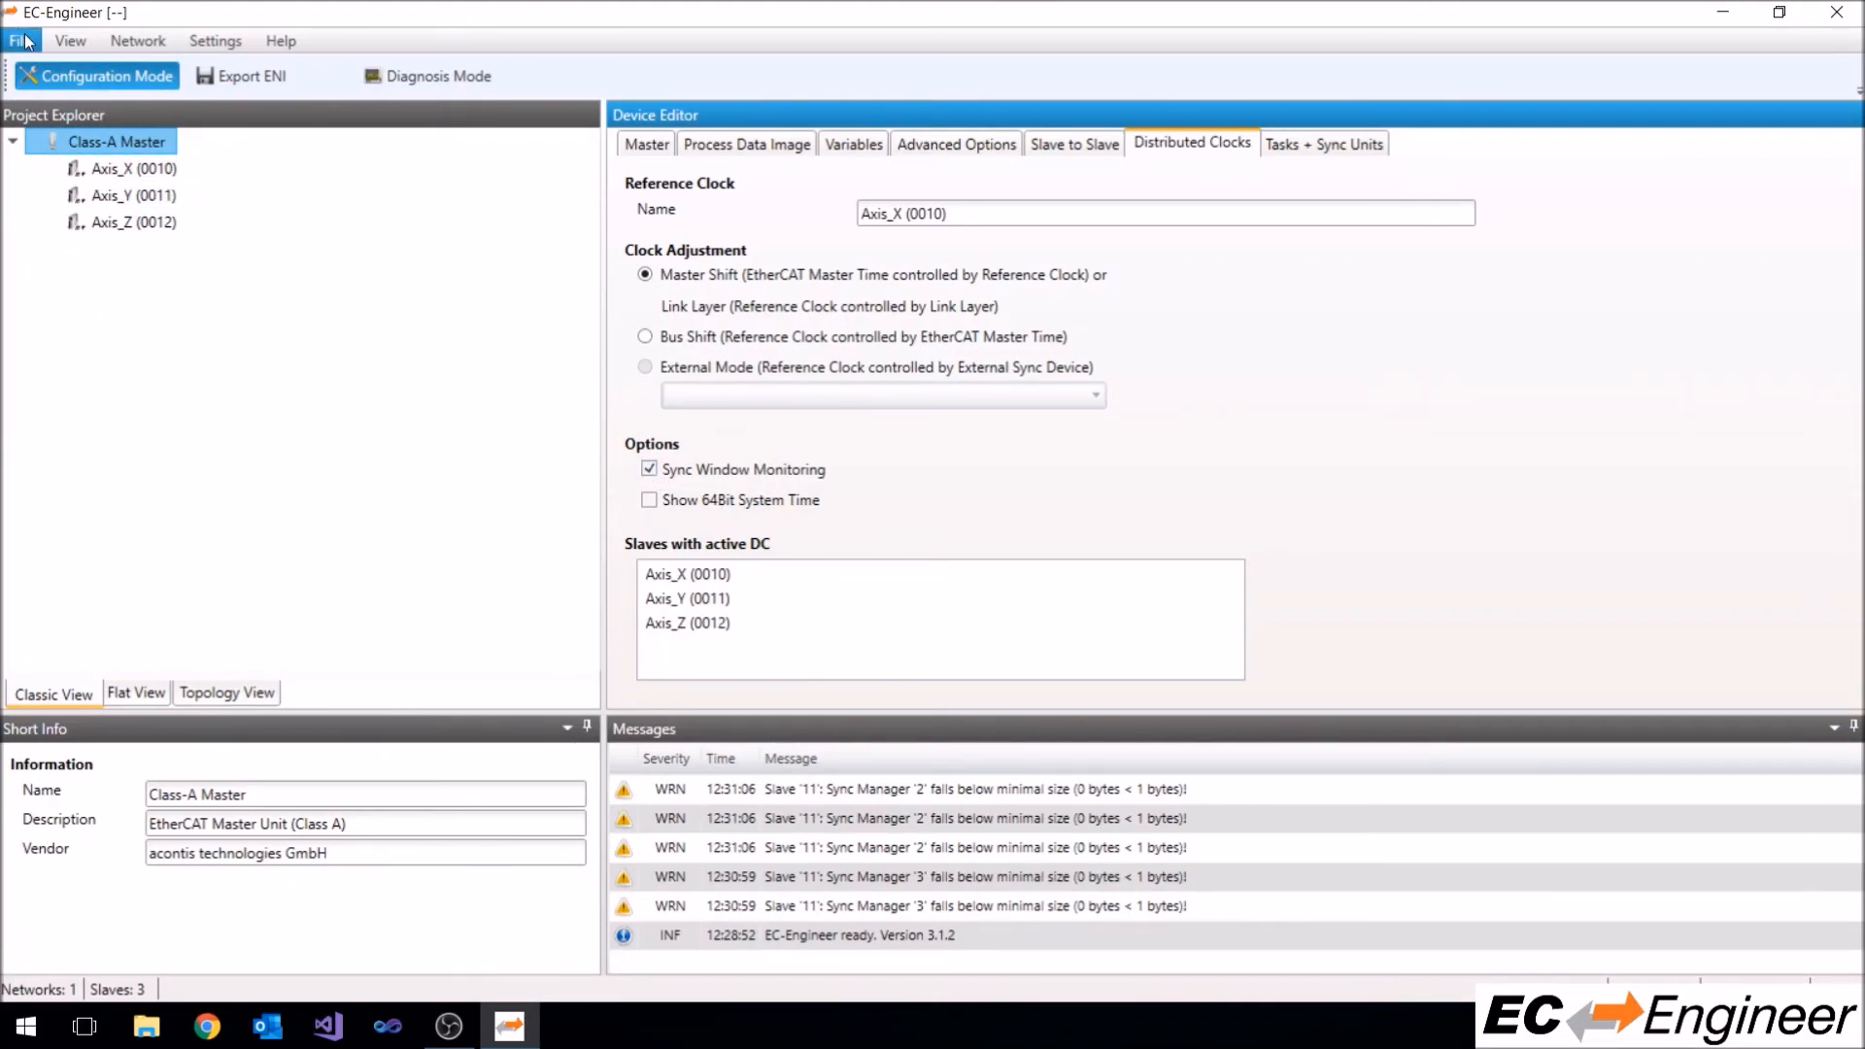
Save the project as Example2.ecc in Project-Folder on the Desktop
{"action": "left_click", "coordinate": [20, 39]}
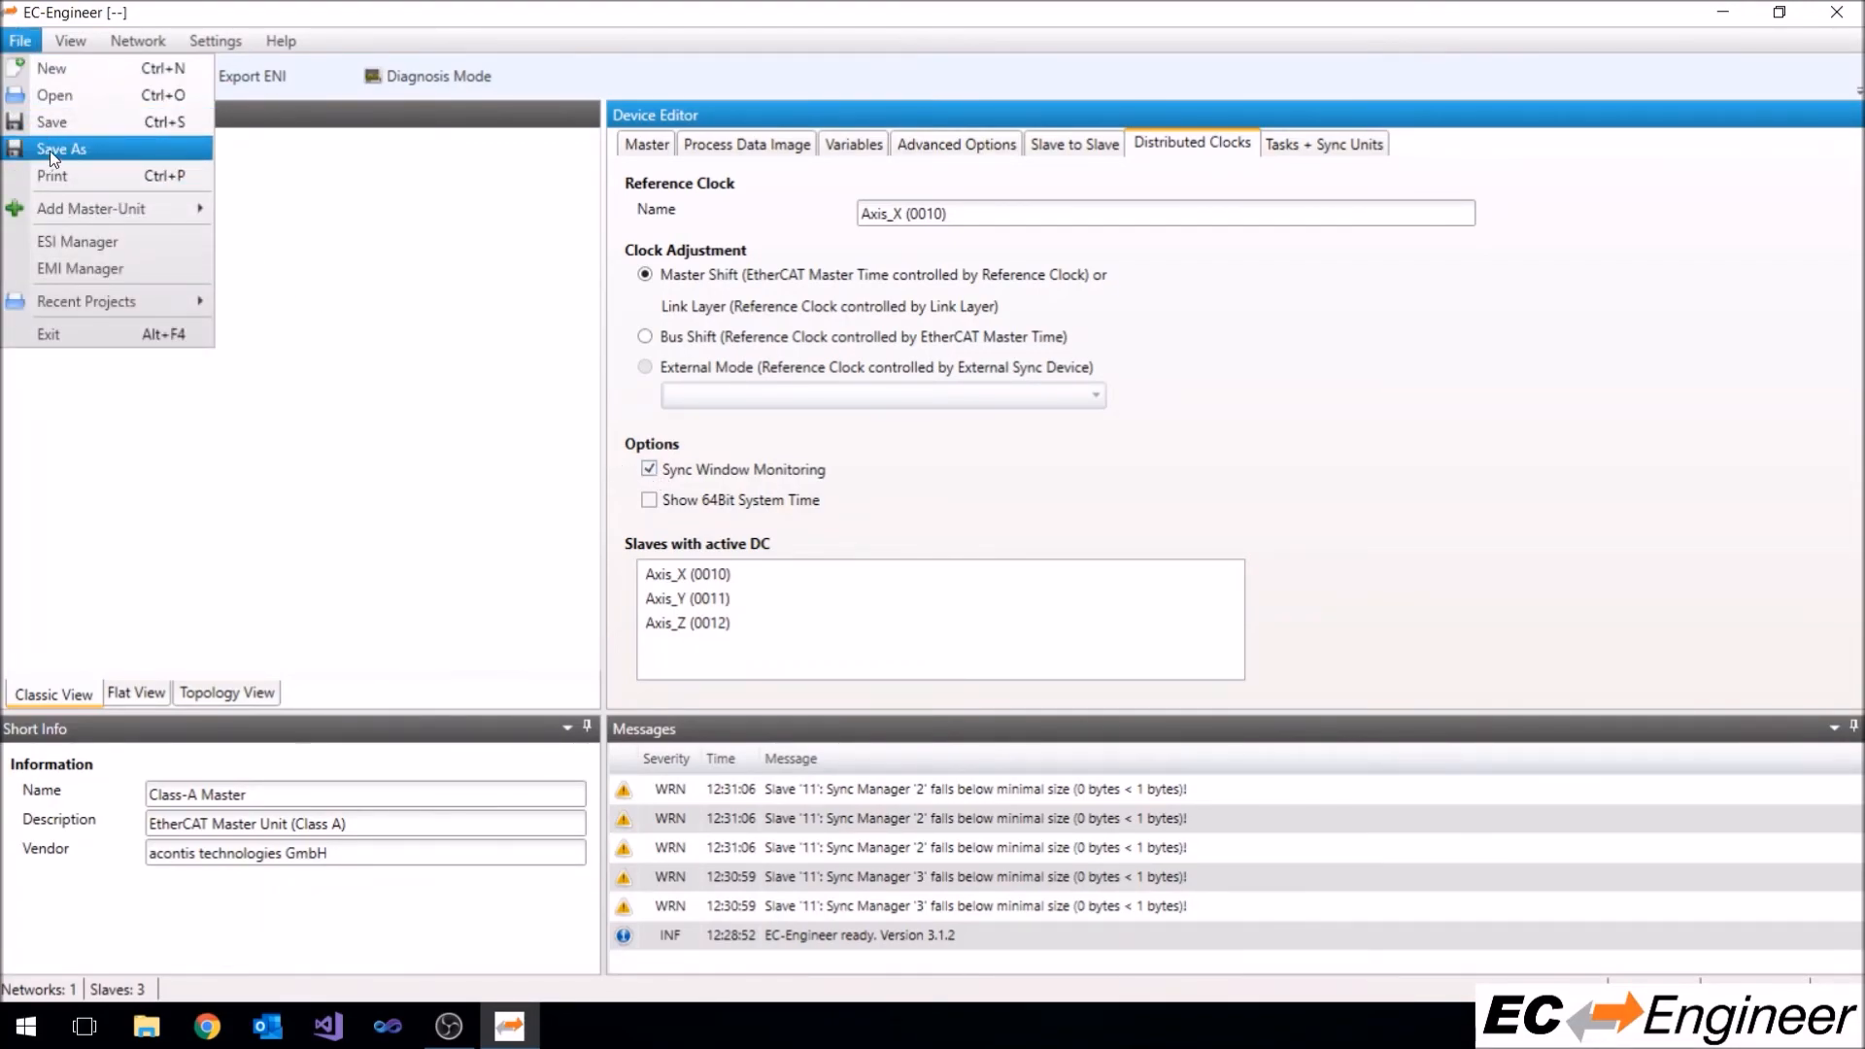
{"action": "left_click", "coordinate": [63, 147]}
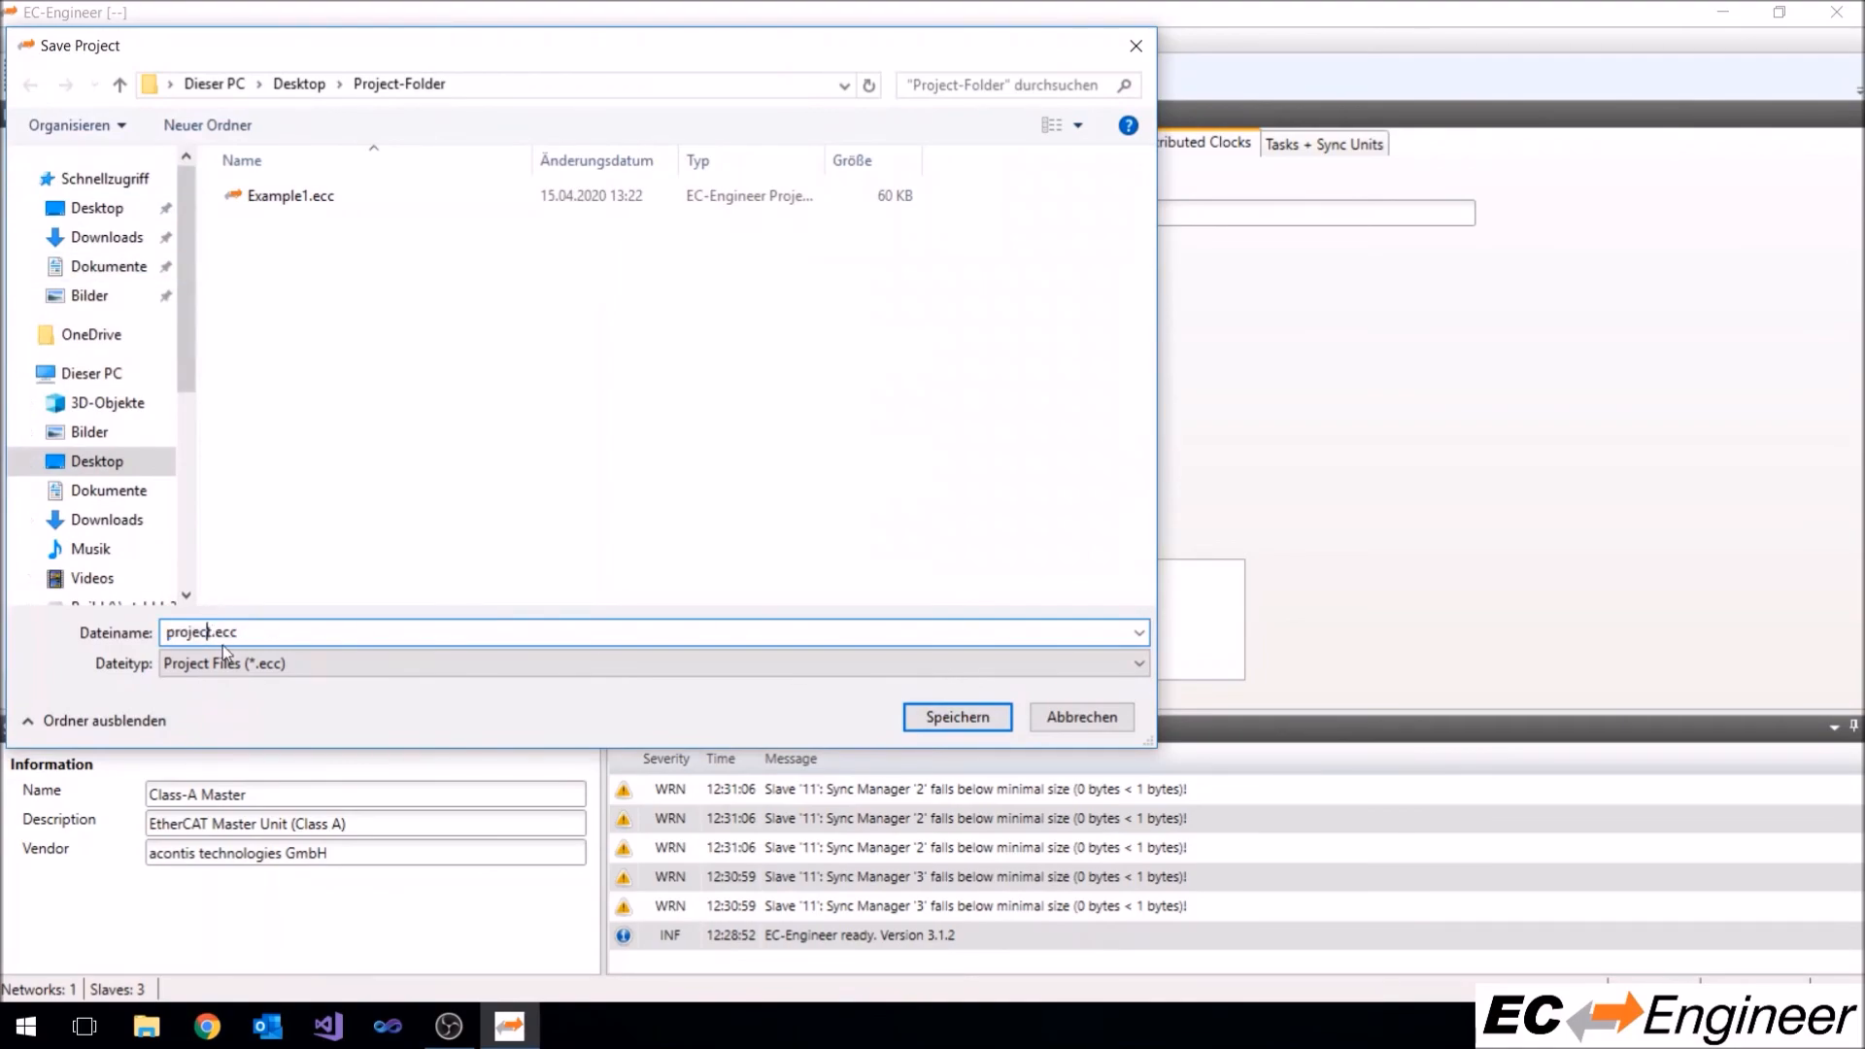
{"action": "double_click", "coordinate": [191, 631]}
{"action": "type", "text": "Example2"}
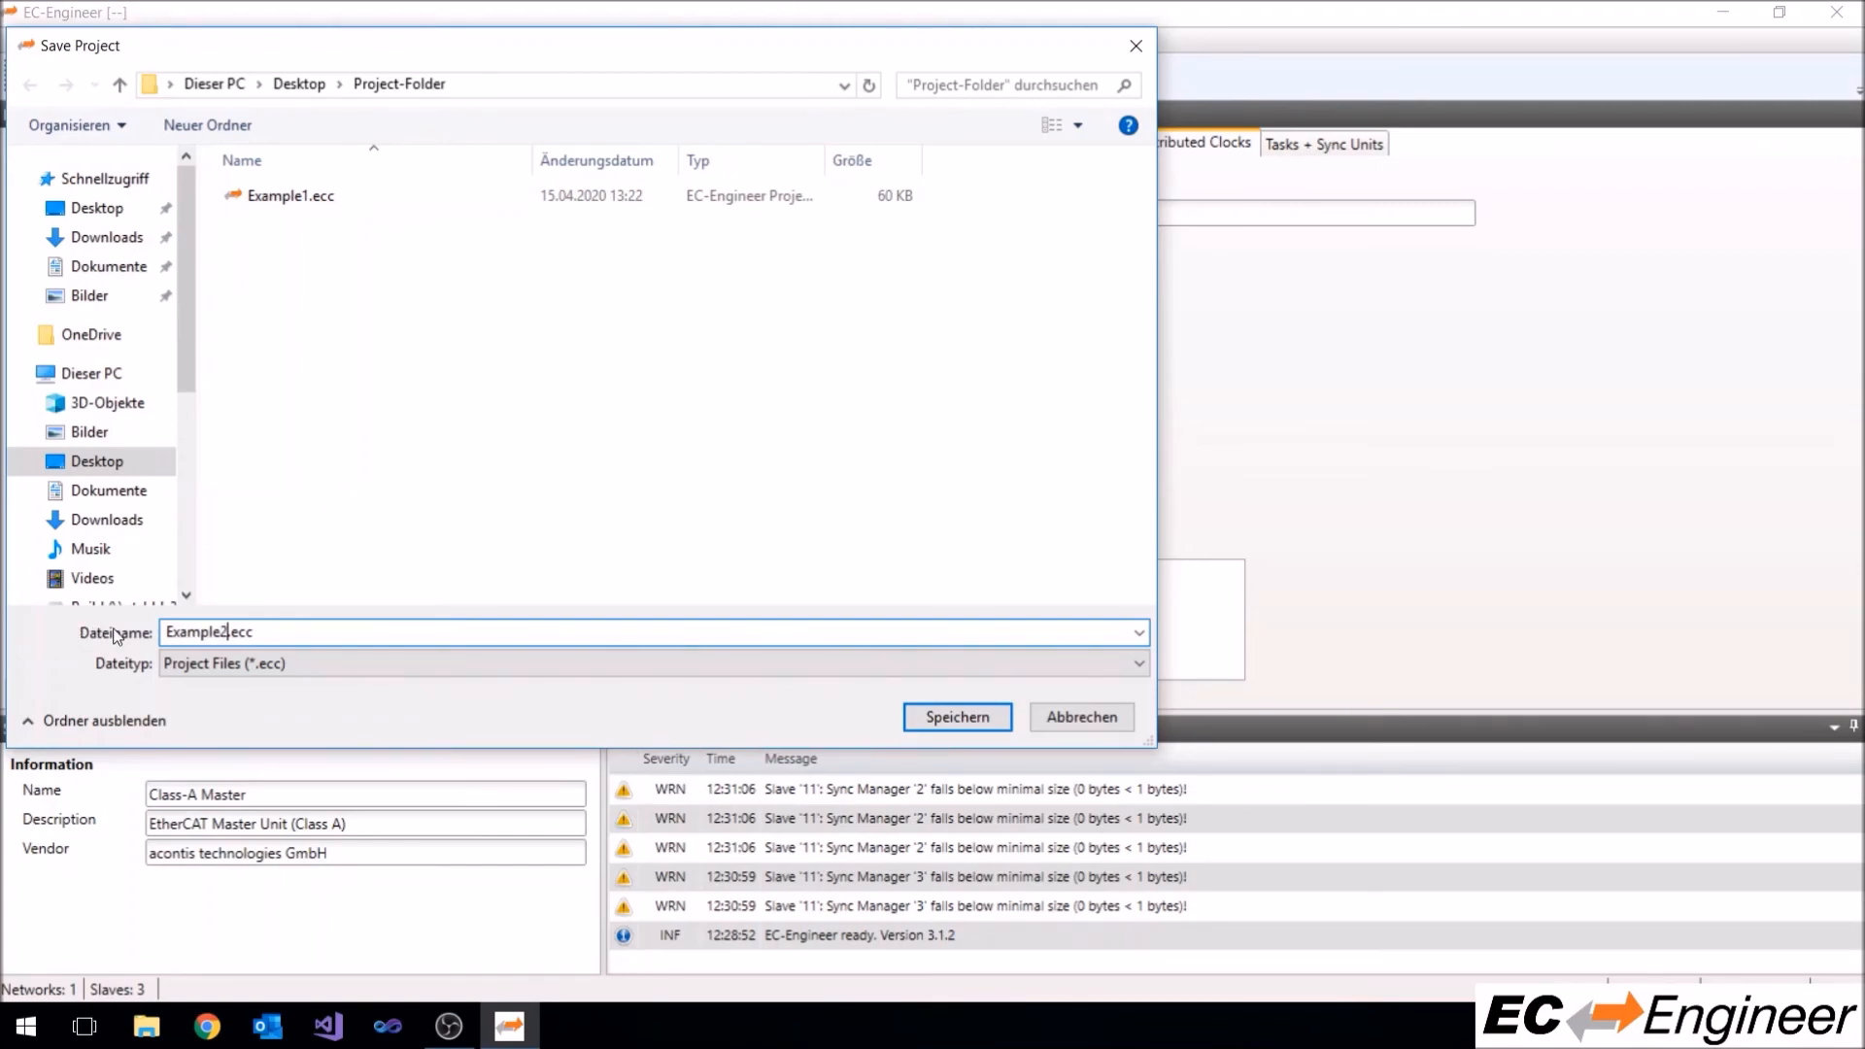
{"action": "left_click", "coordinate": [956, 716]}
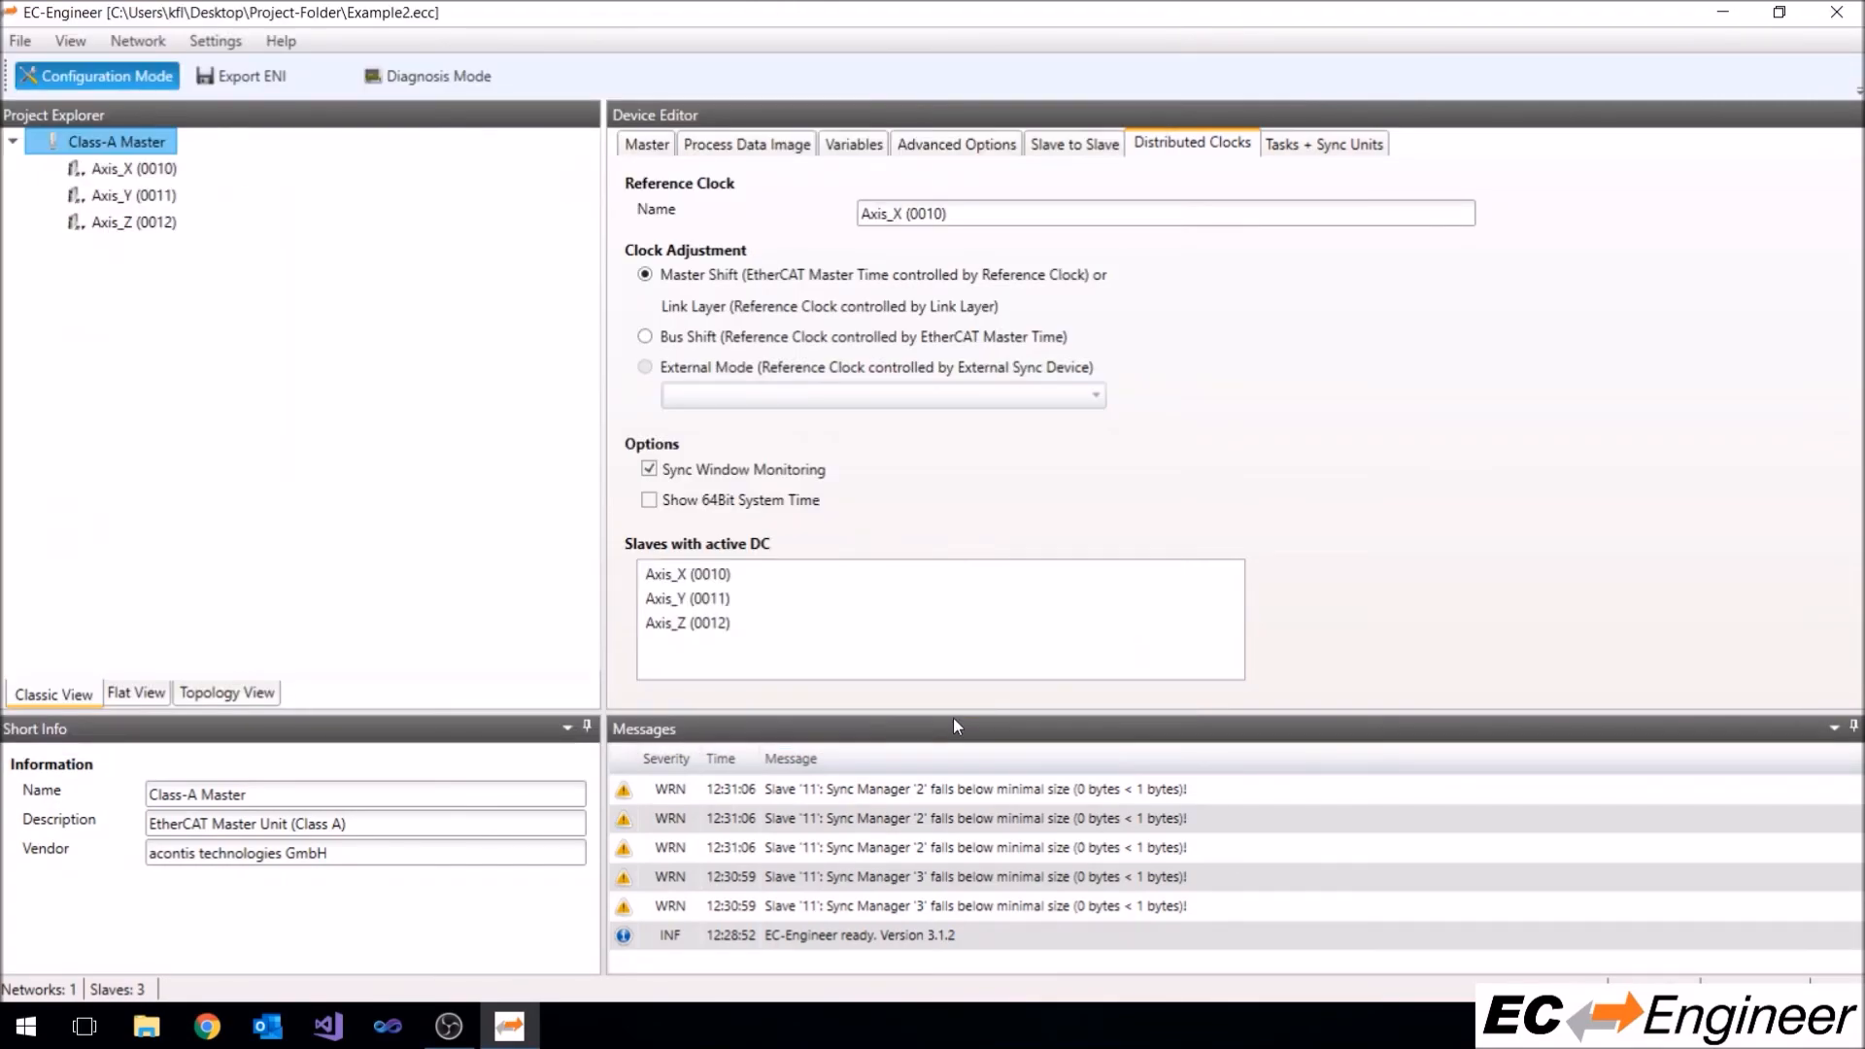
Export the ENI file as Example2.xml into Project-Folder
{"action": "left_click", "coordinate": [645, 144]}
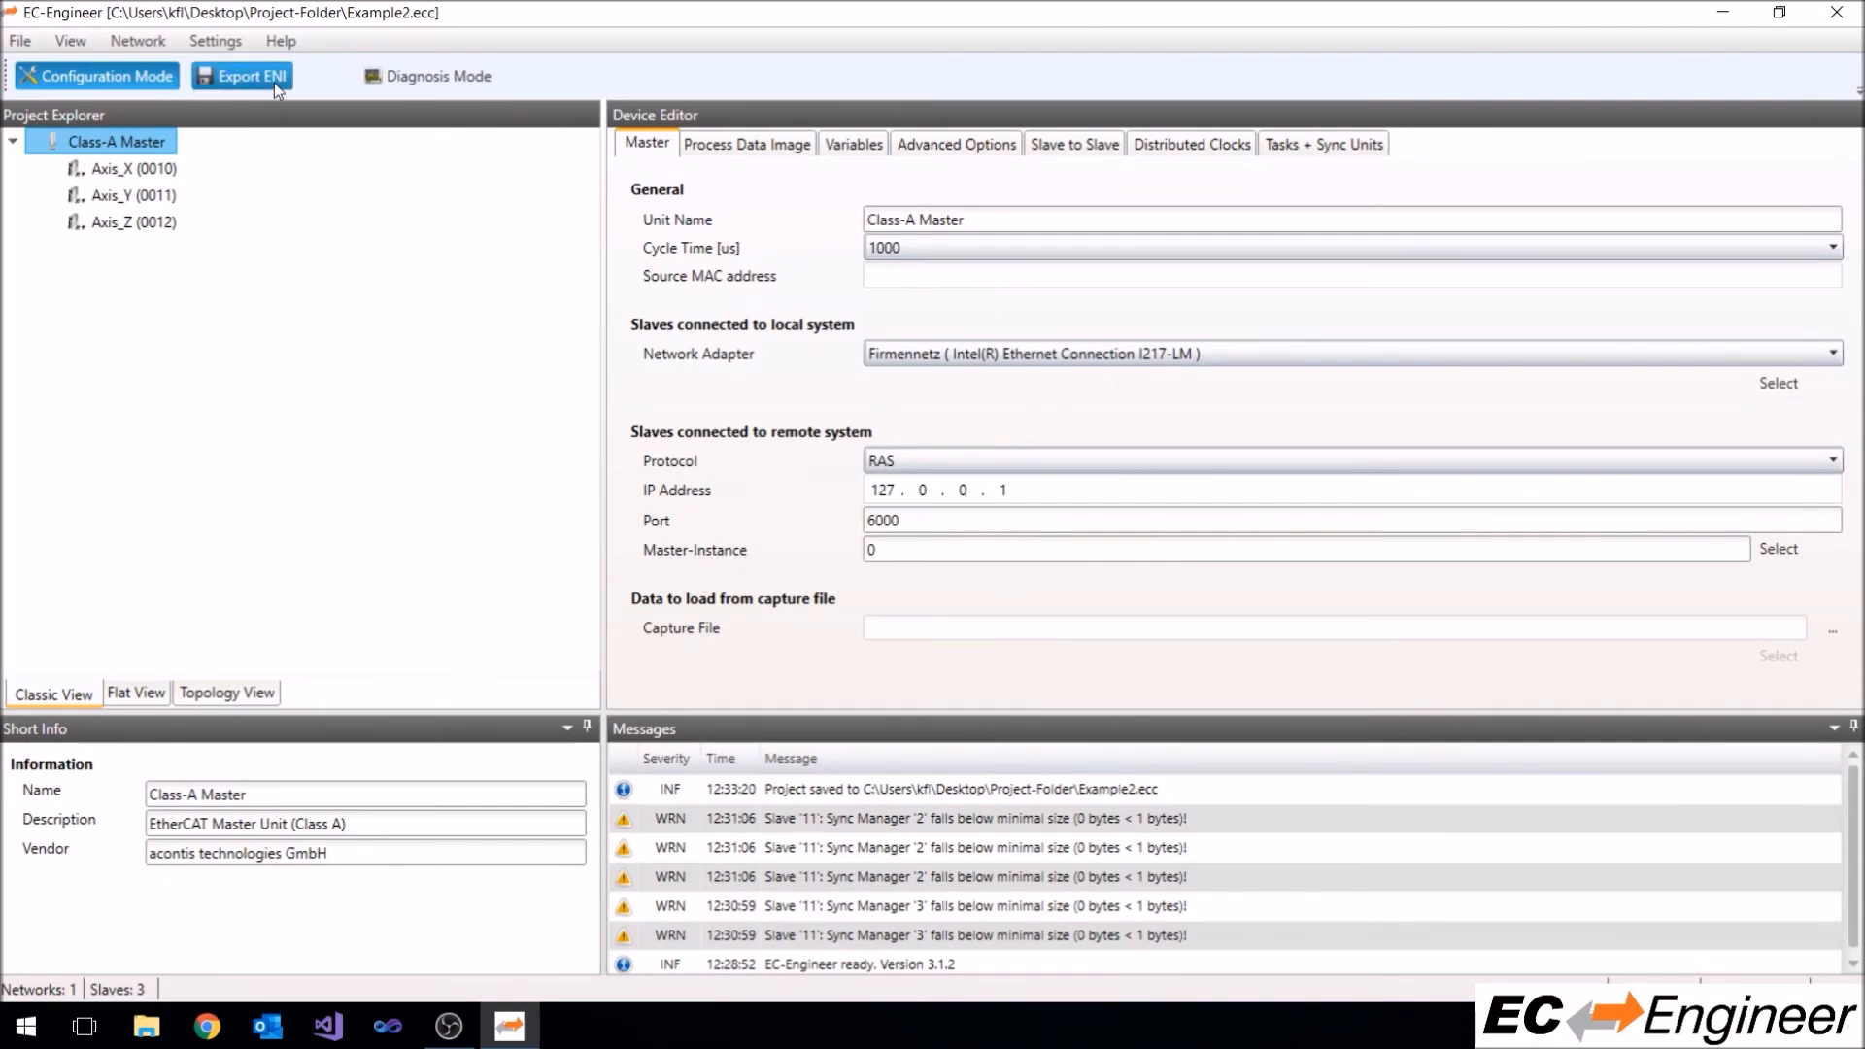
{"action": "left_click", "coordinate": [241, 76]}
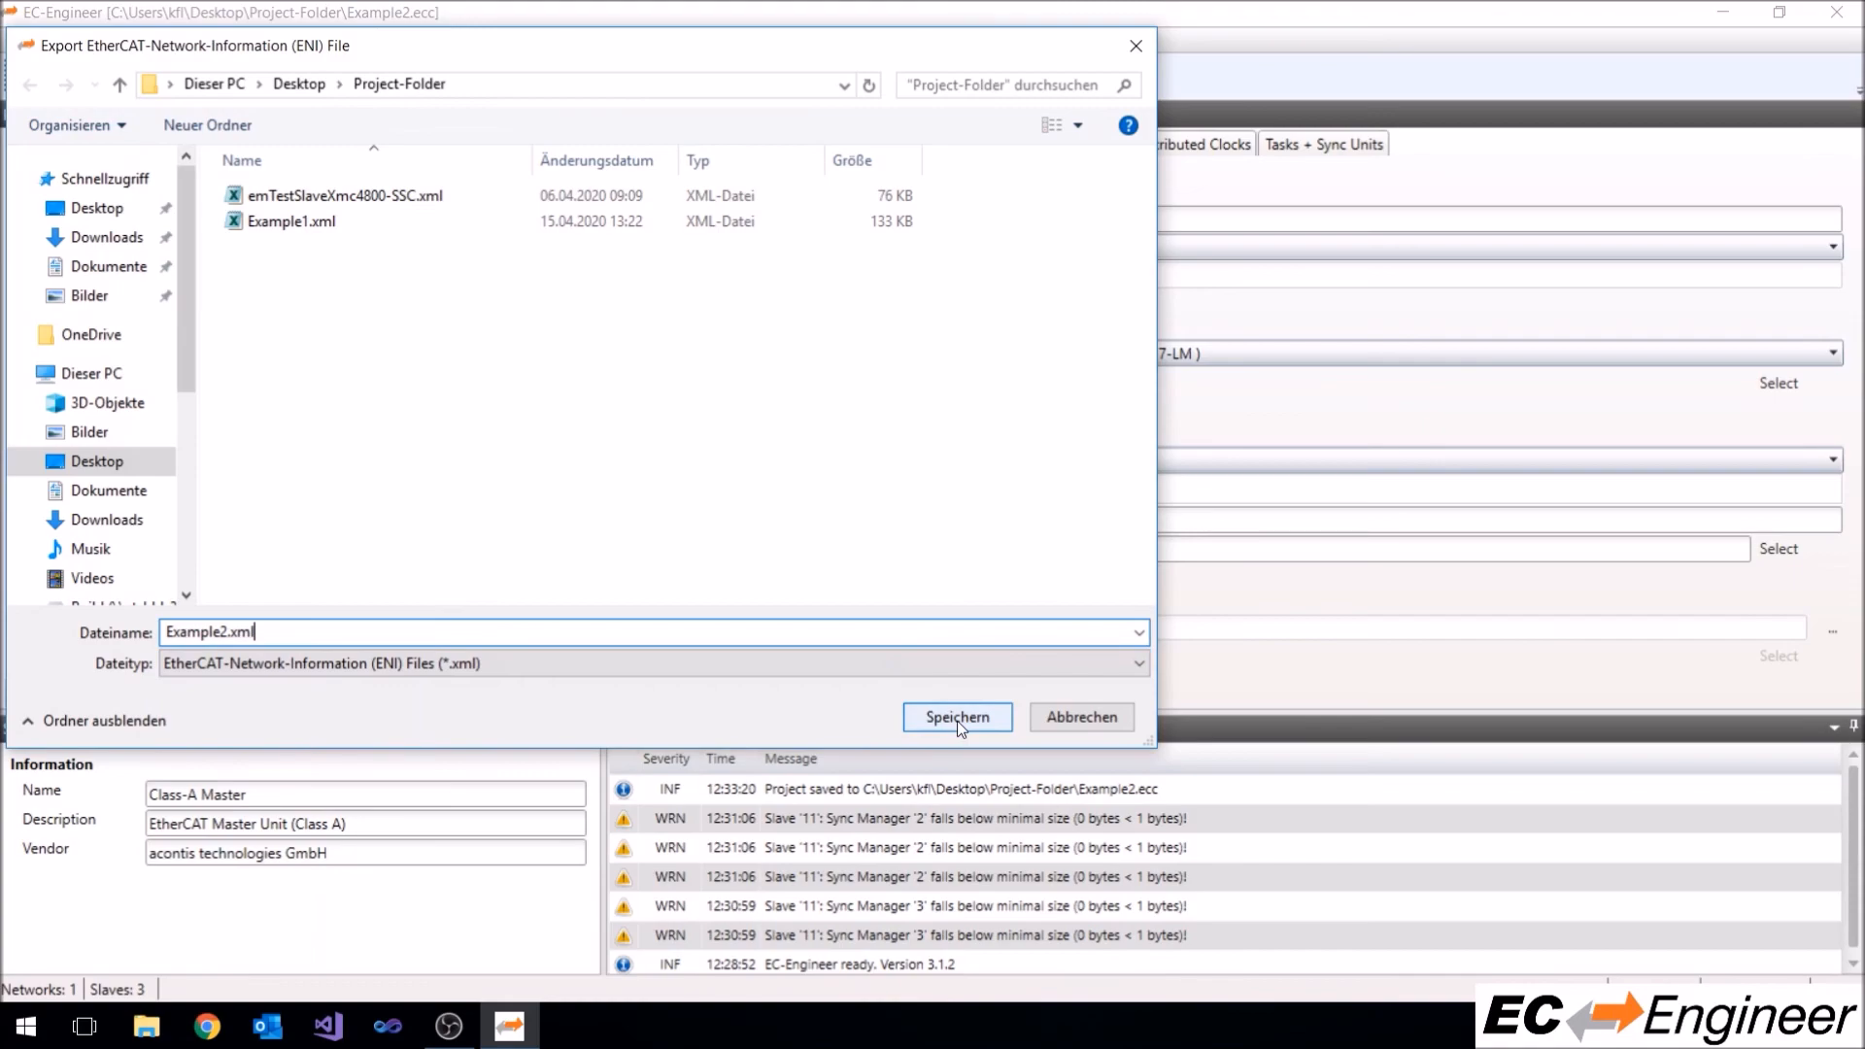
{"action": "left_click", "coordinate": [956, 717]}
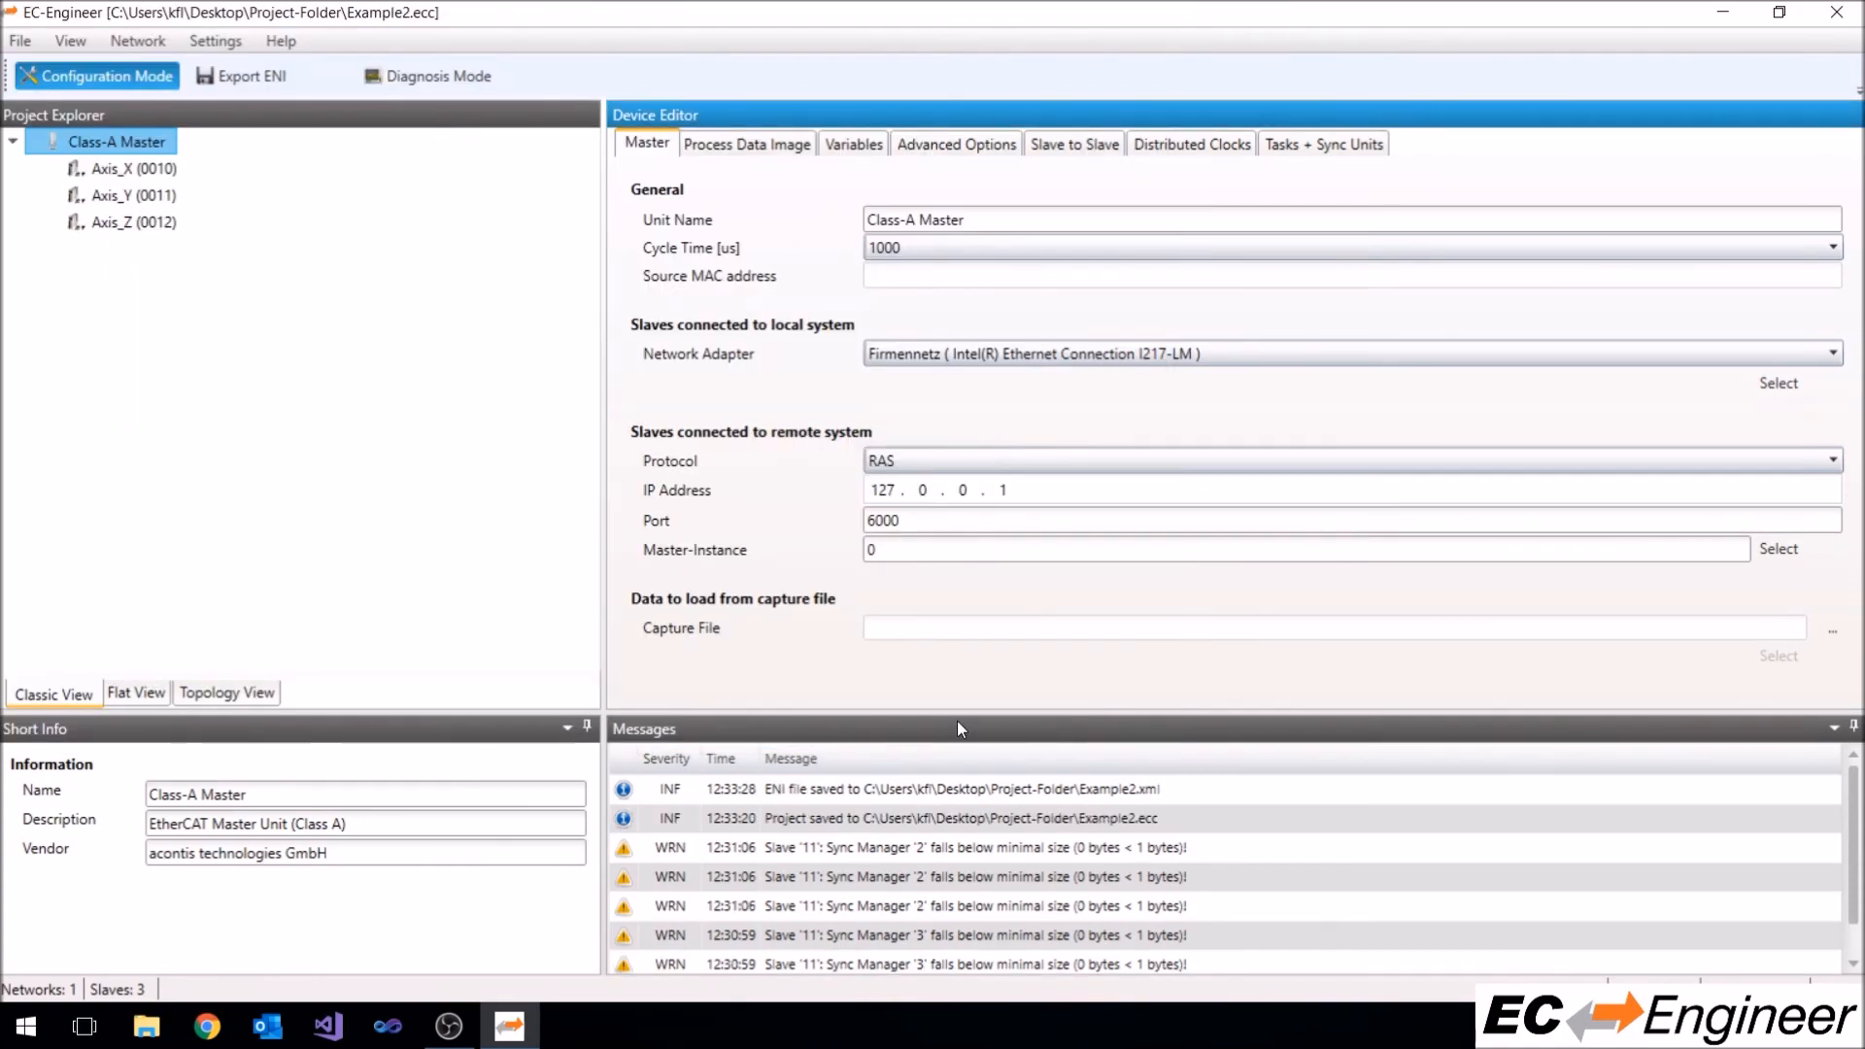